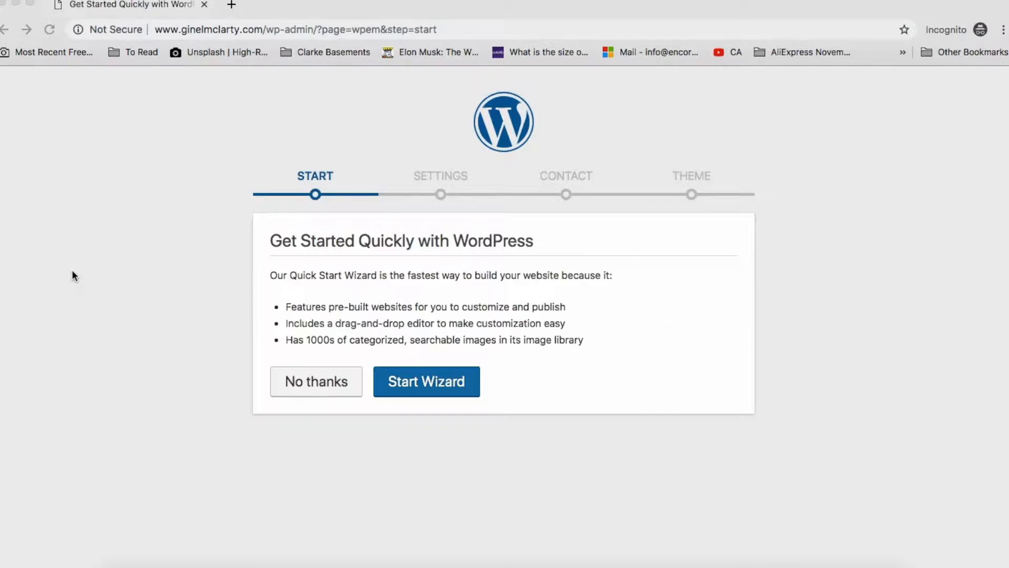
mouse_move(788, 186)
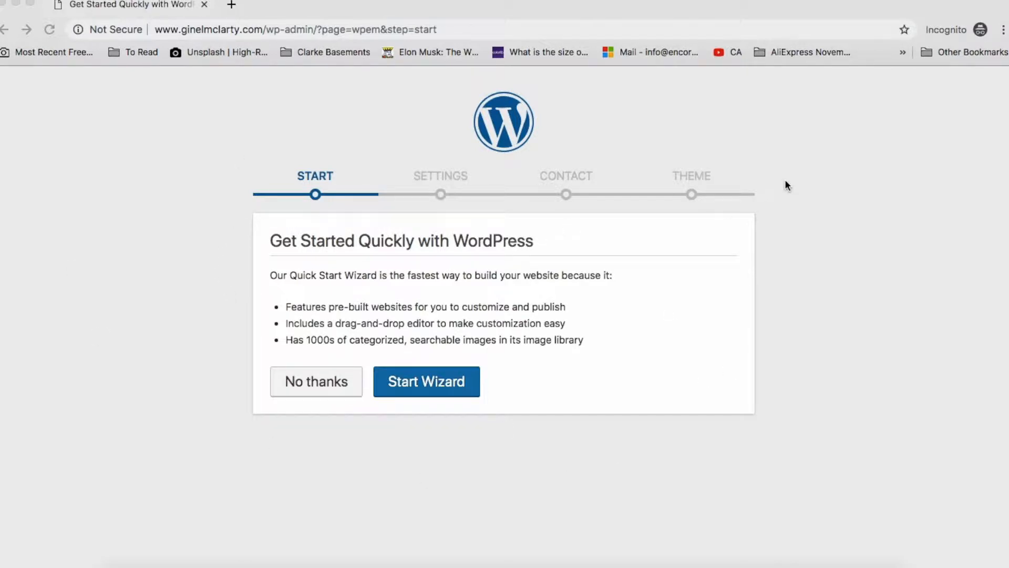
mouse_move(406, 533)
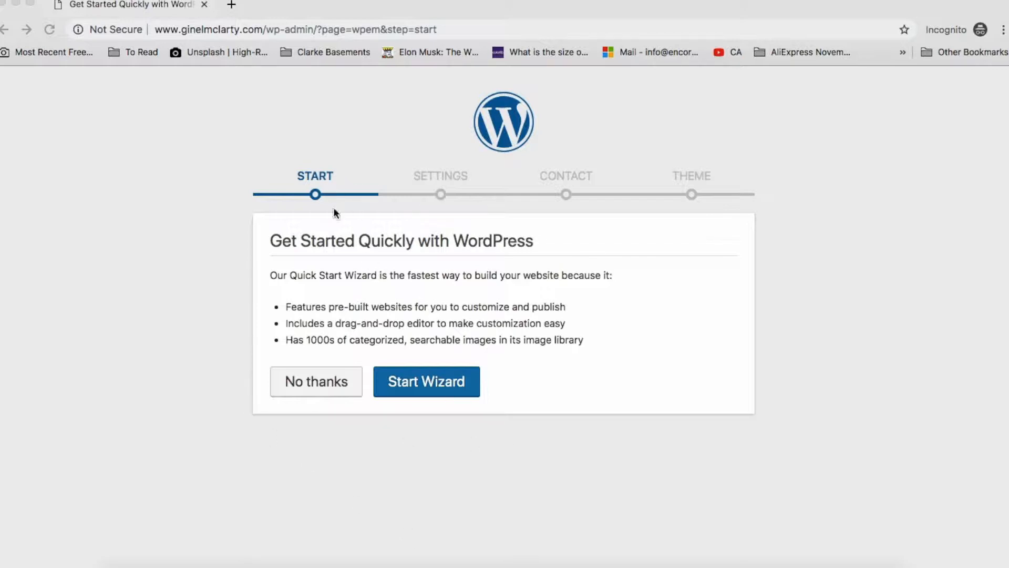
mouse_move(243, 147)
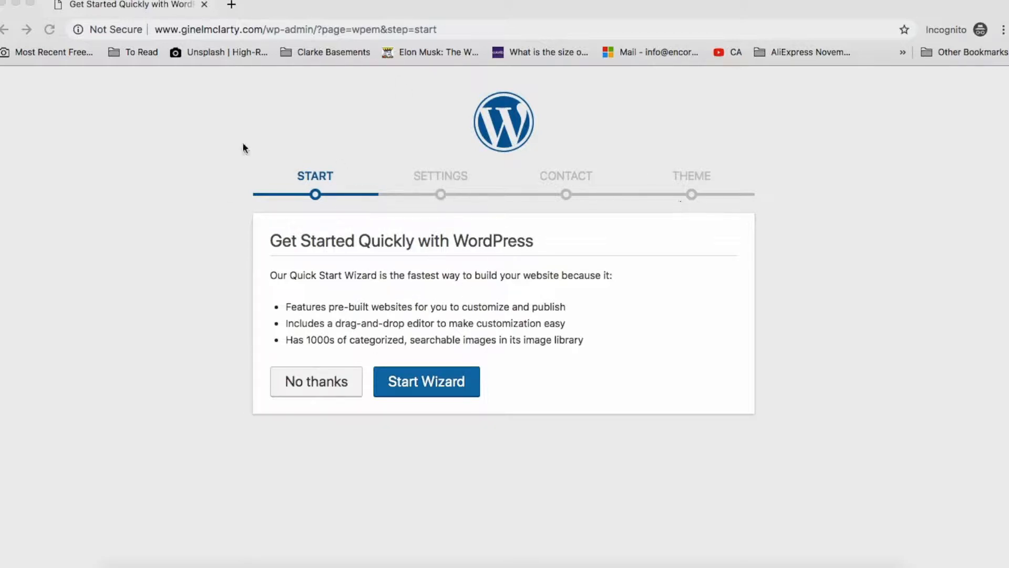
mouse_move(275, 250)
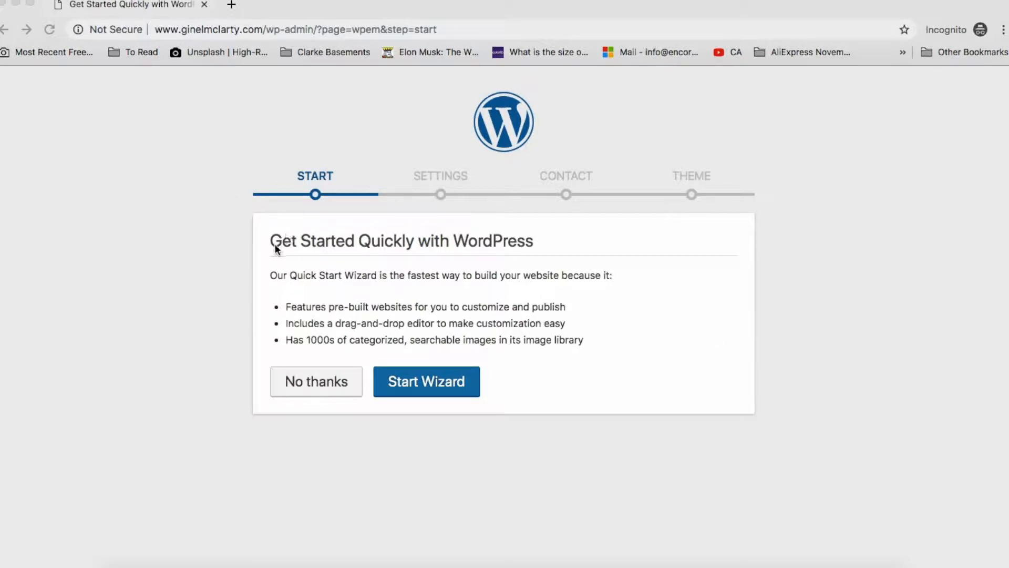
mouse_move(419, 383)
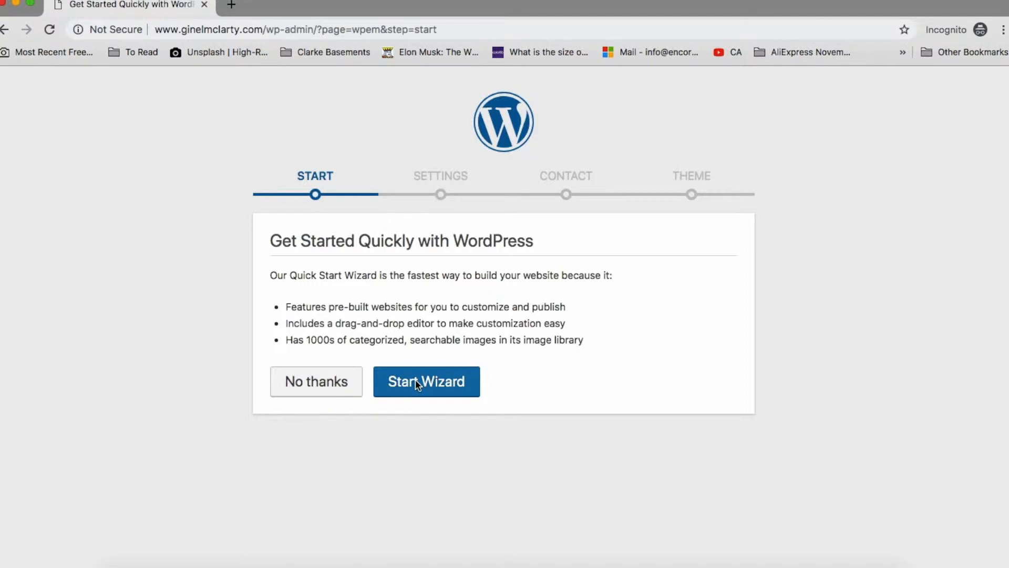
- Start the quick start wizard, keeping Website + Blog type and choosing Education as the industry
left_click(426, 381)
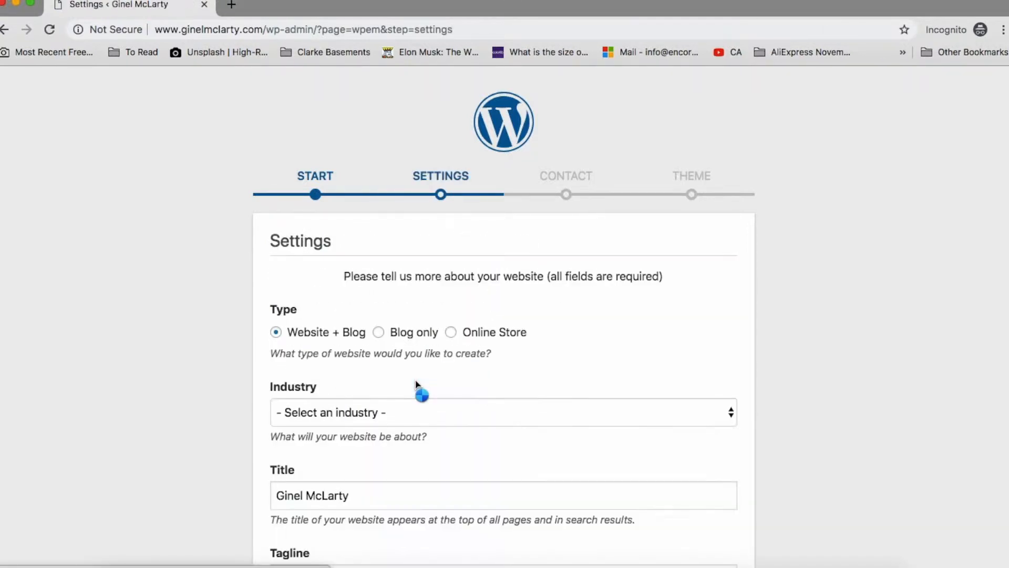
scroll("down", 3)
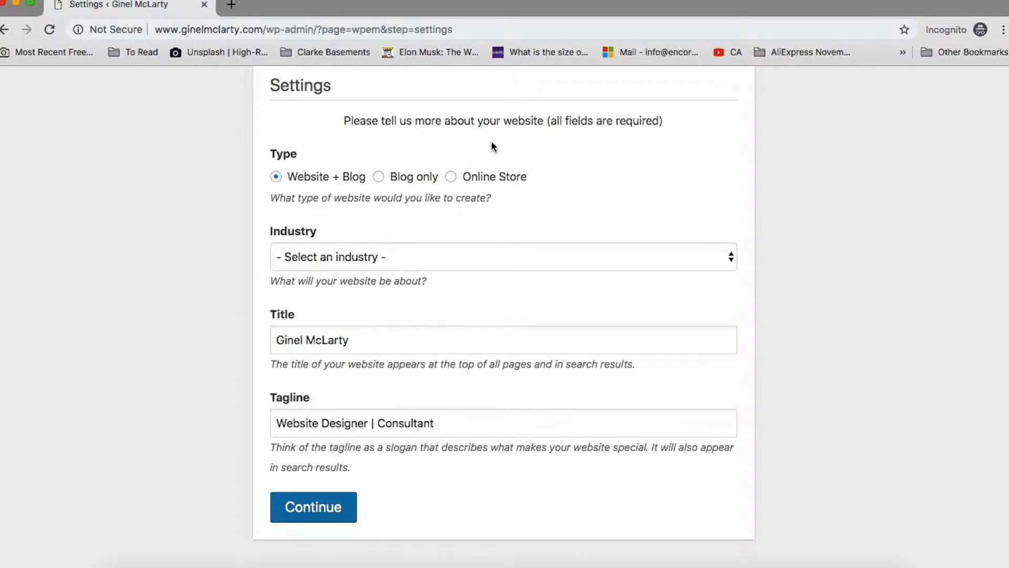
mouse_move(450, 178)
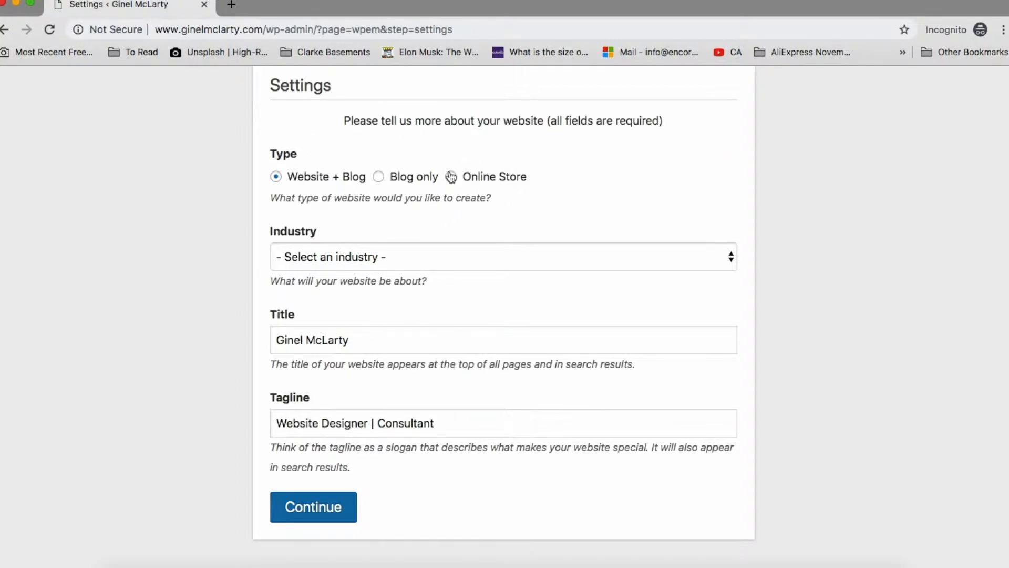
mouse_move(247, 115)
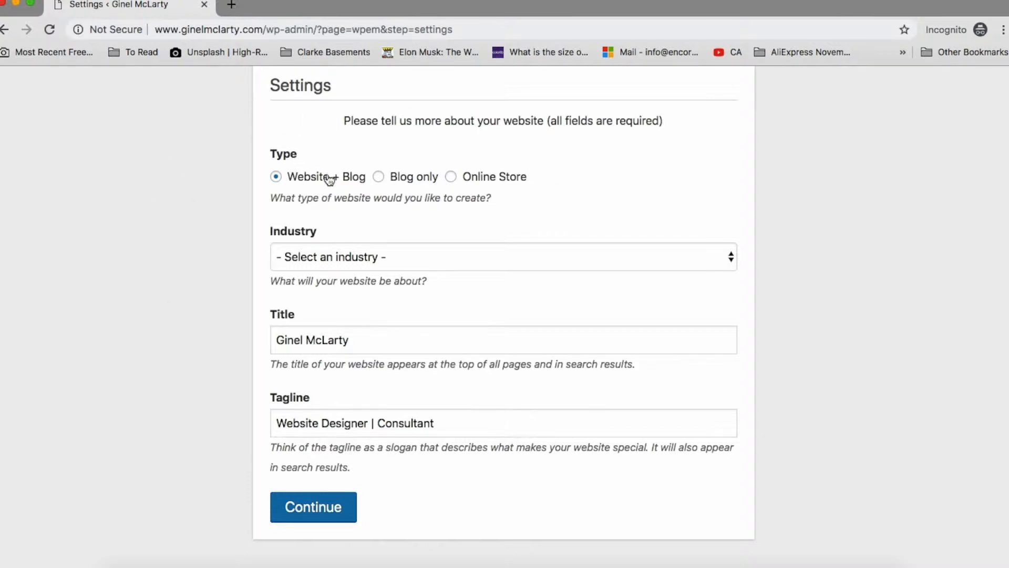
mouse_move(511, 180)
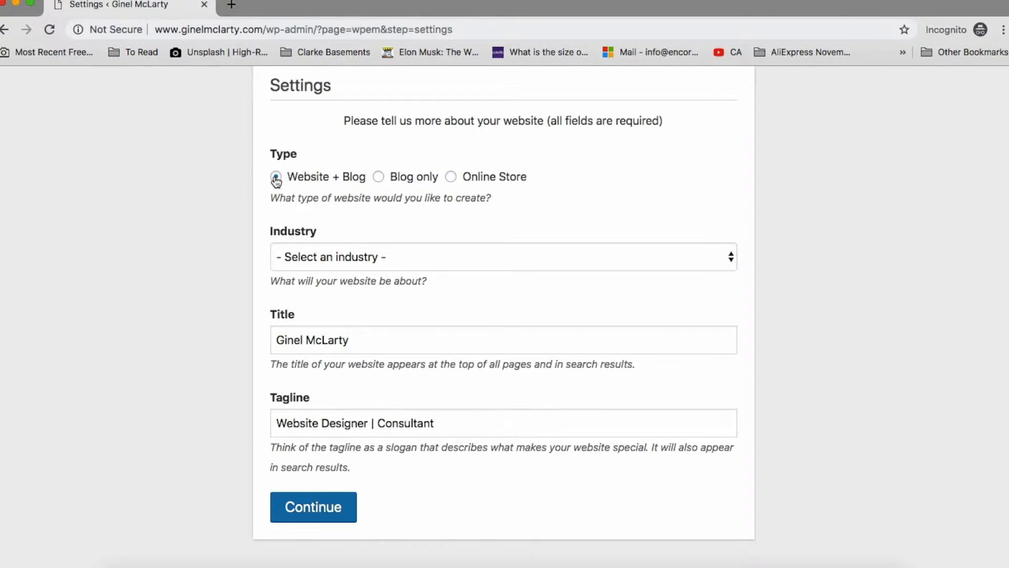
left_click(276, 177)
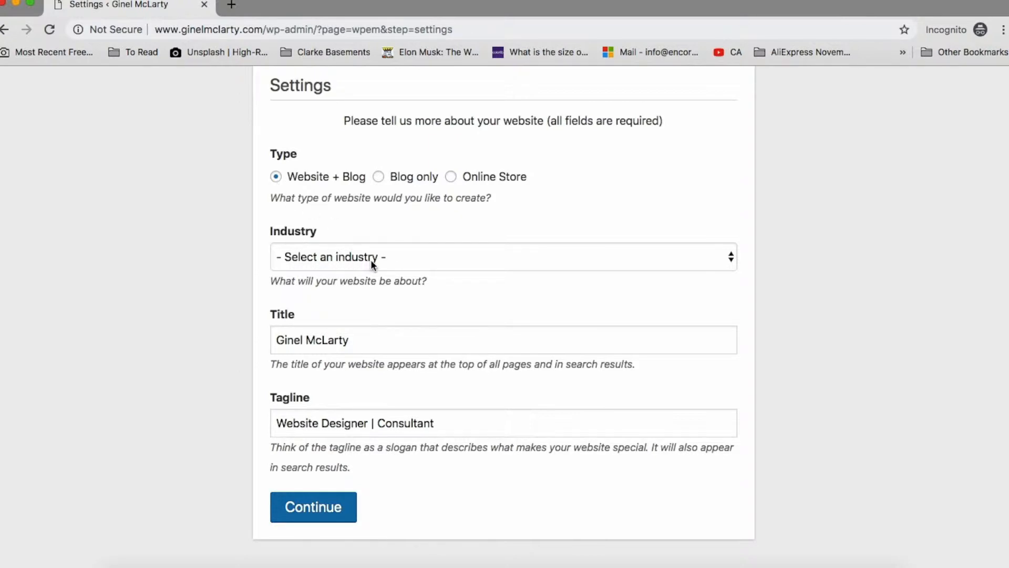
left_click(502, 257)
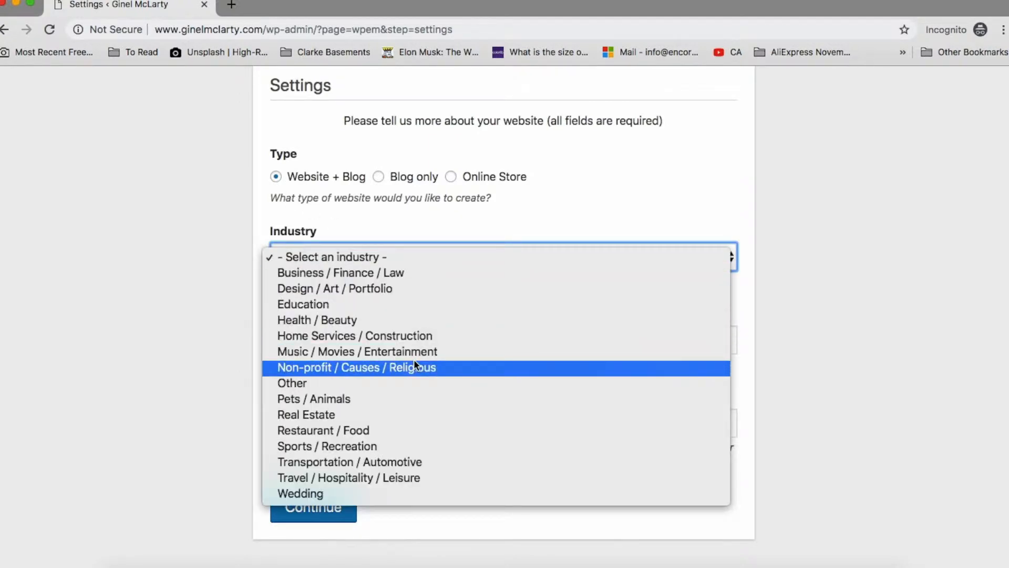
mouse_move(405, 430)
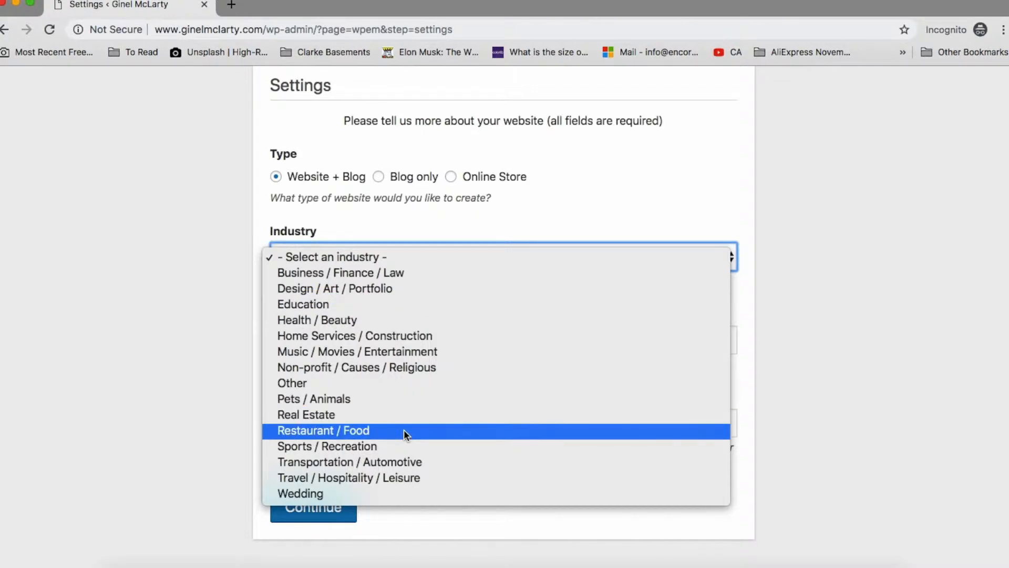
mouse_move(334, 289)
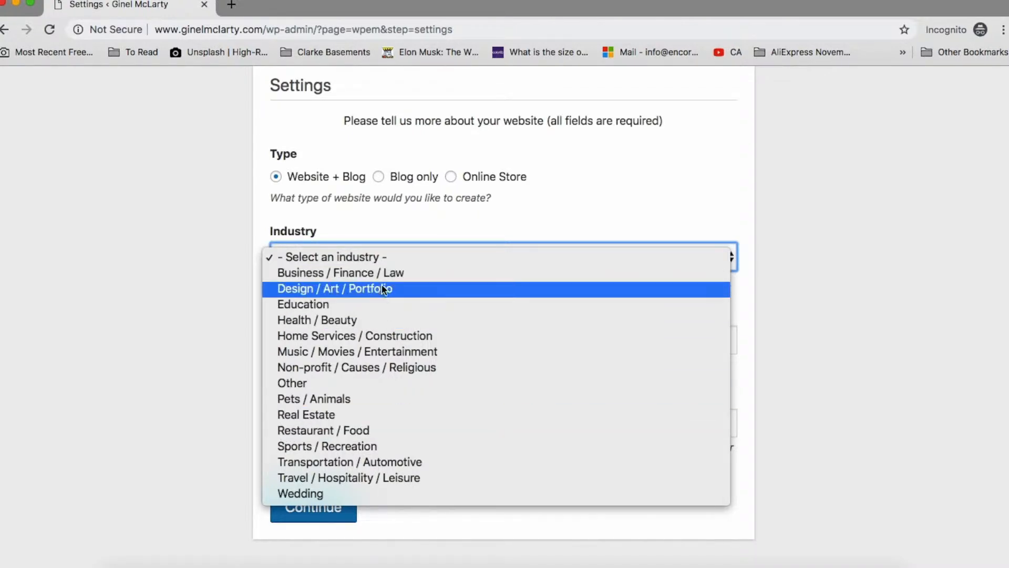
mouse_move(379, 305)
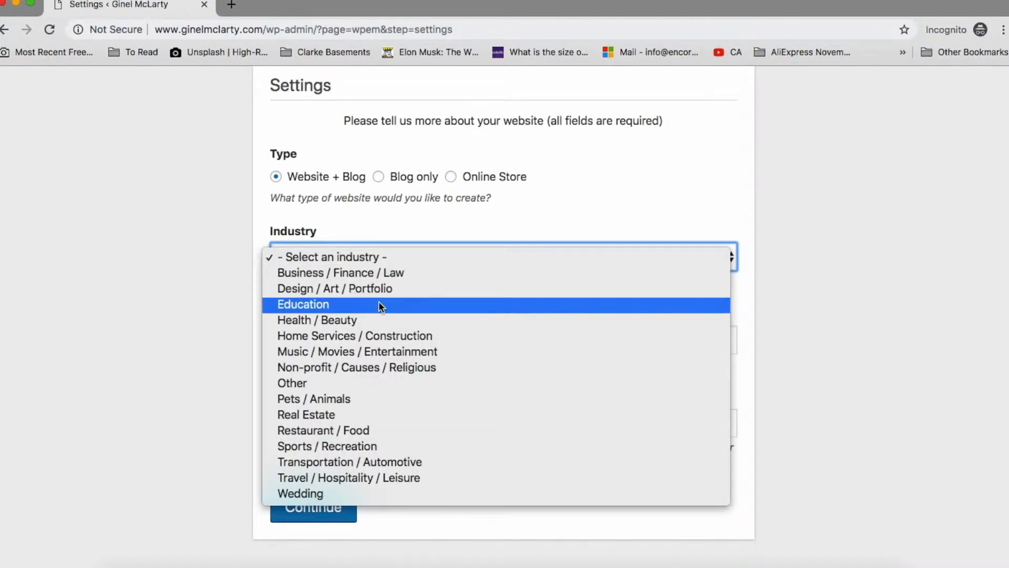
left_click(303, 303)
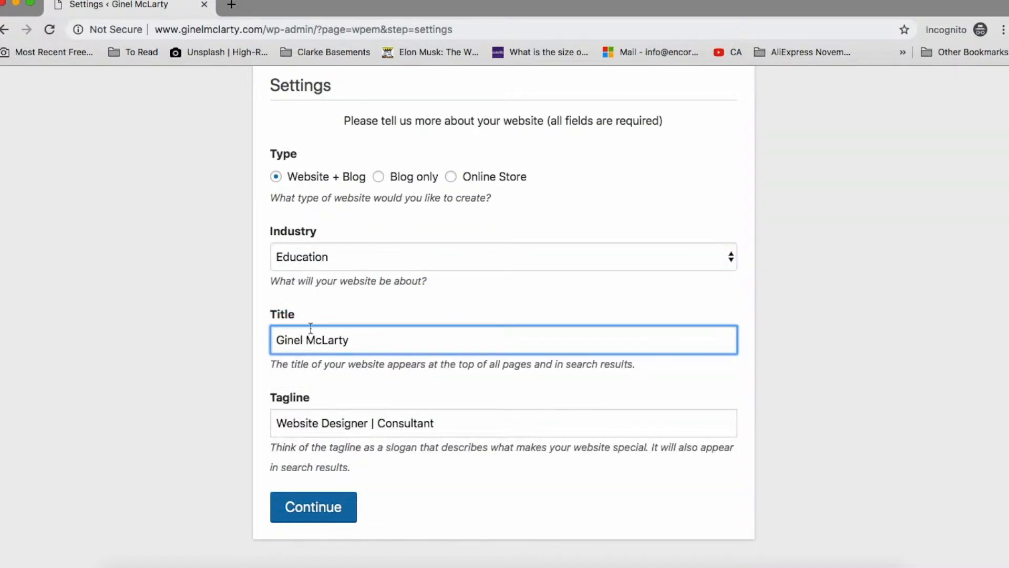
scroll("down", 3)
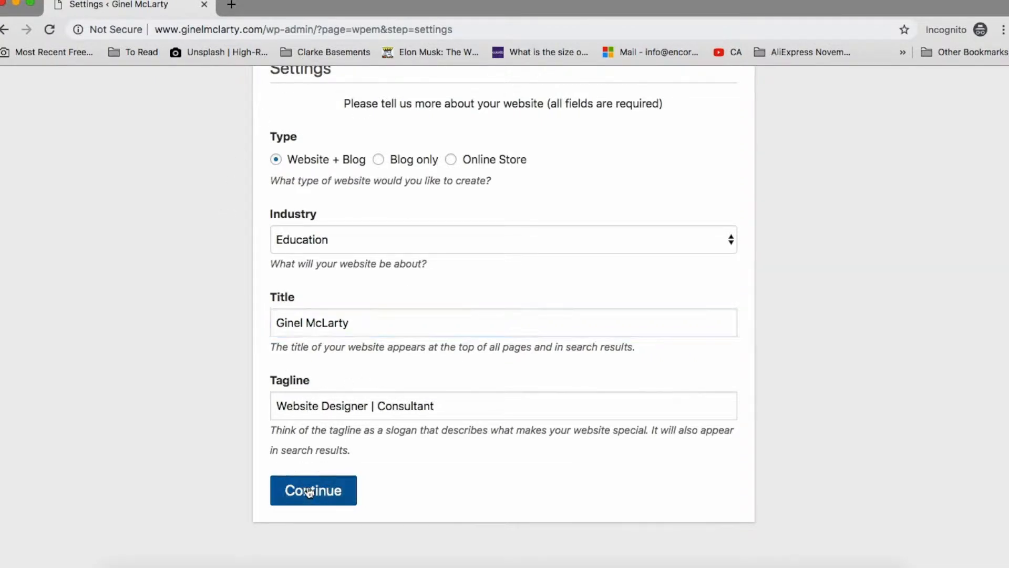
- Continue to the Contact step and opt in to adding contact details
left_click(313, 490)
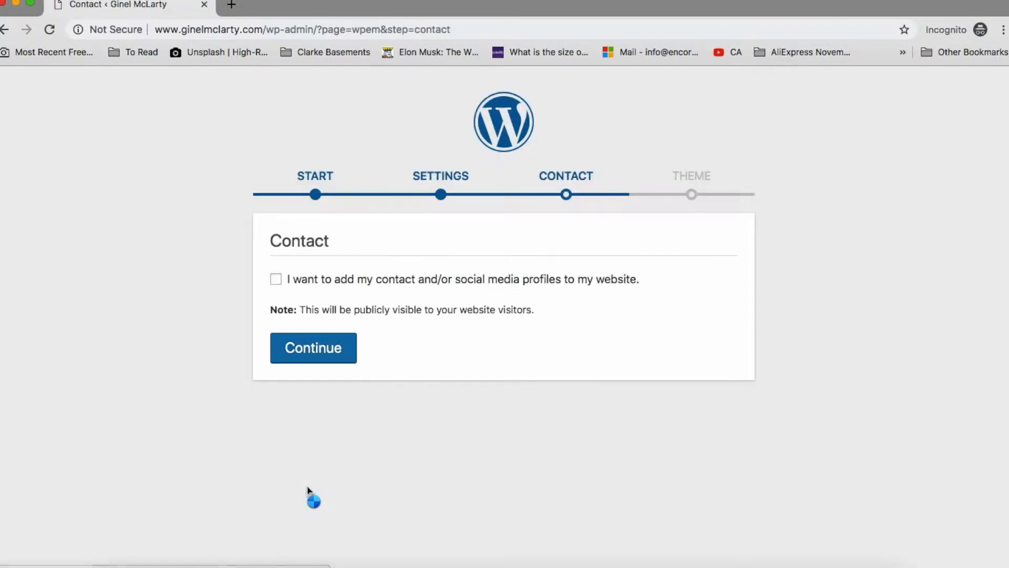
mouse_move(430, 289)
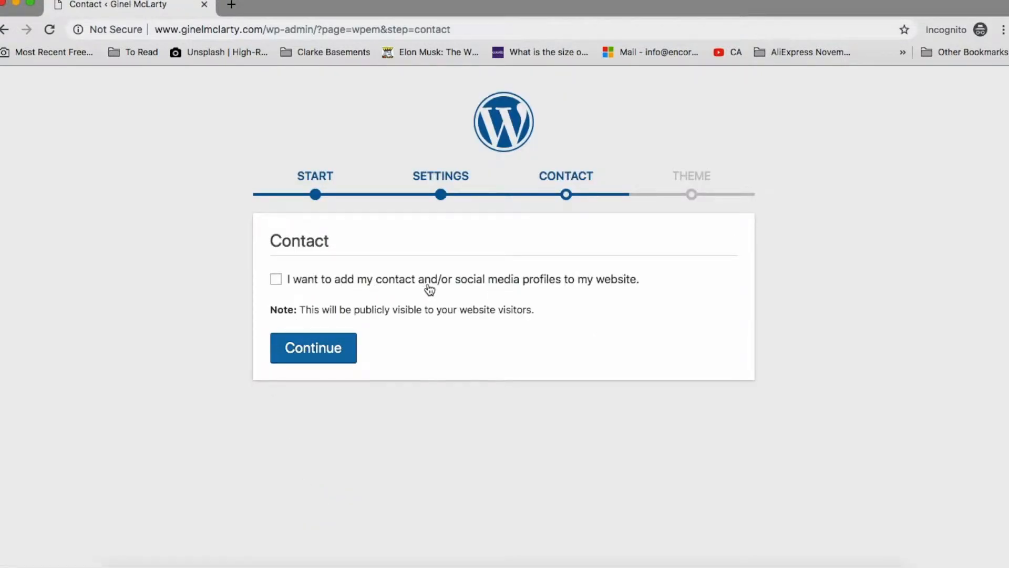
mouse_move(364, 241)
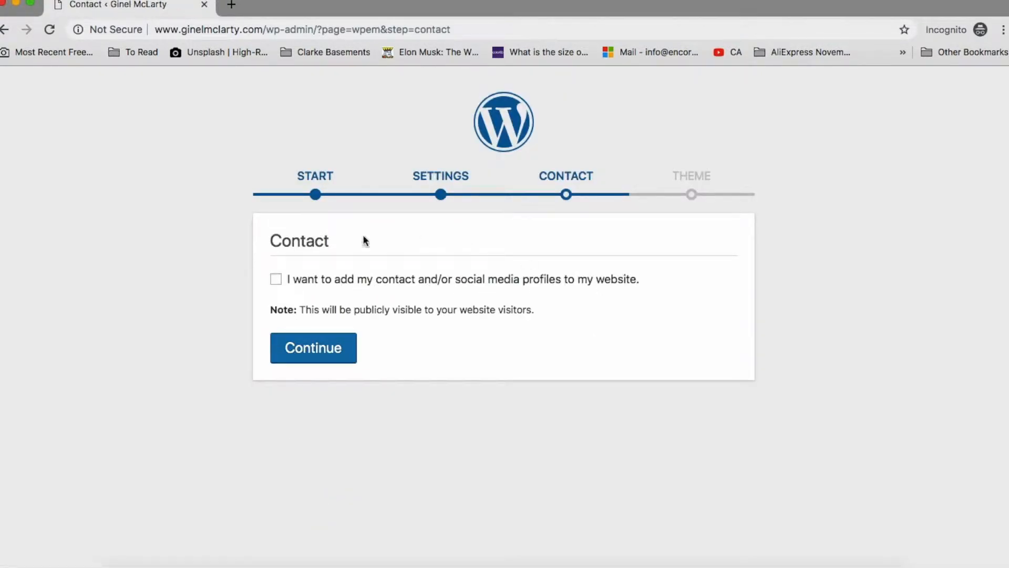
mouse_move(551, 313)
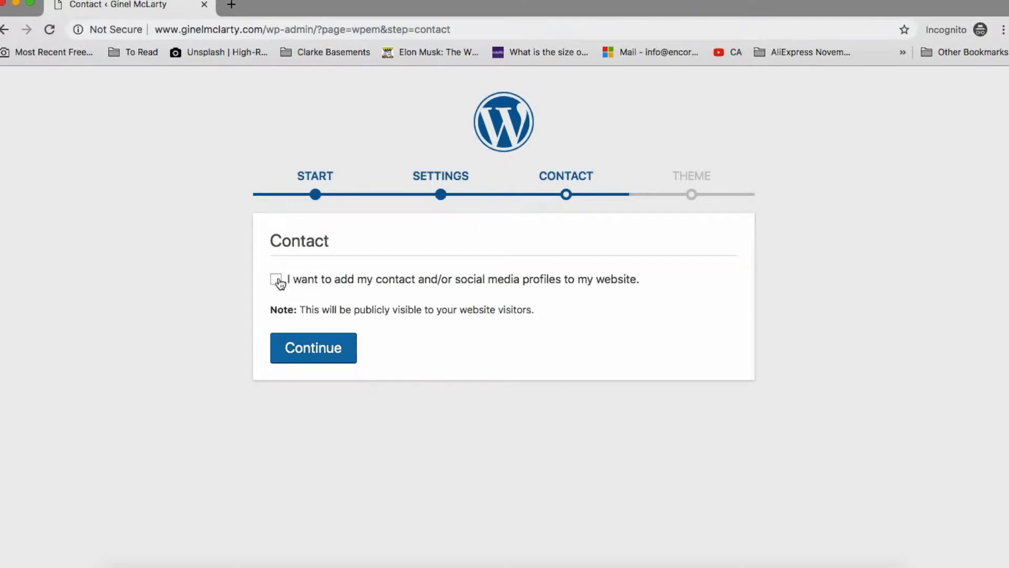
left_click(275, 279)
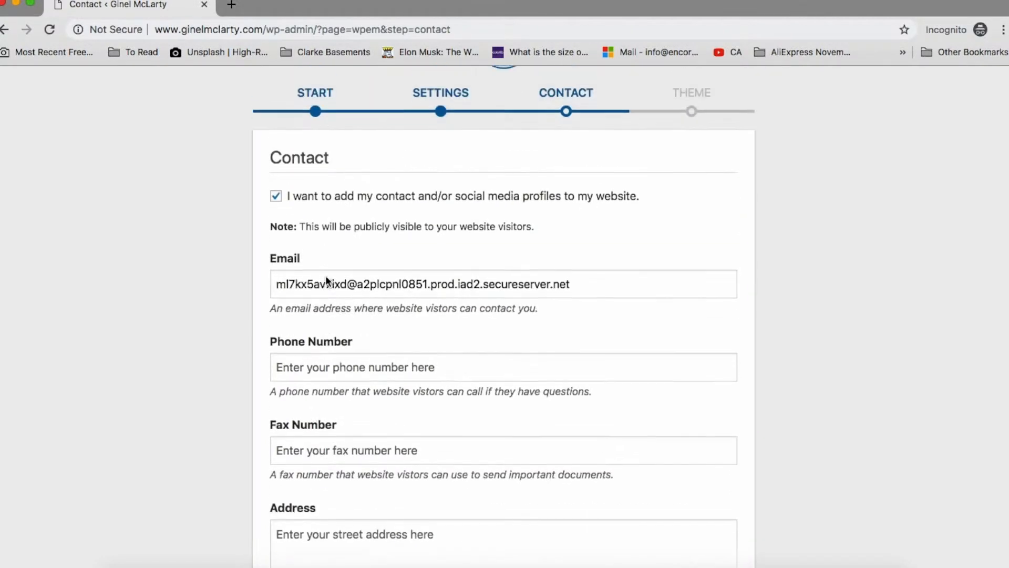
scroll("down", 3)
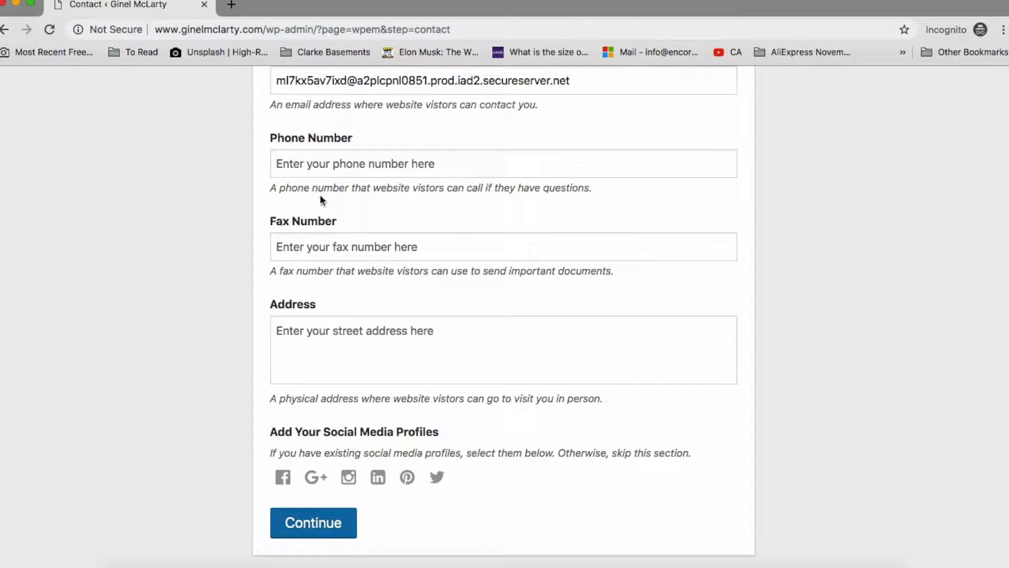
mouse_move(322, 228)
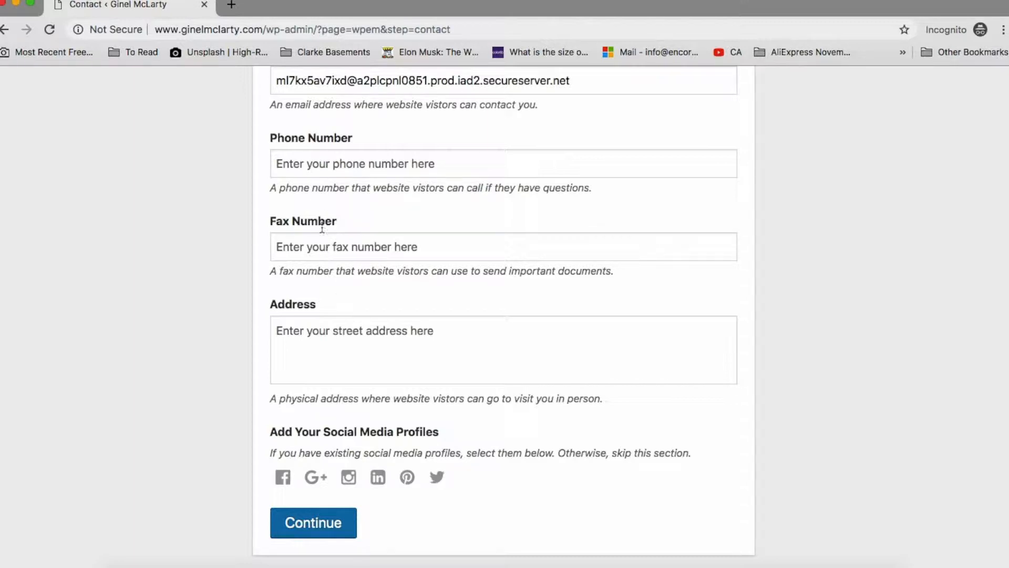
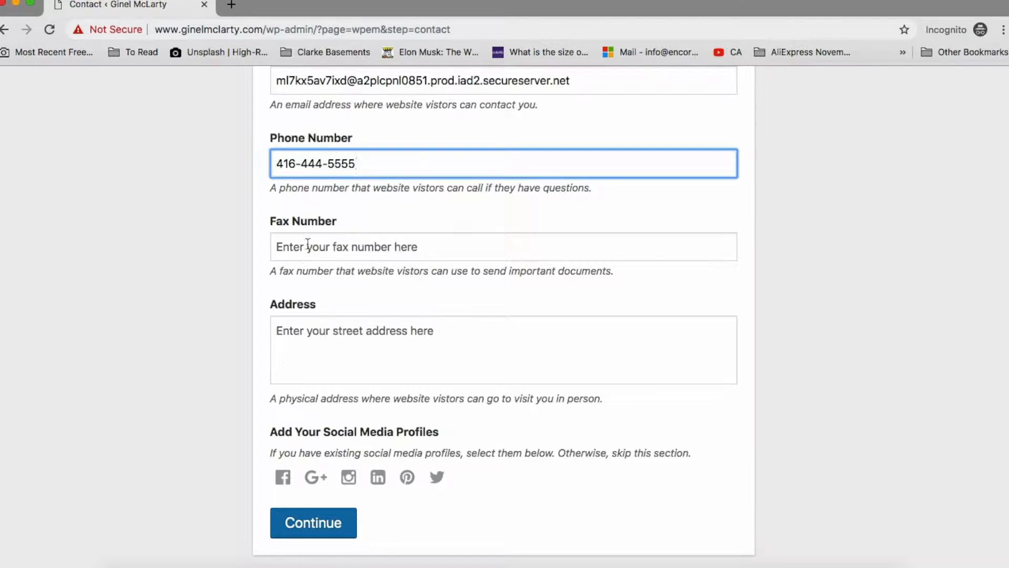
- Enter the phone and fax numbers and the address 1 Yonge Street, Toronto
type("416-444-4444")
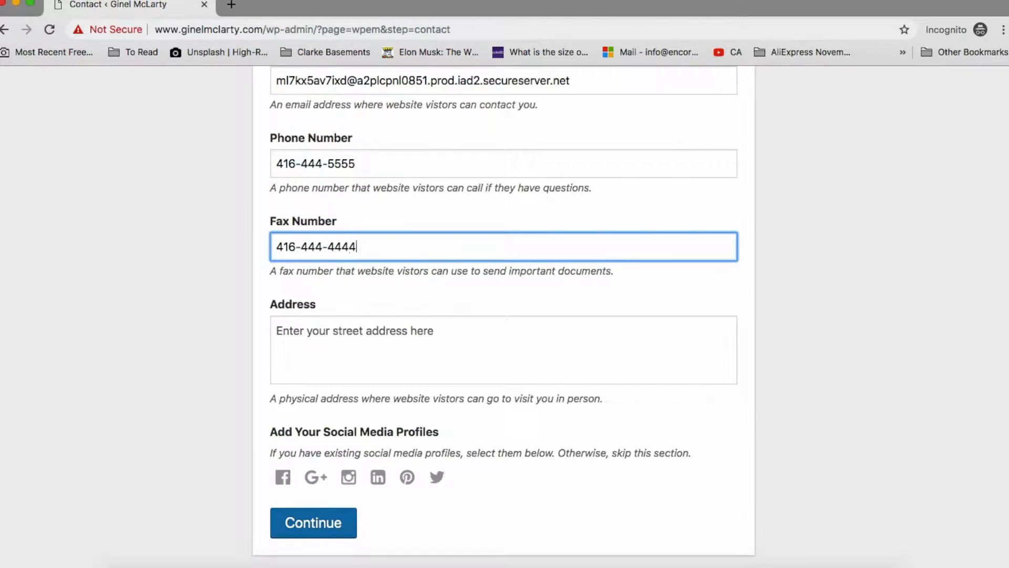
type("1 Y")
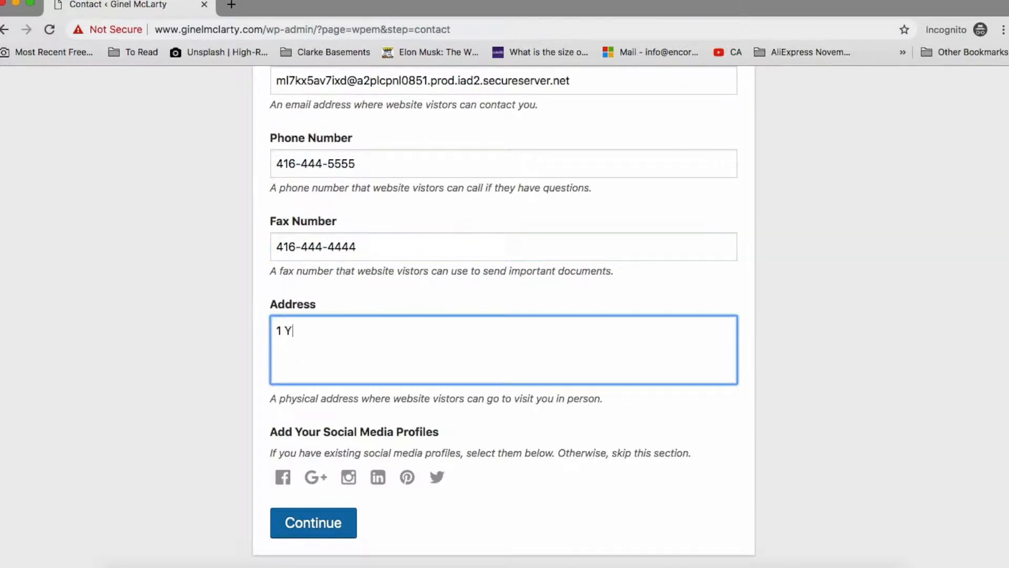
type("onge Street")
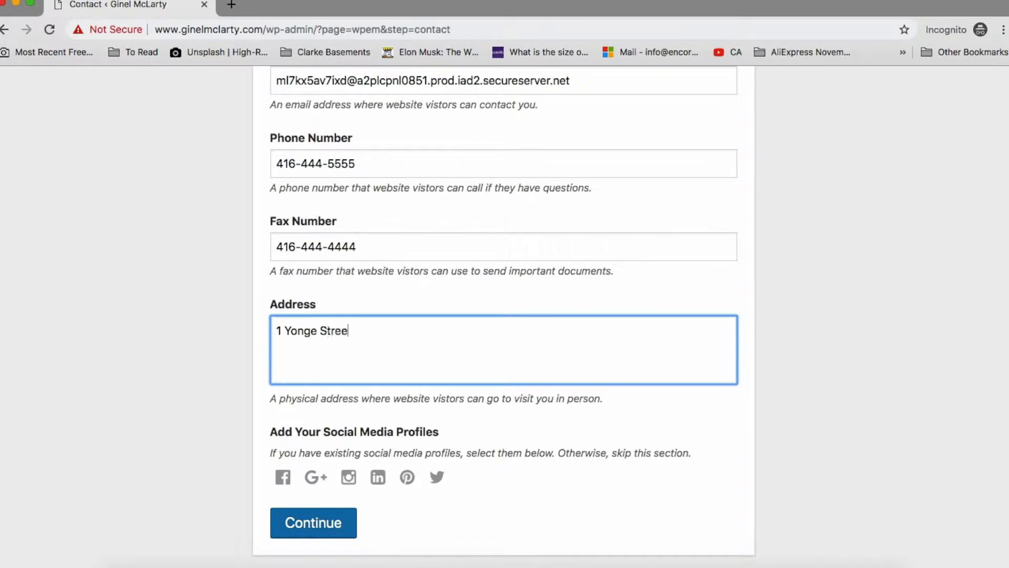
type("t, toront")
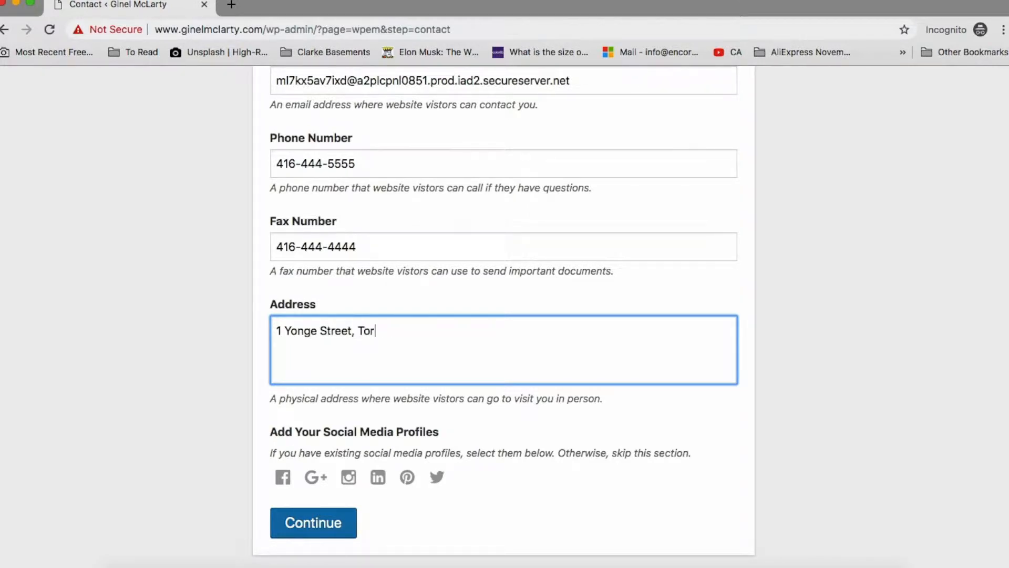
type("onto")
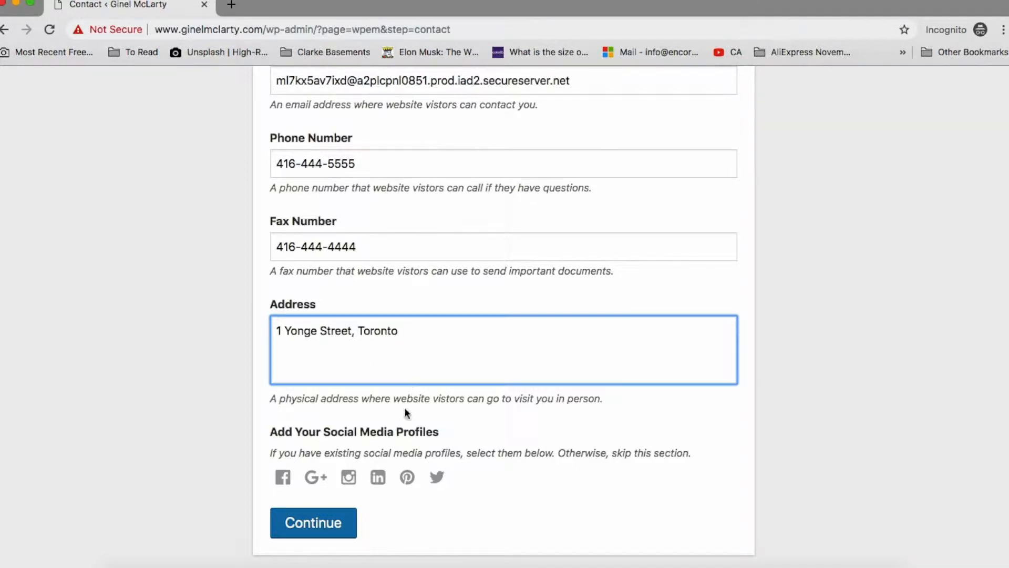
mouse_move(439, 465)
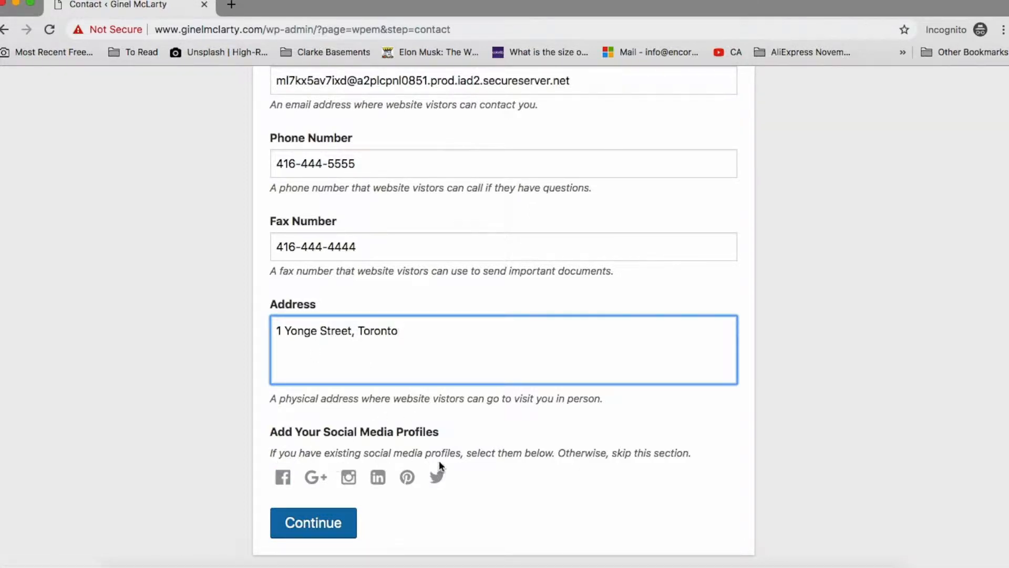
left_click(282, 477)
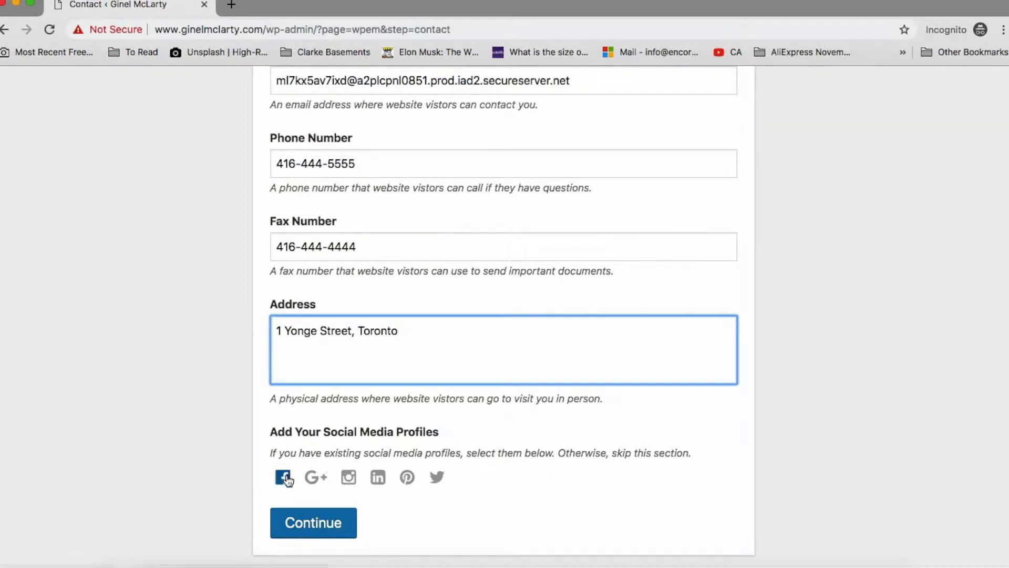
left_click(283, 477)
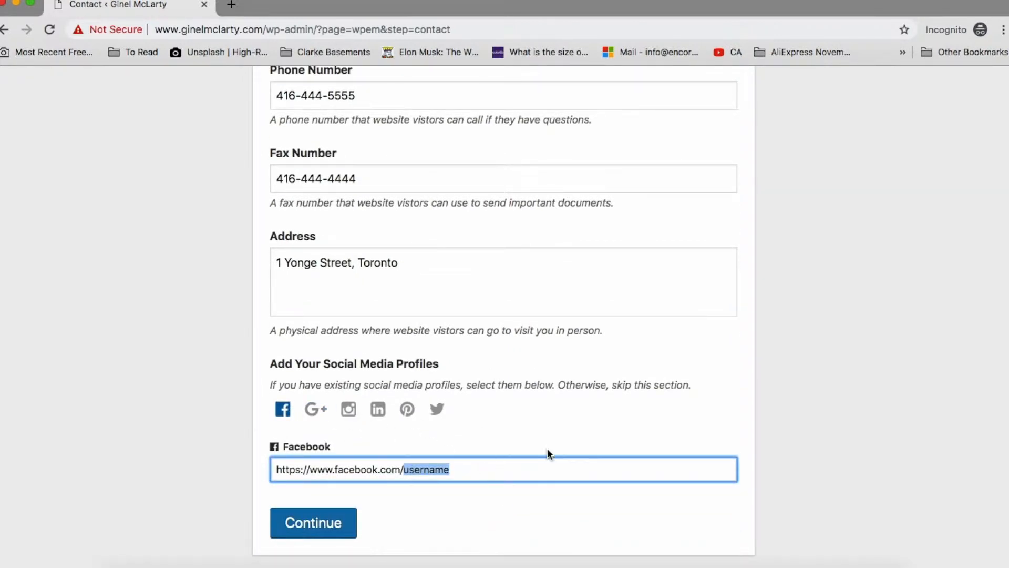
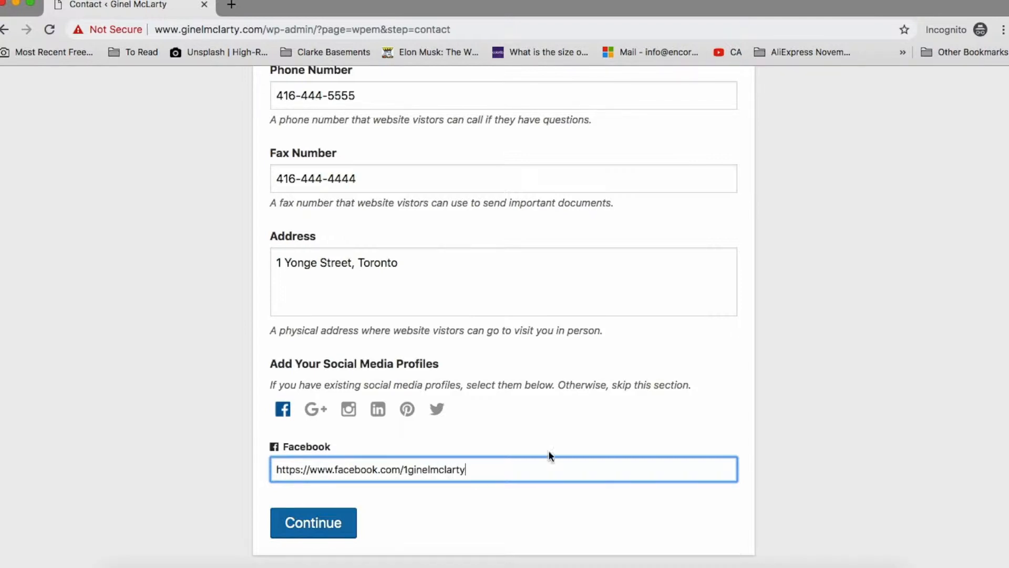
left_click(347, 409)
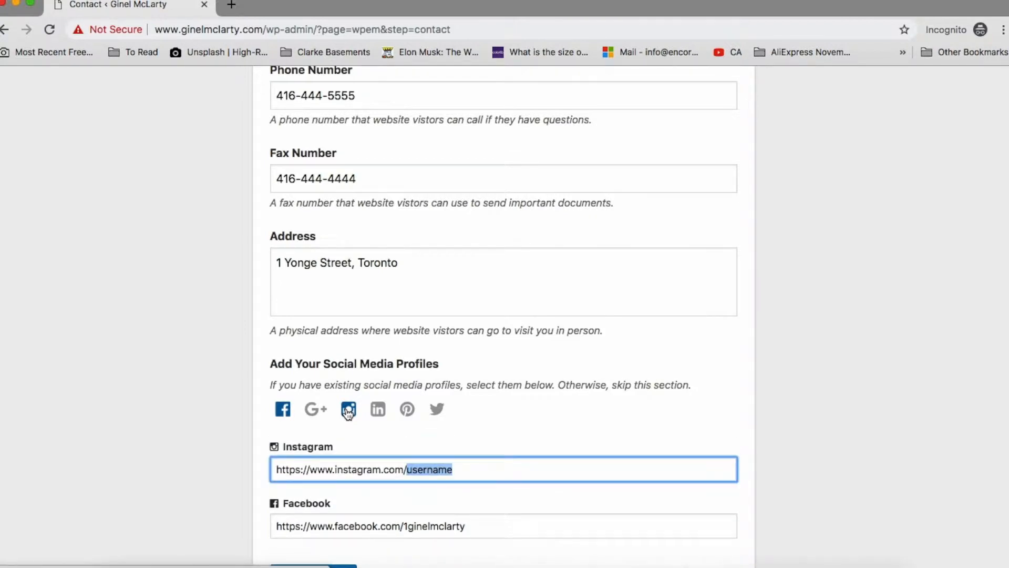
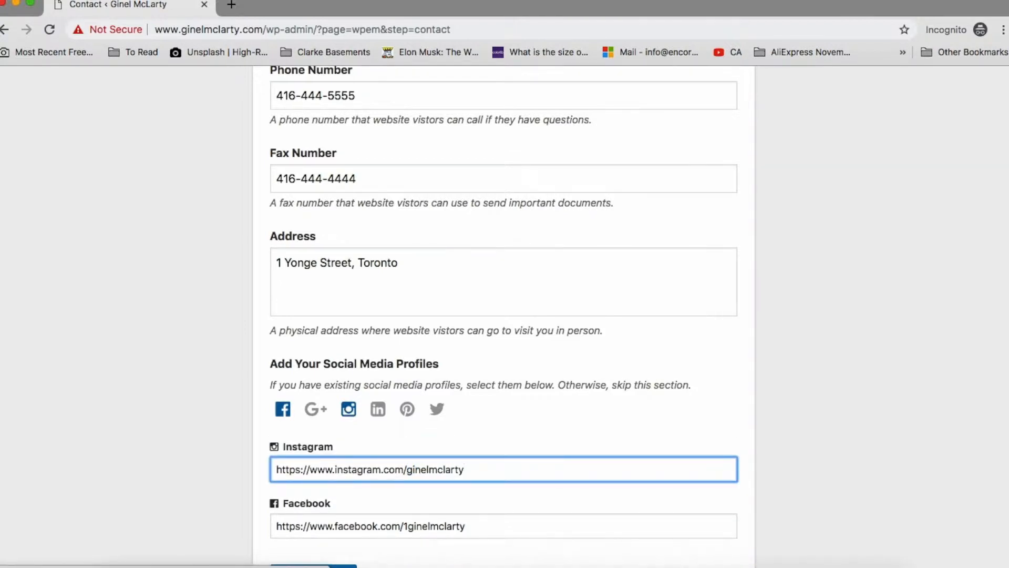
mouse_move(555, 405)
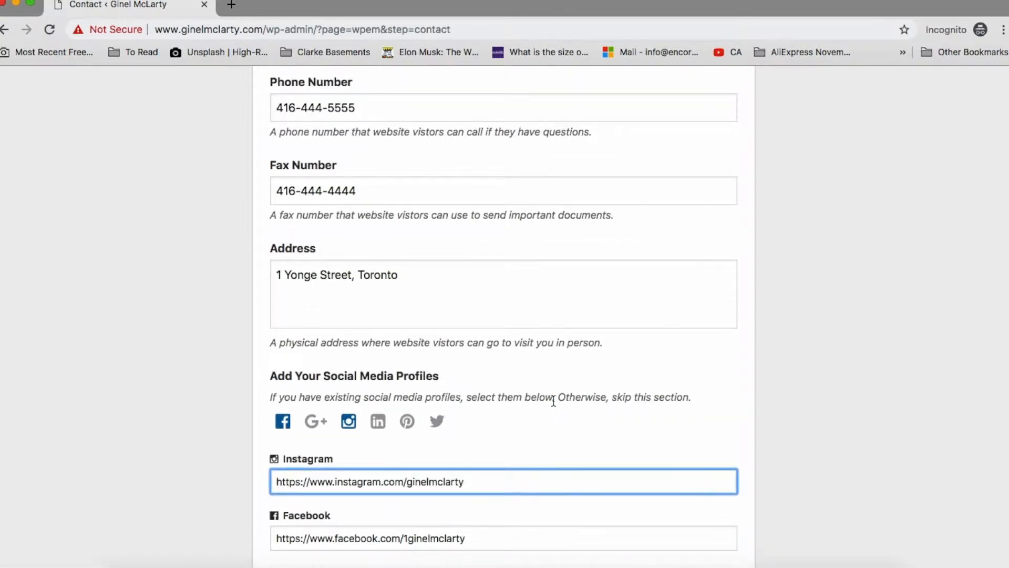
scroll("up", 3)
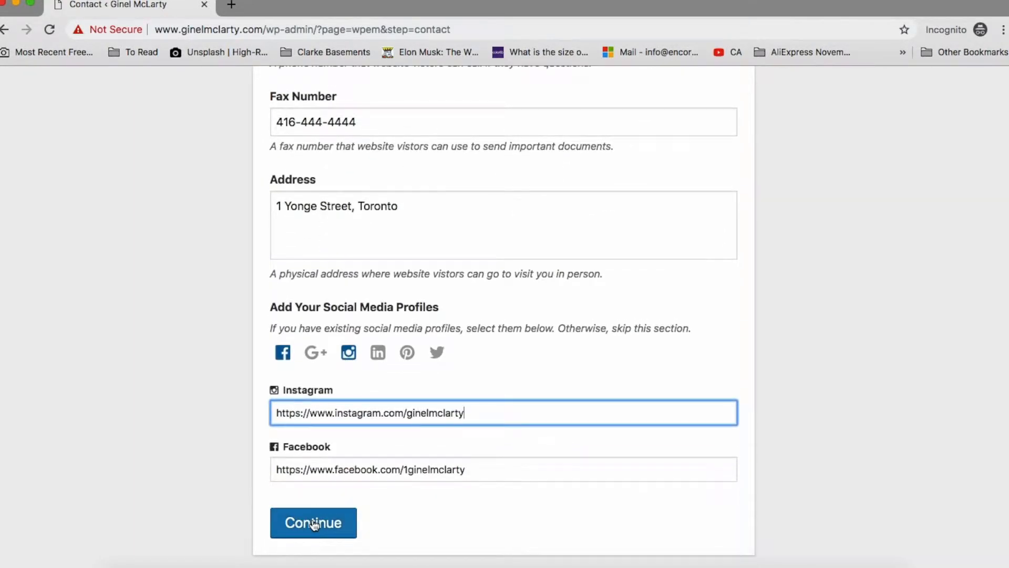
- Submit the contact details, browse the theme grid and select the Stout theme
left_click(312, 522)
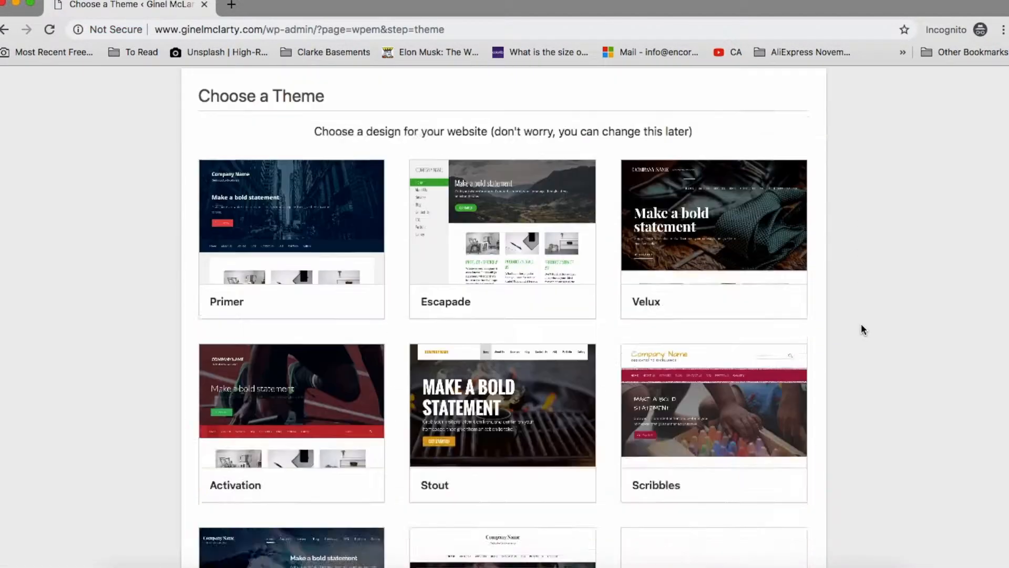
scroll("down", 3)
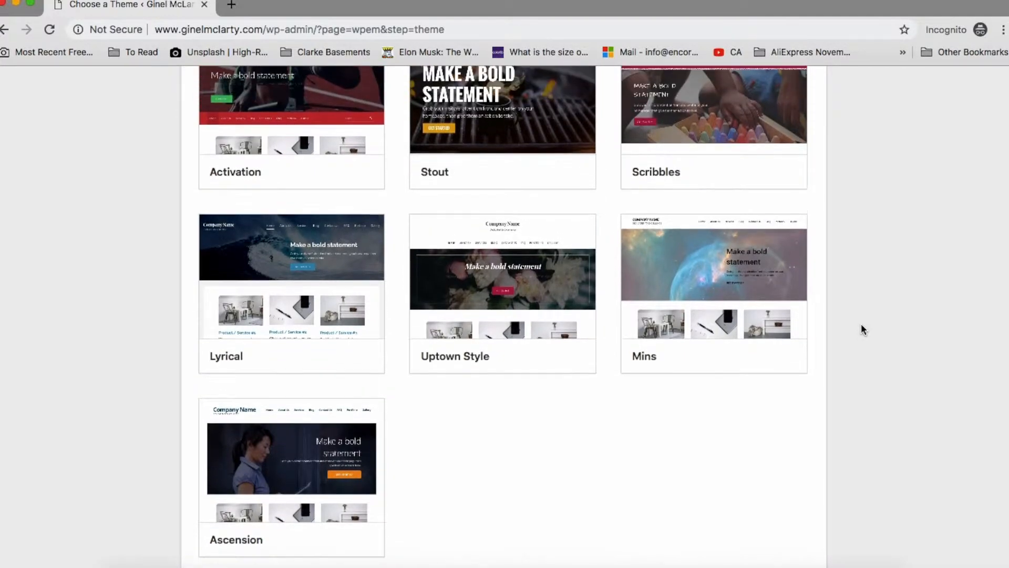
scroll("up", 3)
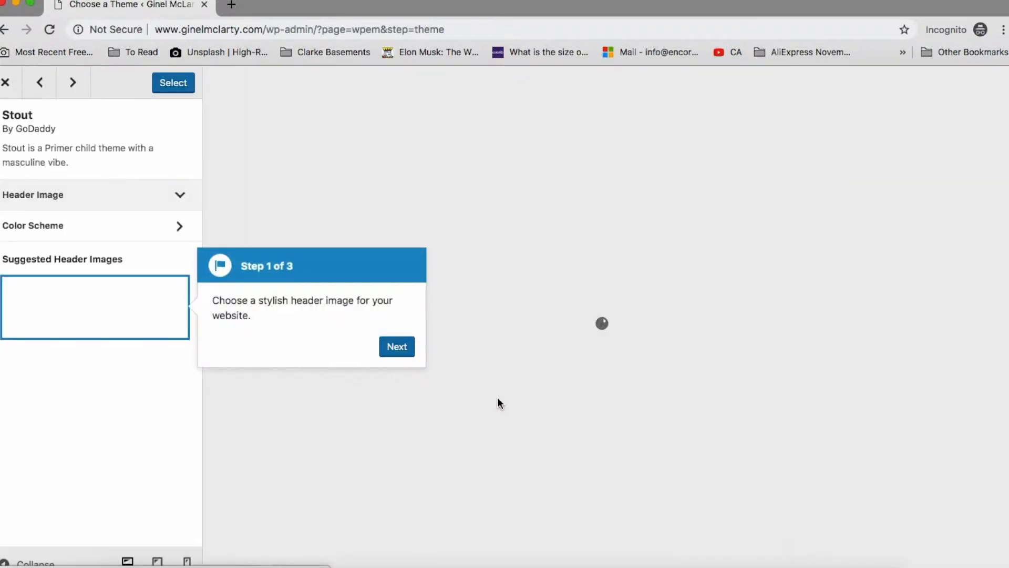
left_click(172, 82)
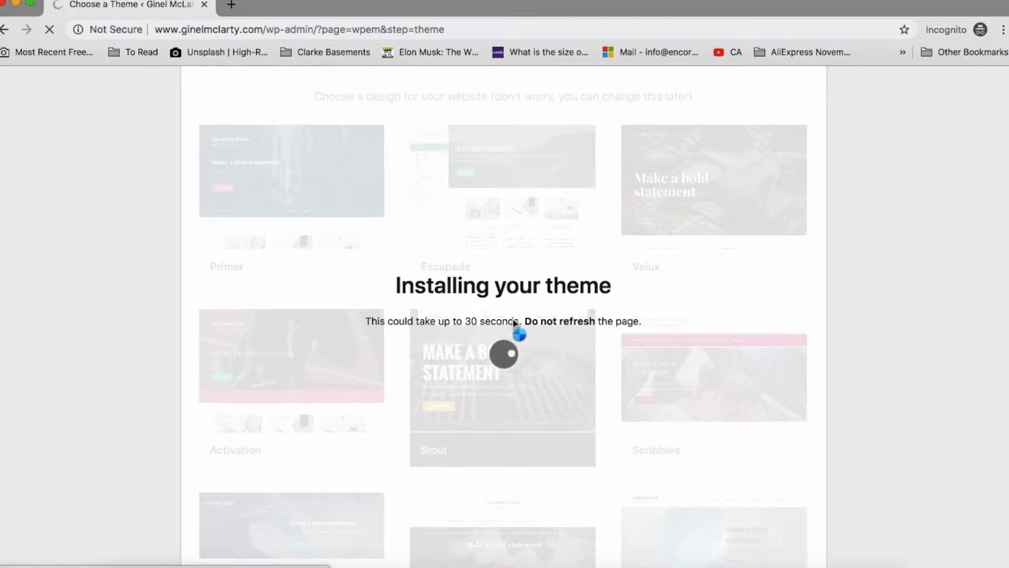
mouse_move(520, 333)
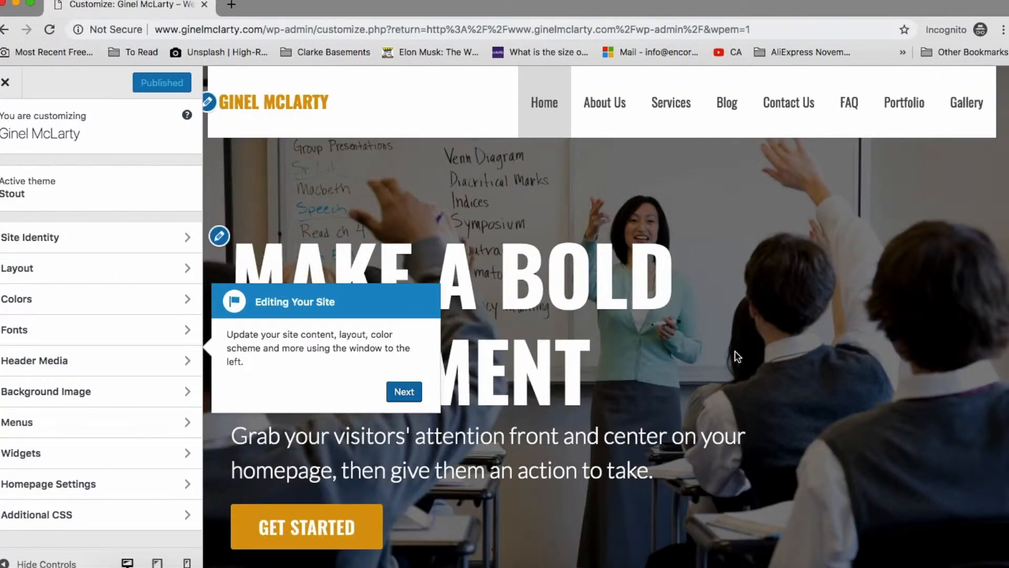
- Scroll the Stout site preview to the footer, then close the Customizer
scroll("down", 3)
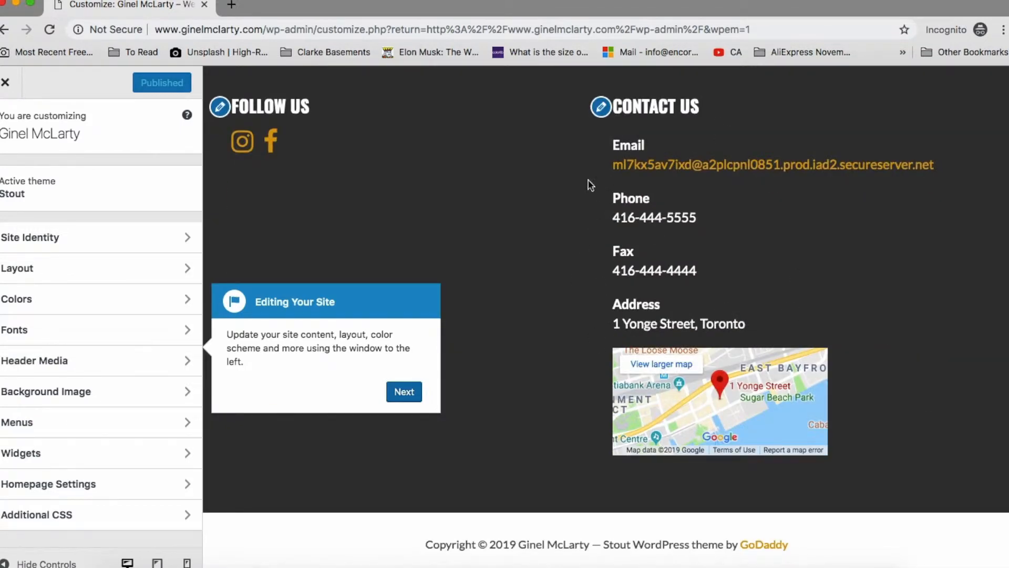
mouse_move(665, 169)
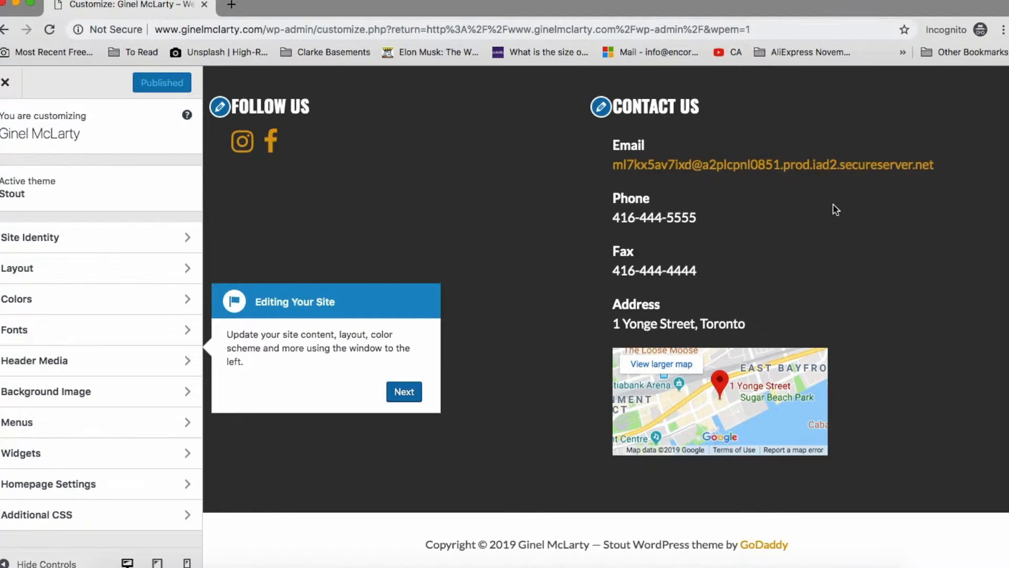
mouse_move(226, 152)
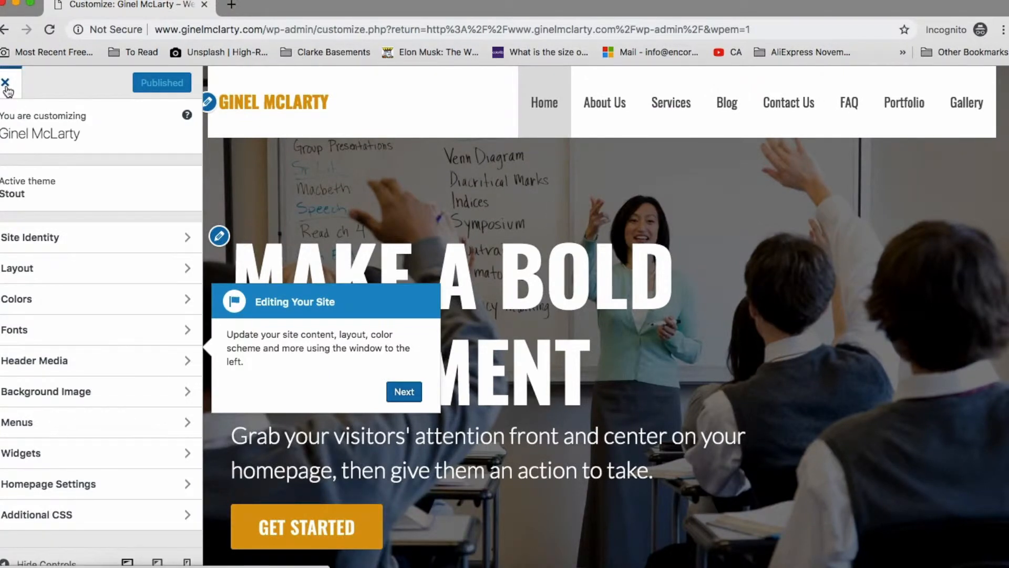
left_click(6, 83)
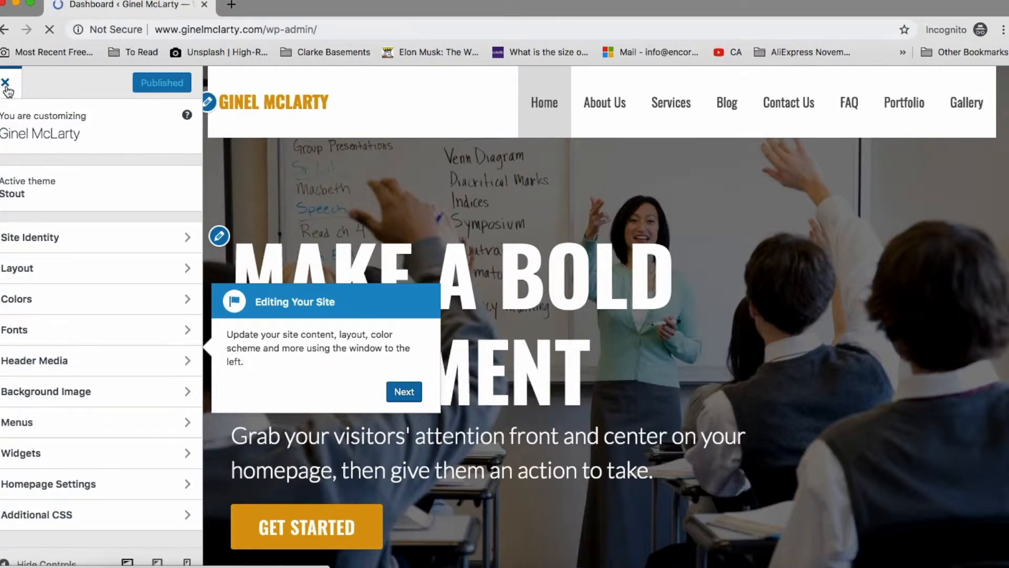
left_click(6, 82)
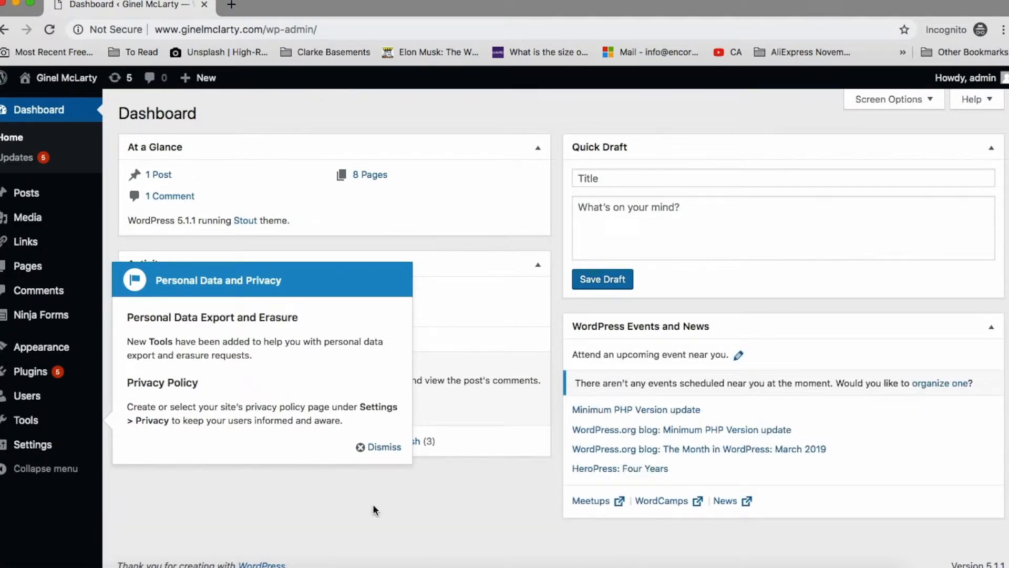
left_click(383, 446)
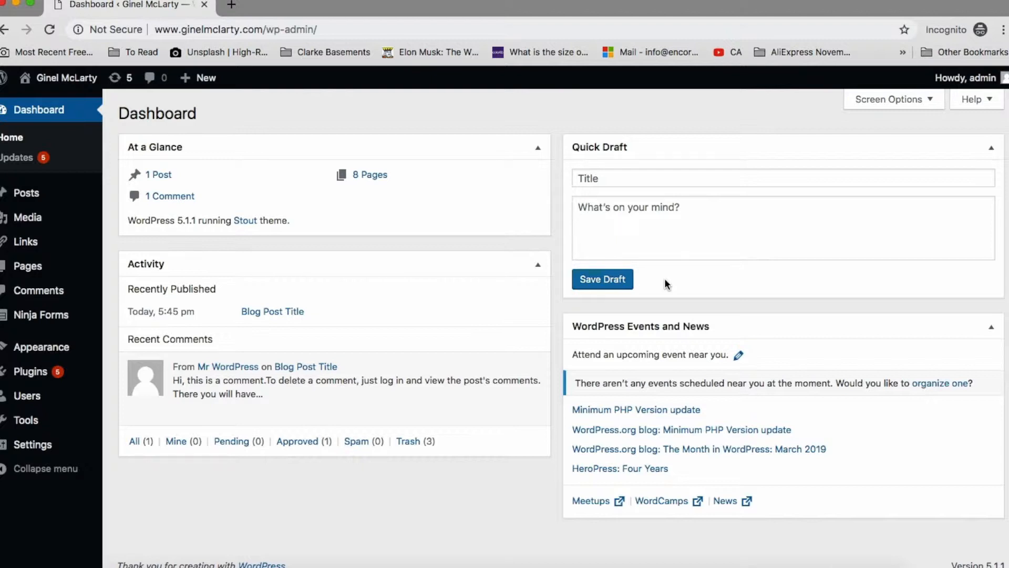
mouse_move(262, 157)
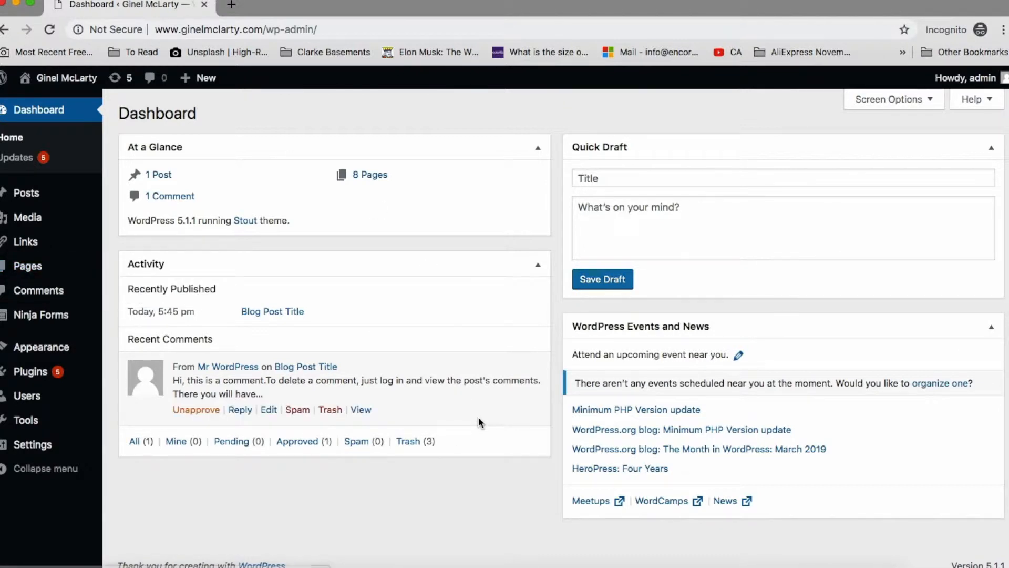
mouse_move(674, 396)
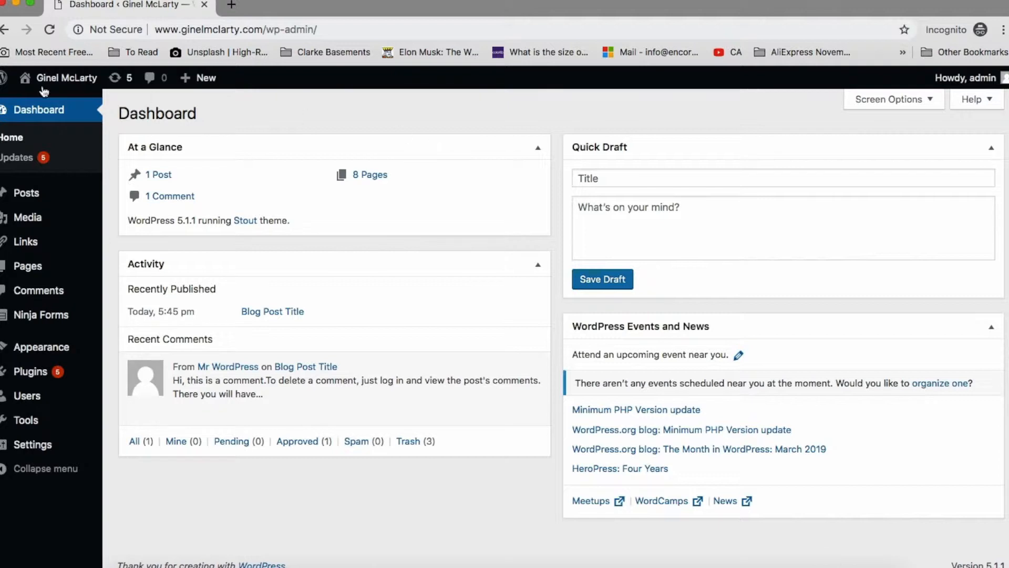
mouse_move(376, 228)
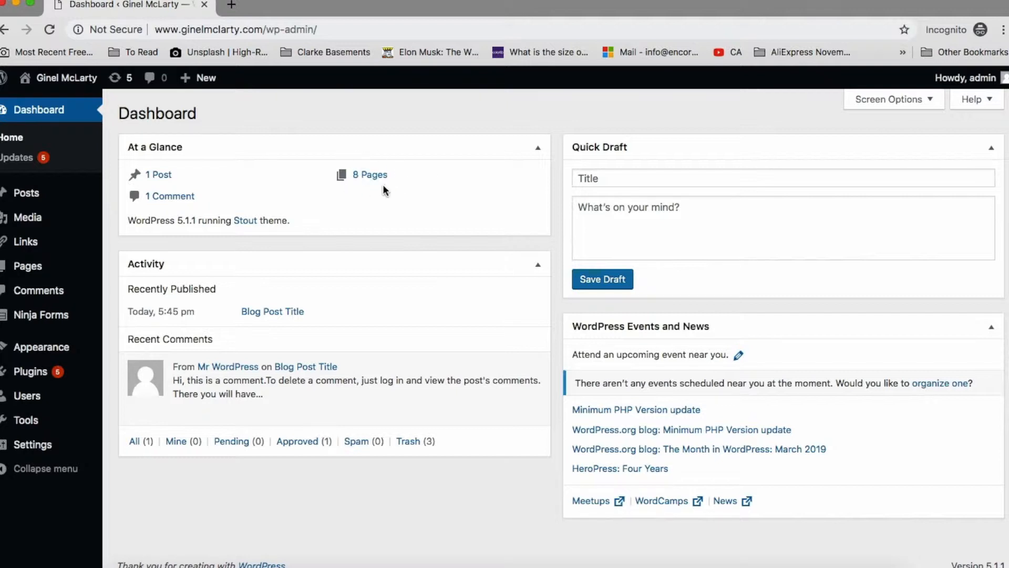
mouse_move(148, 301)
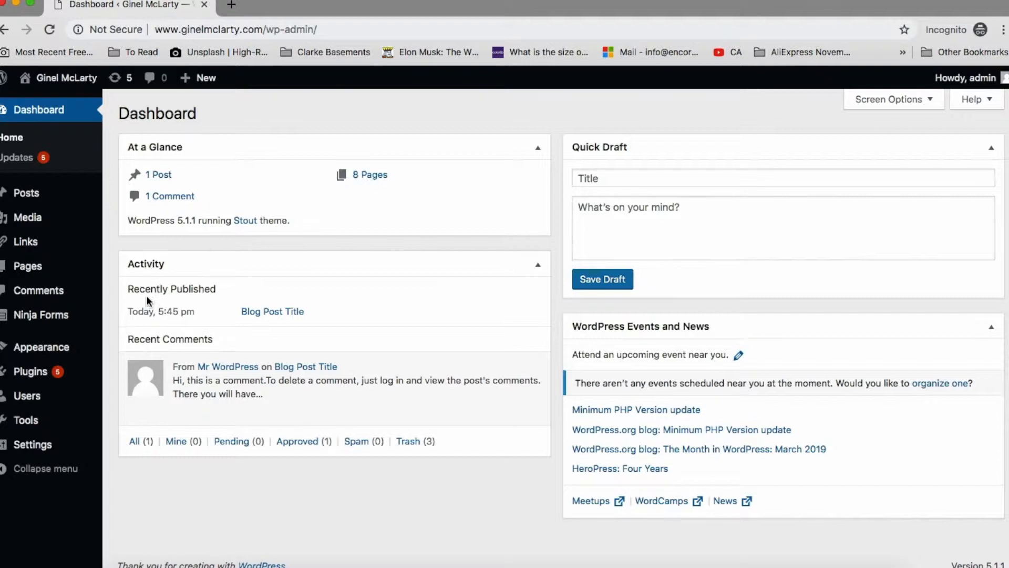
mouse_move(146, 322)
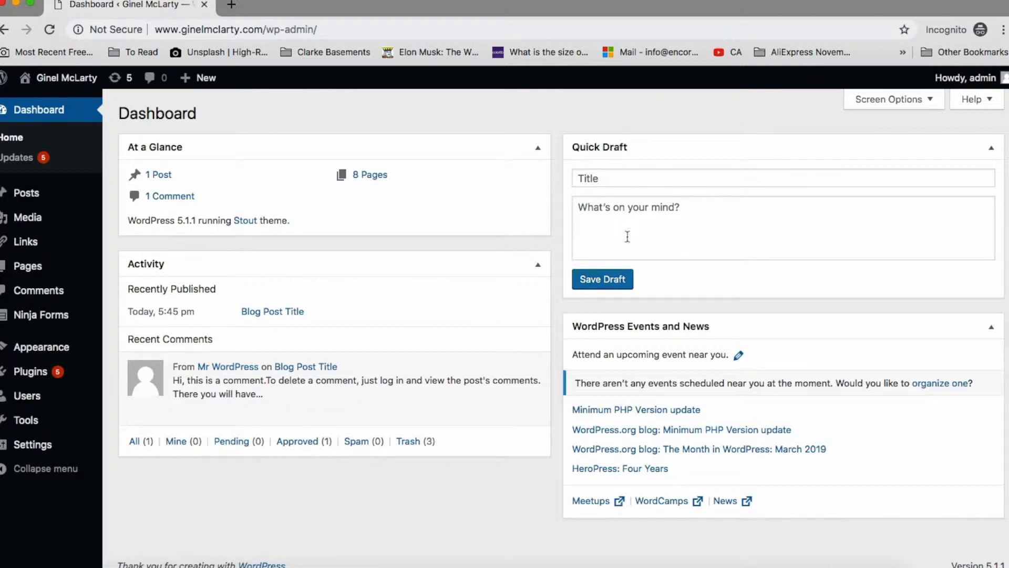
mouse_move(672, 232)
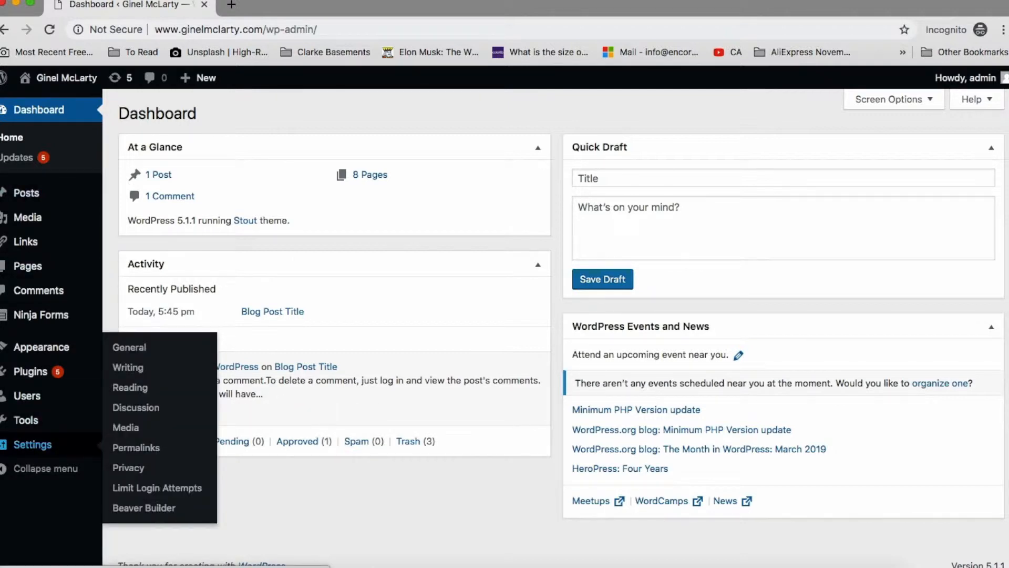
mouse_move(46, 218)
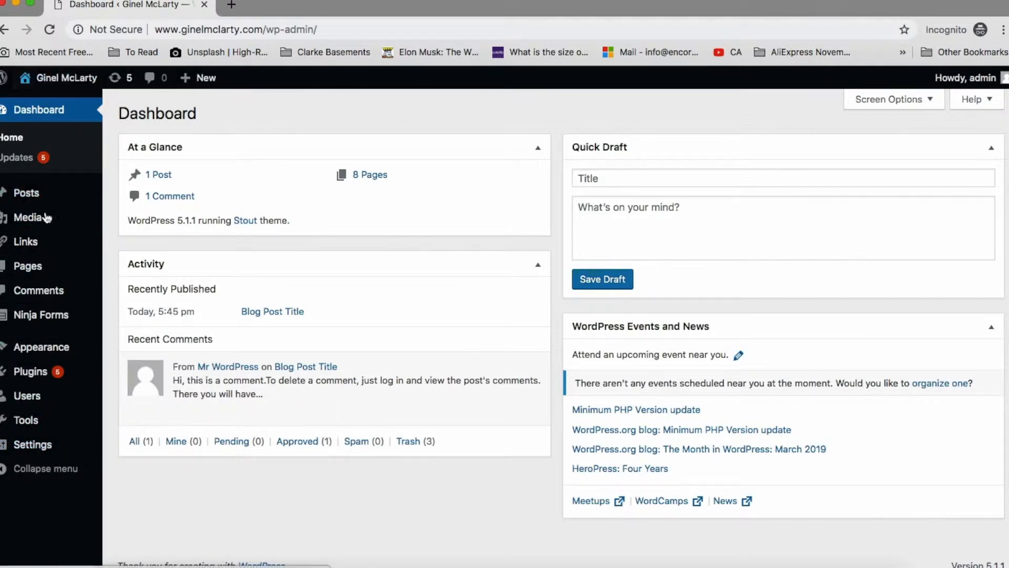
mouse_move(14, 147)
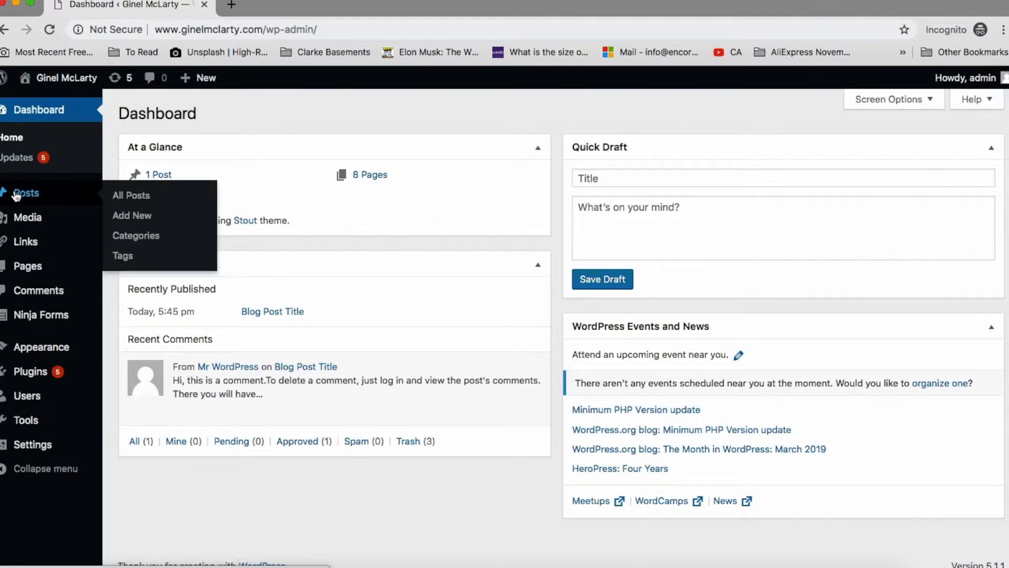
- Browse All Posts and the Categories list, ending on the empty Tags page
left_click(26, 193)
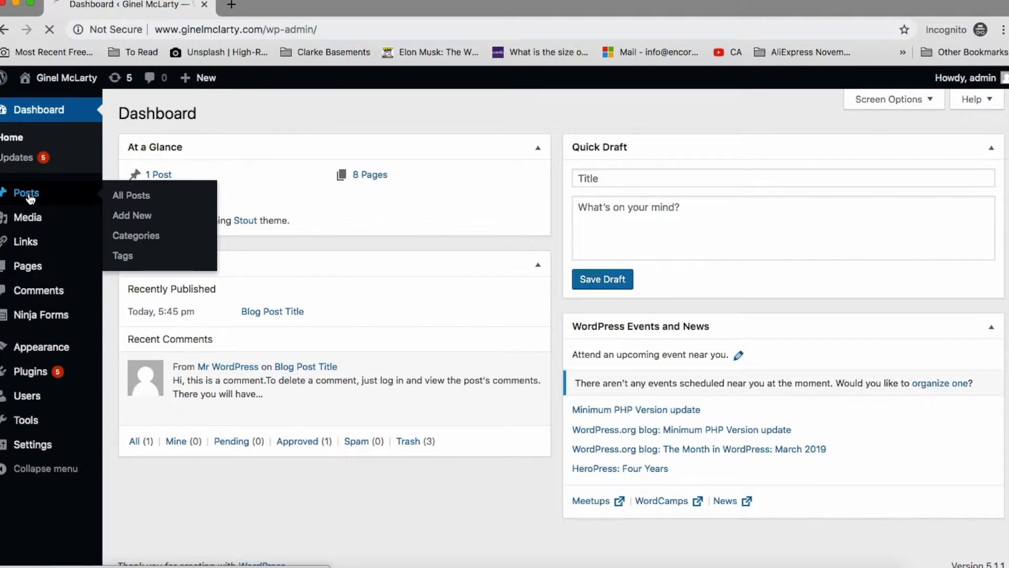
left_click(131, 195)
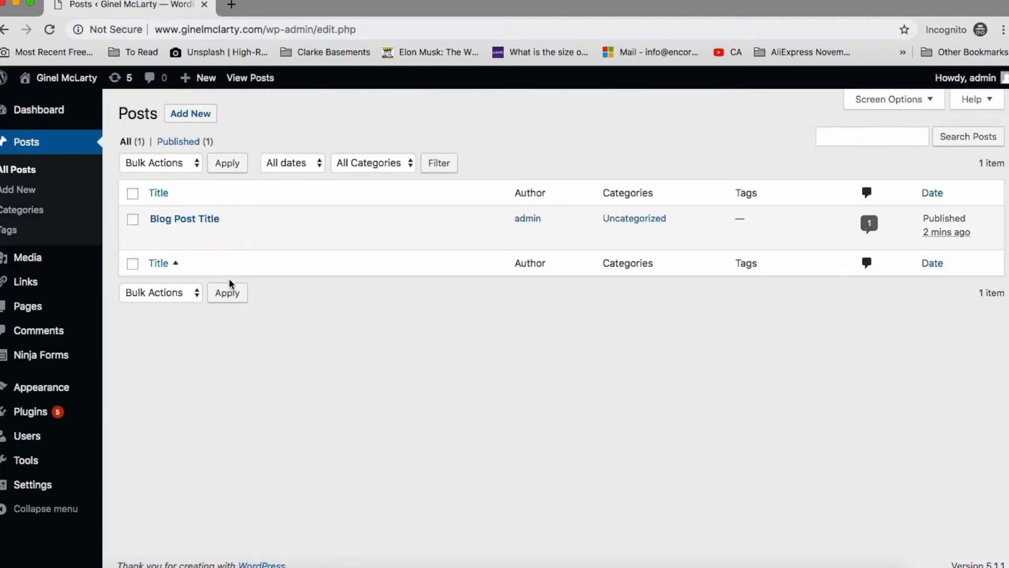
mouse_move(184, 218)
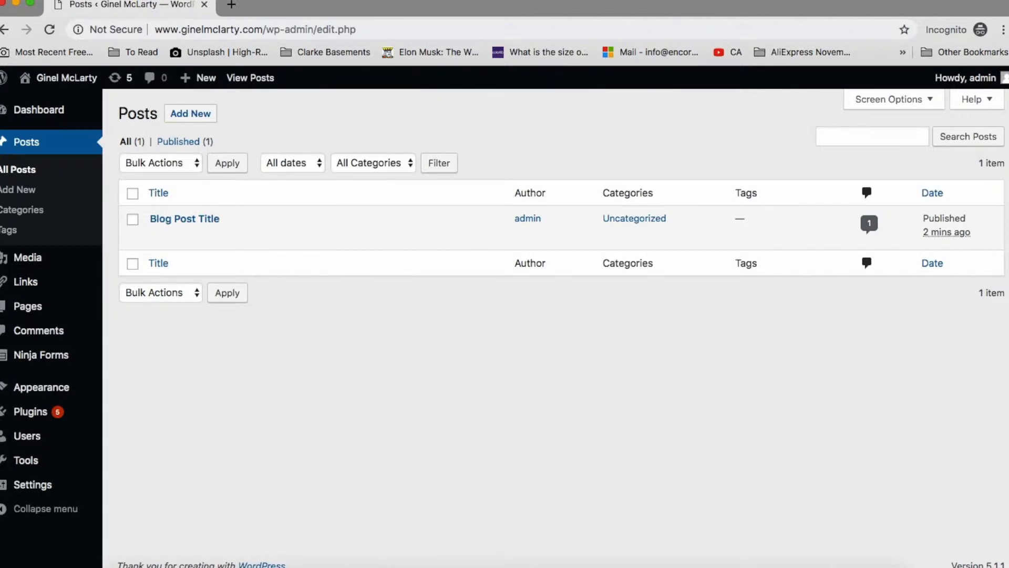
mouse_move(184, 218)
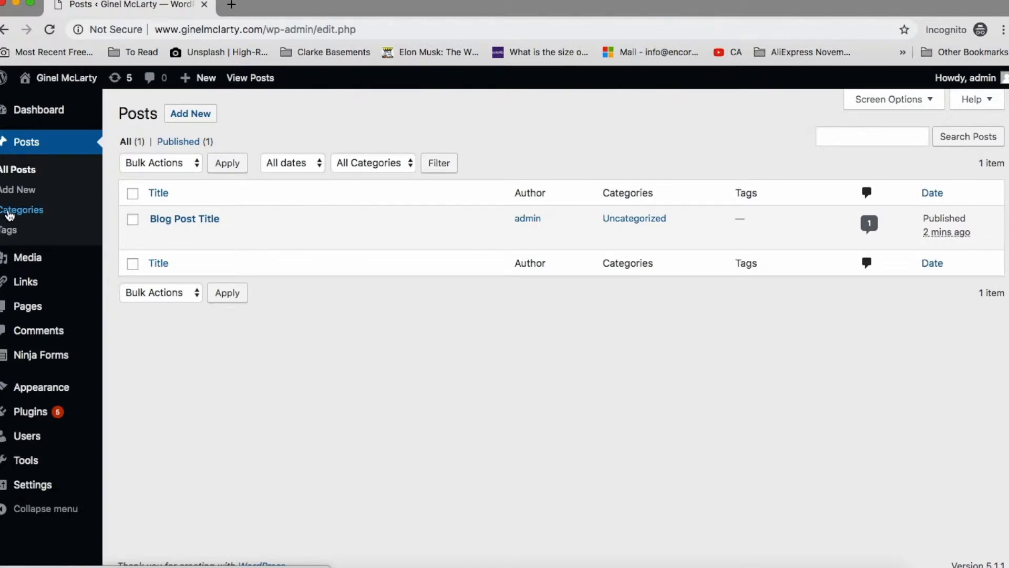
left_click(22, 209)
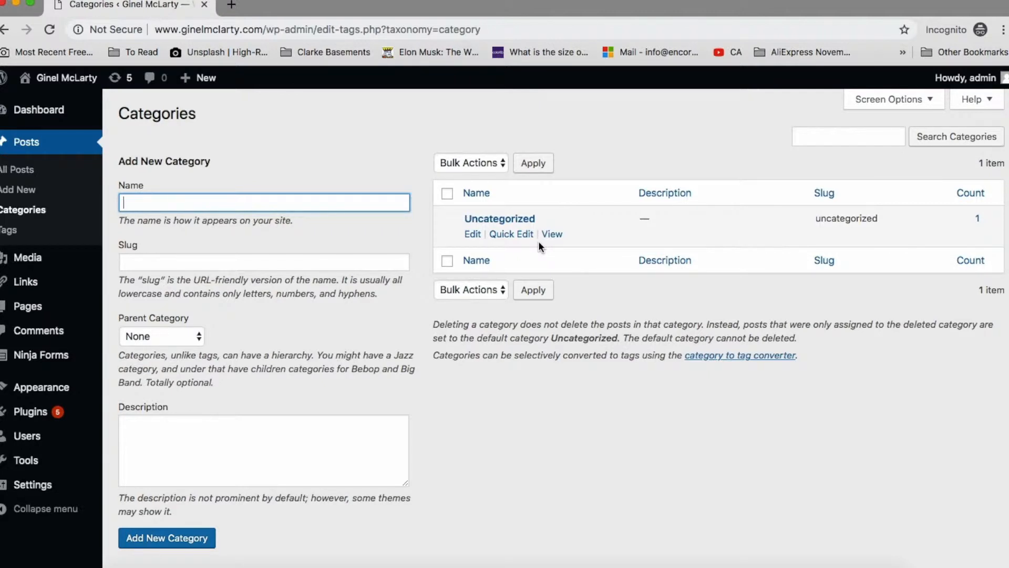
mouse_move(500, 221)
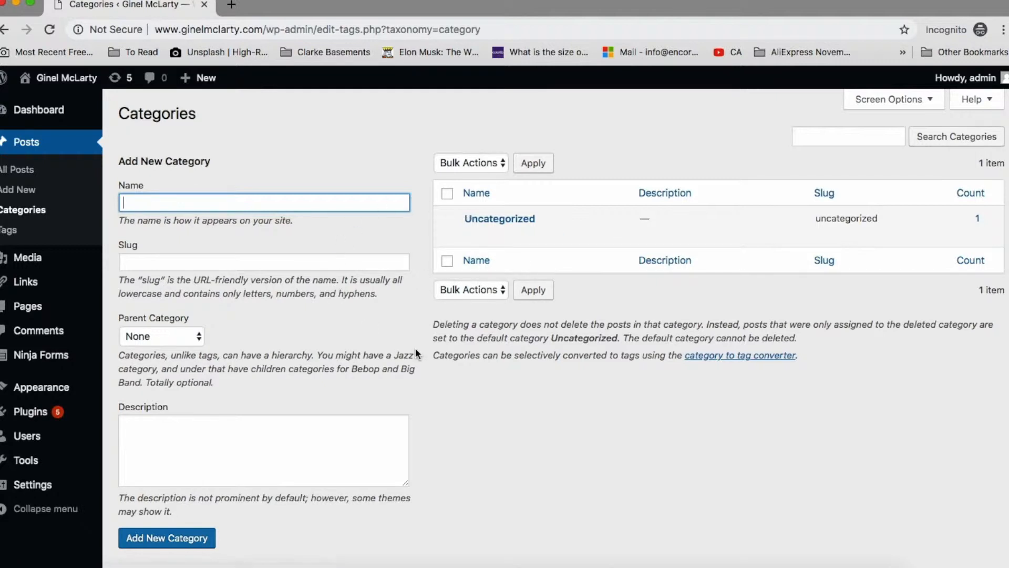
mouse_move(632, 551)
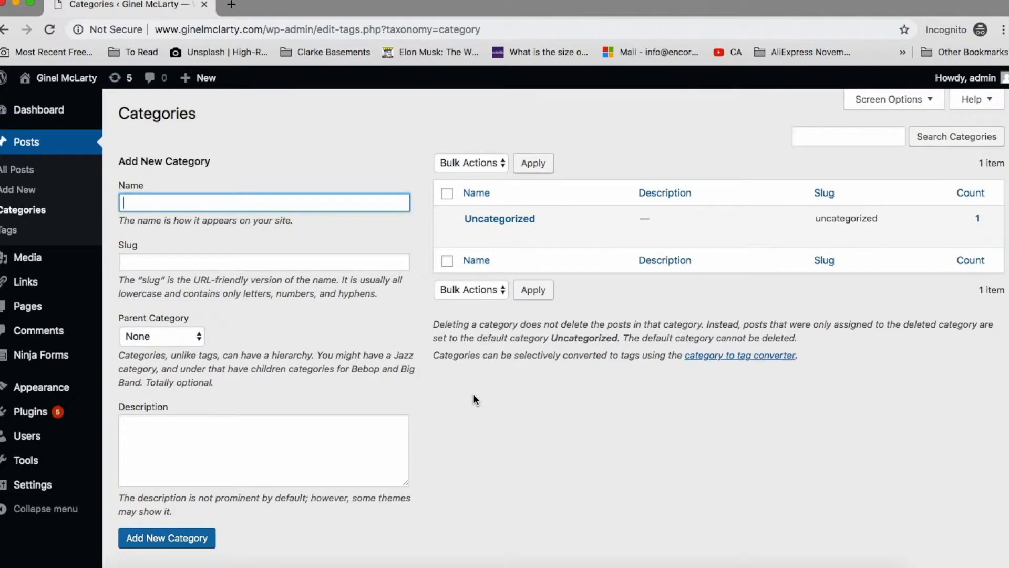
mouse_move(593, 272)
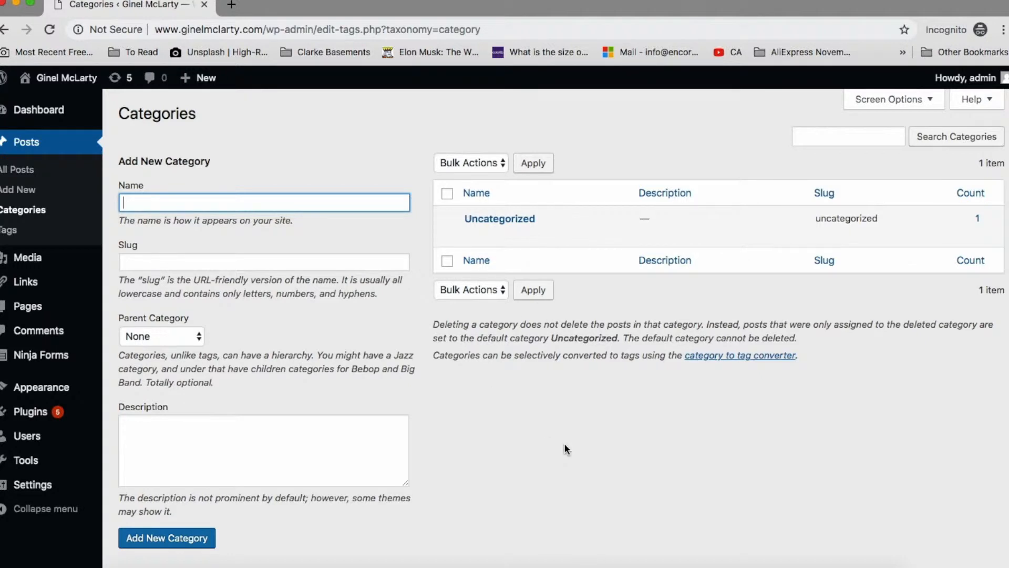
mouse_move(546, 352)
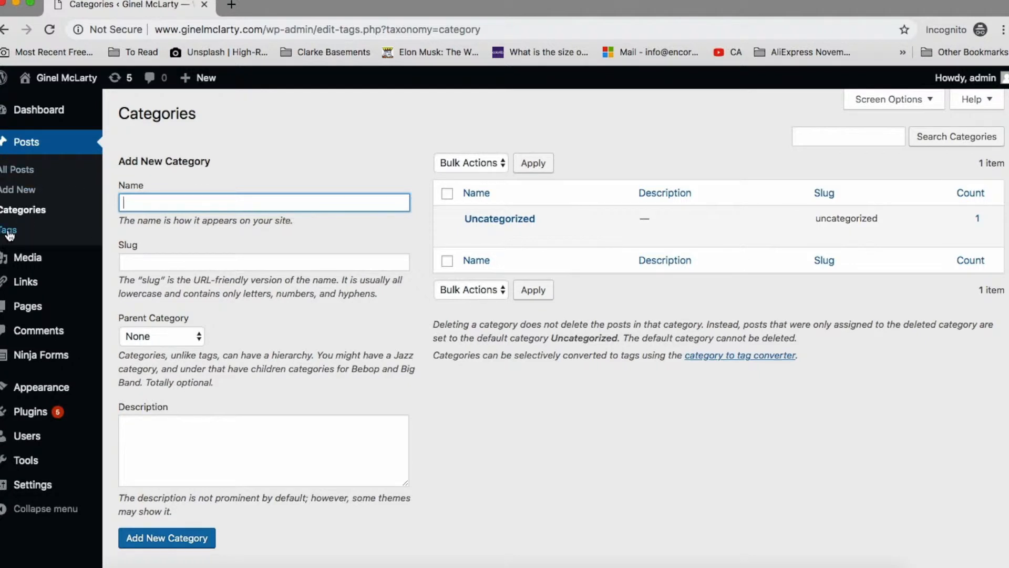
left_click(8, 231)
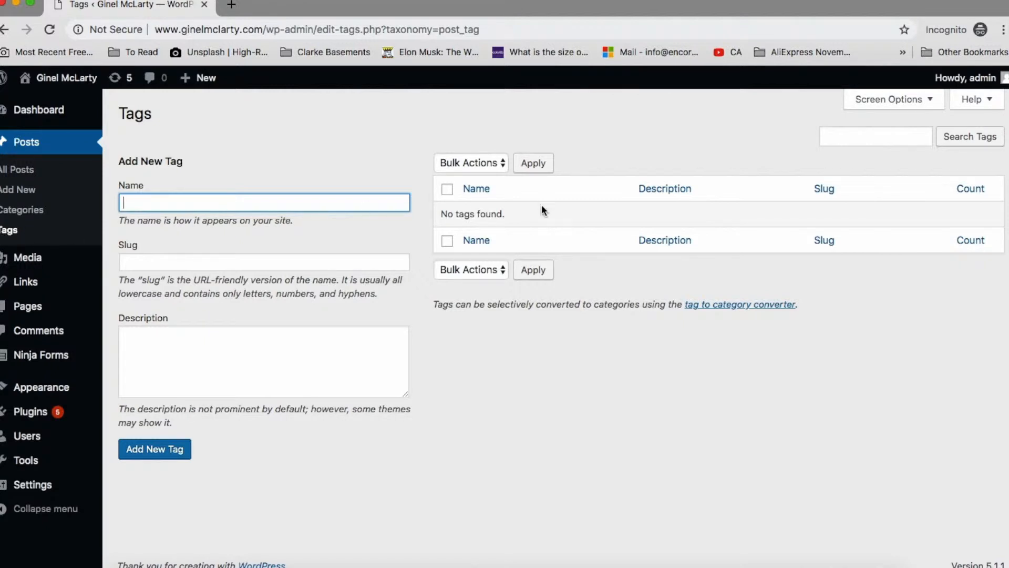
mouse_move(430, 233)
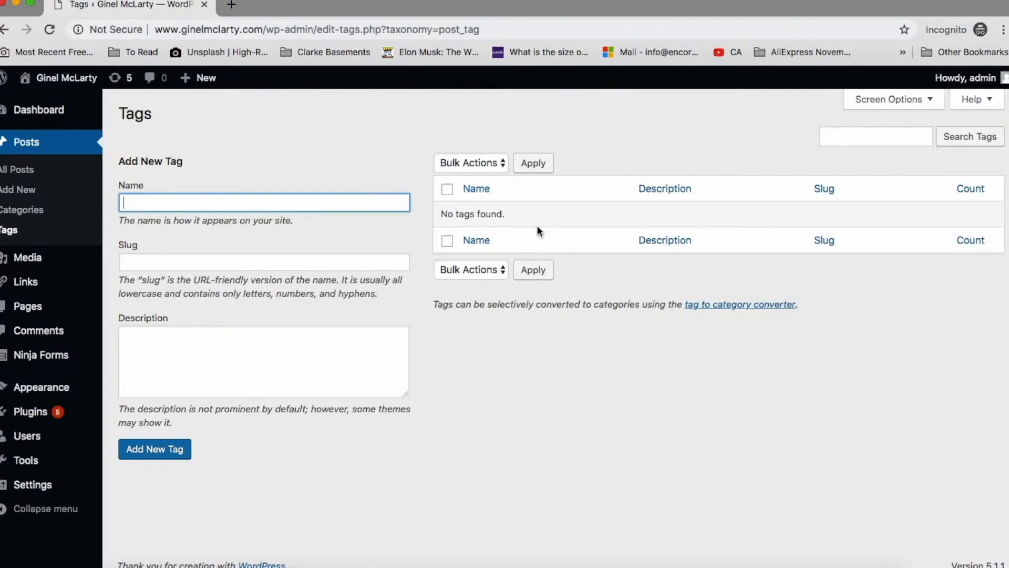
left_click(475, 240)
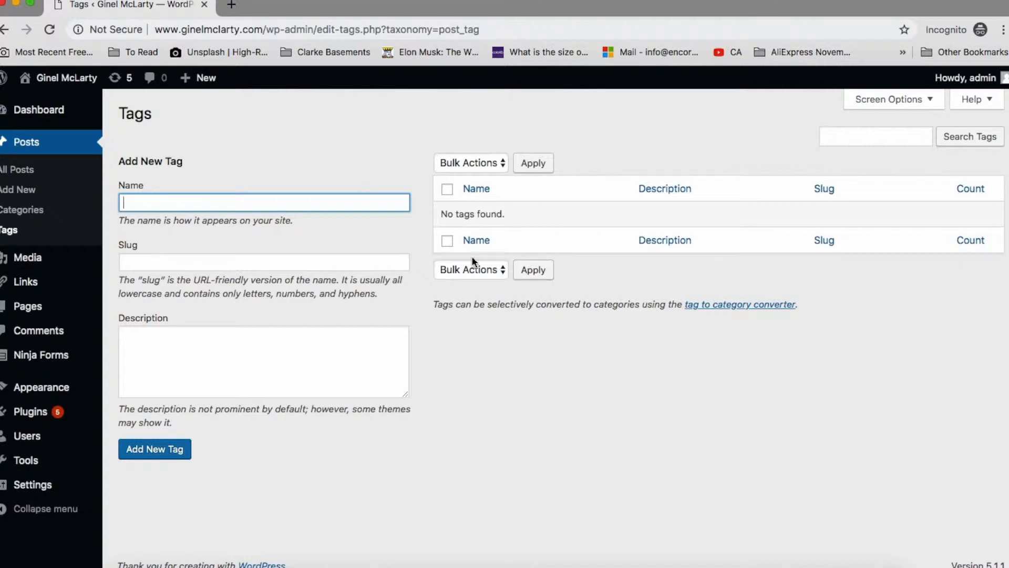
mouse_move(26, 258)
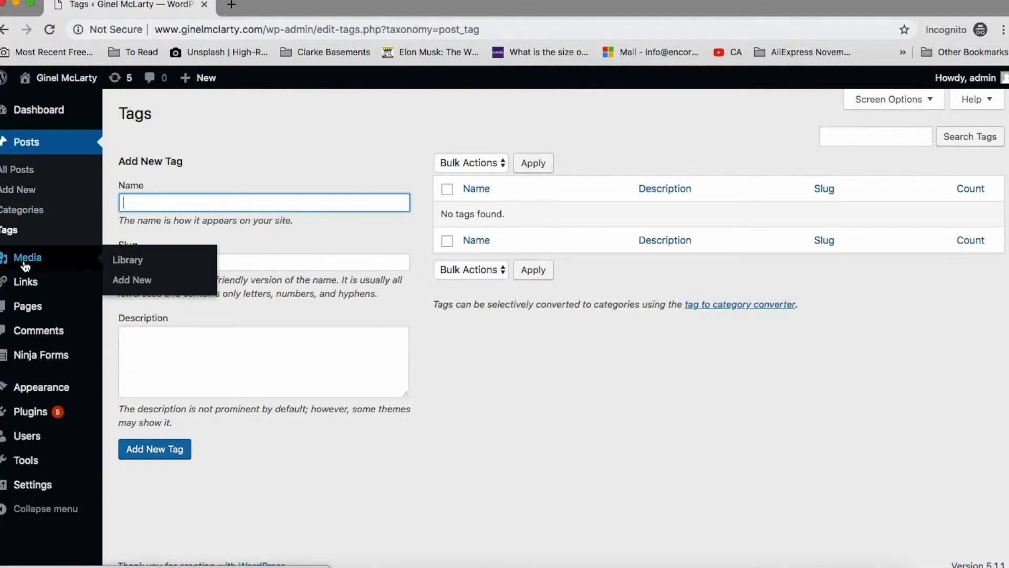
- Browse the Media Library, expand the upload area, and cancel file selection
left_click(127, 259)
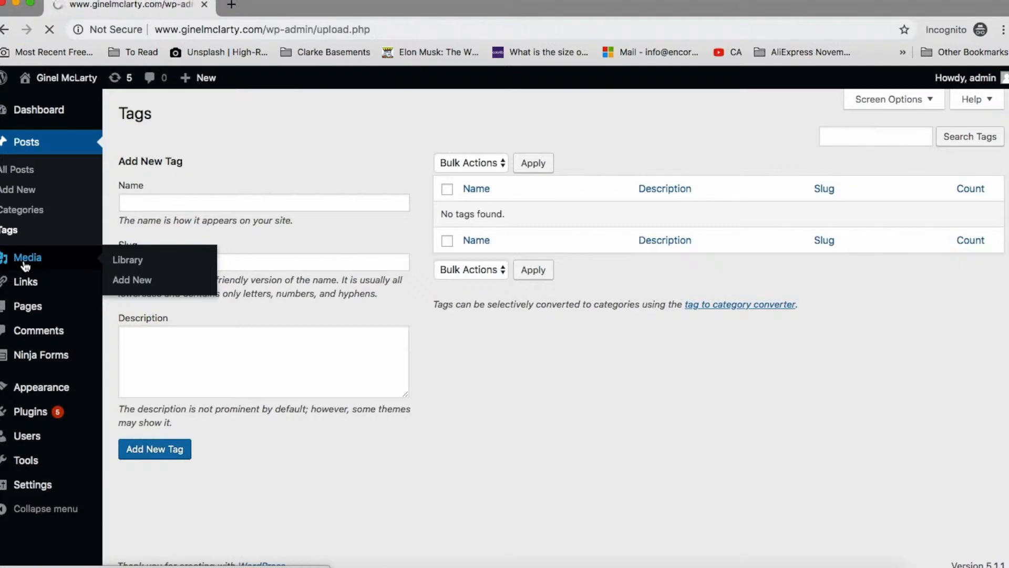
left_click(127, 259)
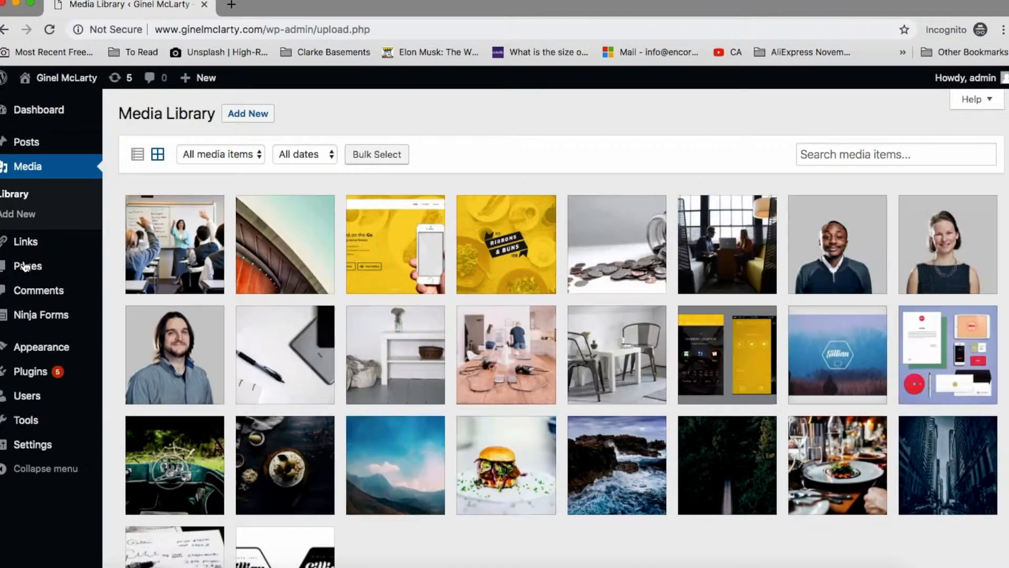
scroll("down", 3)
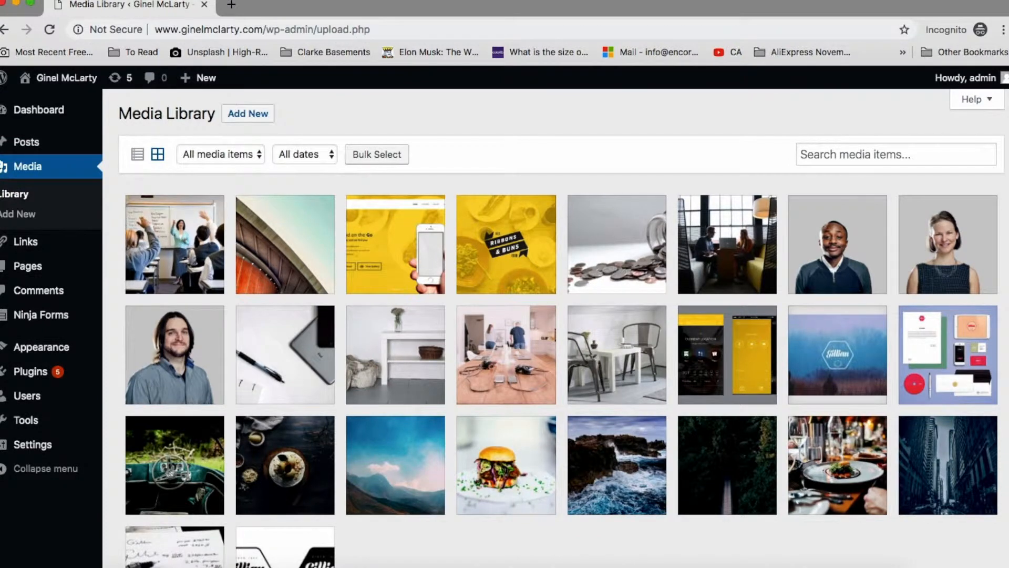
mouse_move(864, 452)
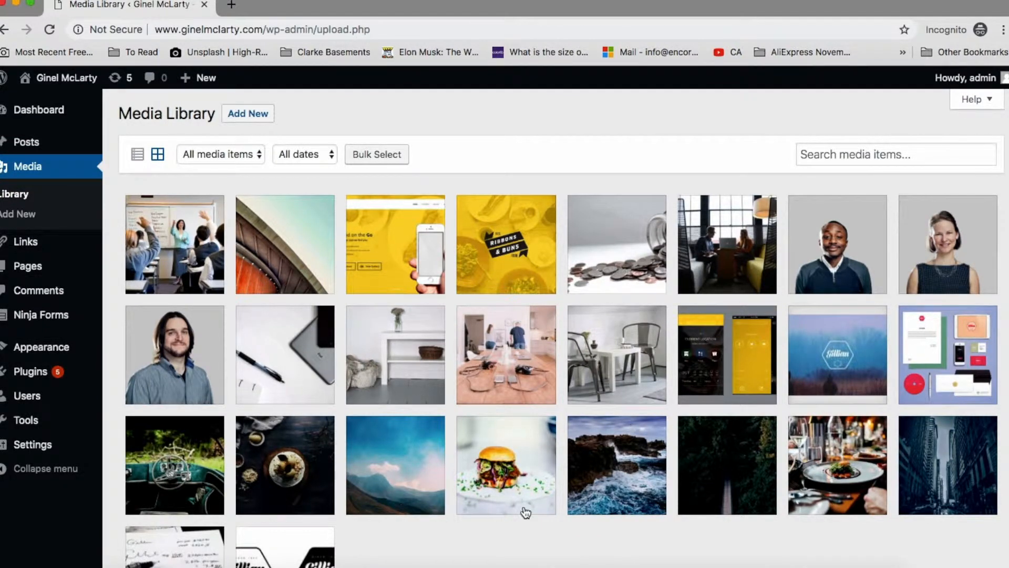
mouse_move(207, 143)
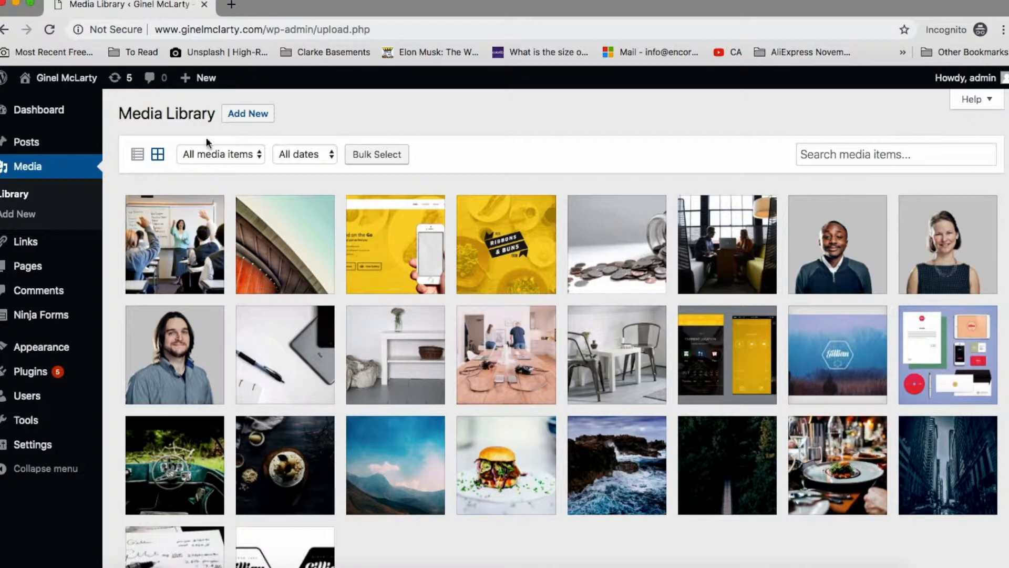
left_click(248, 114)
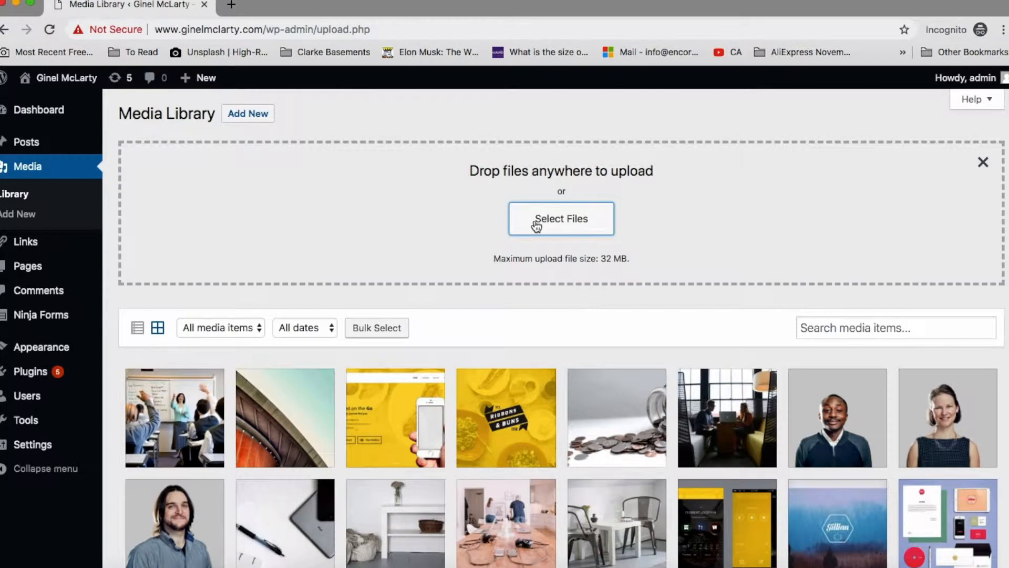
left_click(560, 218)
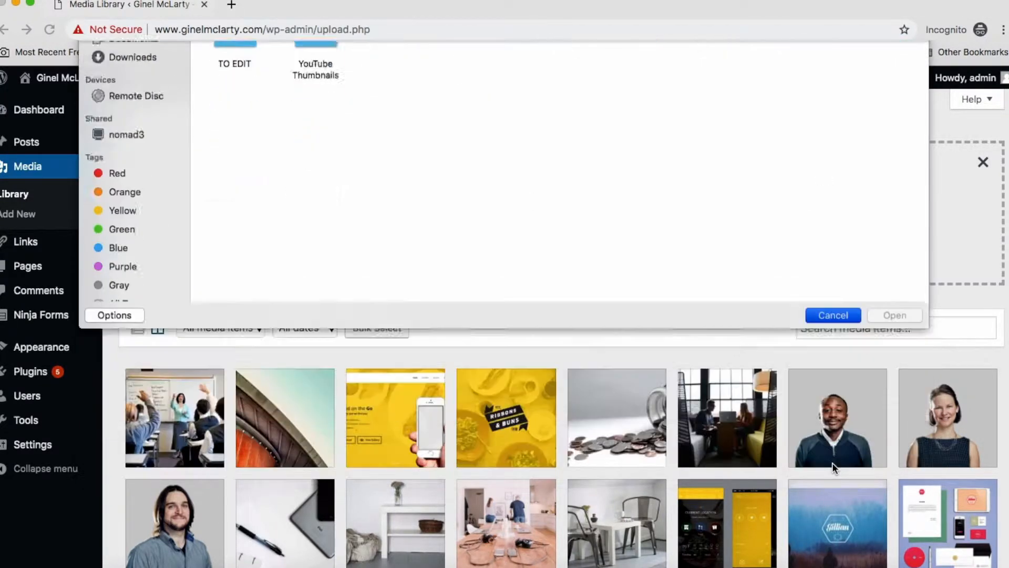
left_click(832, 315)
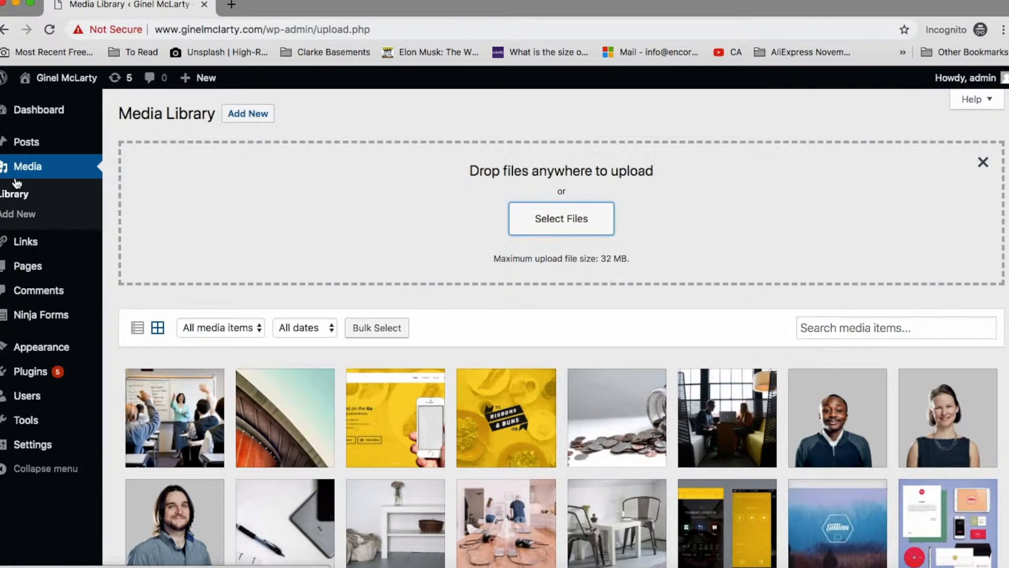
mouse_move(26, 241)
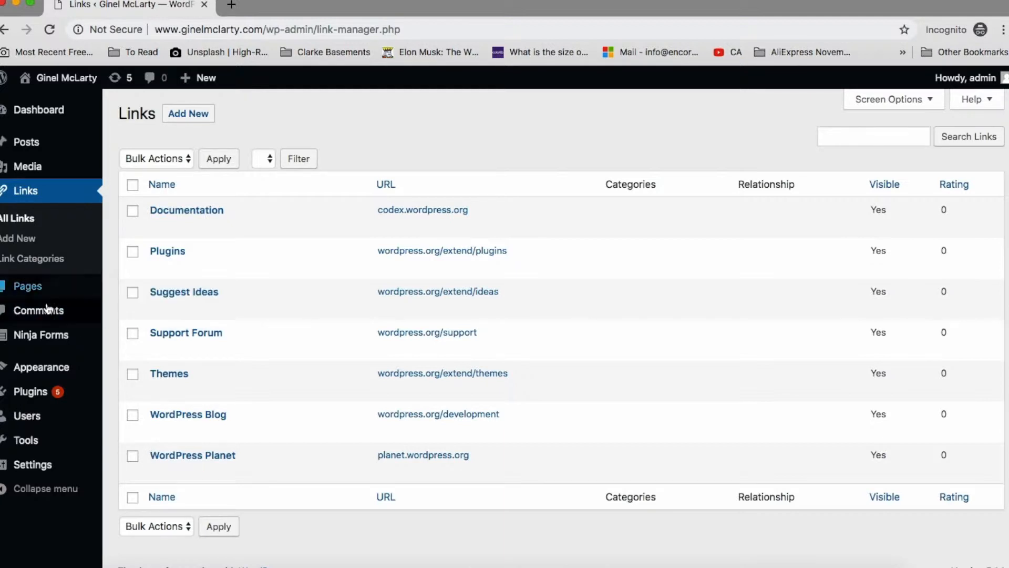
mouse_move(38, 310)
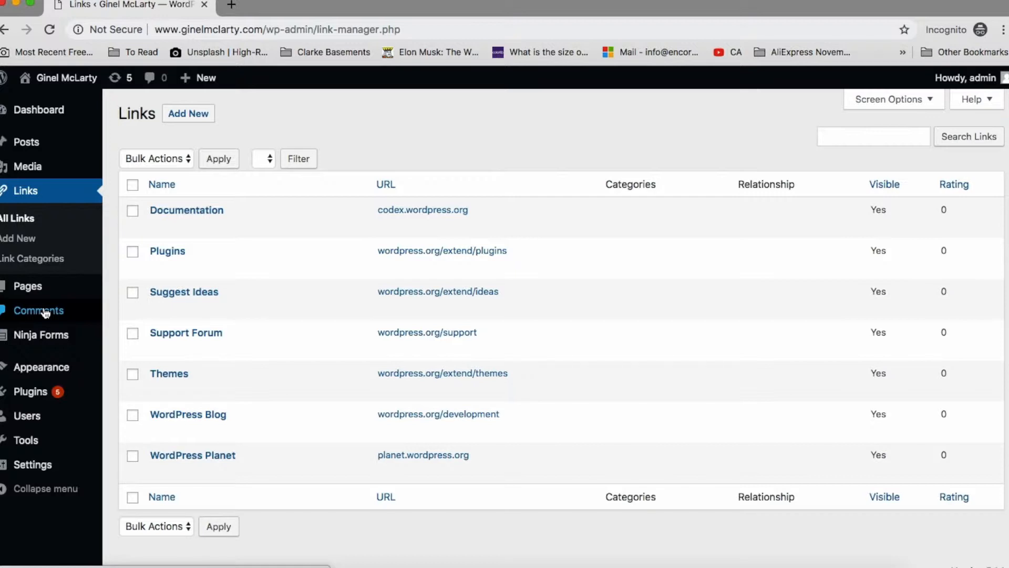
mouse_move(28, 286)
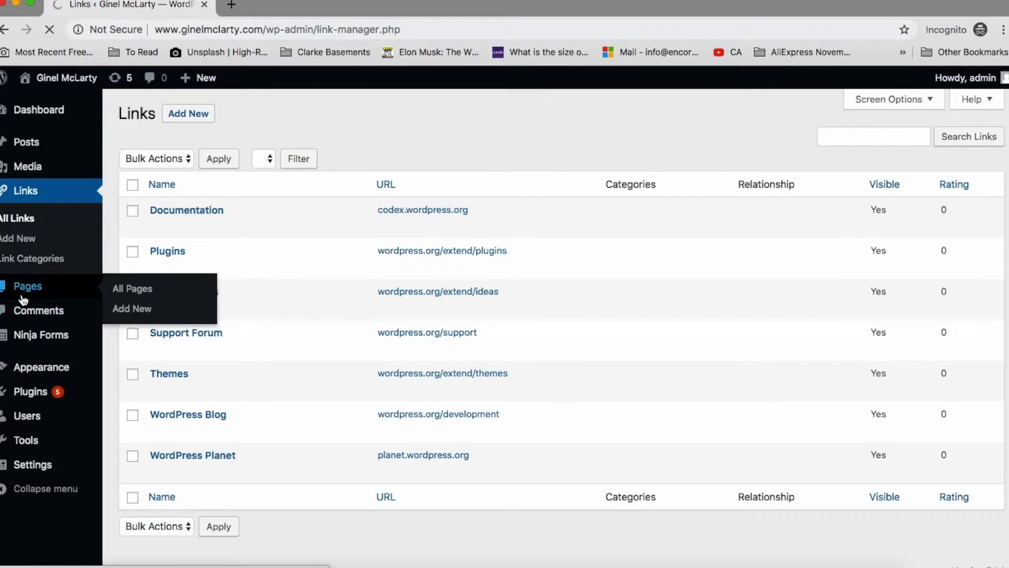
- View the eight published pages, then open the Comments screen
left_click(132, 288)
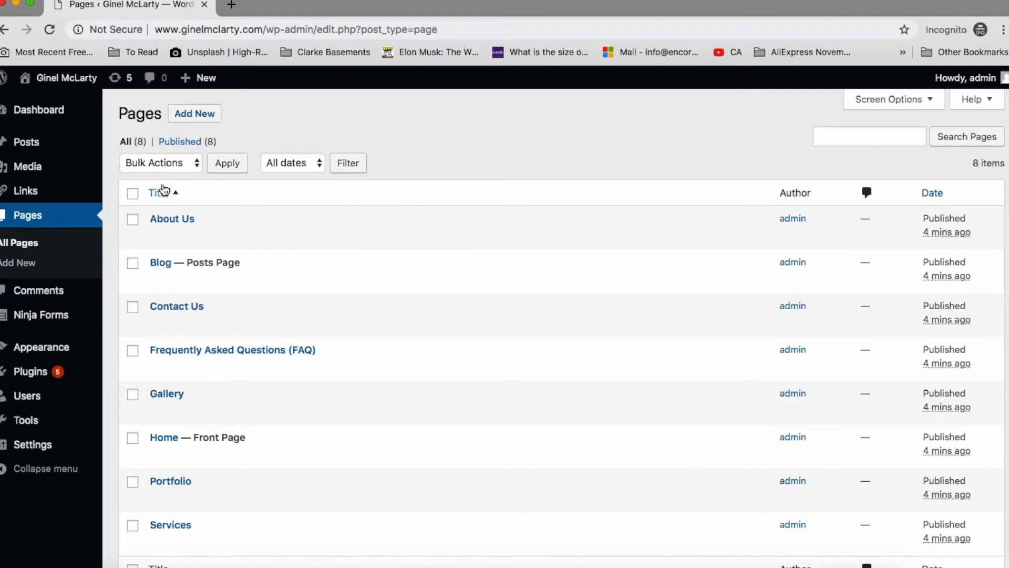
mouse_move(185, 257)
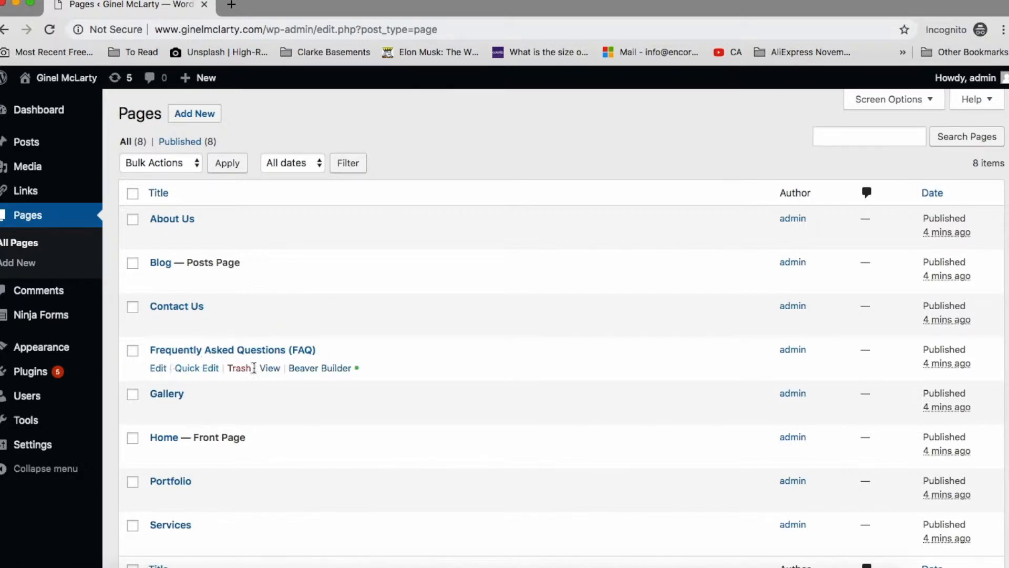
mouse_move(145, 422)
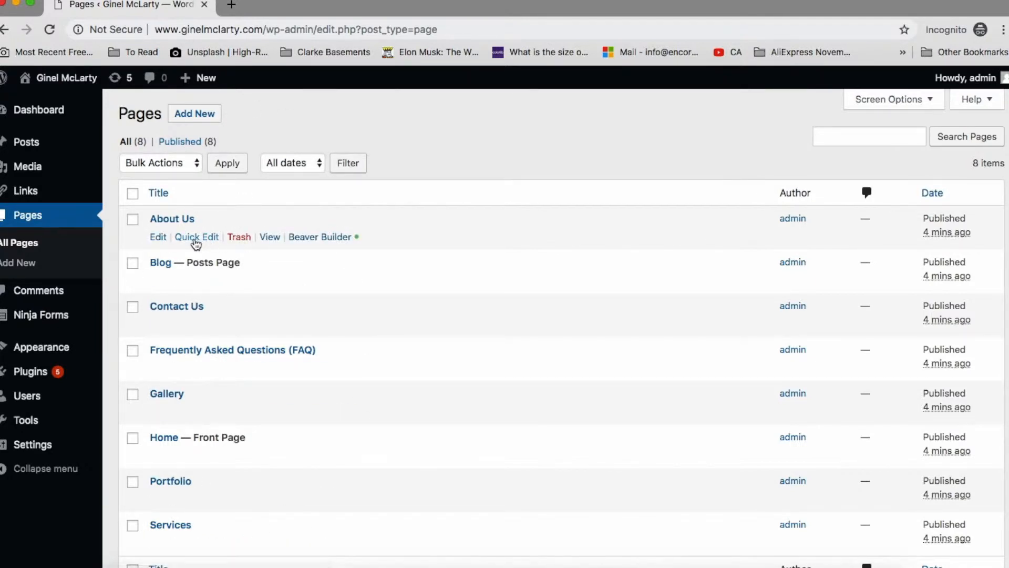
mouse_move(270, 239)
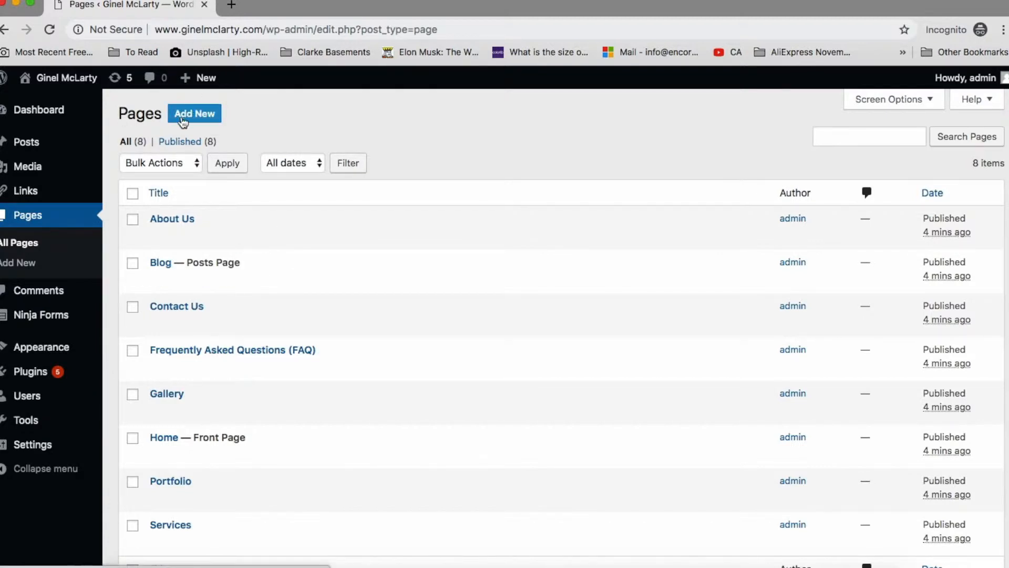
mouse_move(649, 20)
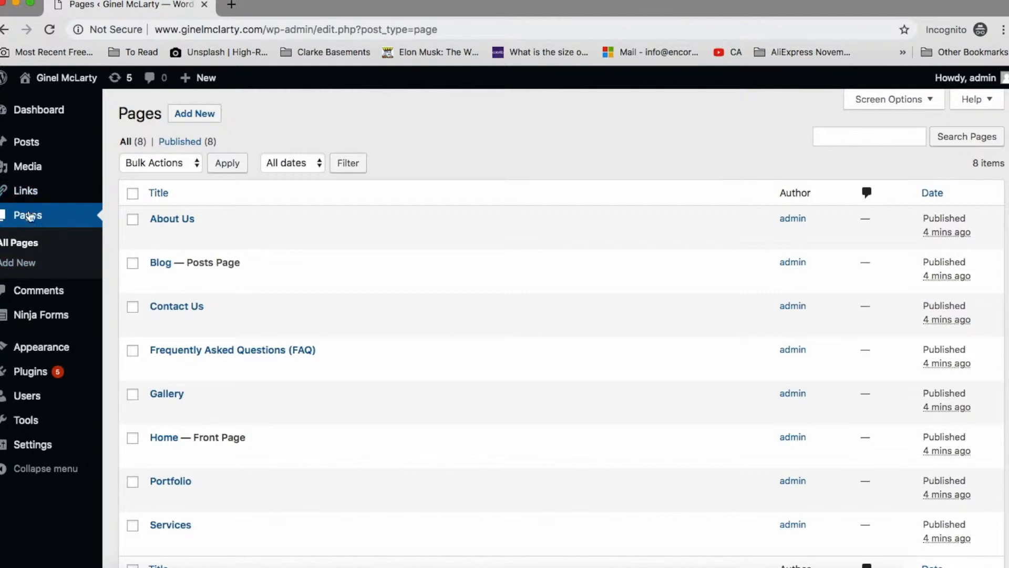
mouse_move(39, 290)
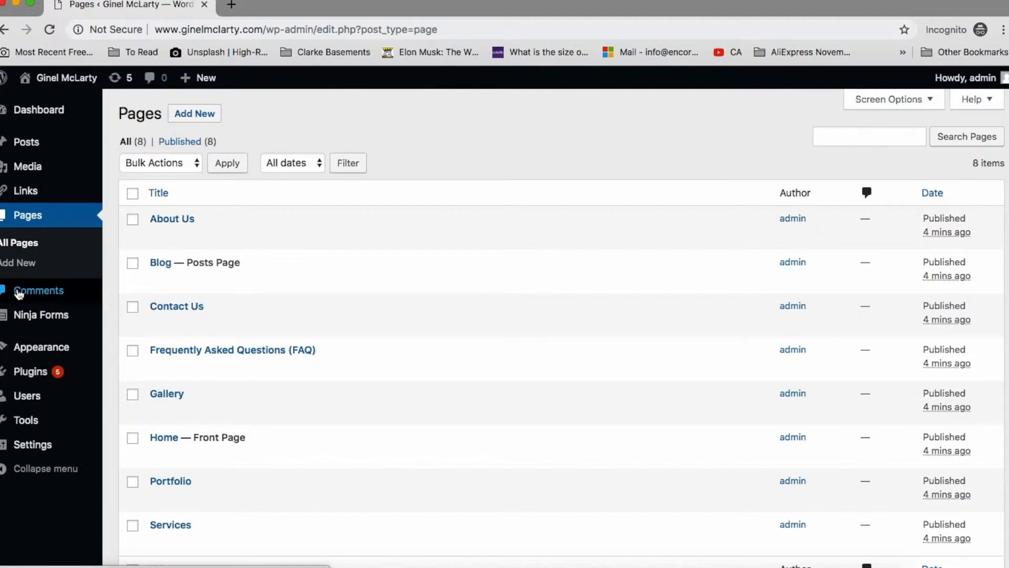
left_click(38, 290)
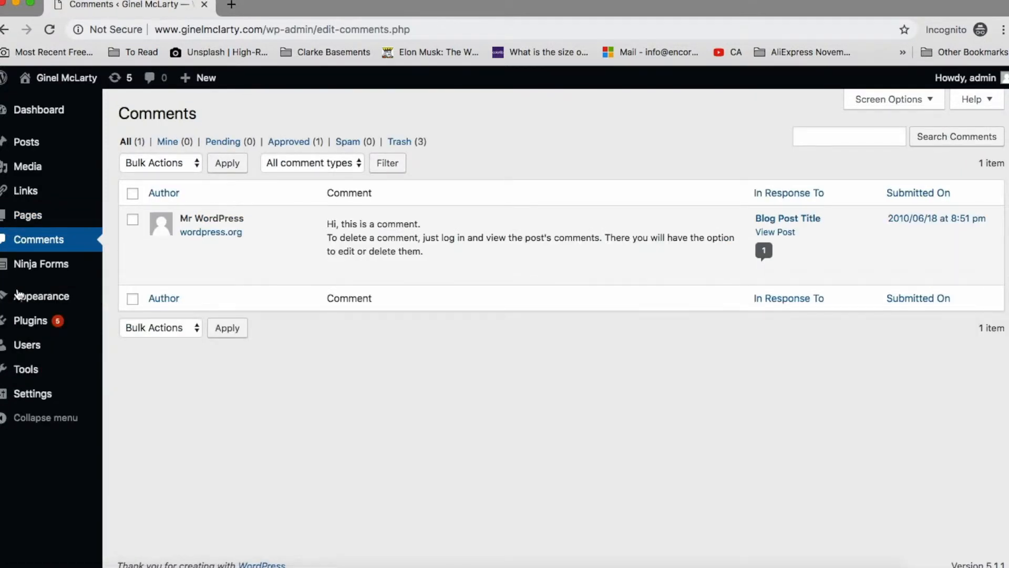
- Open the Ninja Forms dashboard listing the Contact and Estimates forms
left_click(163, 192)
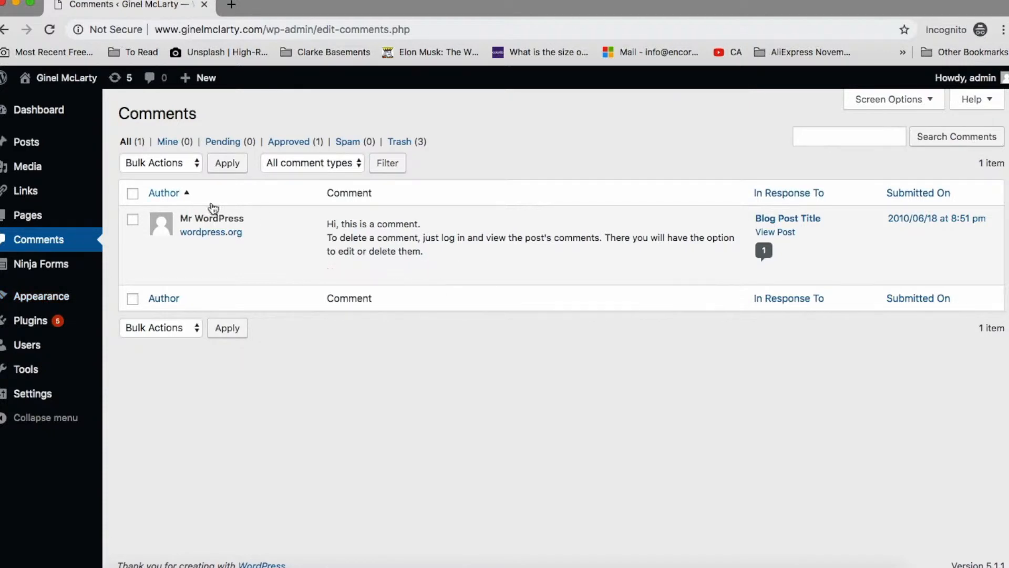
mouse_move(433, 391)
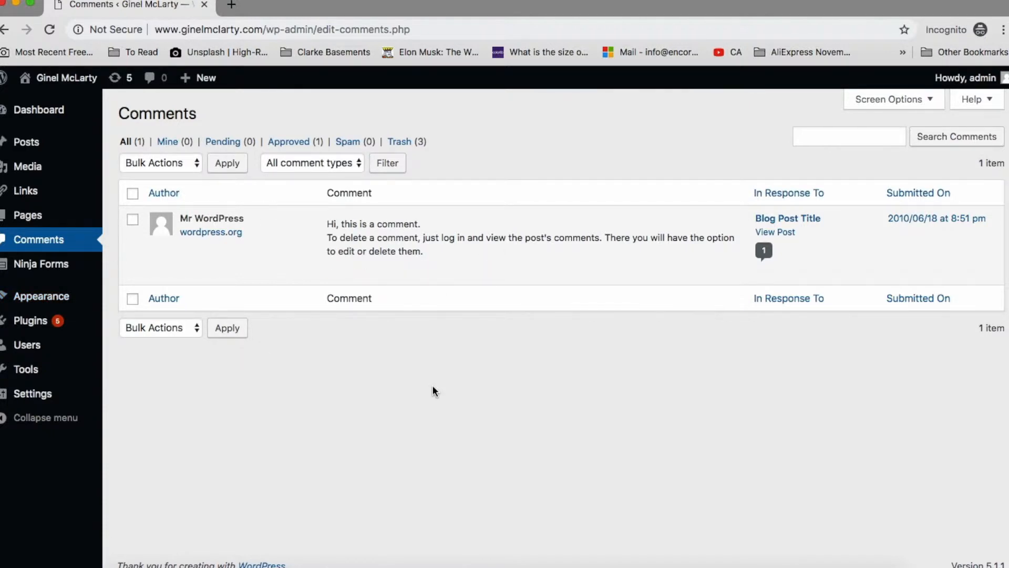
mouse_move(40, 296)
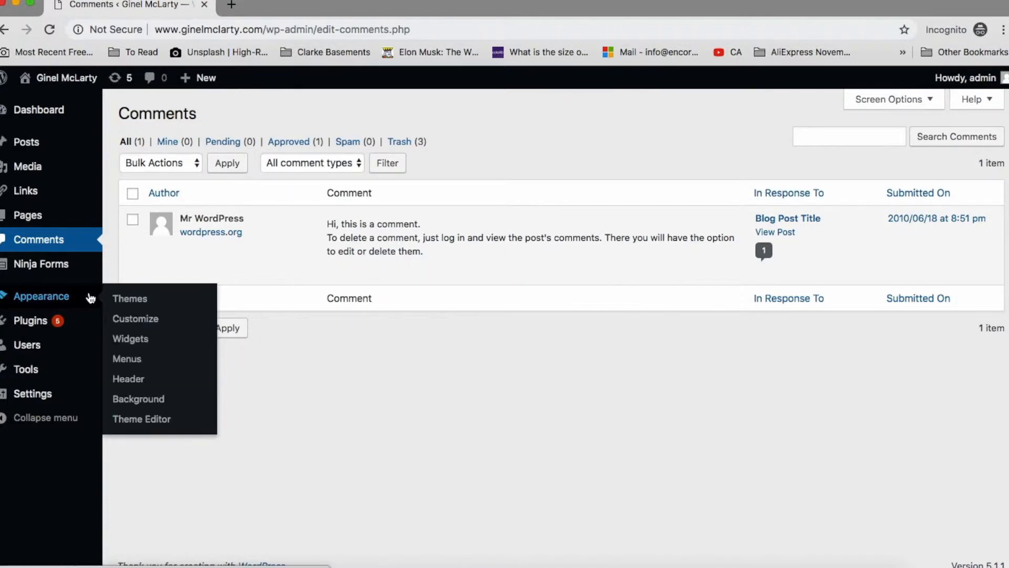
mouse_move(38, 248)
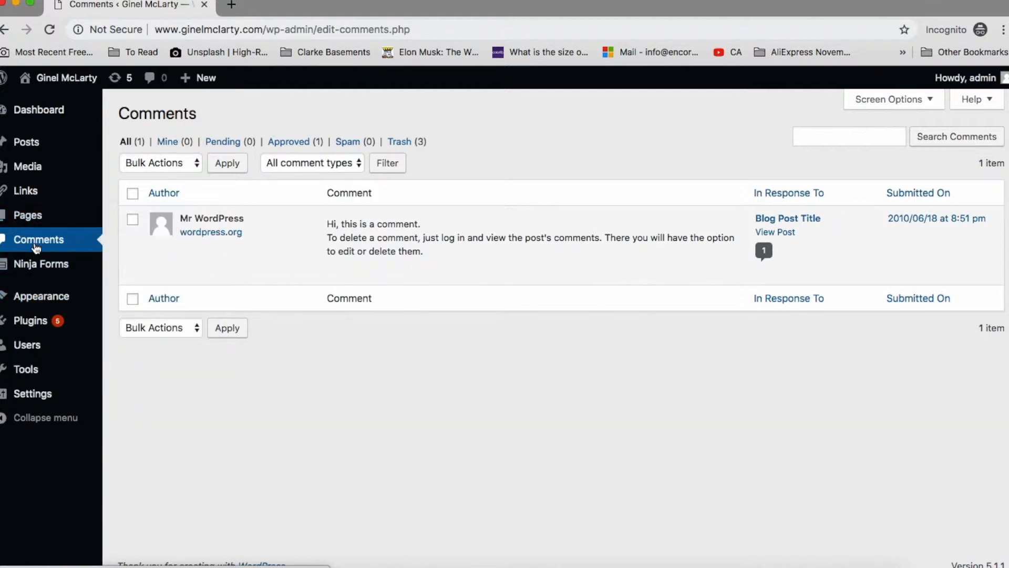
mouse_move(41, 263)
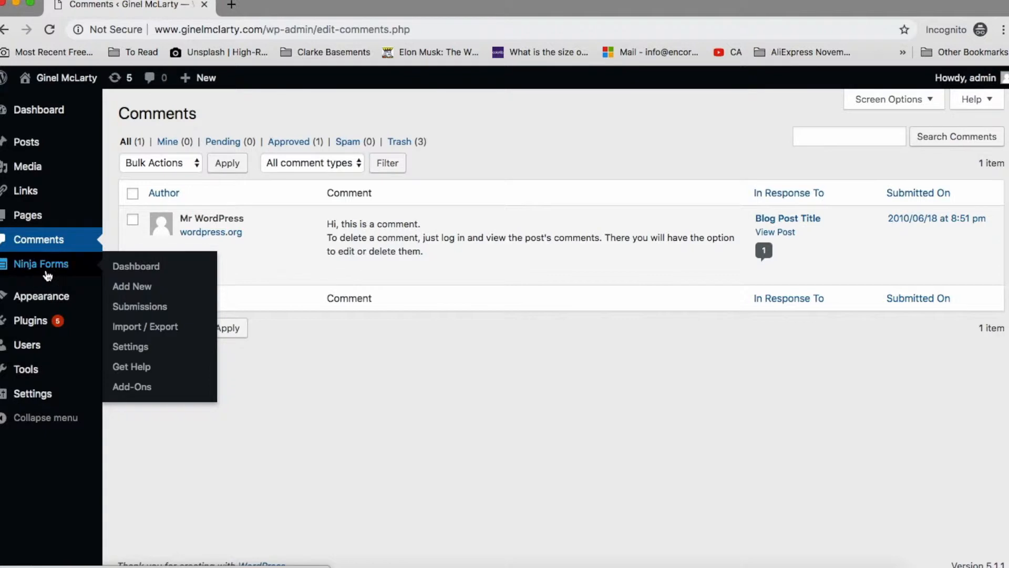
left_click(136, 266)
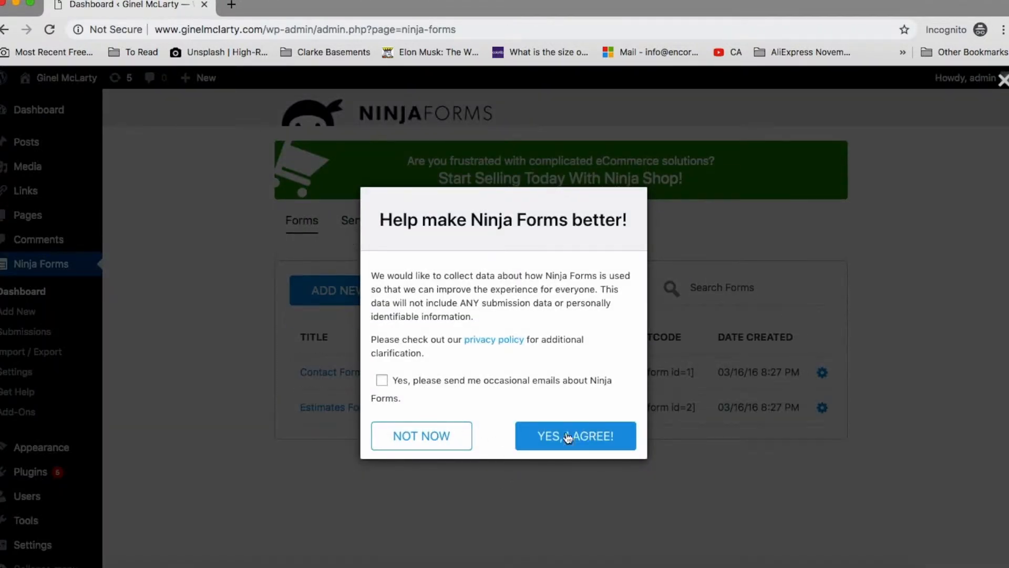
- Agree to share Ninja Forms usage data, dismissing the popup
left_click(574, 436)
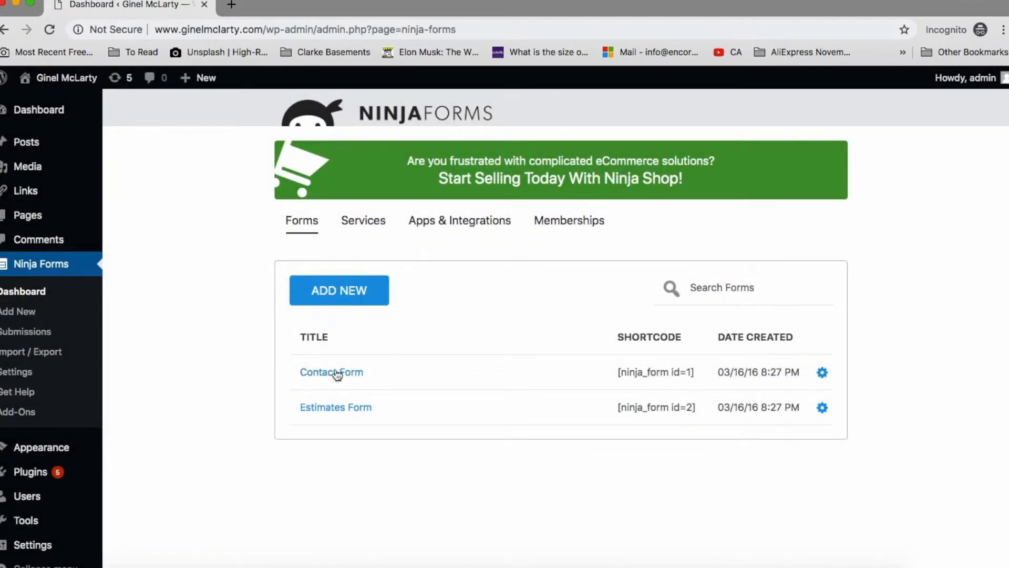
mouse_move(316, 411)
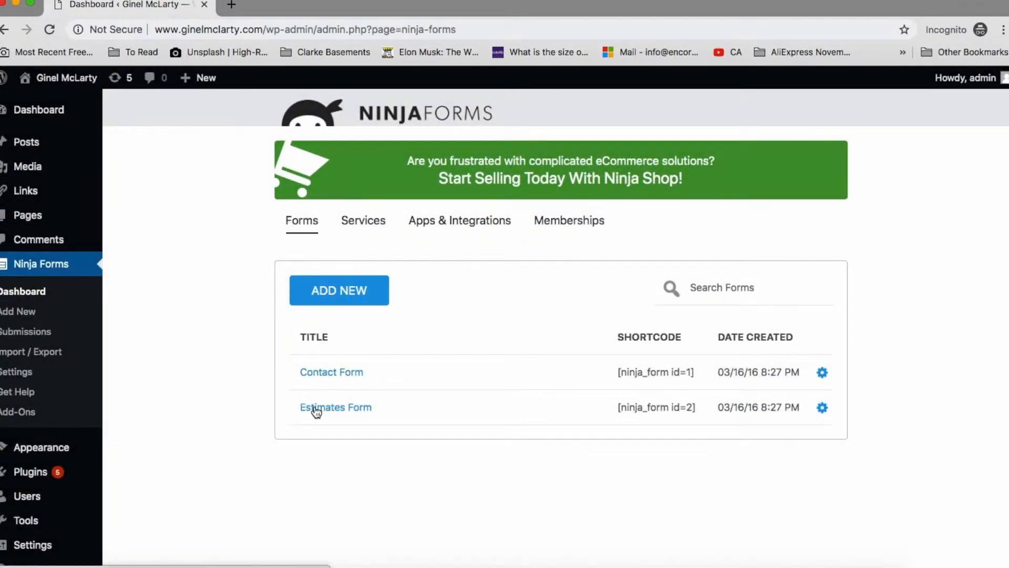
mouse_move(177, 367)
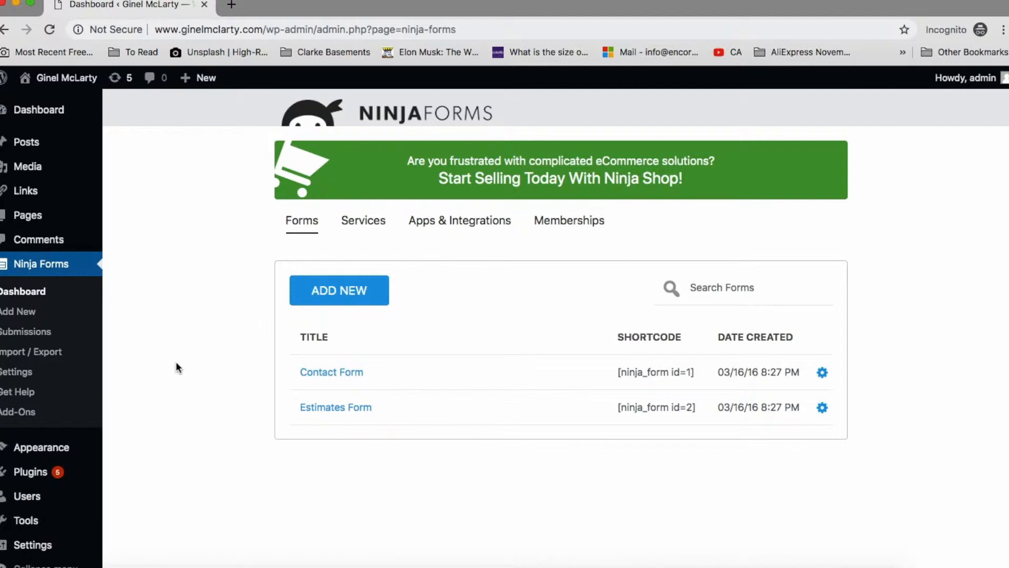
mouse_move(526, 230)
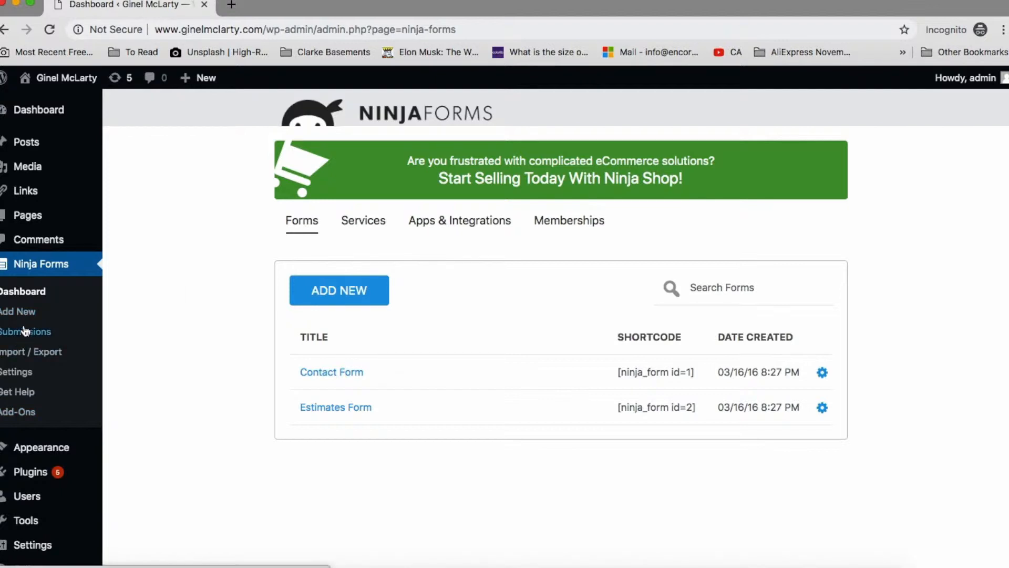
mouse_move(6, 350)
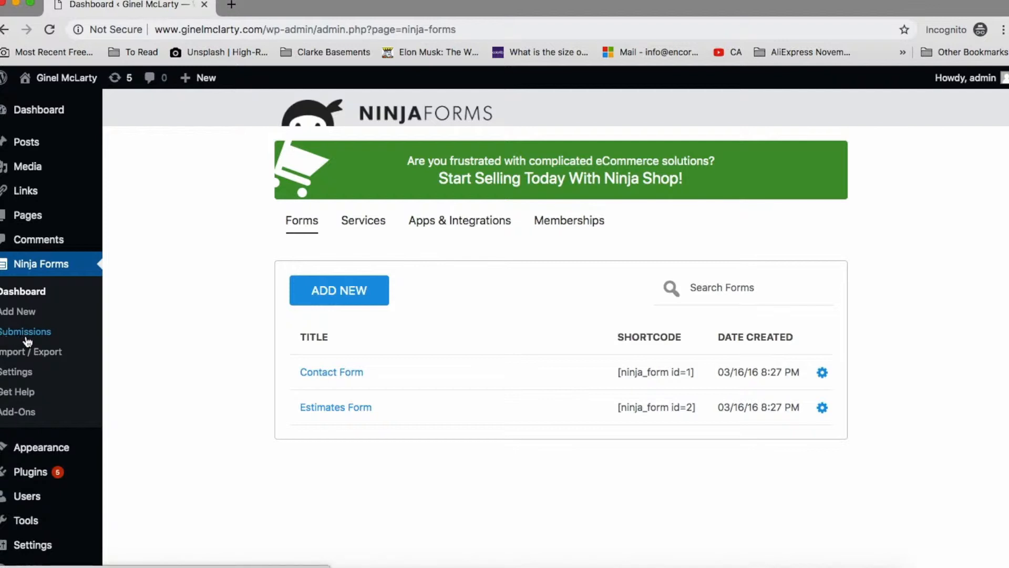
mouse_move(28, 323)
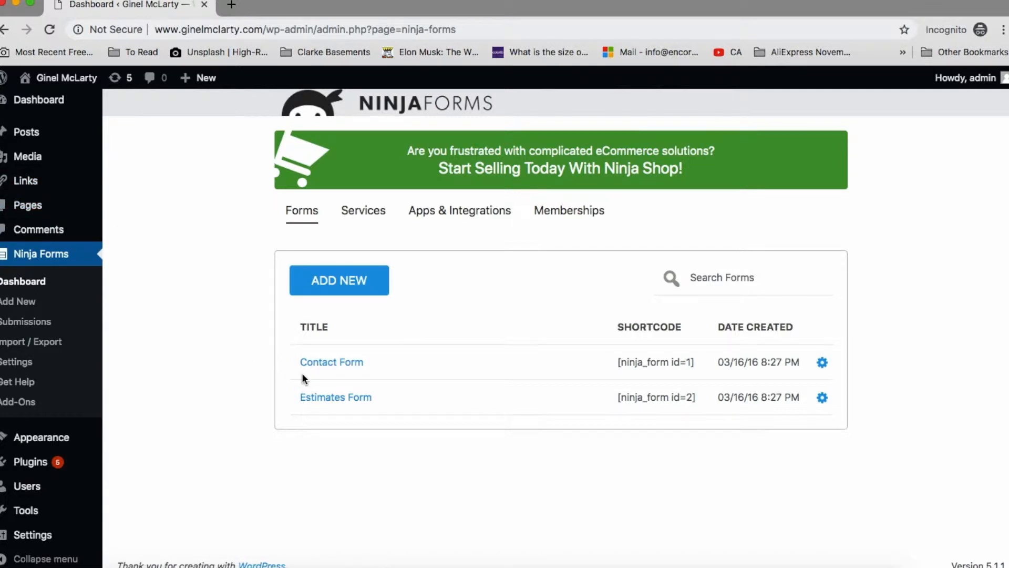
mouse_move(41, 437)
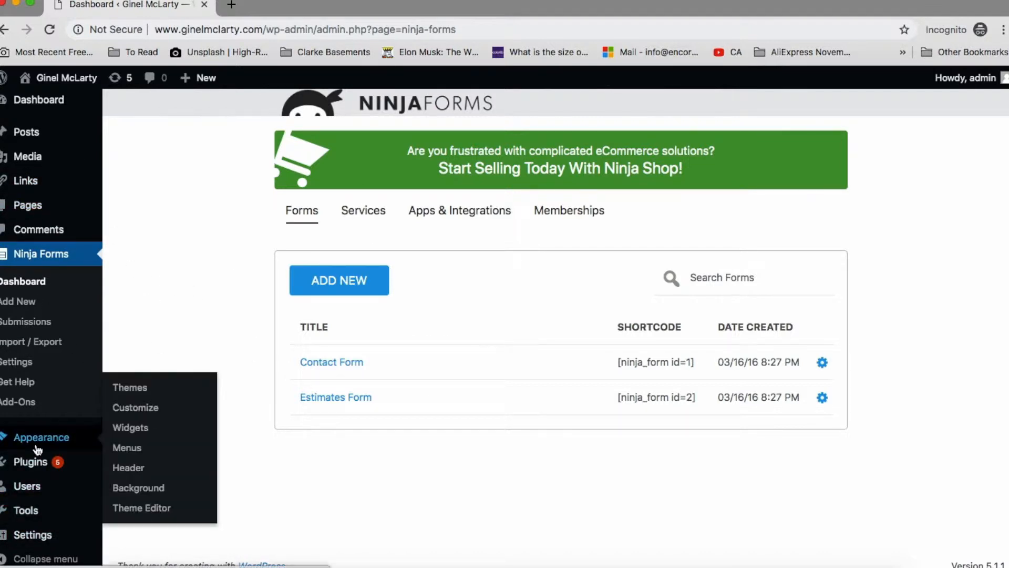
mouse_move(42, 254)
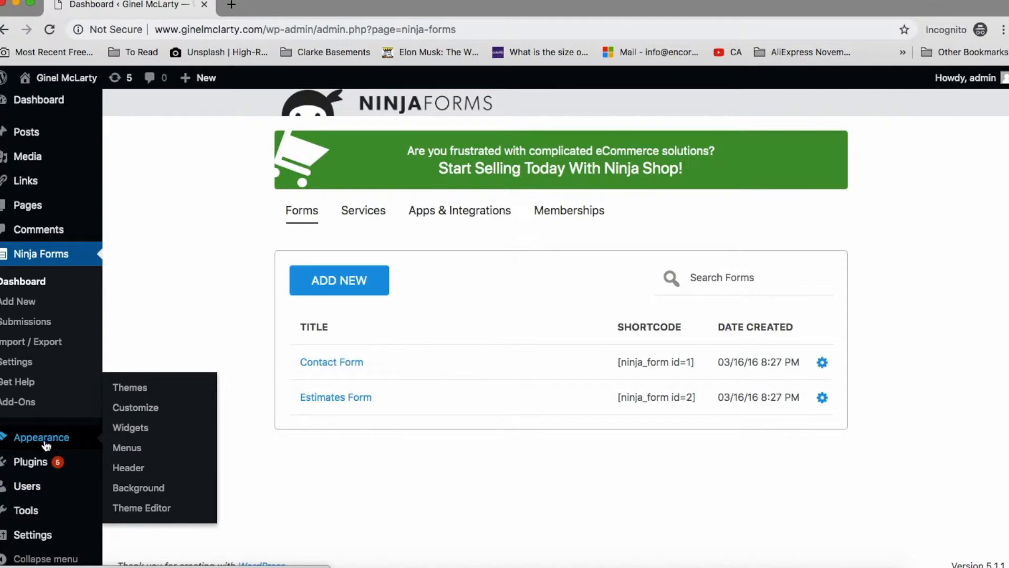
mouse_move(69, 438)
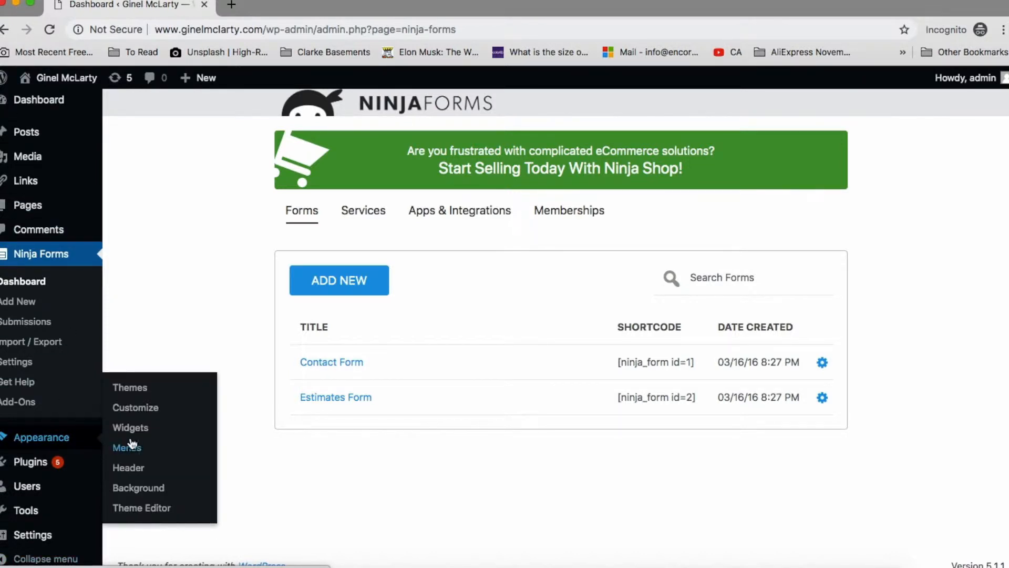
mouse_move(149, 401)
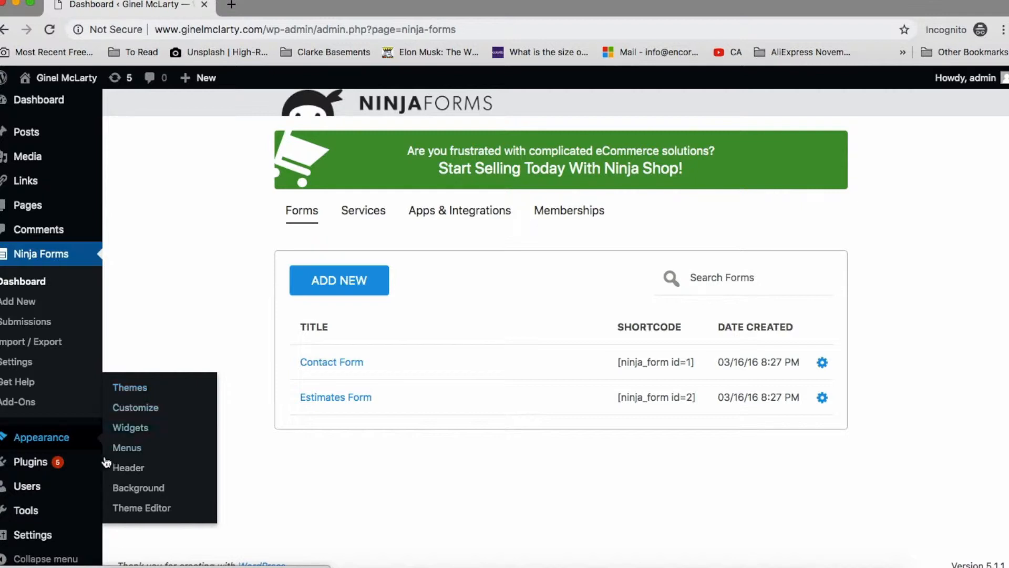
mouse_move(130, 387)
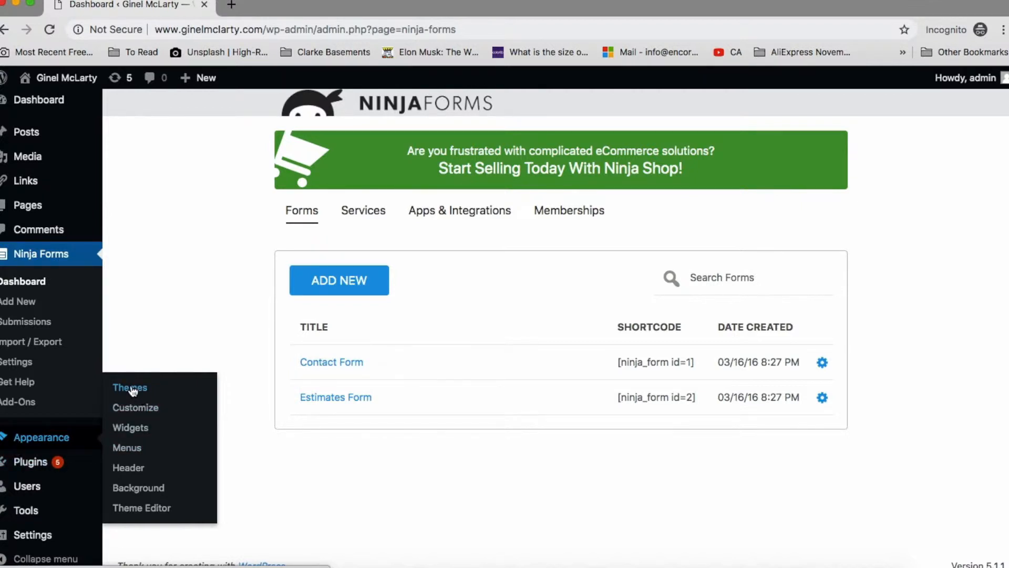
- Open the Themes screen from the Appearance menu
left_click(129, 387)
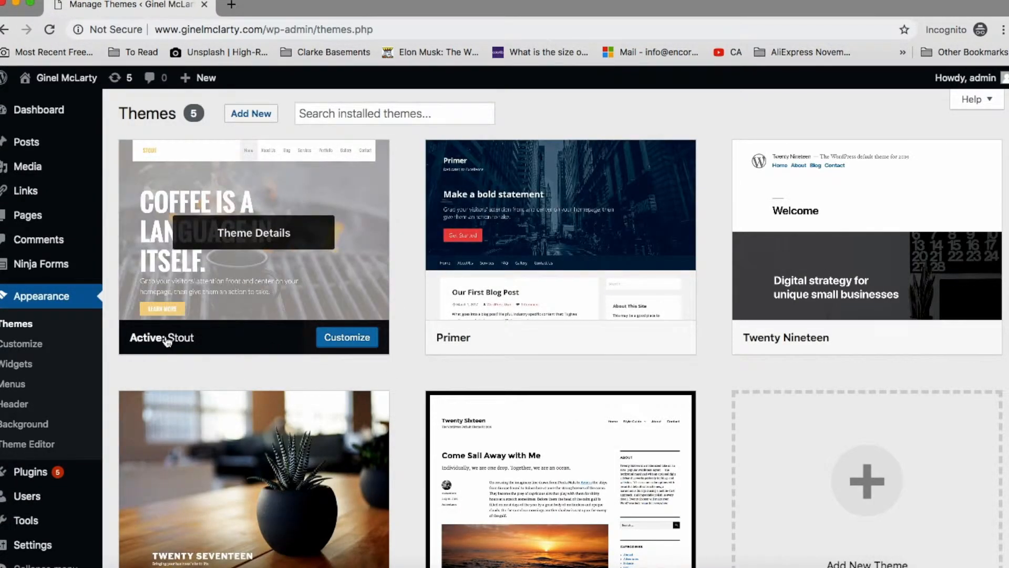
- Look over the five installed themes, then go to Add New for featured themes
scroll("down", 3)
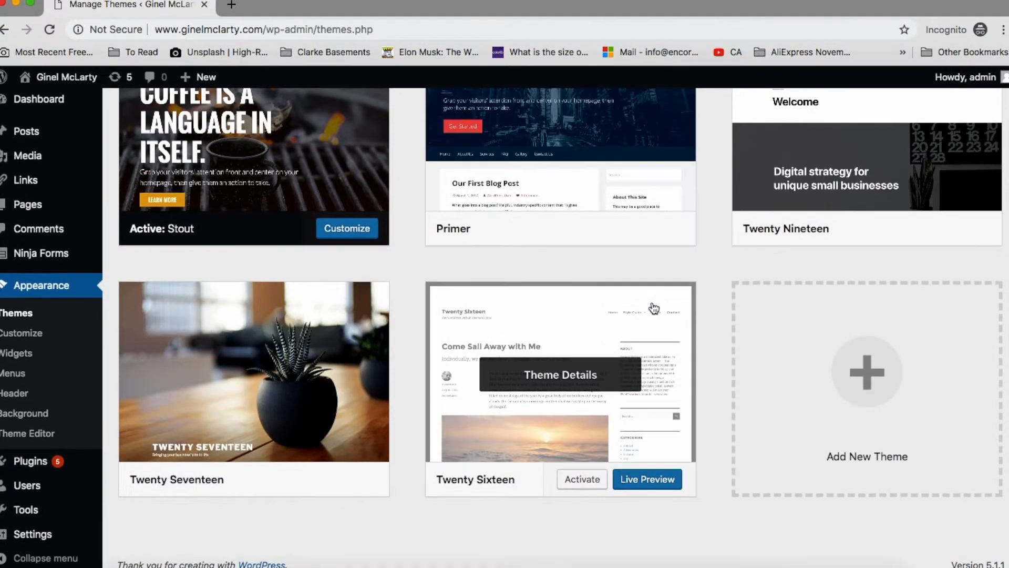
scroll("up", 3)
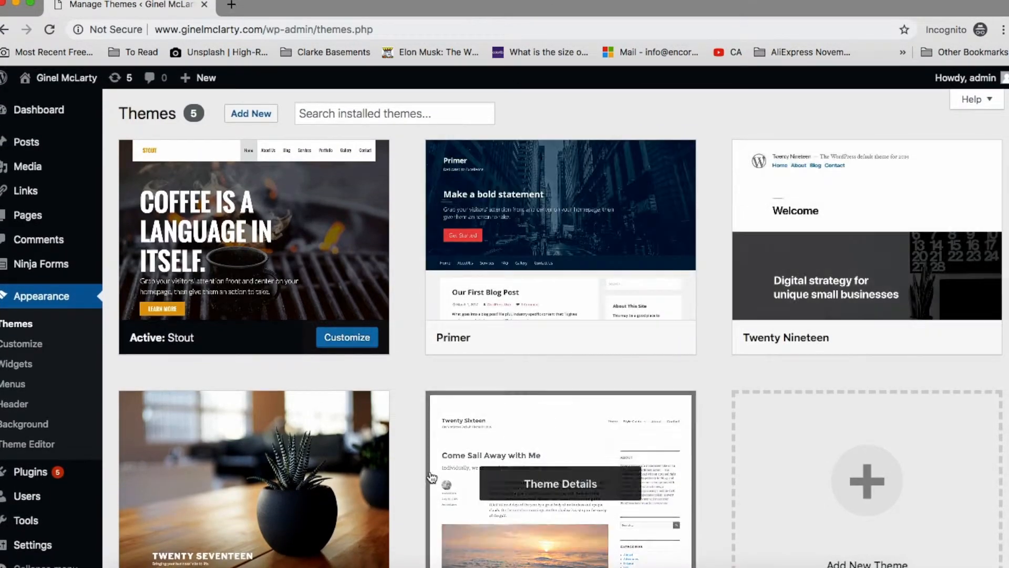
mouse_move(401, 132)
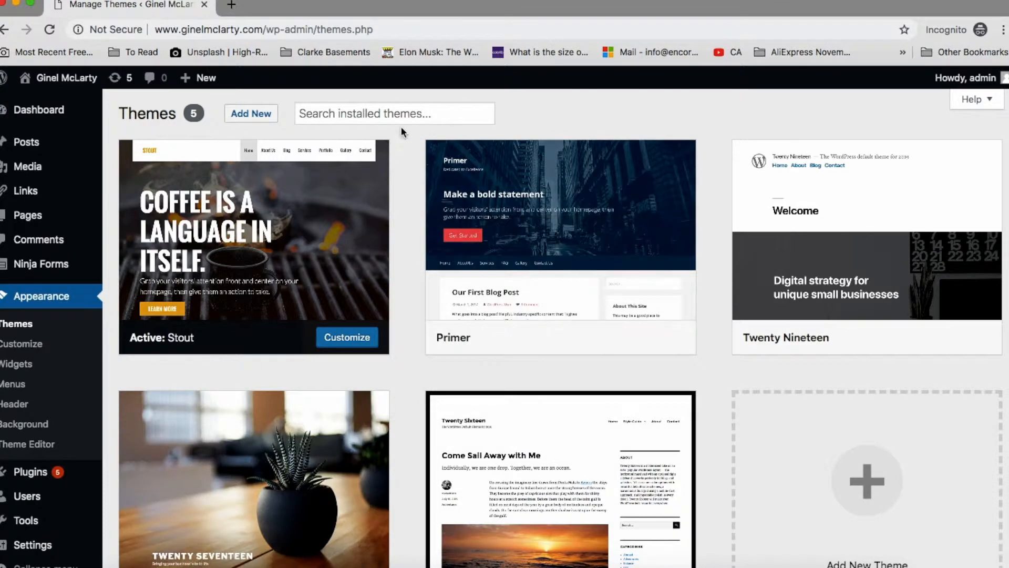
left_click(394, 114)
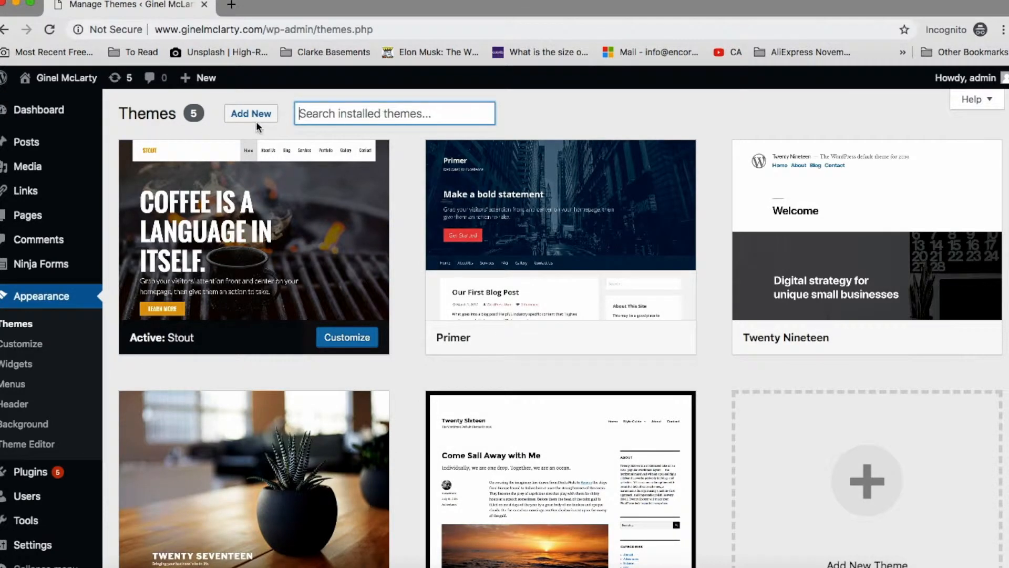
left_click(251, 114)
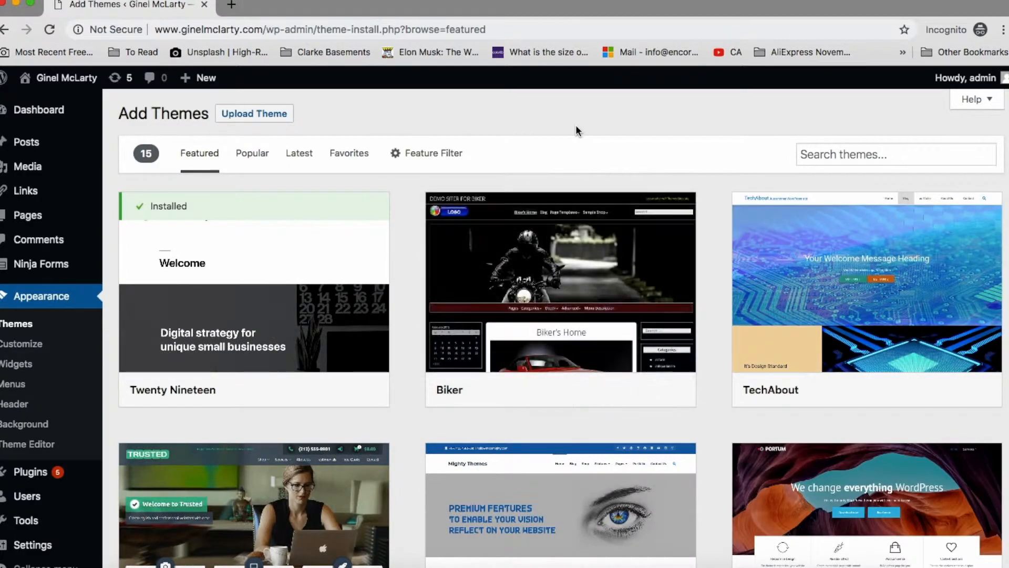
- Browse the Popular themes listing on Add Themes
scroll("down", 3)
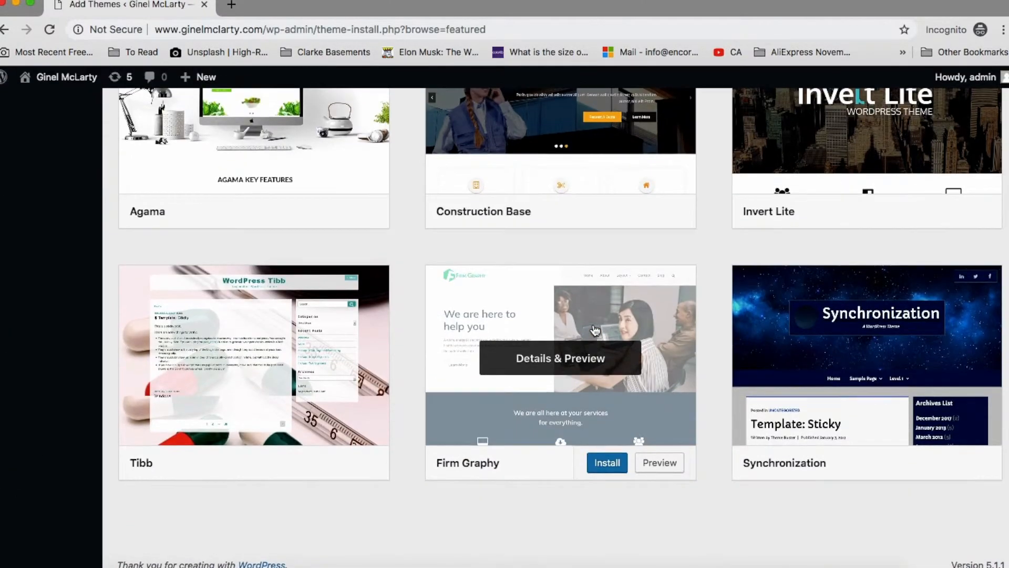
scroll("up", 3)
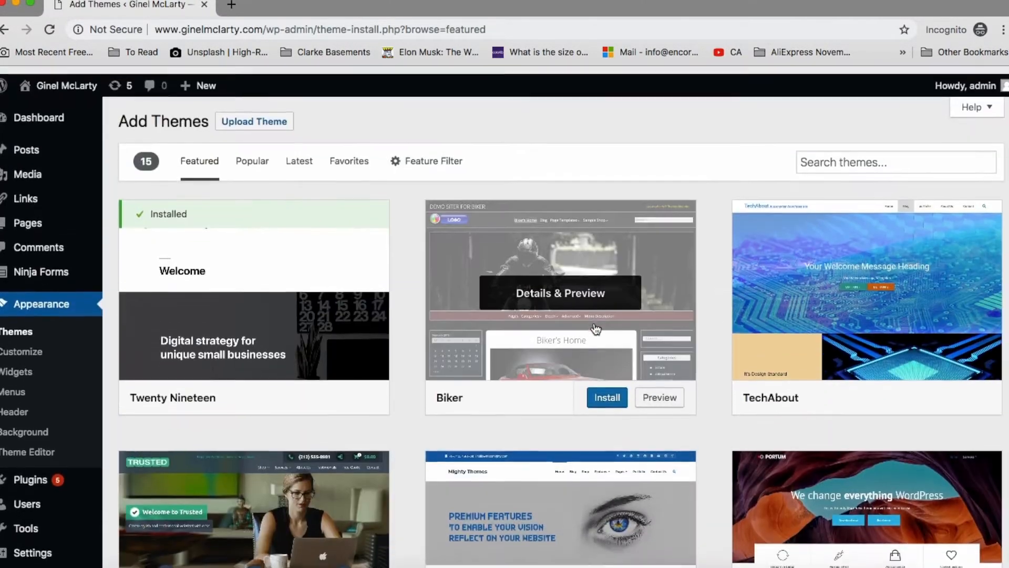
left_click(252, 161)
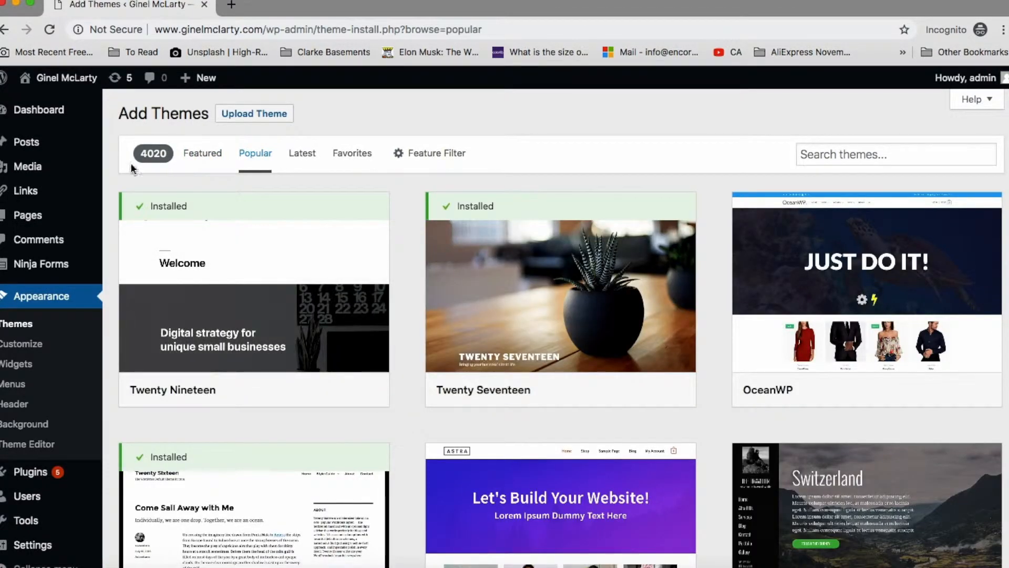
scroll("down", 3)
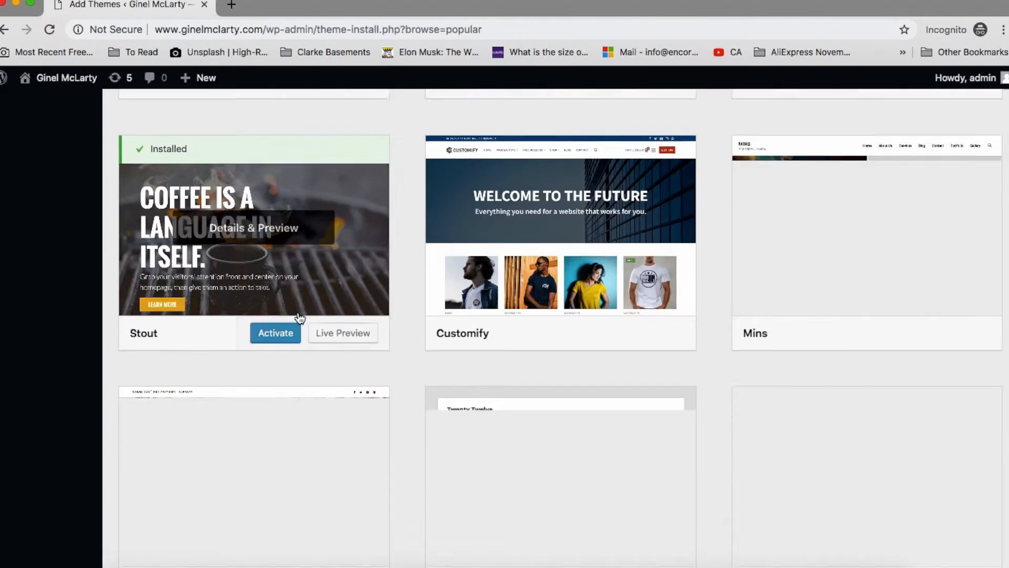
scroll("down", 3)
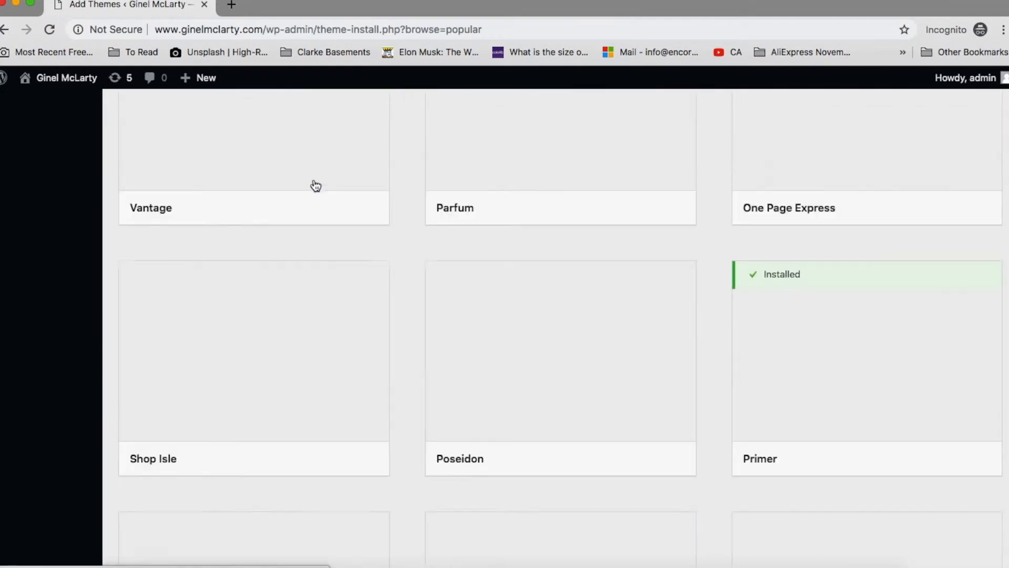
scroll("up", 3)
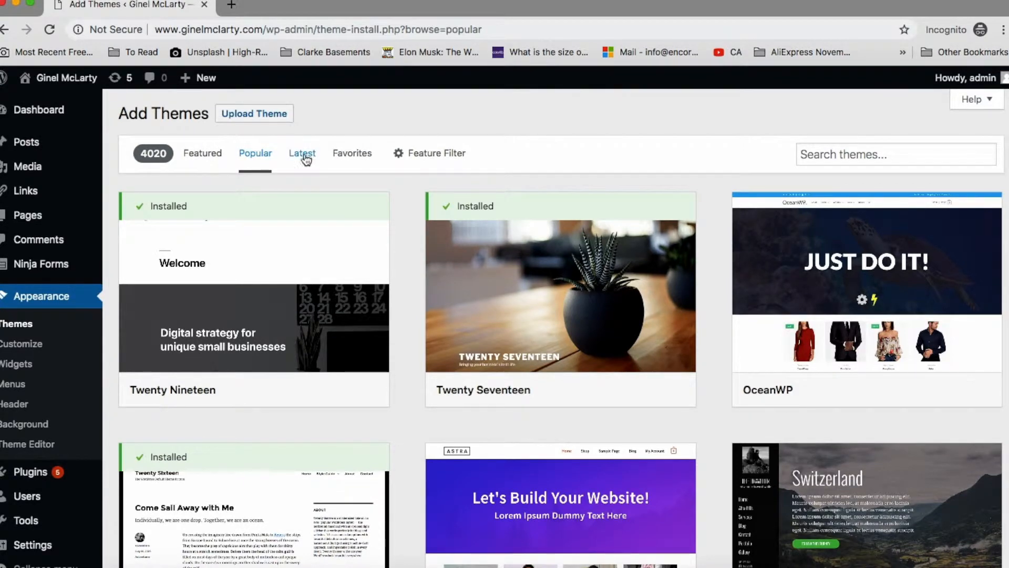
- Browse the Latest themes, then bring up the Feature Filter panel
left_click(302, 153)
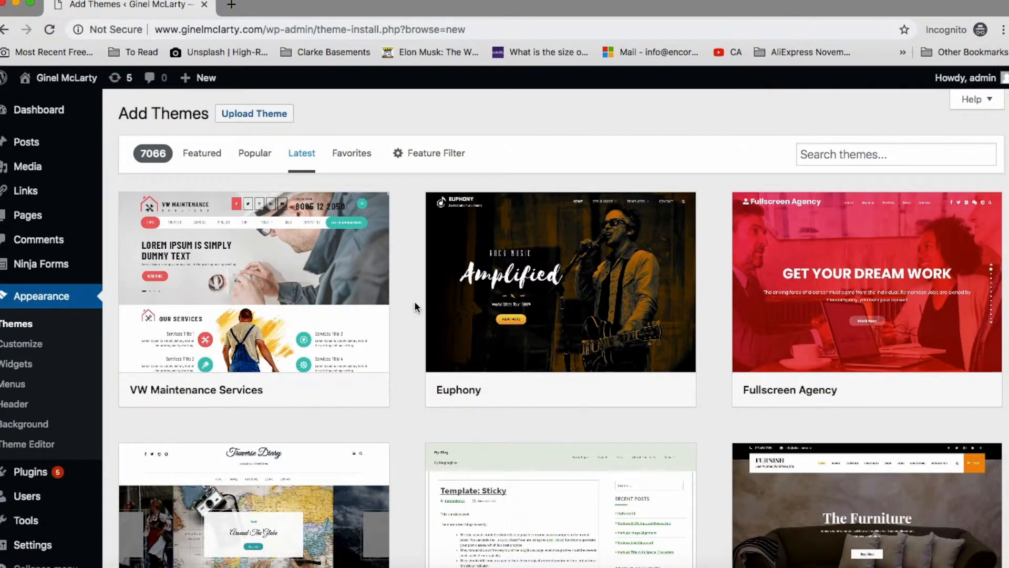
scroll("down", 3)
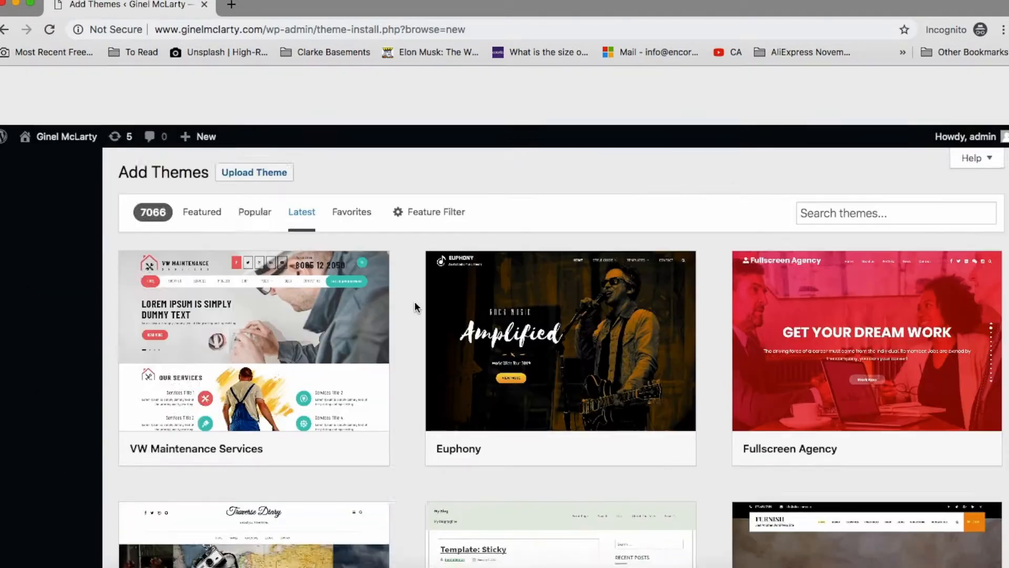
left_click(429, 211)
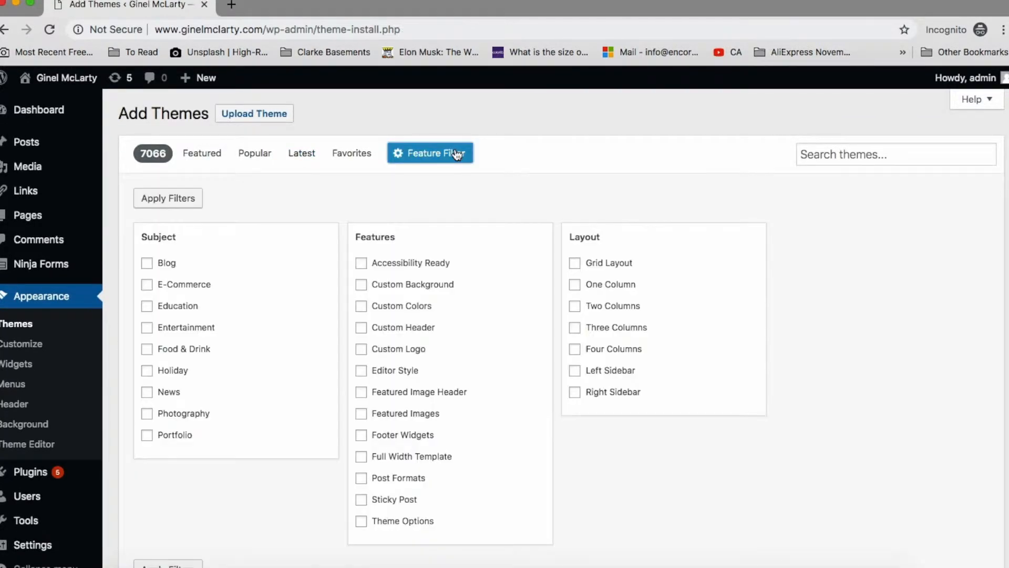
mouse_move(194, 419)
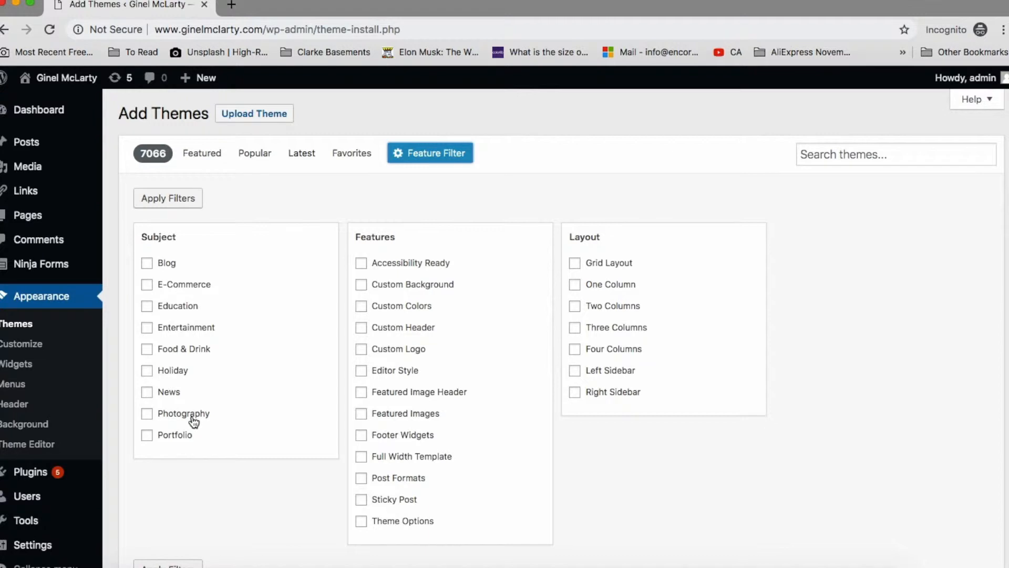
mouse_move(158, 266)
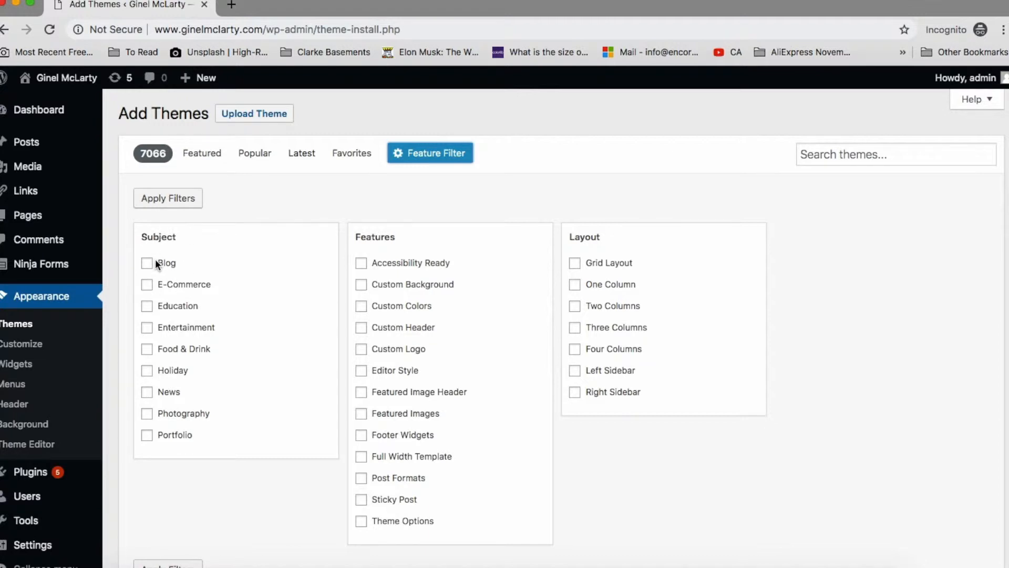
mouse_move(149, 418)
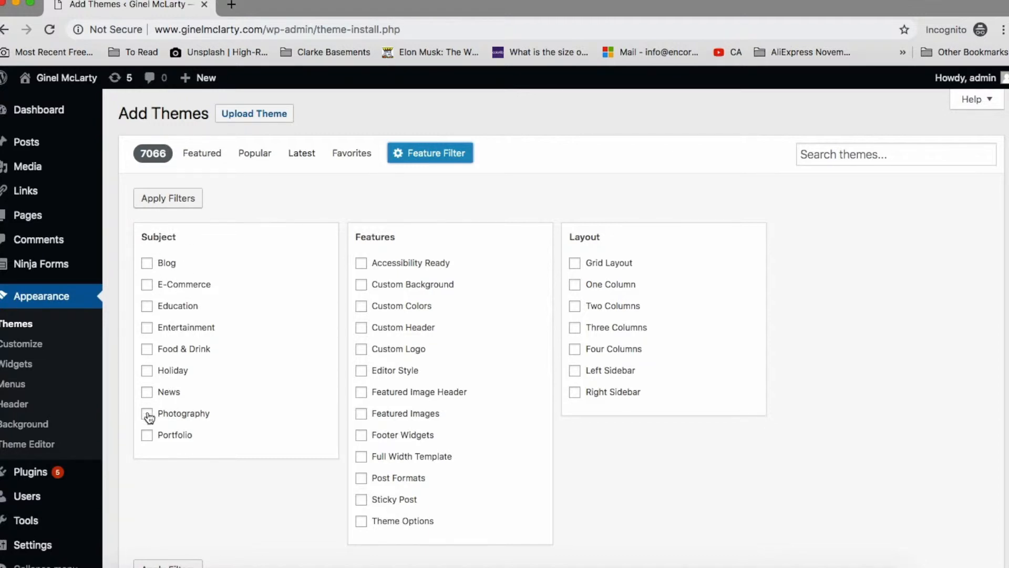
- Filter themes by Photography, Footer Widgets, Custom Colors and Custom Background, and apply
left_click(146, 412)
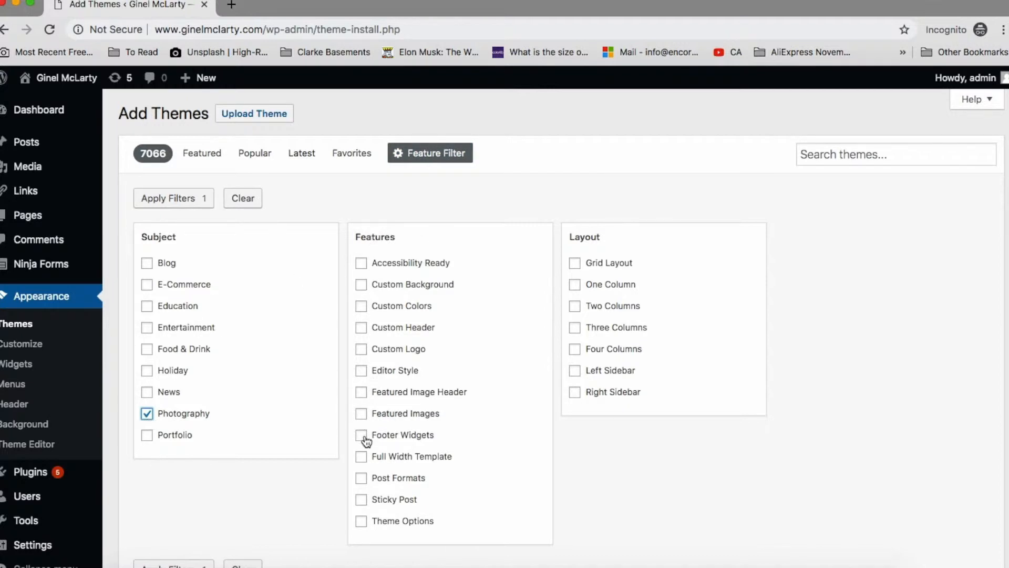
left_click(361, 434)
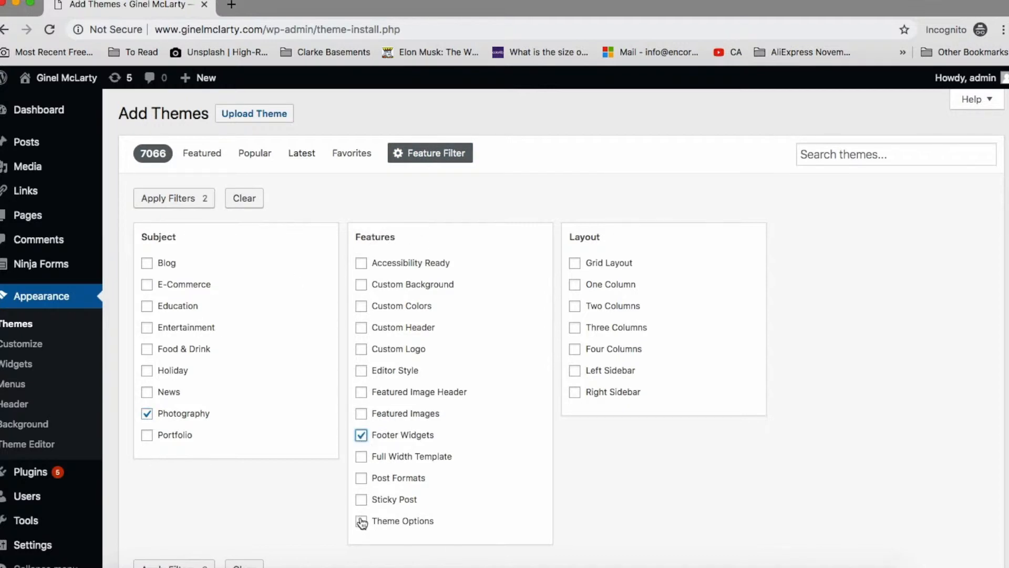
left_click(361, 305)
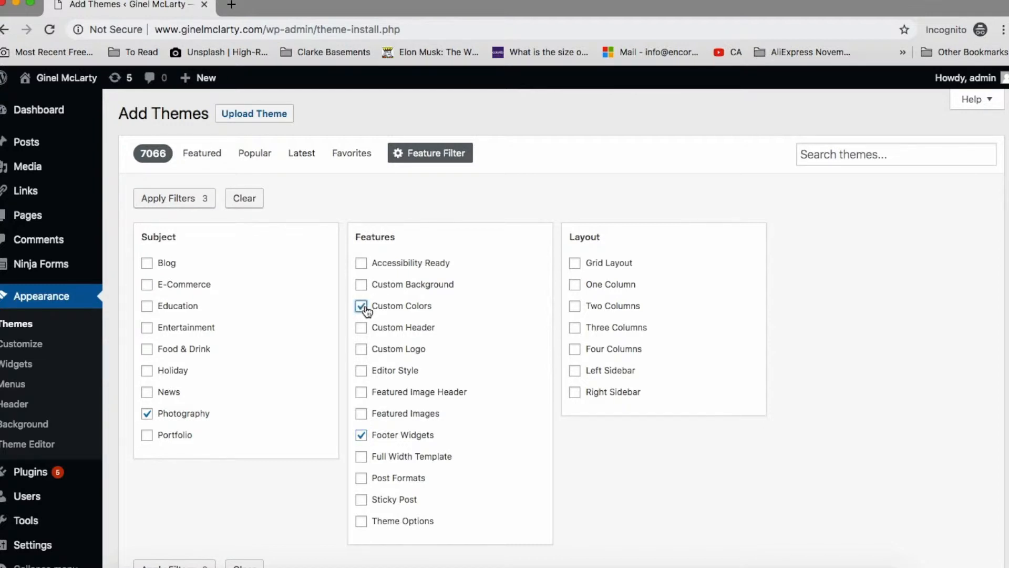
left_click(361, 284)
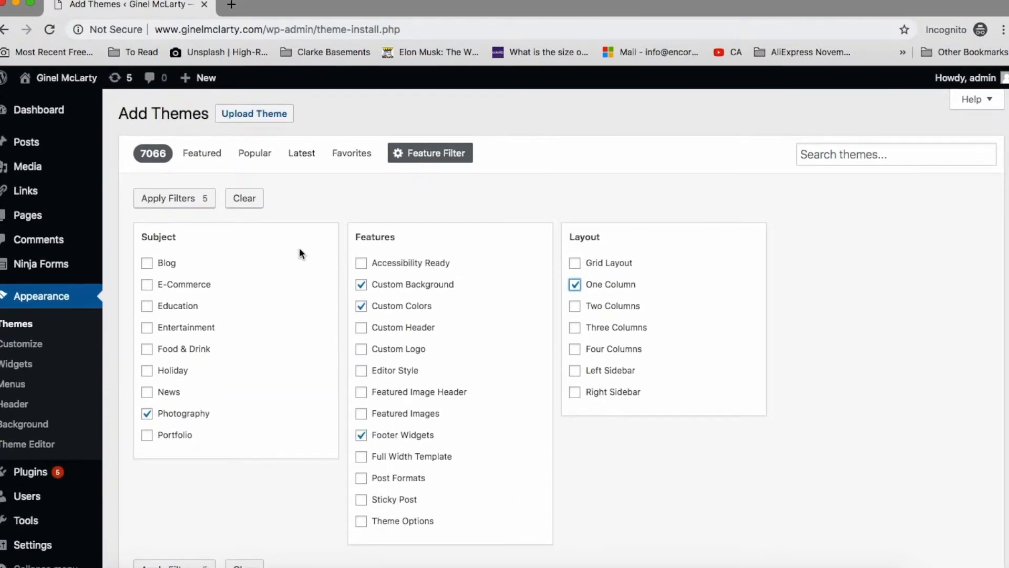
left_click(168, 198)
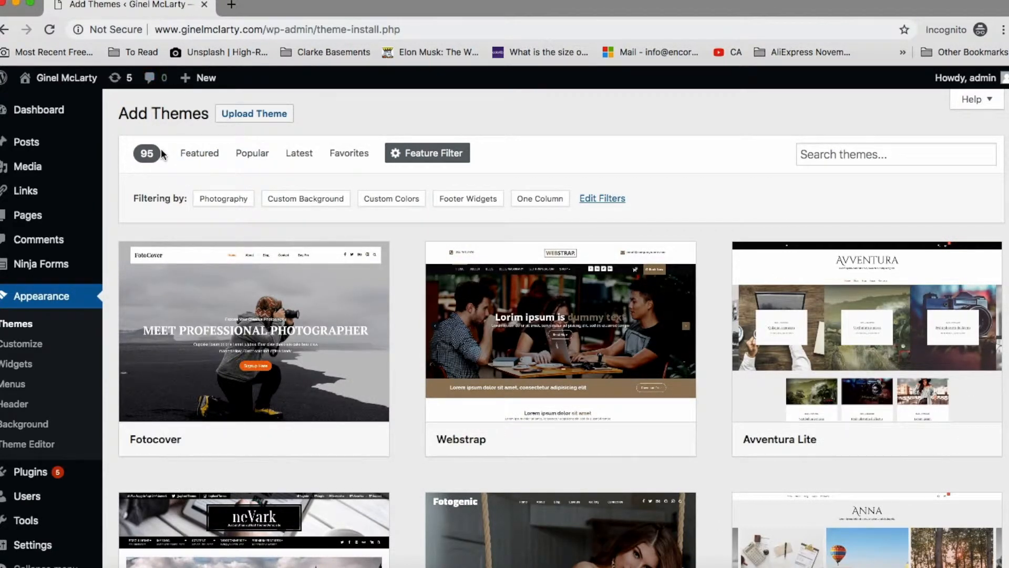
mouse_move(560, 328)
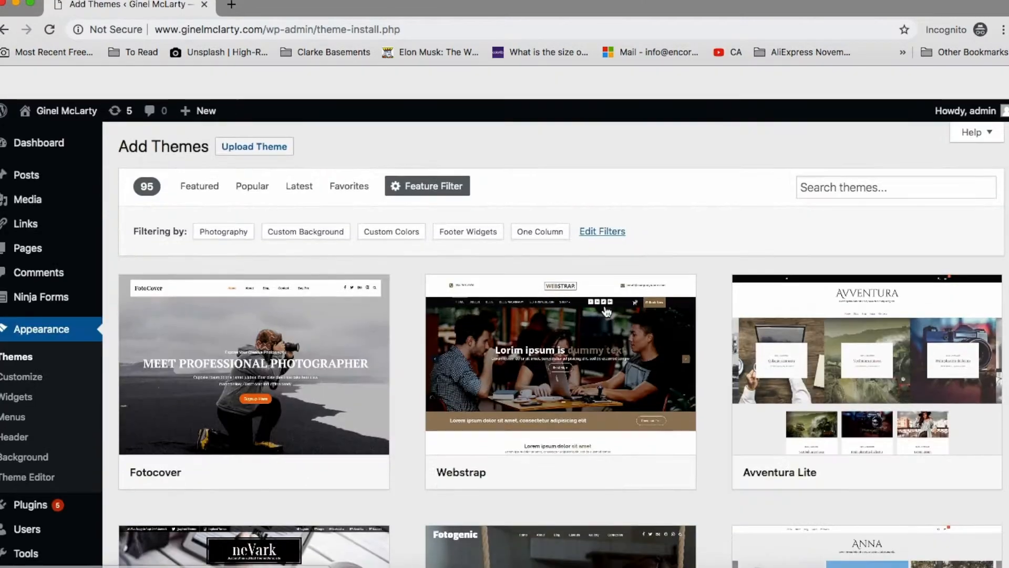
- Scroll the 95 filtered themes, then launch Appearance > Customize
scroll("down", 3)
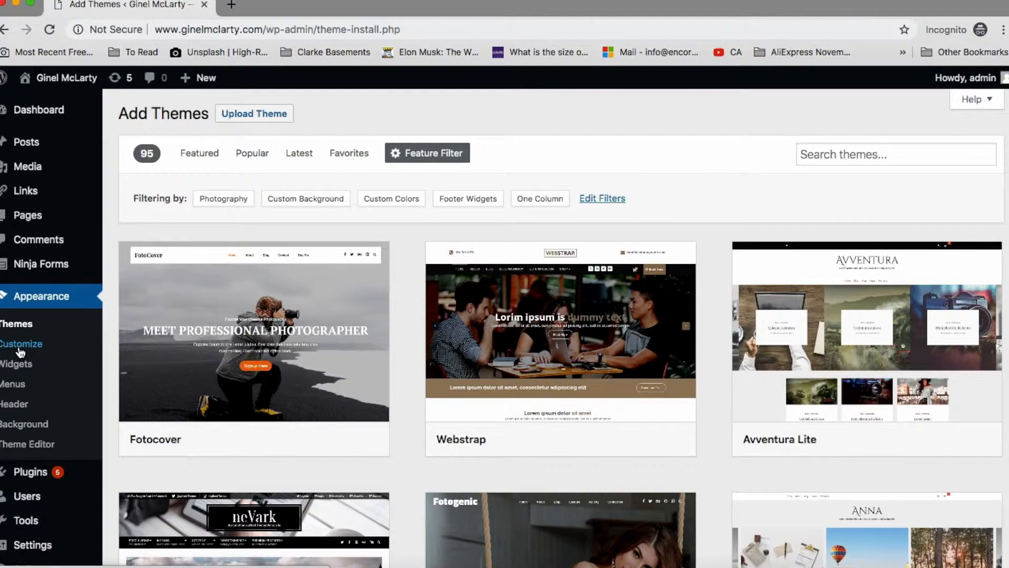
left_click(21, 344)
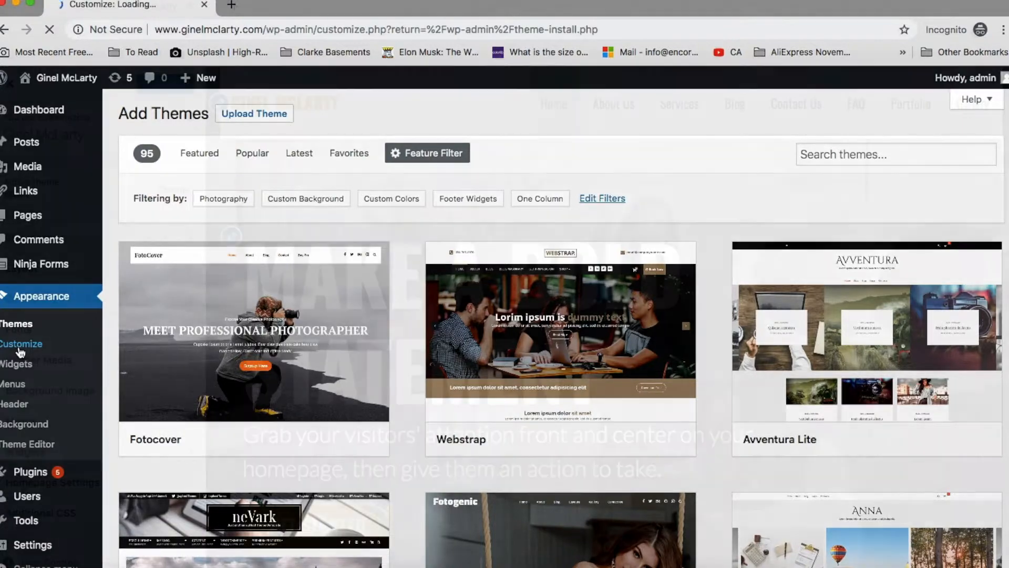
- Let the Stout Customizer preview load, then open the Site Identity panel
left_click(21, 343)
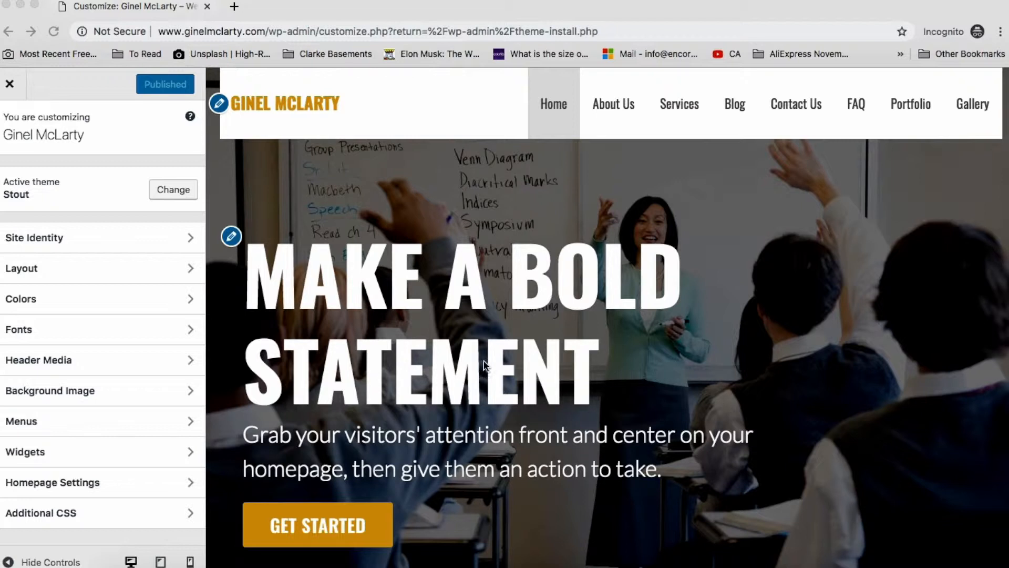
mouse_move(515, 189)
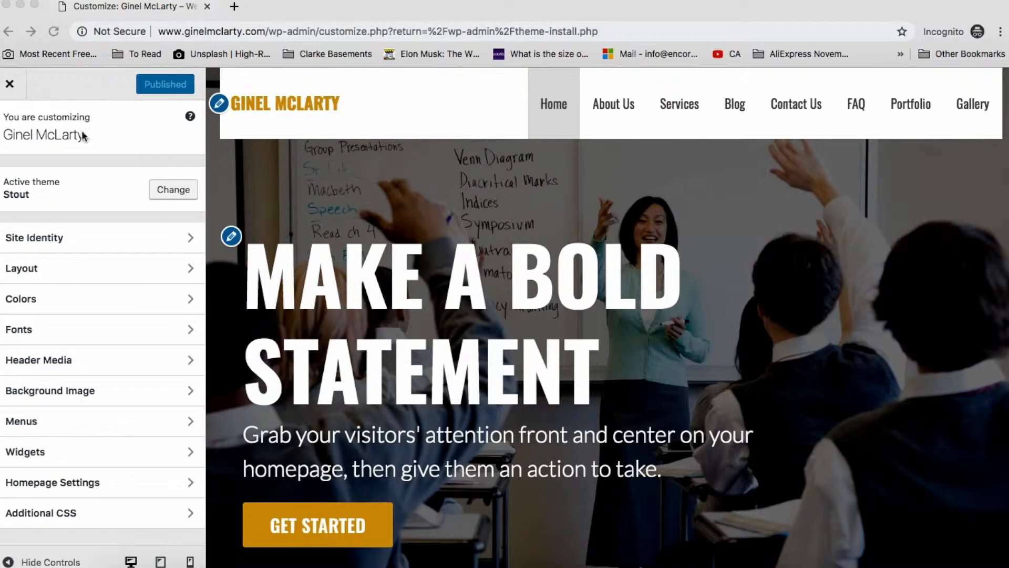
mouse_move(25, 415)
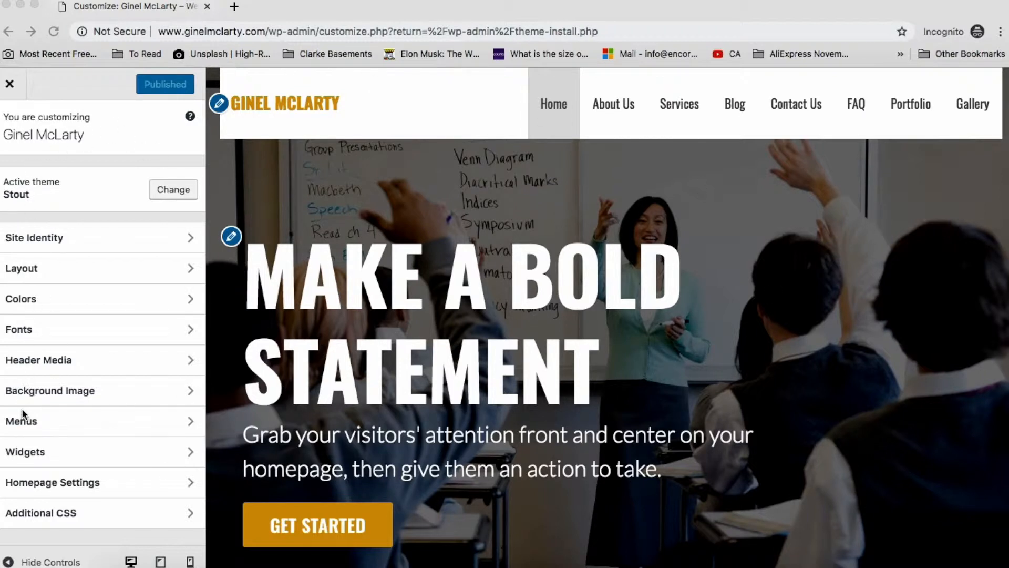
mouse_move(2, 446)
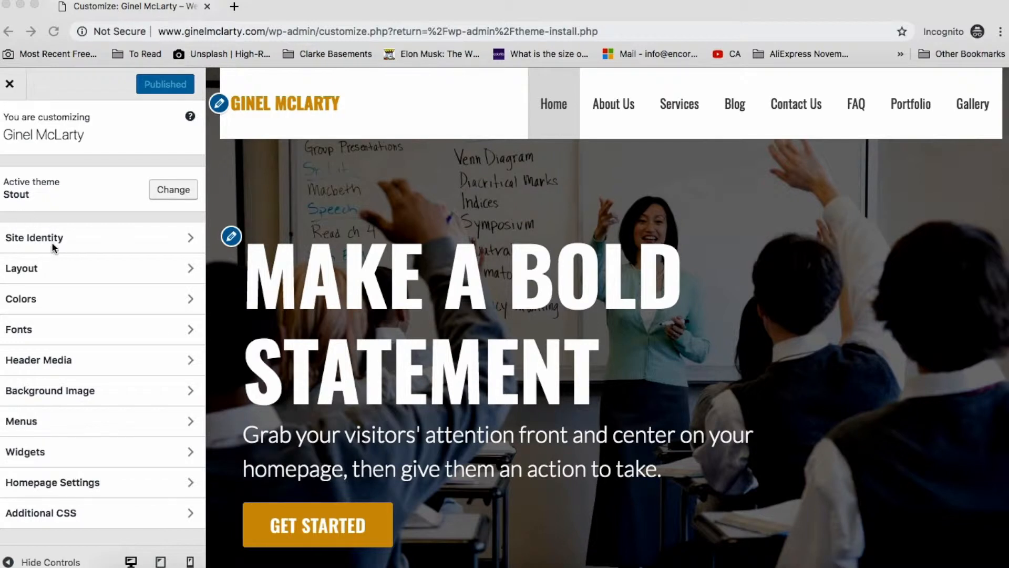
mouse_move(38, 247)
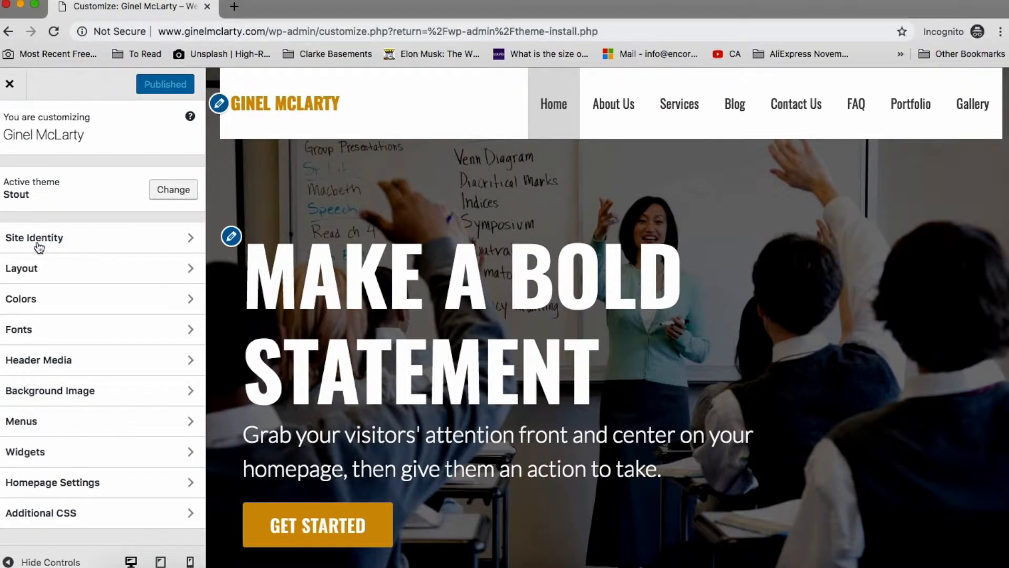
left_click(34, 237)
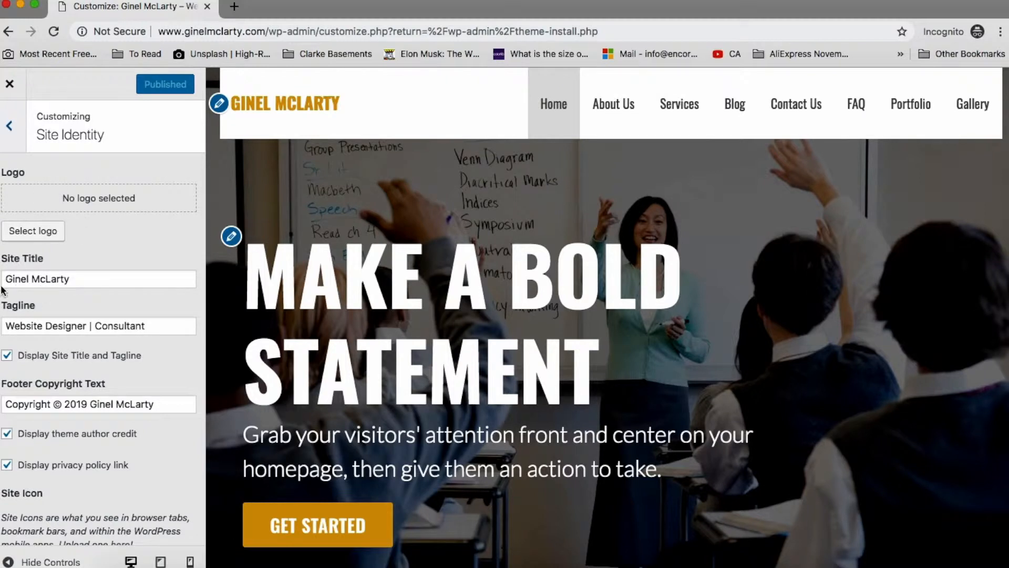
mouse_move(38, 301)
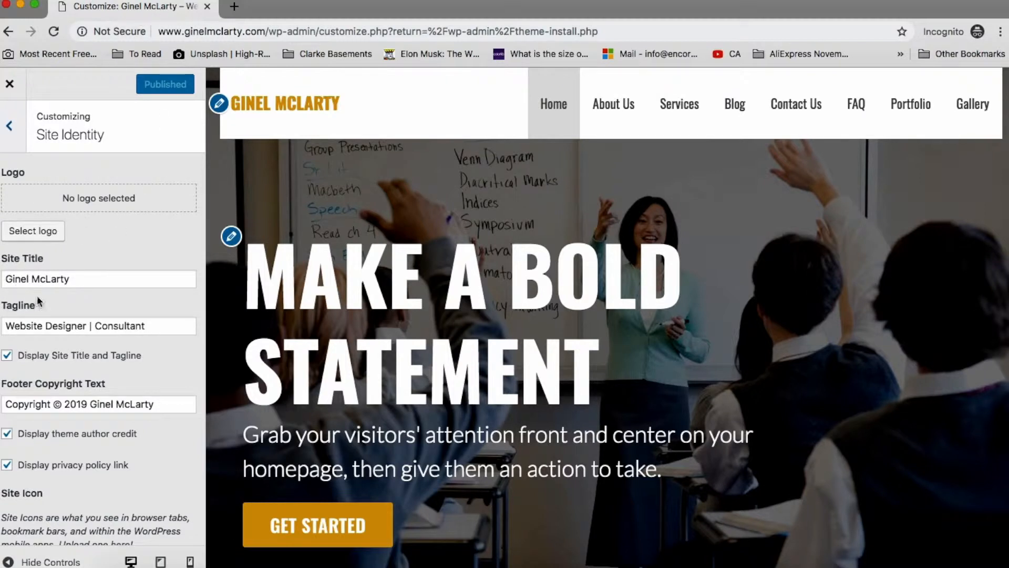
- Toggle site title display off and on, turn off the theme author credit, and go back
left_click(7, 355)
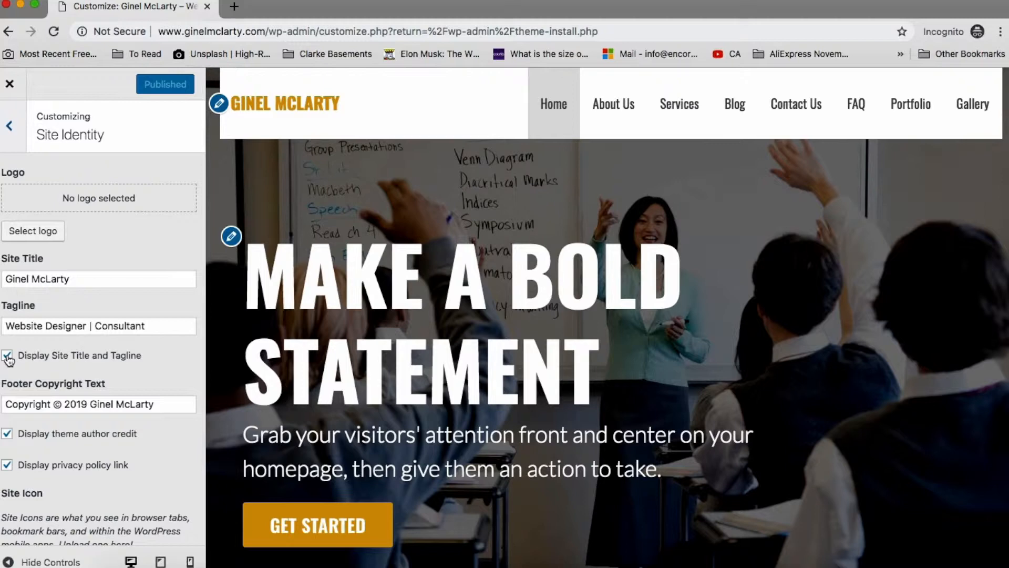
left_click(7, 355)
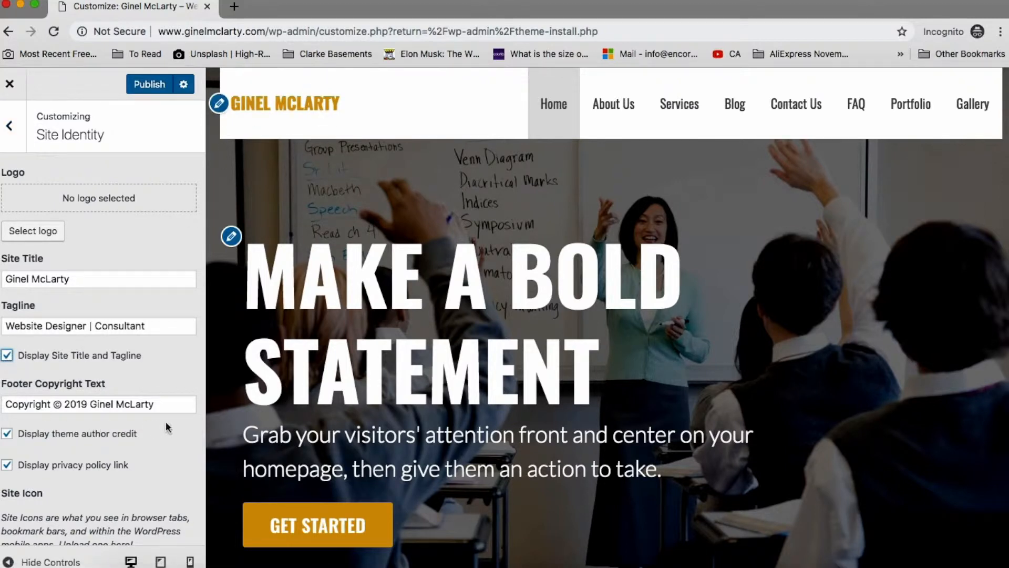
scroll("down", 3)
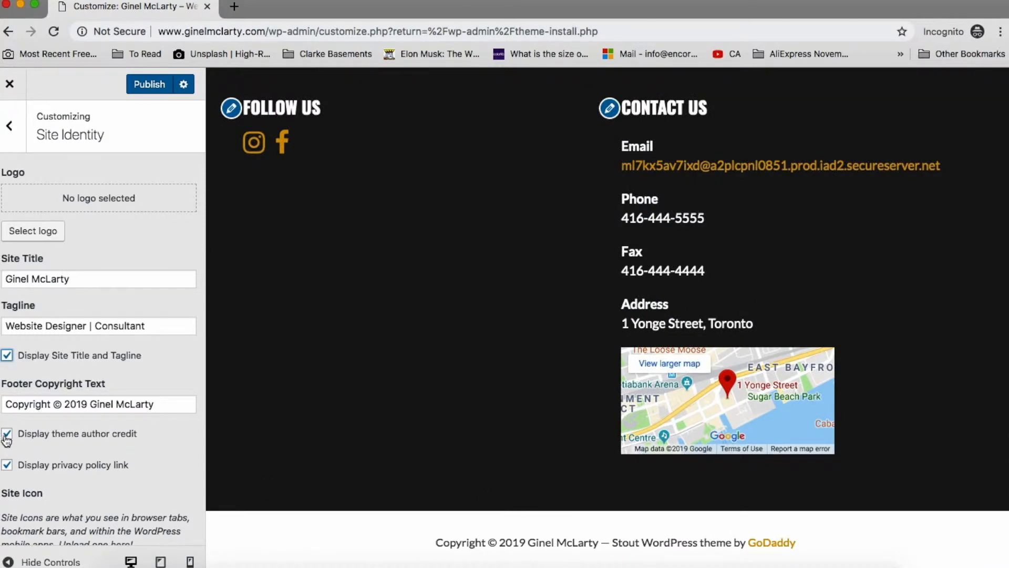
left_click(7, 433)
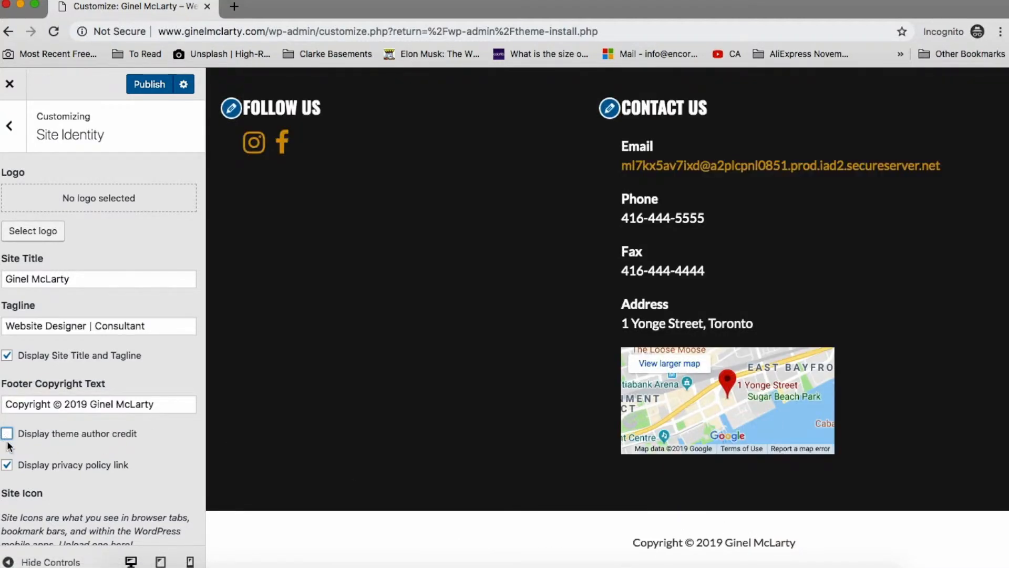
left_click(10, 126)
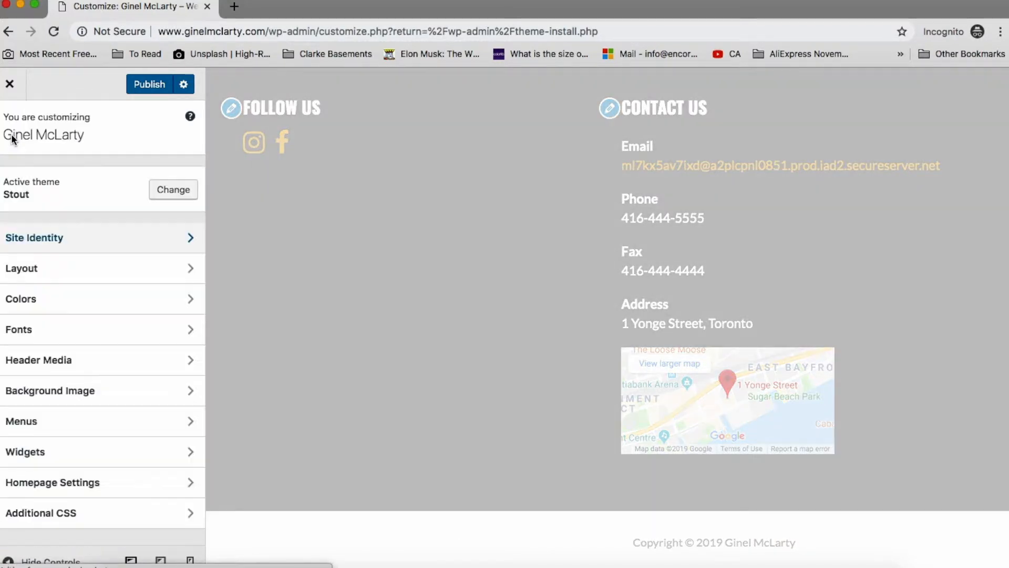
left_click(21, 267)
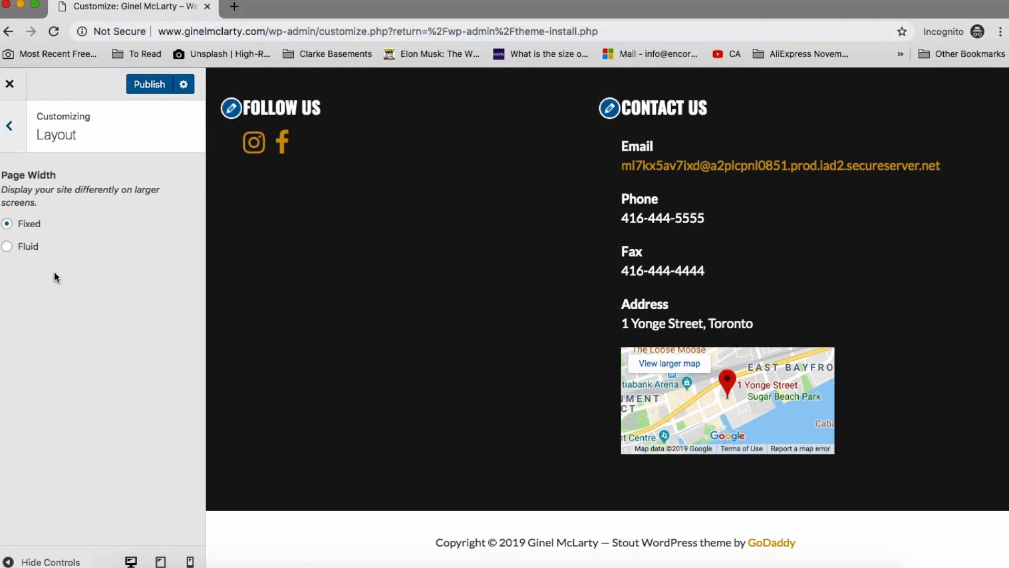
scroll("up", 3)
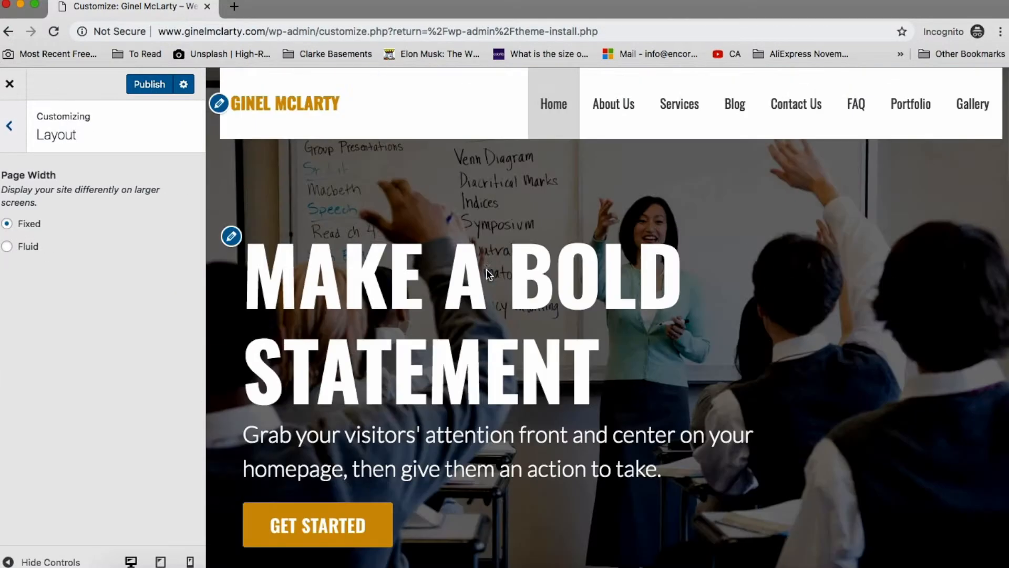
left_click(7, 247)
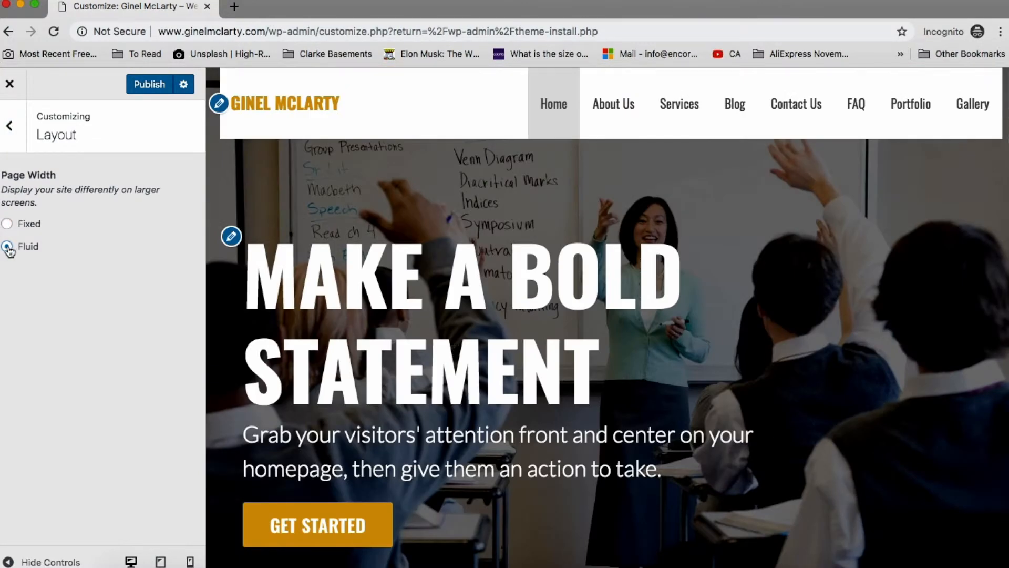
left_click(7, 223)
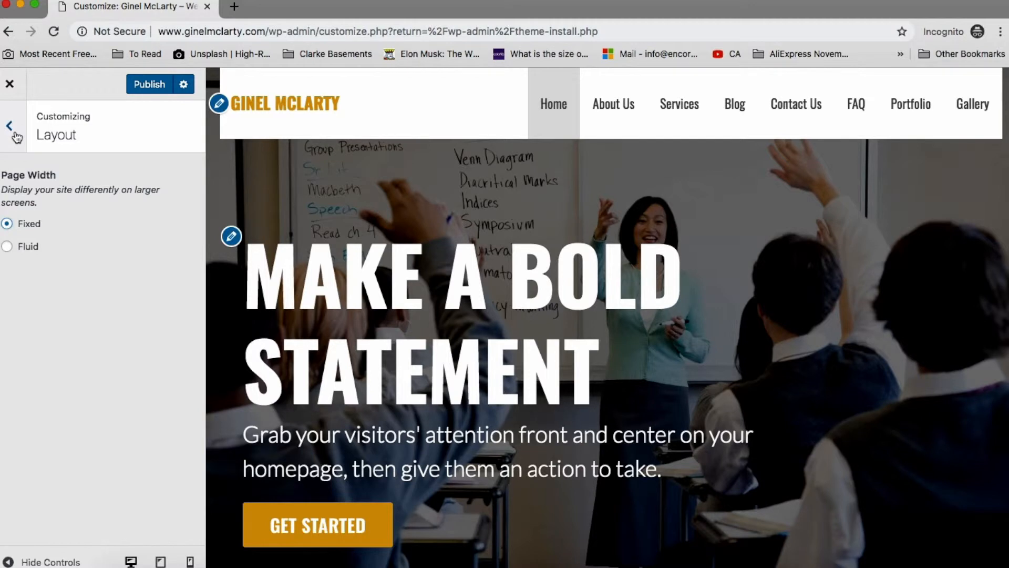
left_click(9, 126)
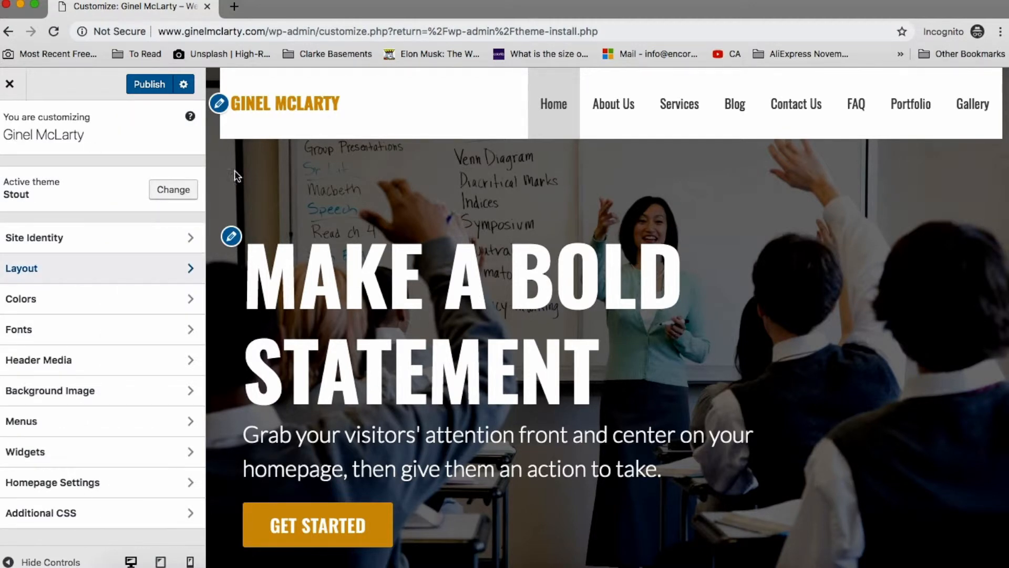
- Try Bronze, then set the base colour scheme to Plum and return to Colors
left_click(20, 299)
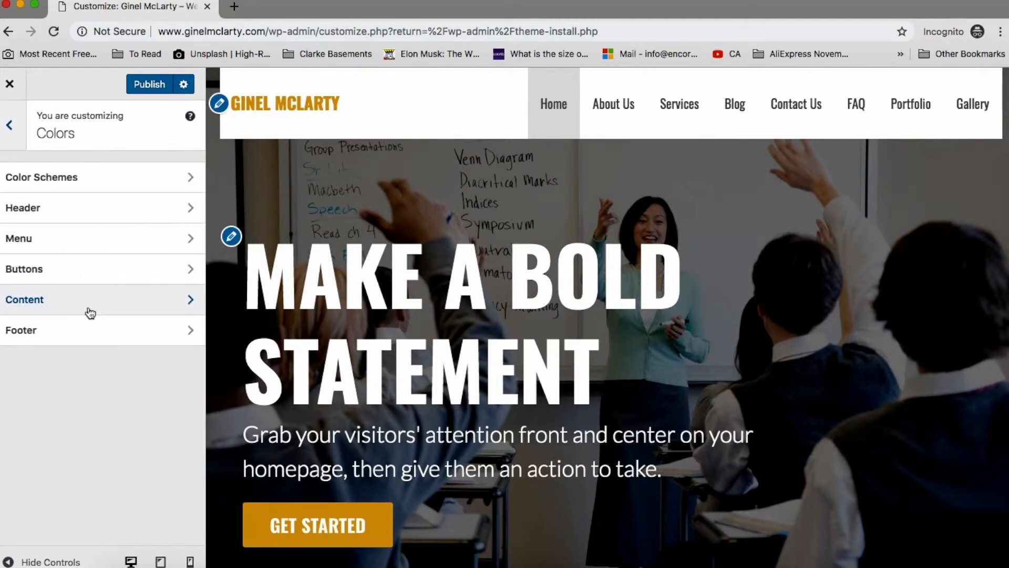
left_click(41, 177)
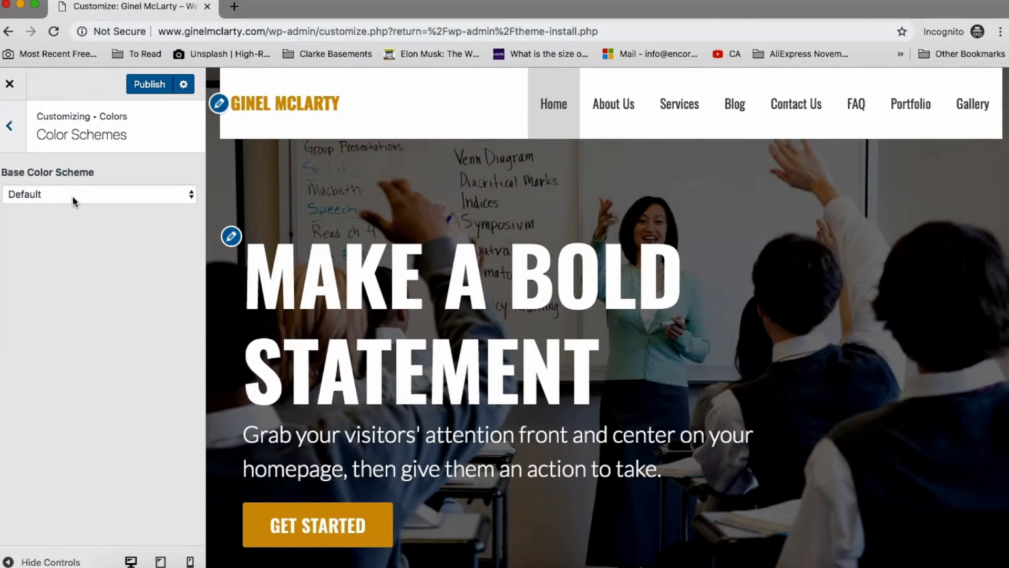
left_click(97, 194)
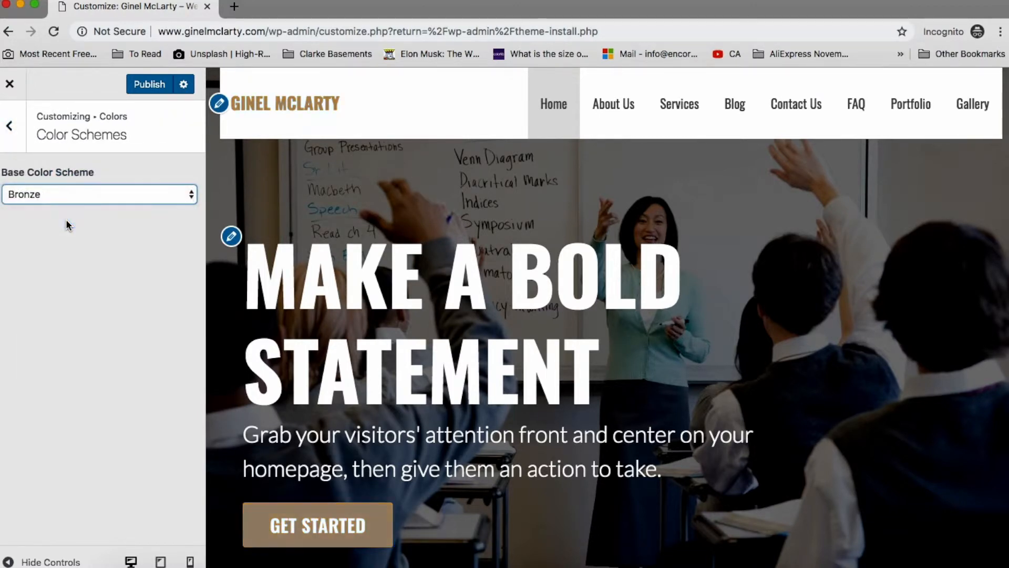
scroll("down", 3)
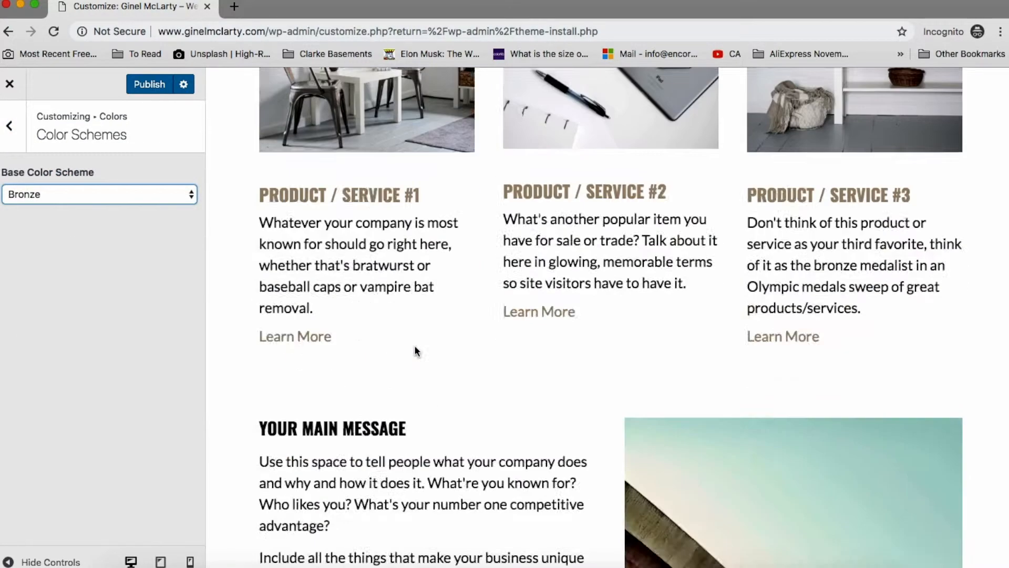
left_click(98, 194)
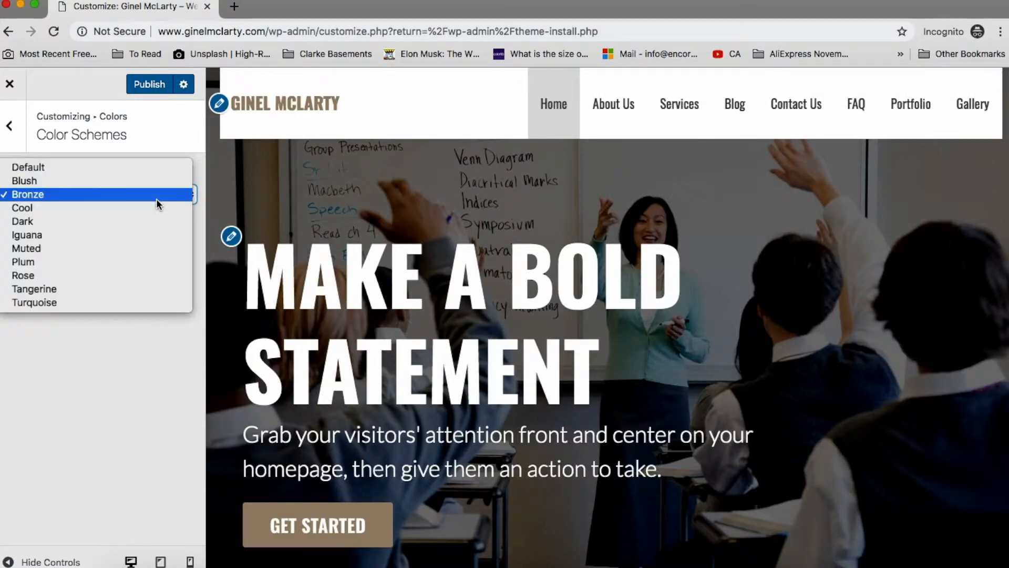
left_click(23, 262)
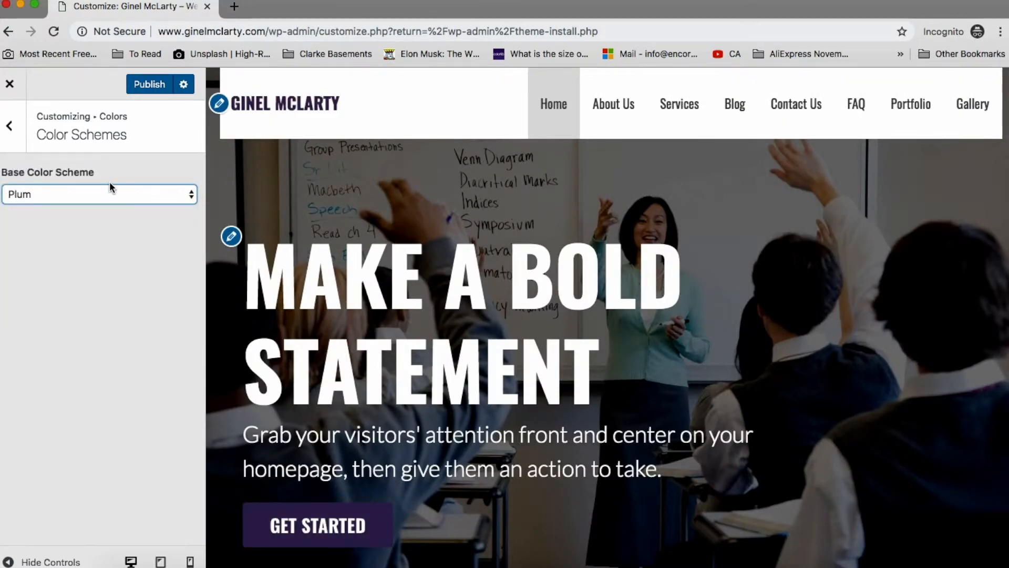
left_click(11, 125)
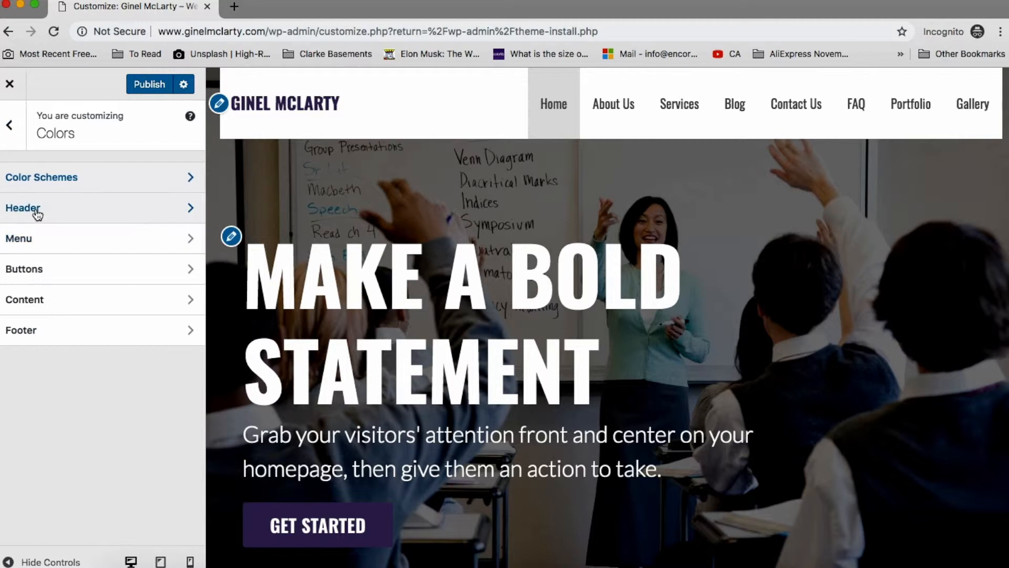
left_click(23, 207)
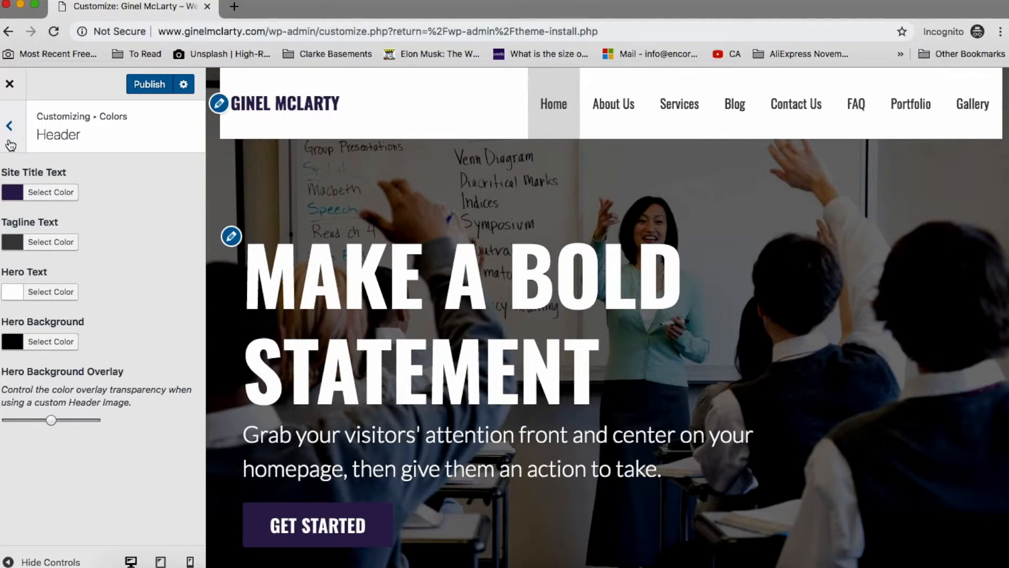
left_click(10, 125)
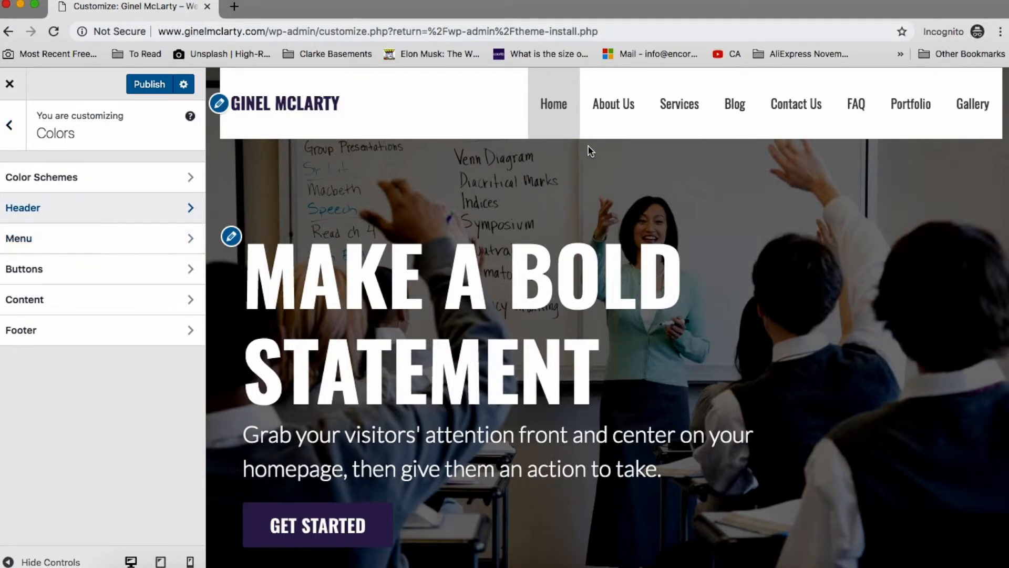
mouse_move(64, 248)
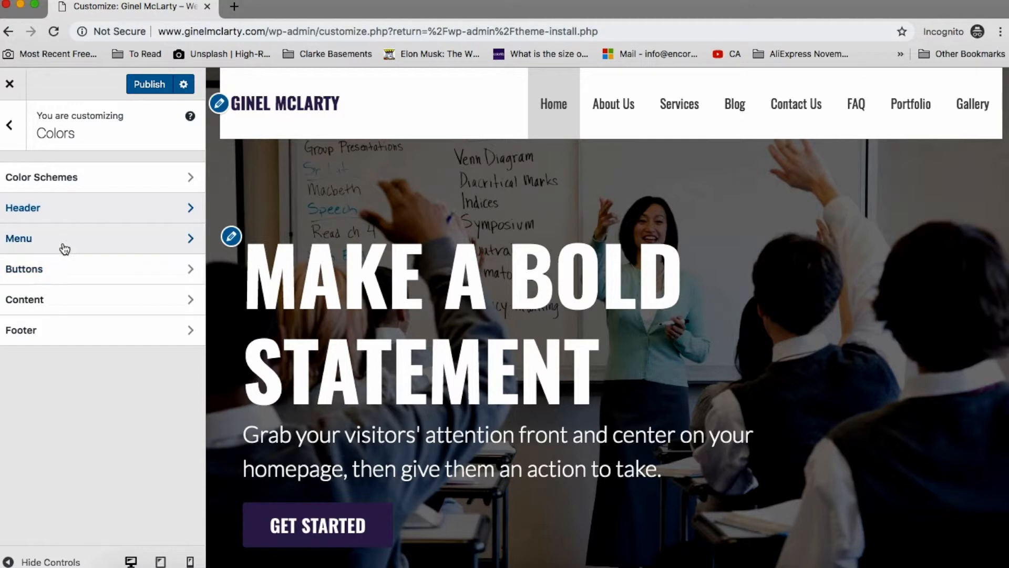
- Set the menu text colour to black, then briefly check the Button colours
left_click(18, 238)
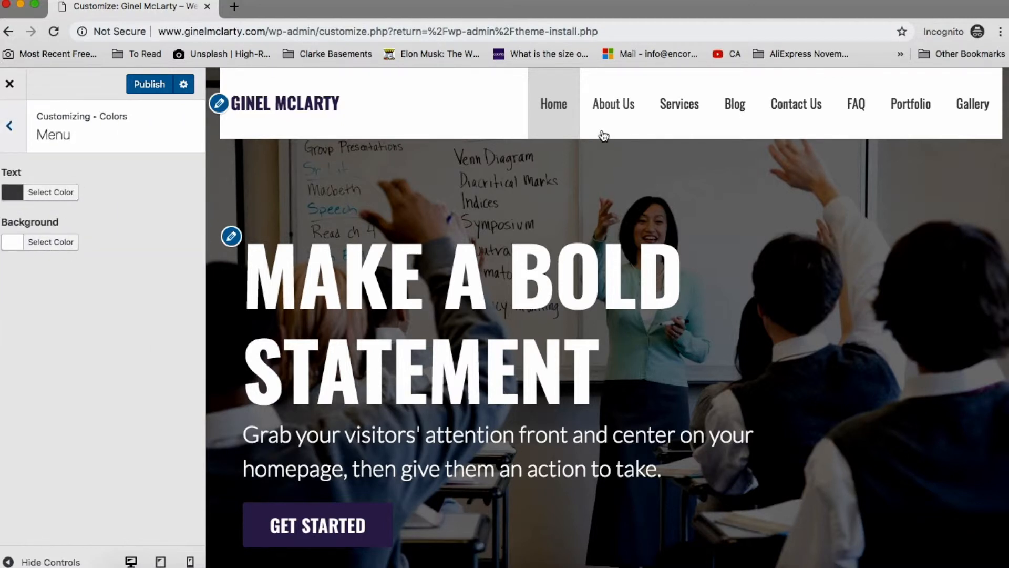
left_click(51, 192)
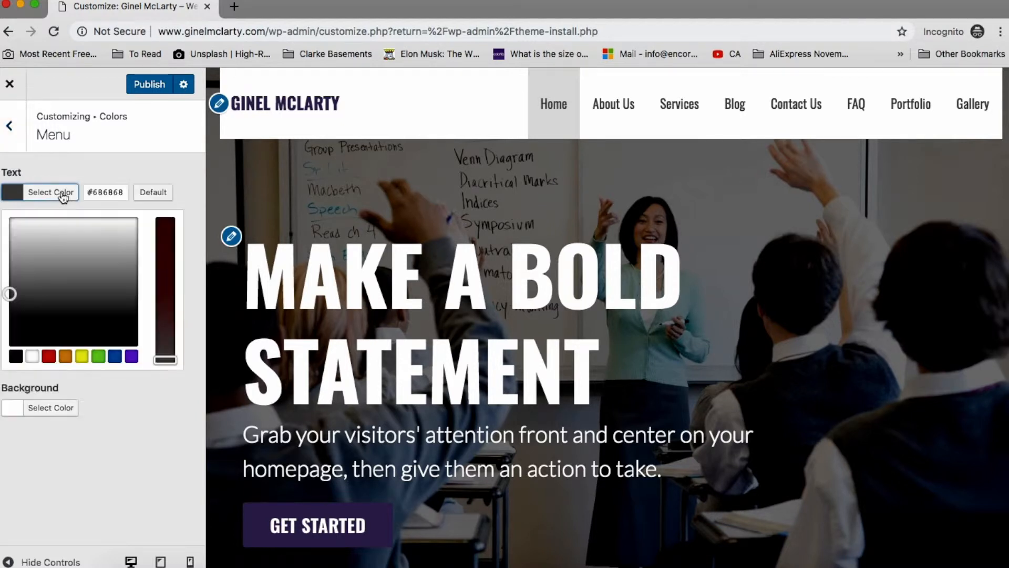
left_click(9, 346)
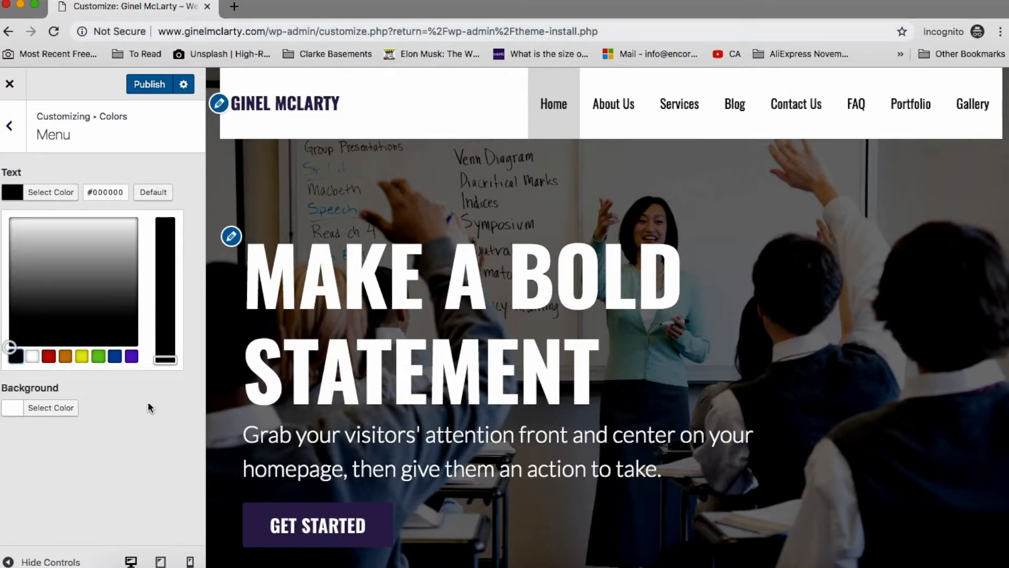
left_click(11, 125)
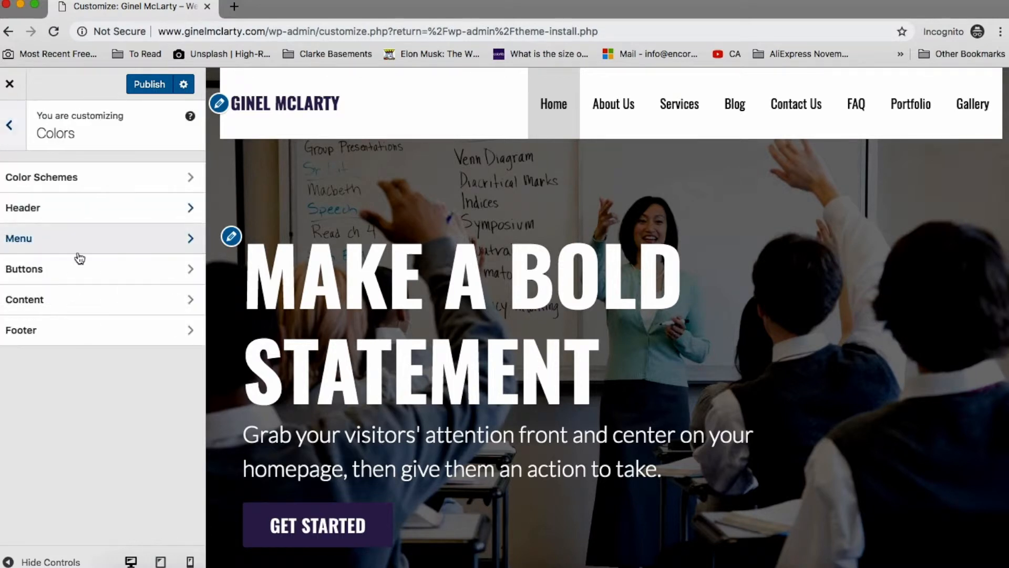
left_click(23, 269)
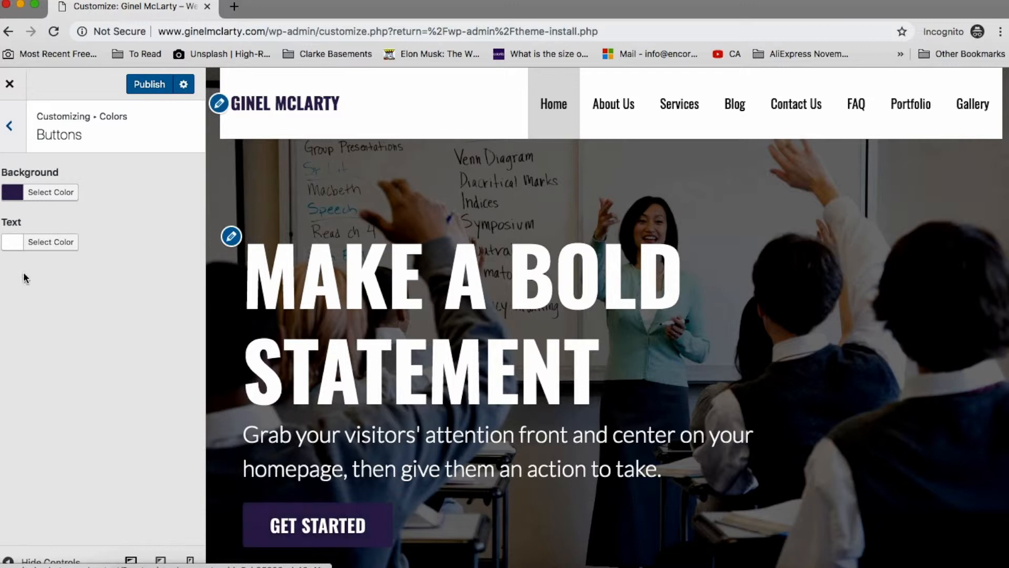
left_click(9, 125)
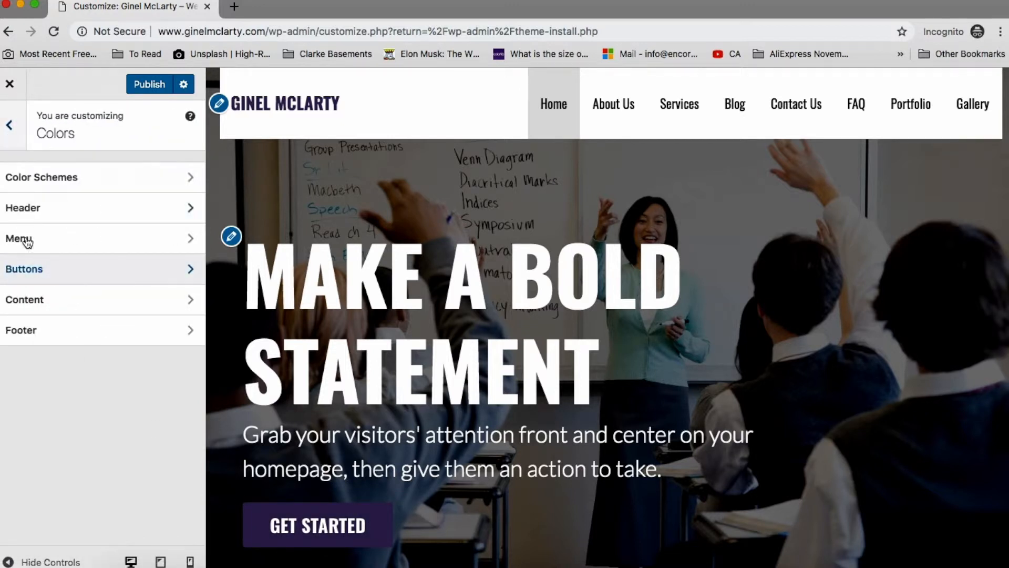
- Review the Content colour settings and return to the colour sections
left_click(24, 299)
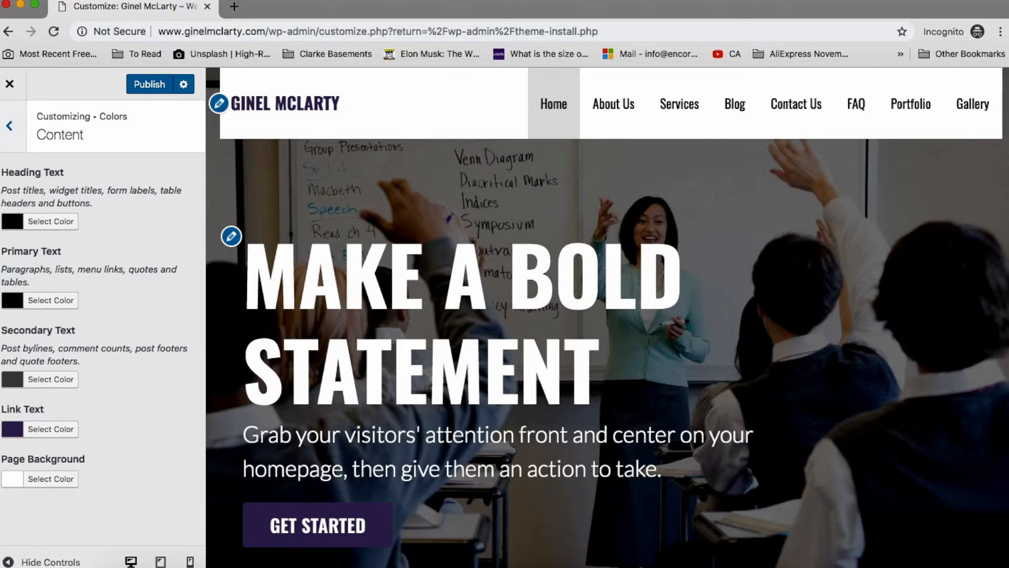
scroll("down", 3)
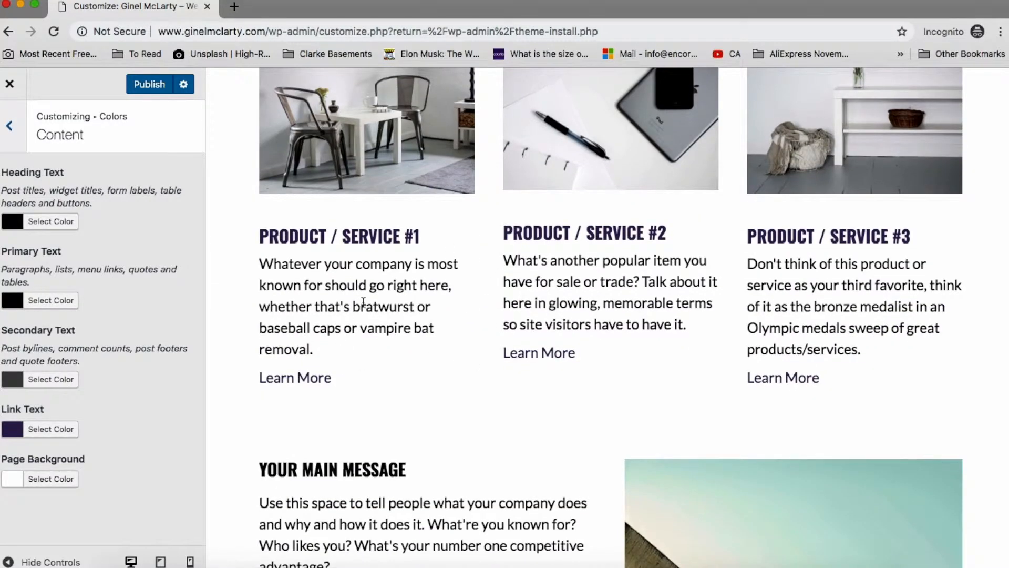
mouse_move(87, 409)
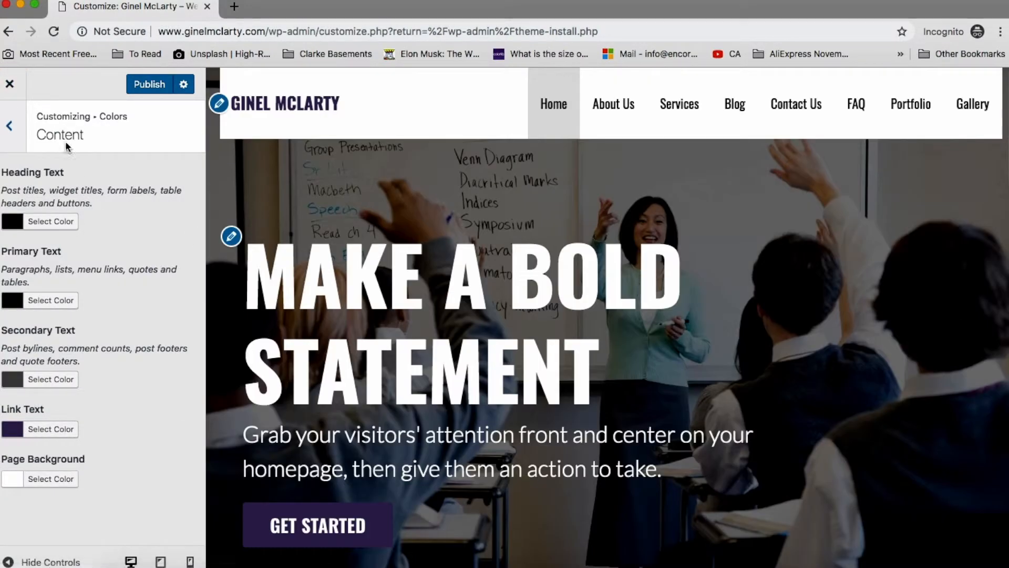
left_click(10, 126)
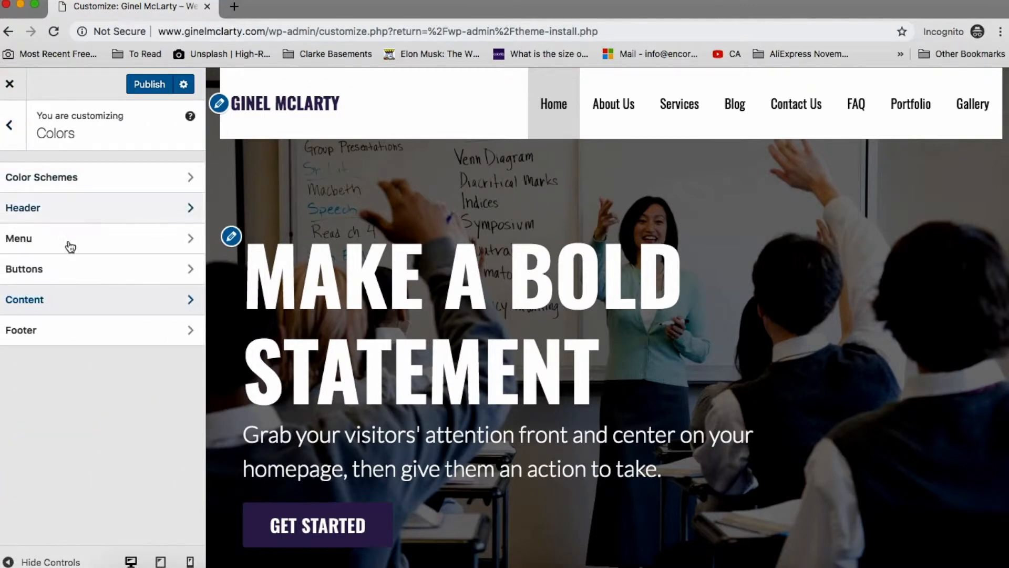
- Check the Footer colours, then look over the Fonts panel and return to the main list
left_click(21, 329)
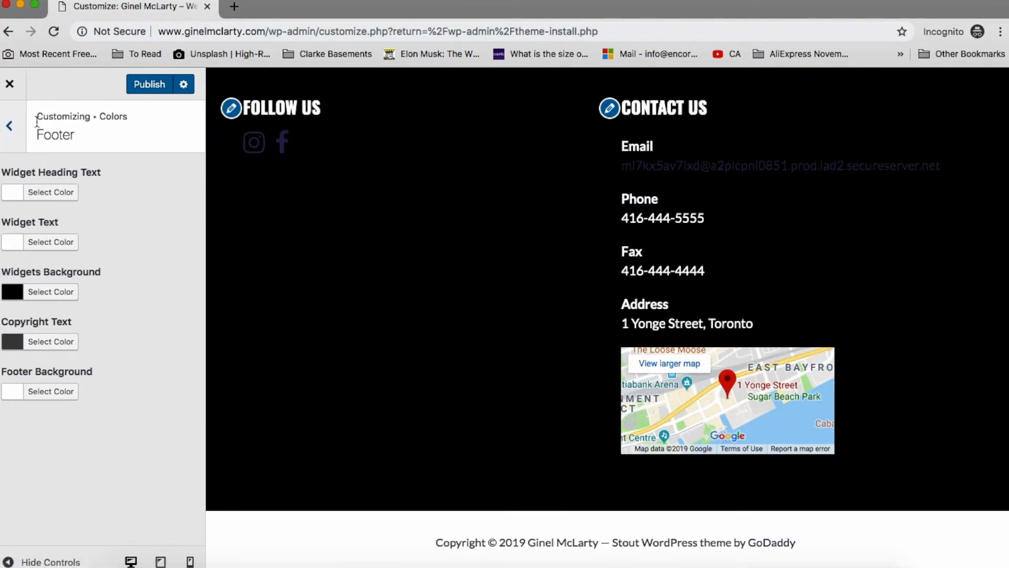
left_click(9, 126)
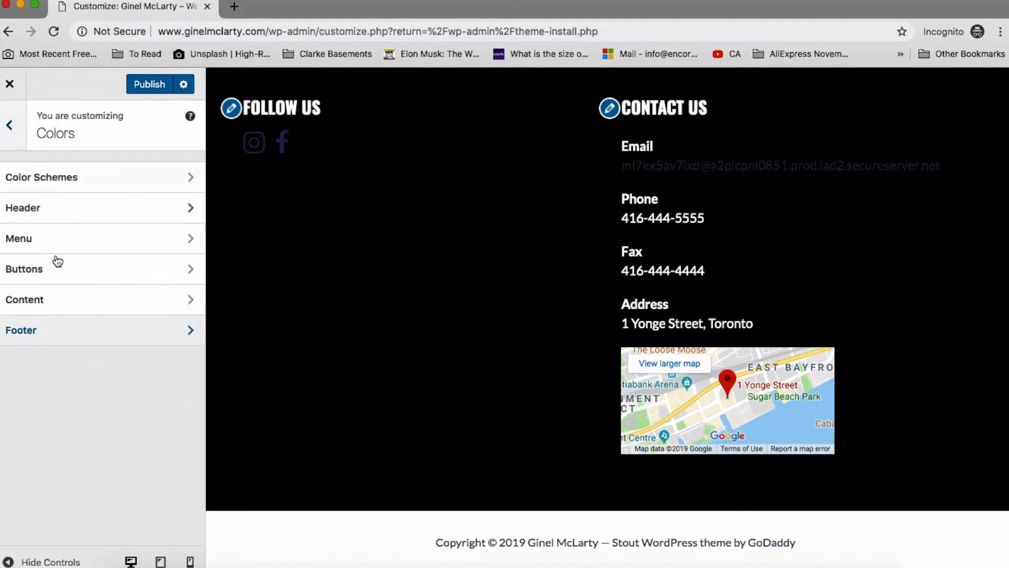
left_click(10, 124)
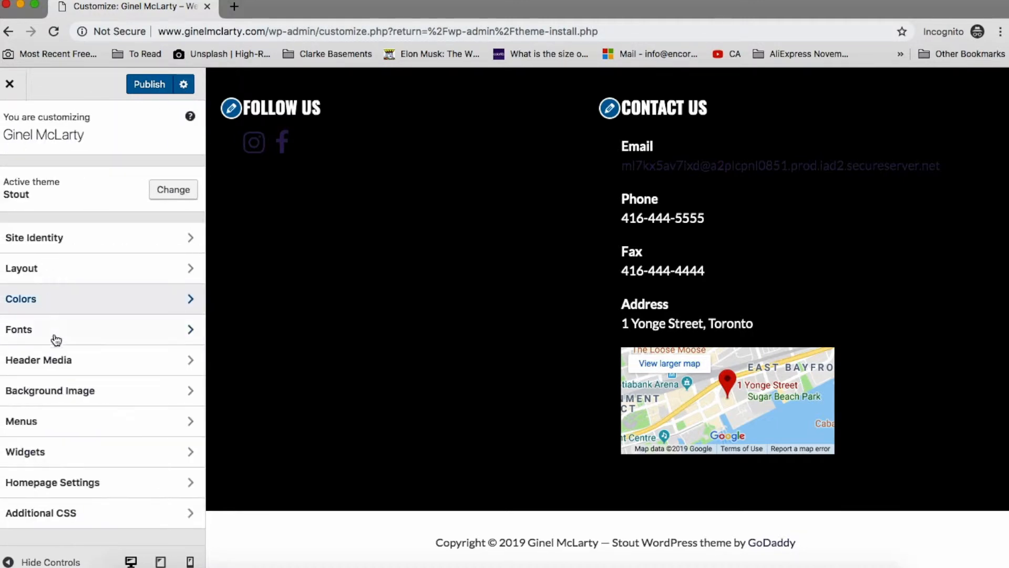
left_click(19, 329)
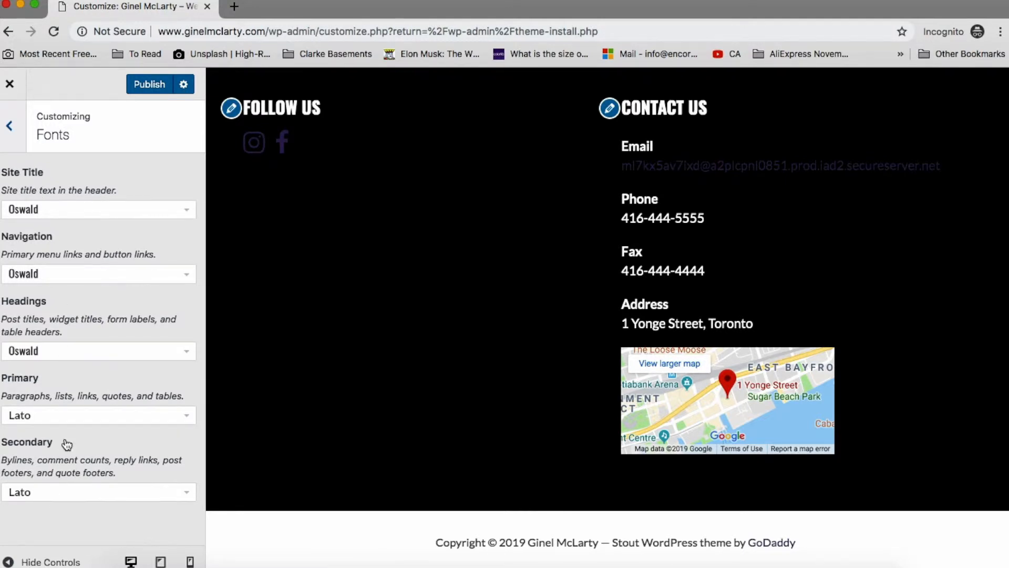
left_click(10, 126)
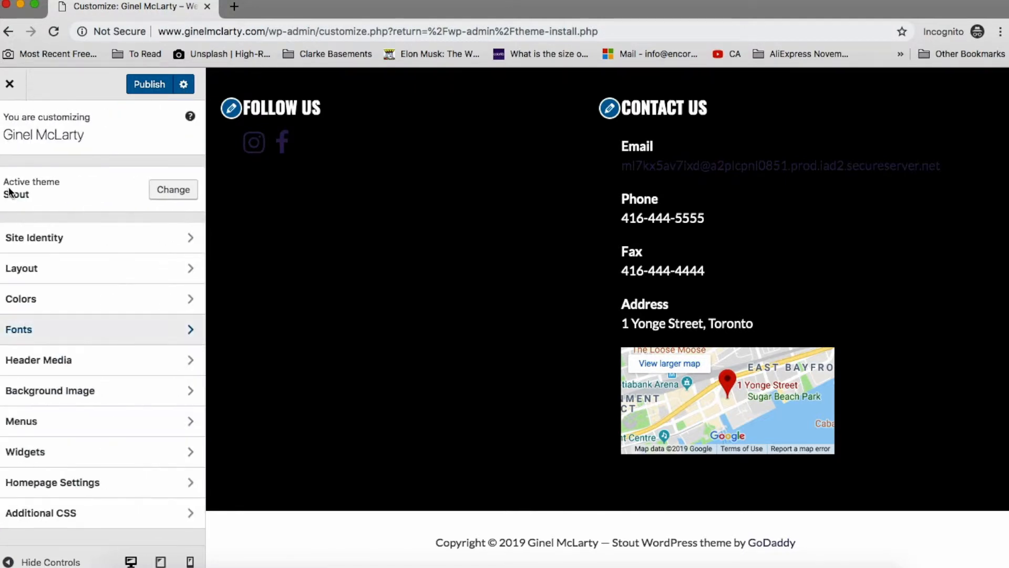
- Look over the Header Media and Background Image settings, then open the Menus panel
left_click(38, 360)
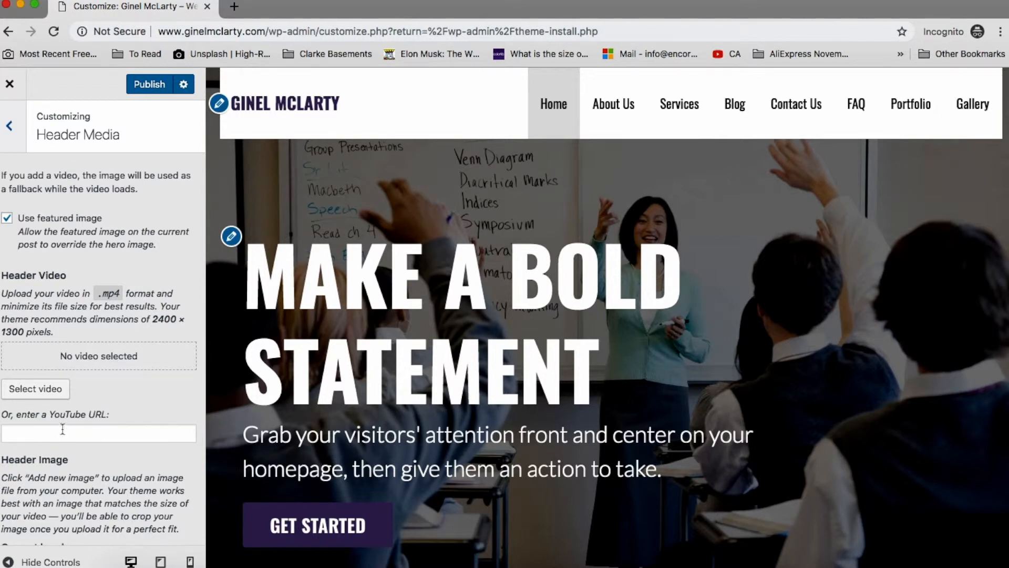
left_click(11, 125)
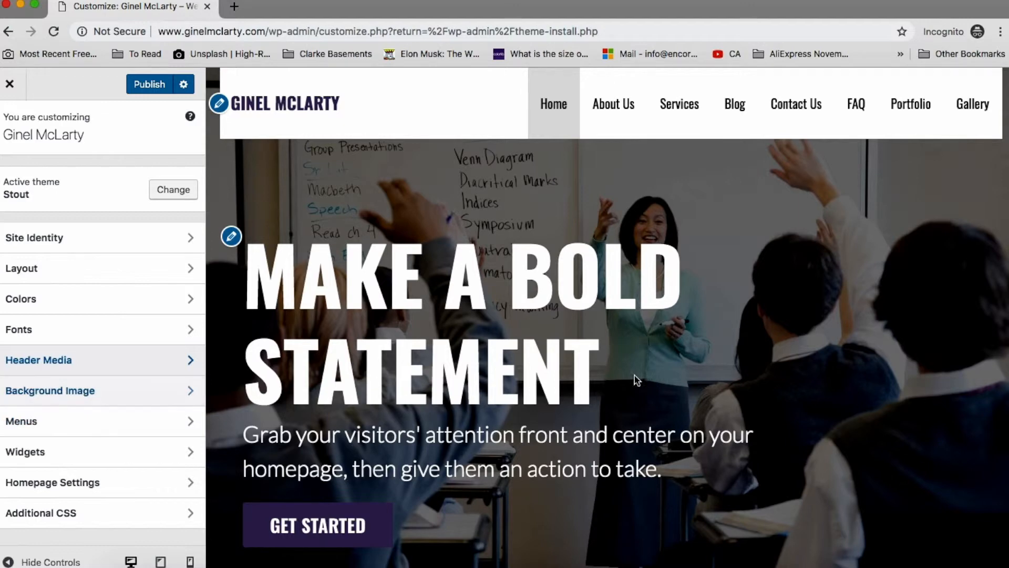
scroll("down", 3)
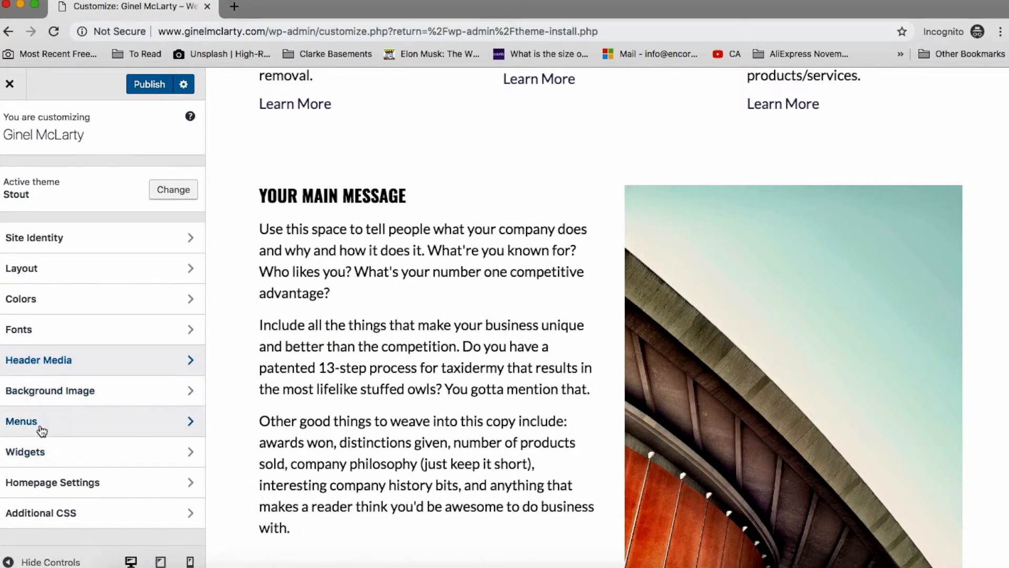
left_click(51, 390)
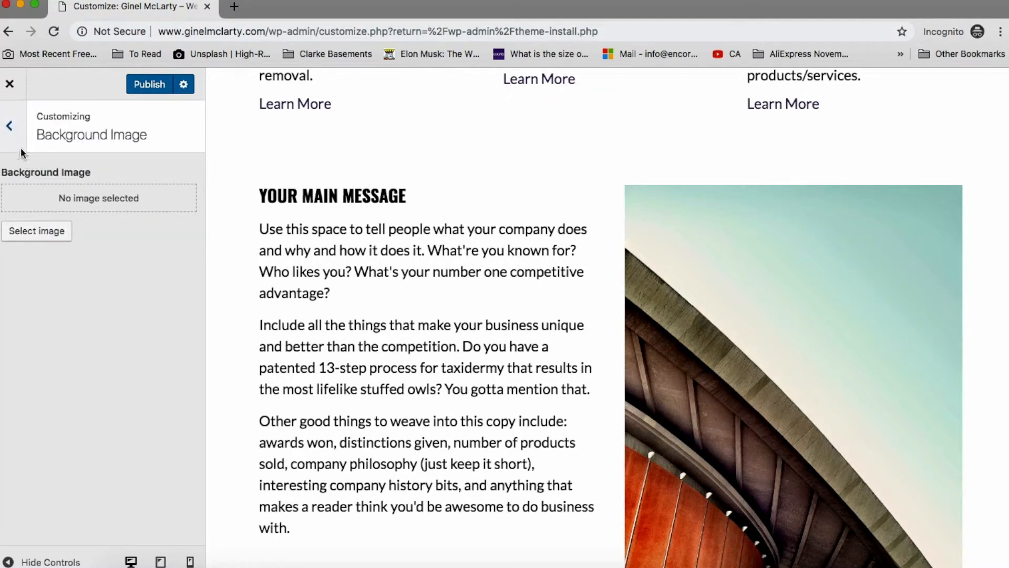
left_click(10, 125)
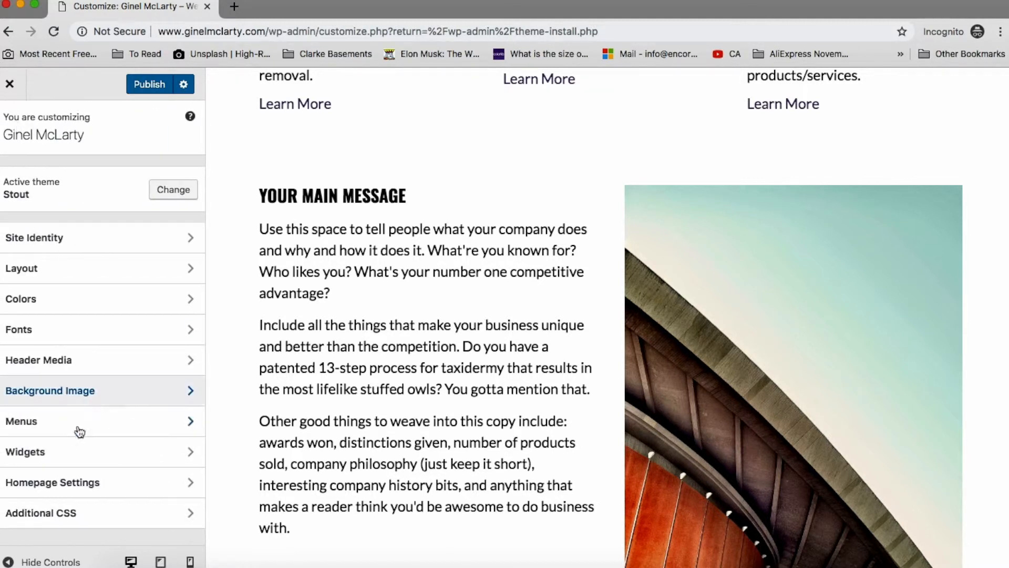
left_click(21, 421)
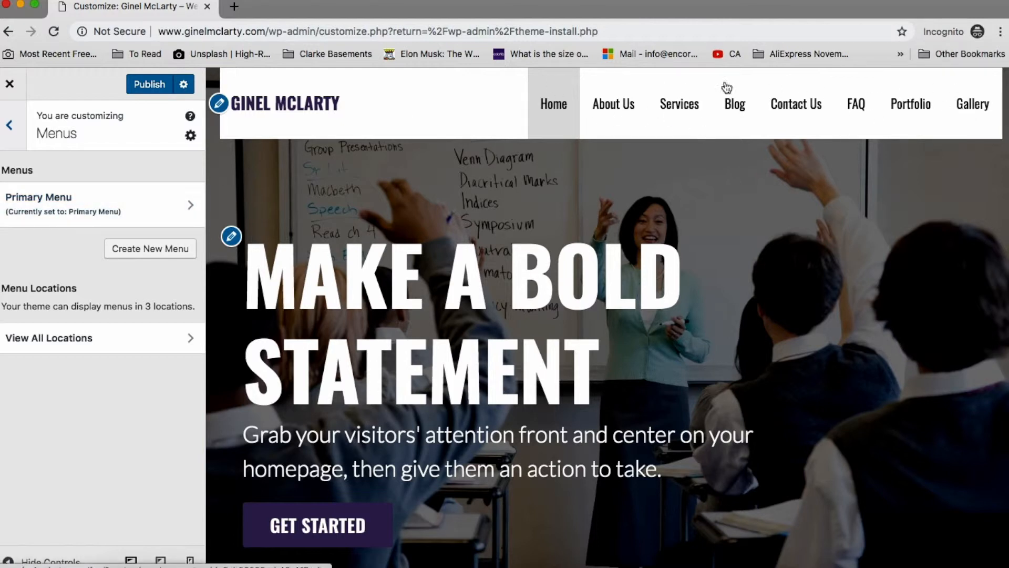
- Browse the Primary Menu items, expanding the Portfolio item's details, then return to the main sections
left_click(37, 197)
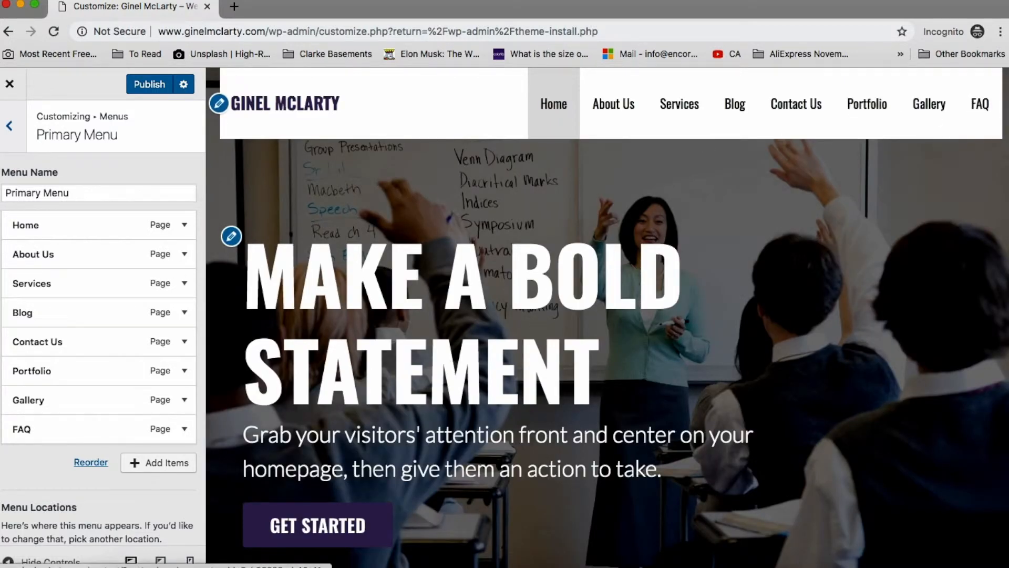
left_click(184, 369)
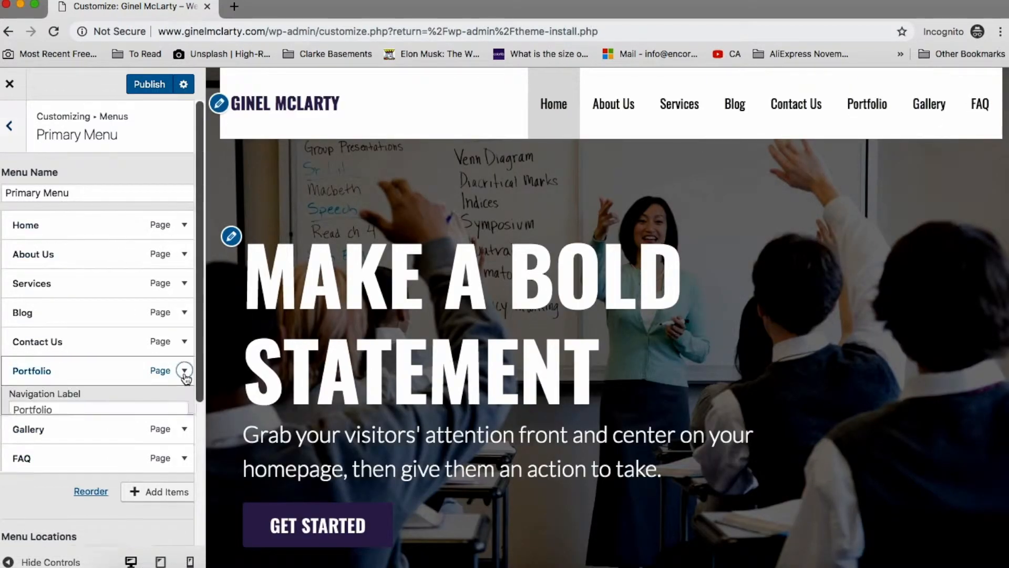
left_click(184, 370)
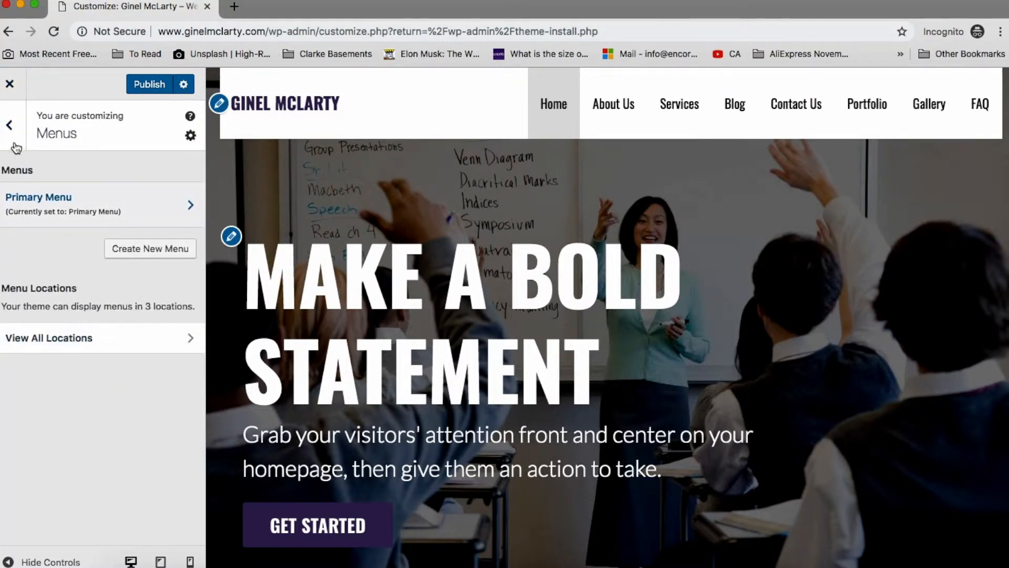
left_click(9, 125)
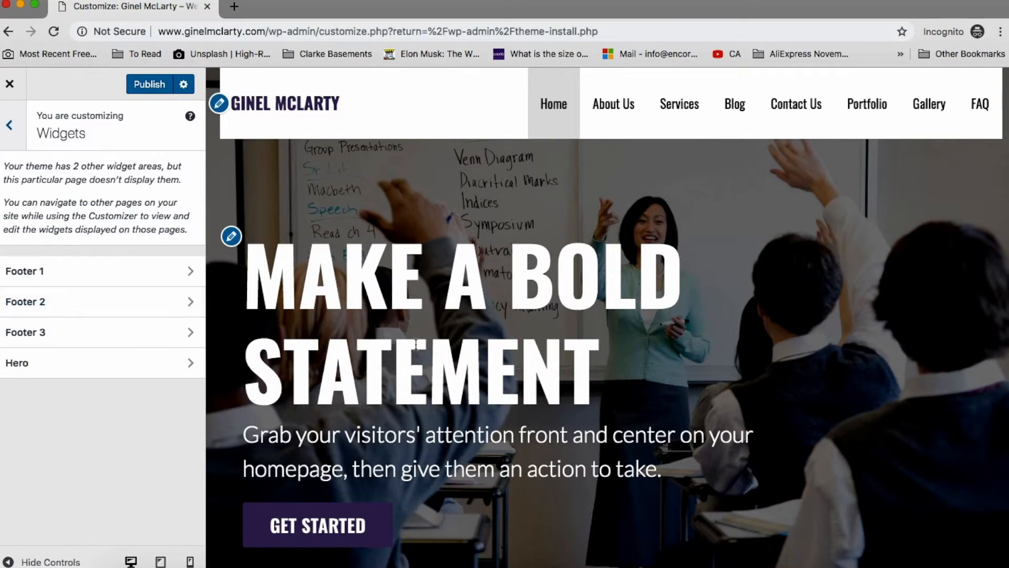
- Review the Footer 1 and Footer 2 widgets and scroll through the widgets available to add
scroll("down", 3)
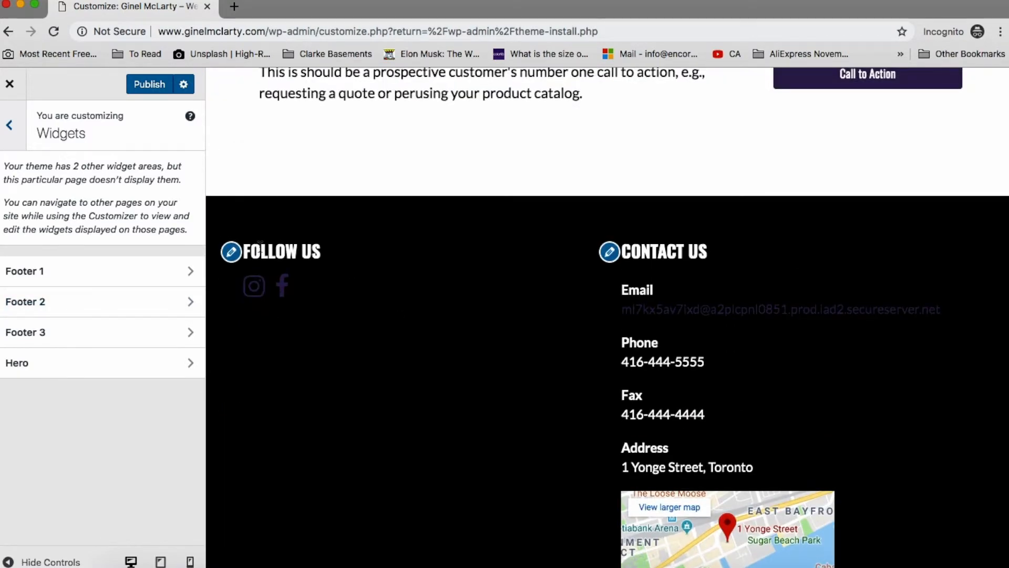
mouse_move(261, 261)
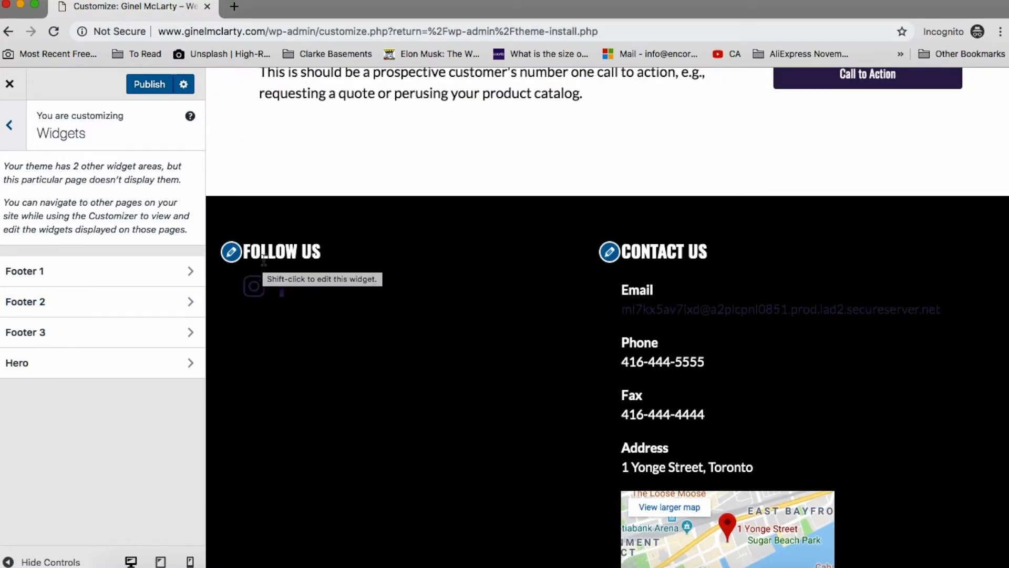
mouse_move(473, 446)
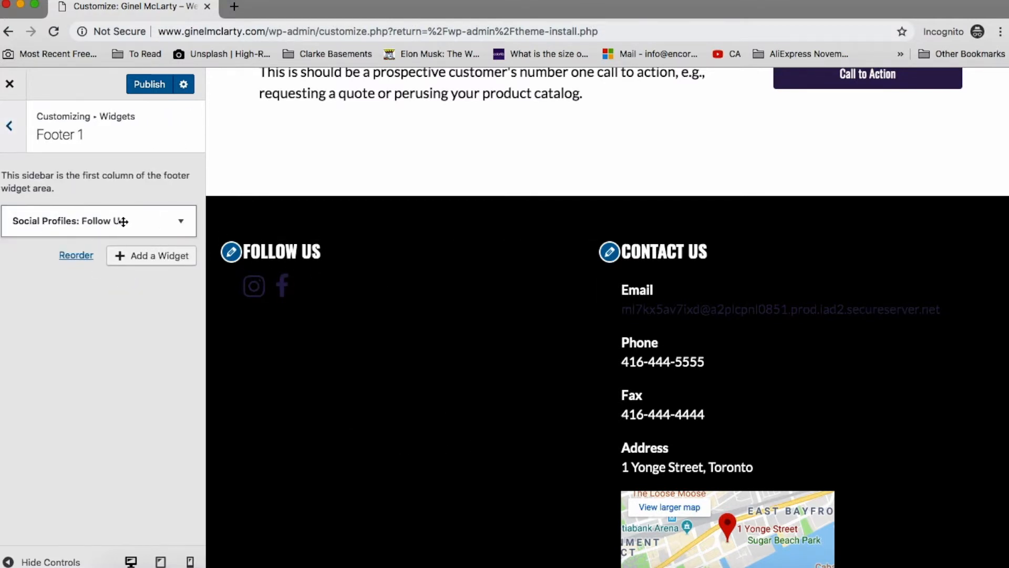
left_click(97, 221)
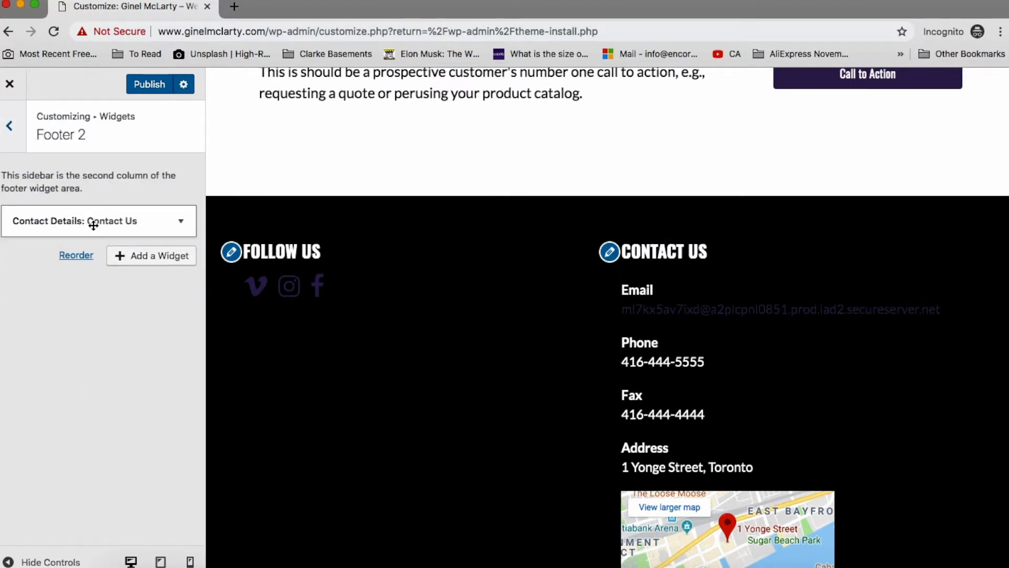
left_click(158, 256)
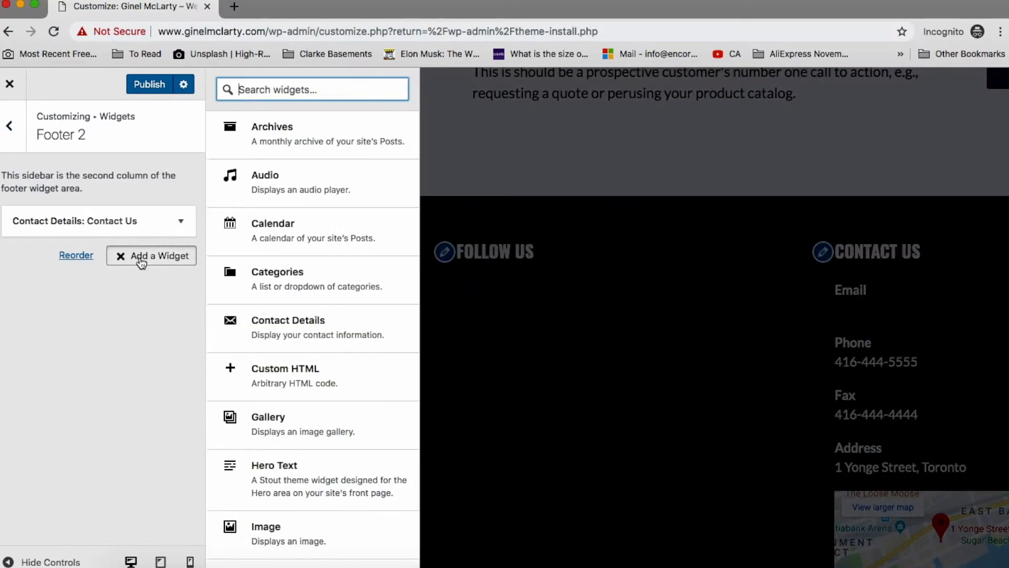
mouse_move(306, 134)
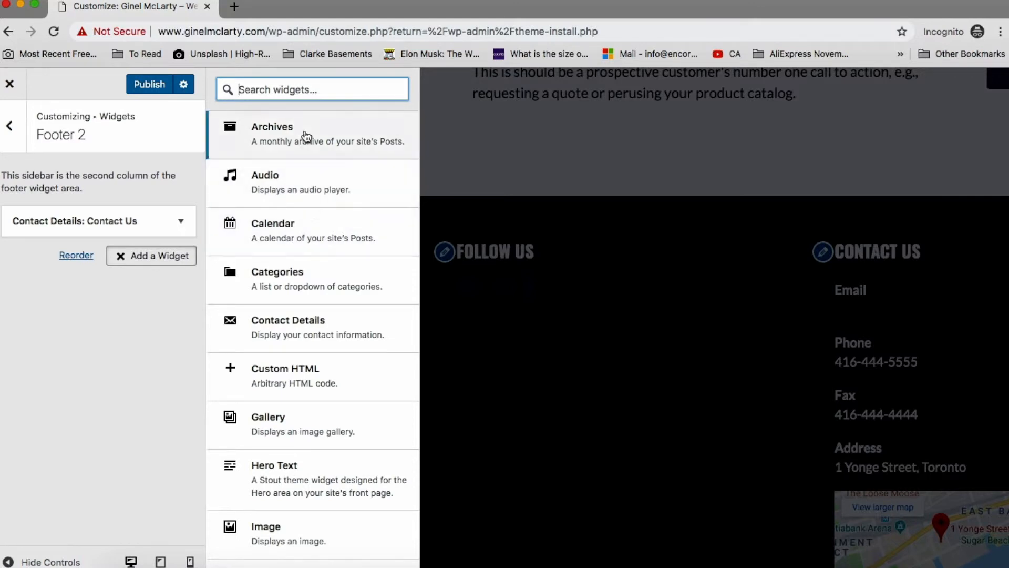
scroll("down", 3)
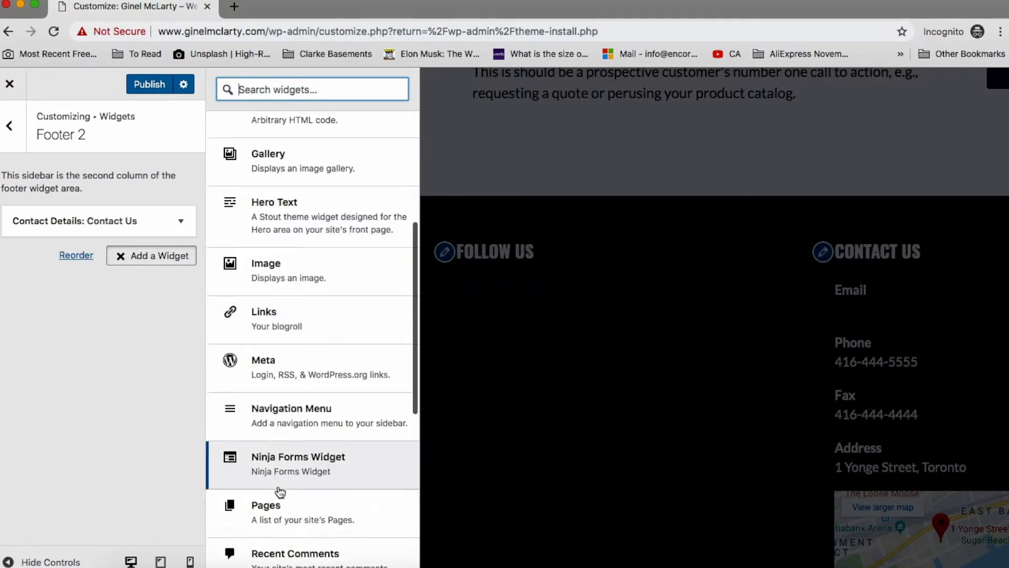
scroll("down", 3)
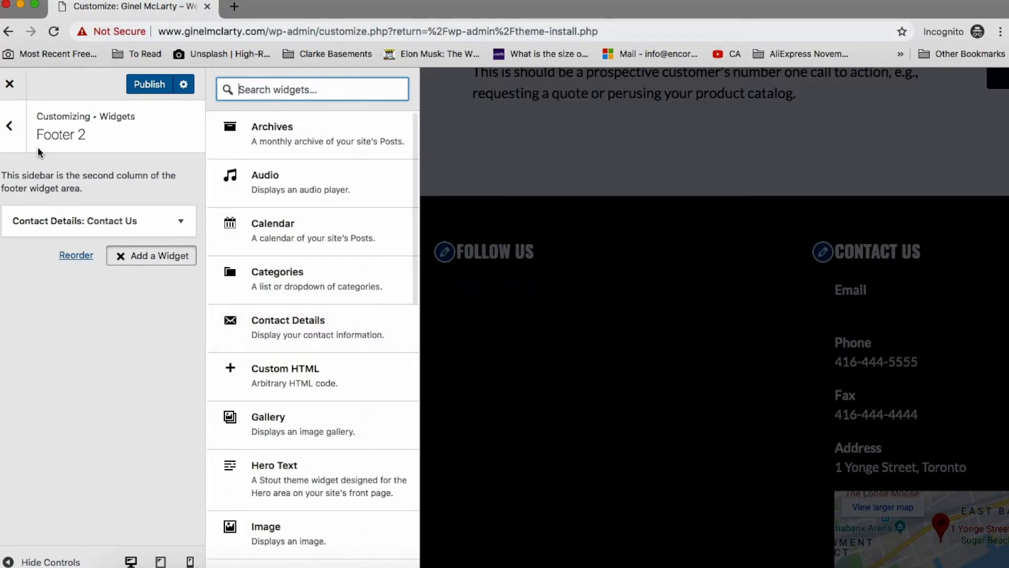
left_click(9, 126)
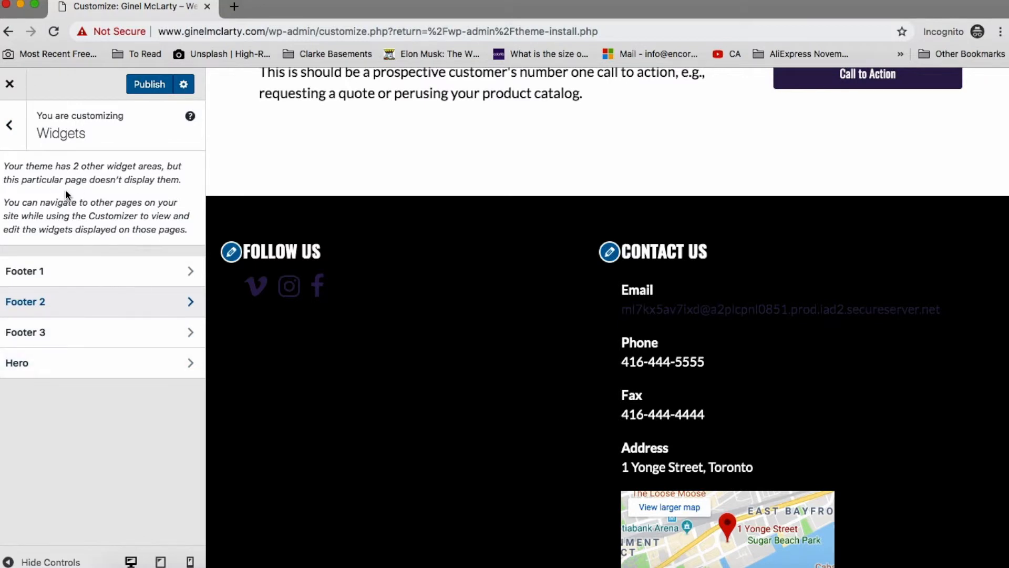
left_click(9, 124)
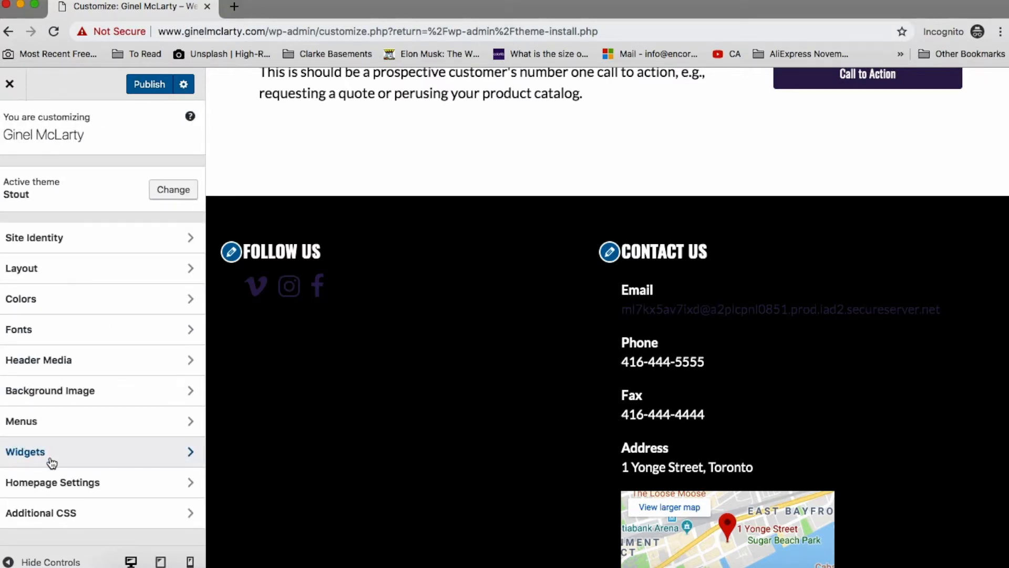
- Set Homepage Settings to a static Home page, with Blog as the posts page
left_click(52, 482)
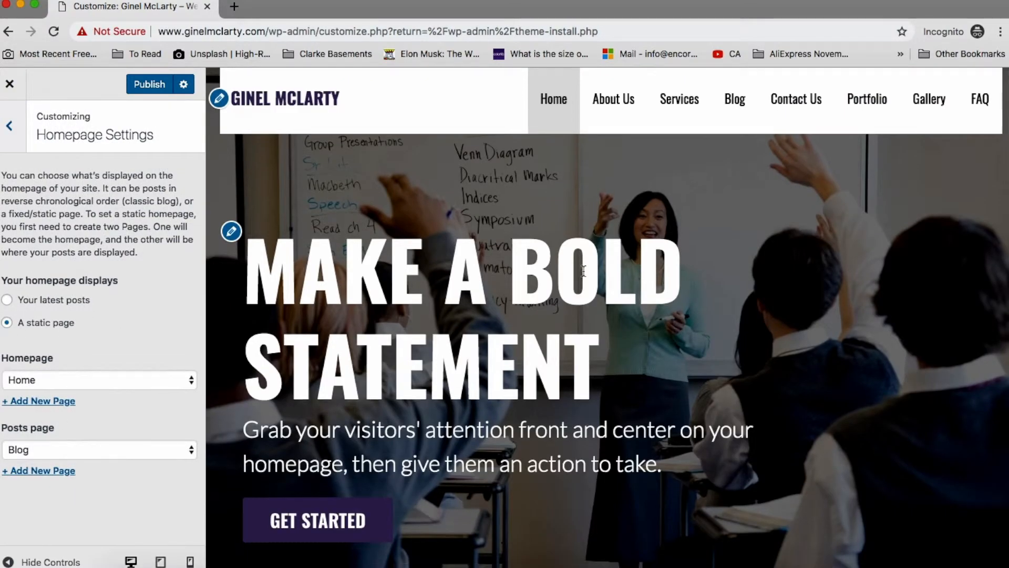
scroll("down", 3)
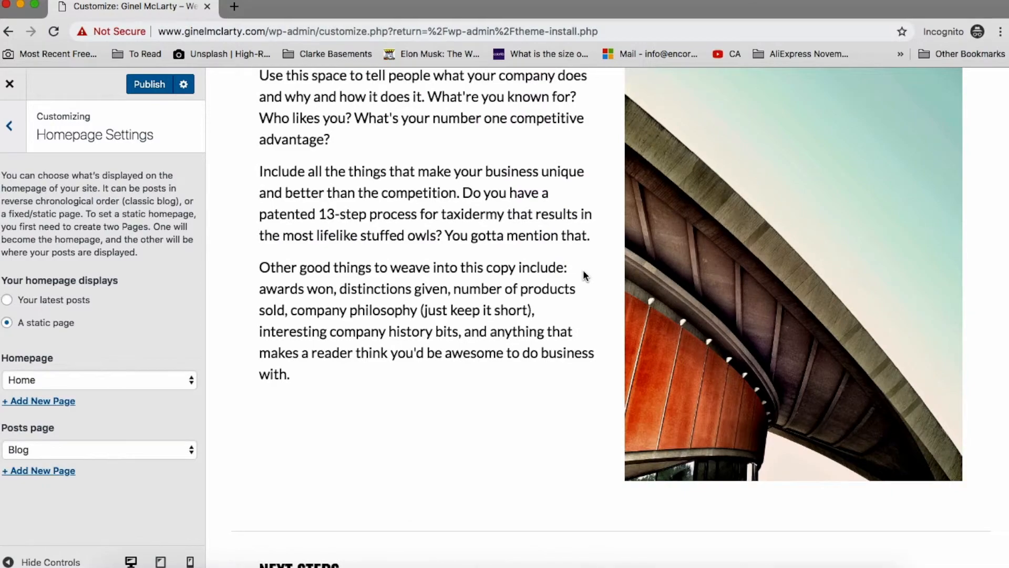
left_click(7, 299)
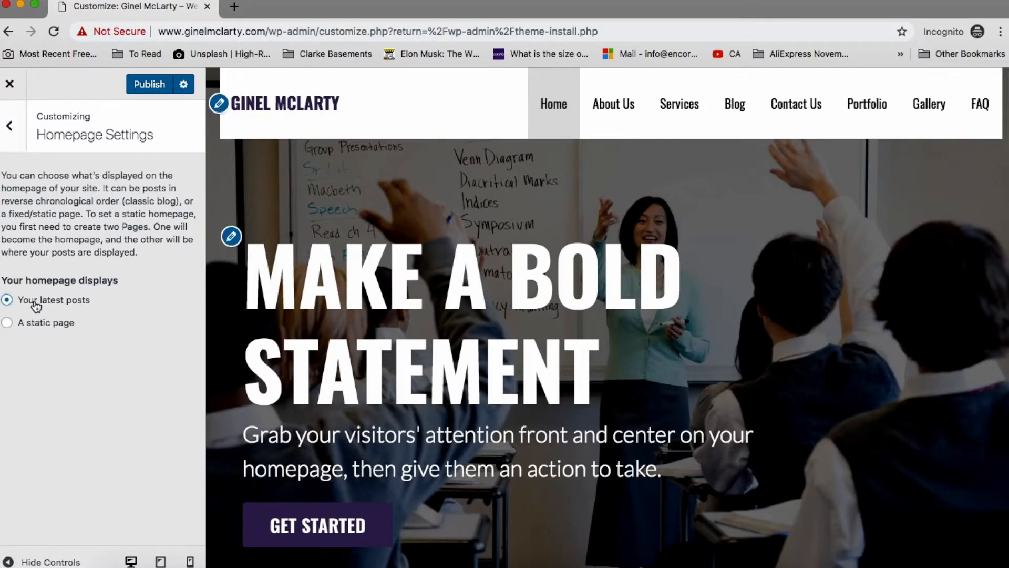
left_click(7, 322)
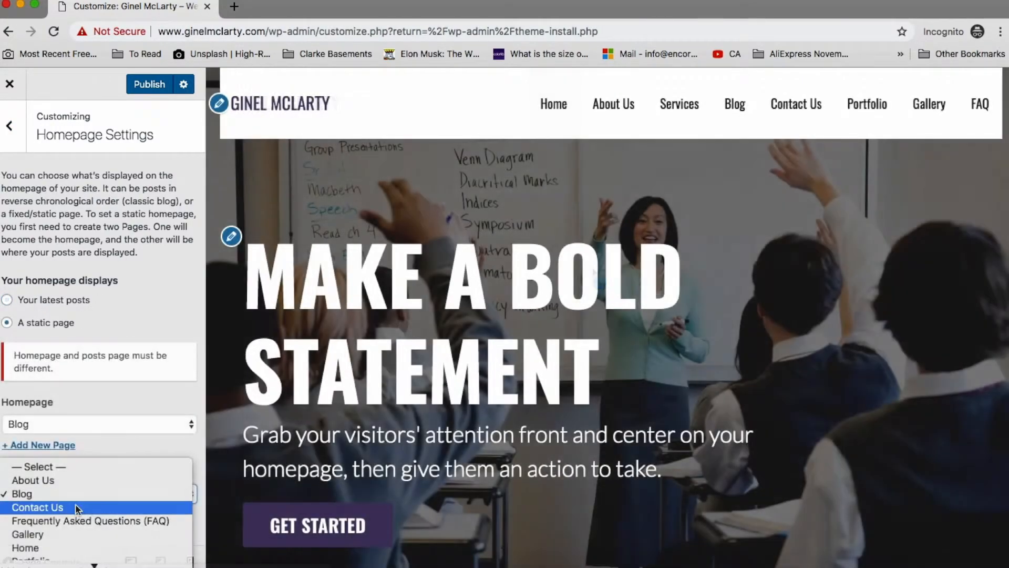
left_click(38, 507)
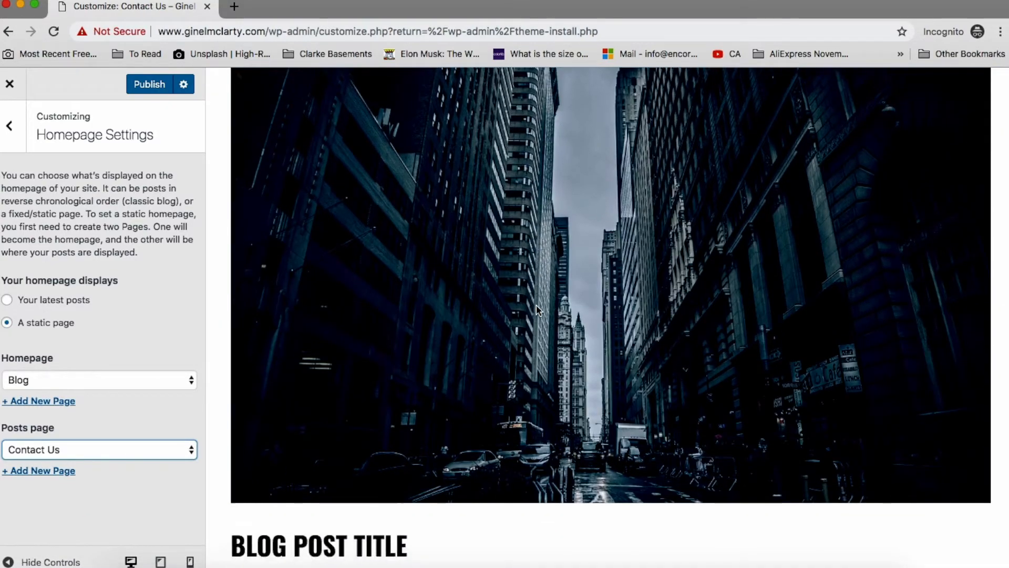
scroll("down", 3)
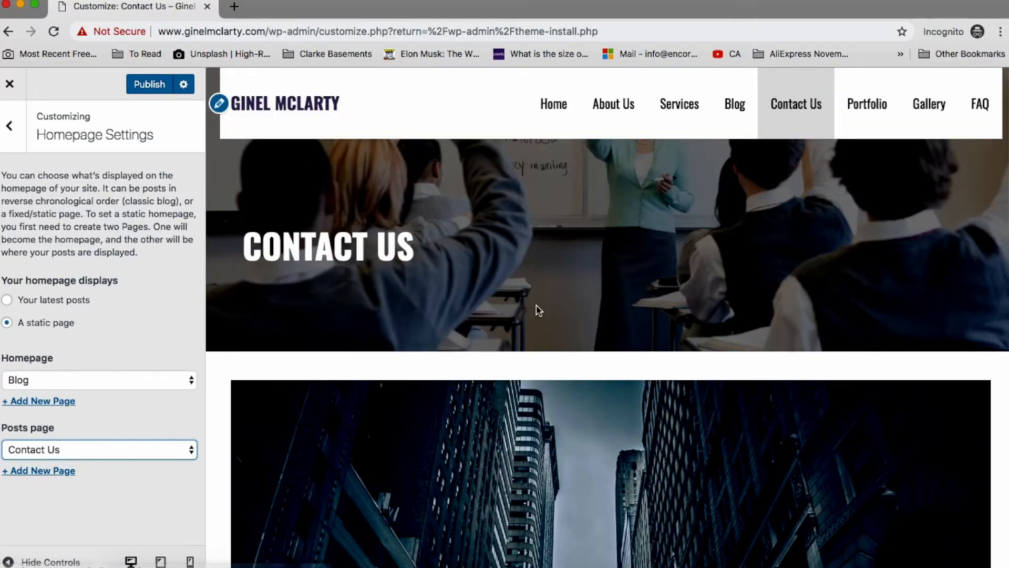
scroll("down", 3)
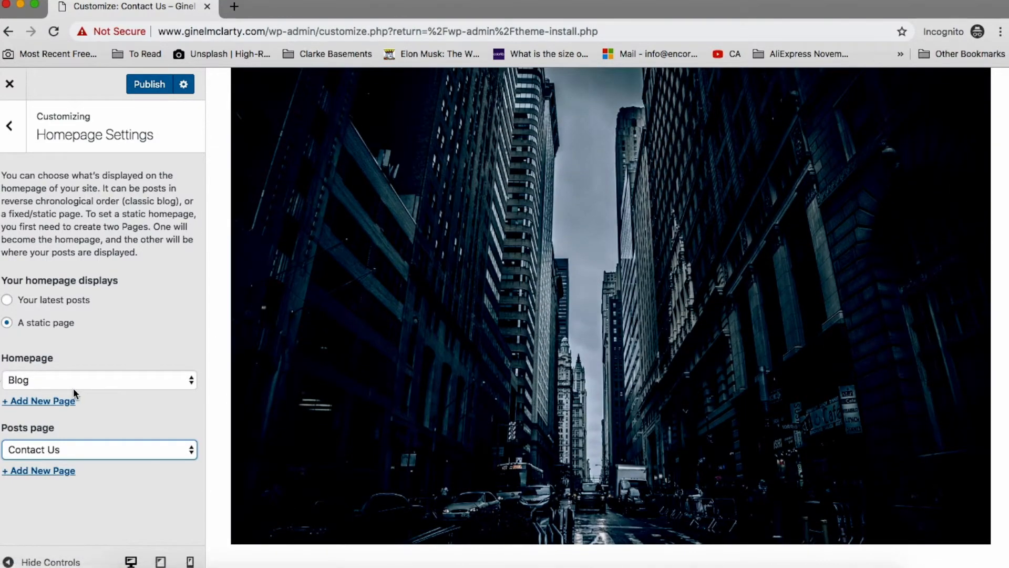
left_click(97, 379)
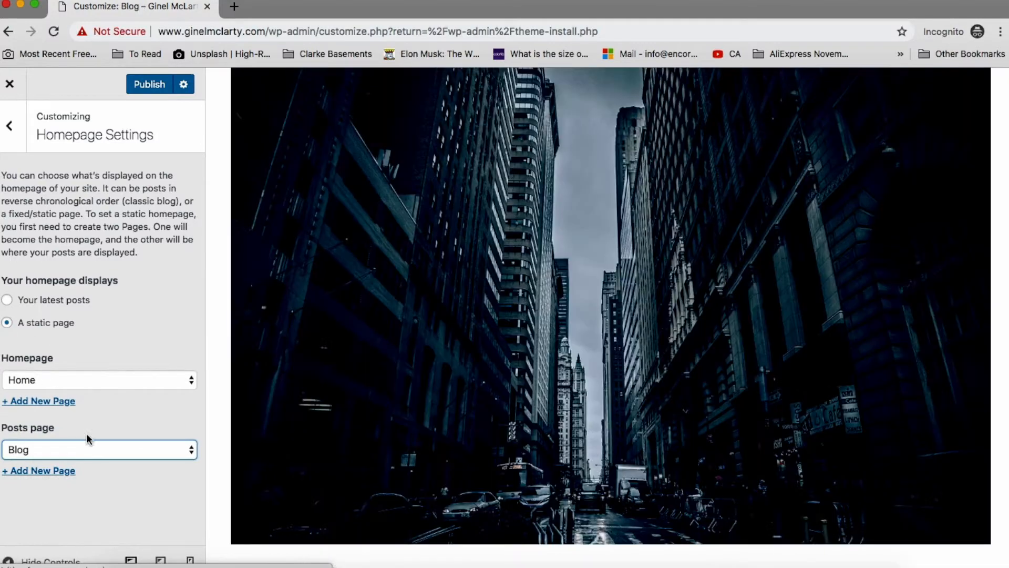
mouse_move(417, 226)
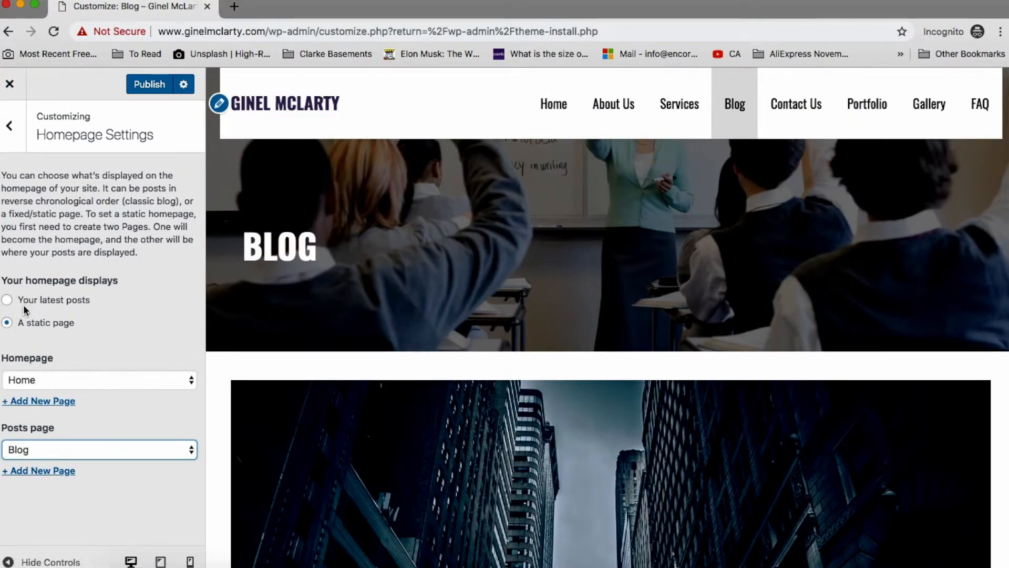
mouse_move(45, 303)
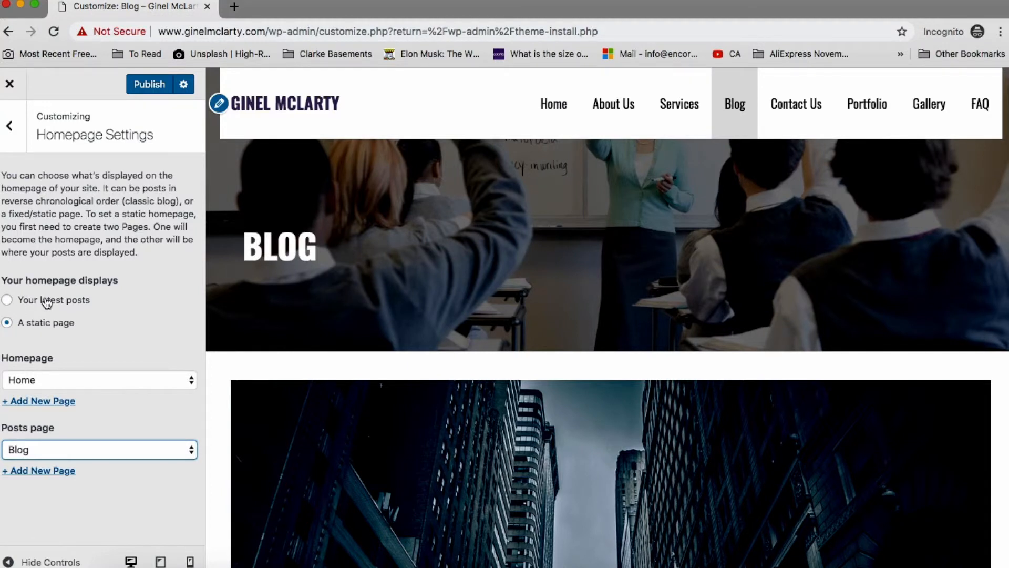
left_click(11, 126)
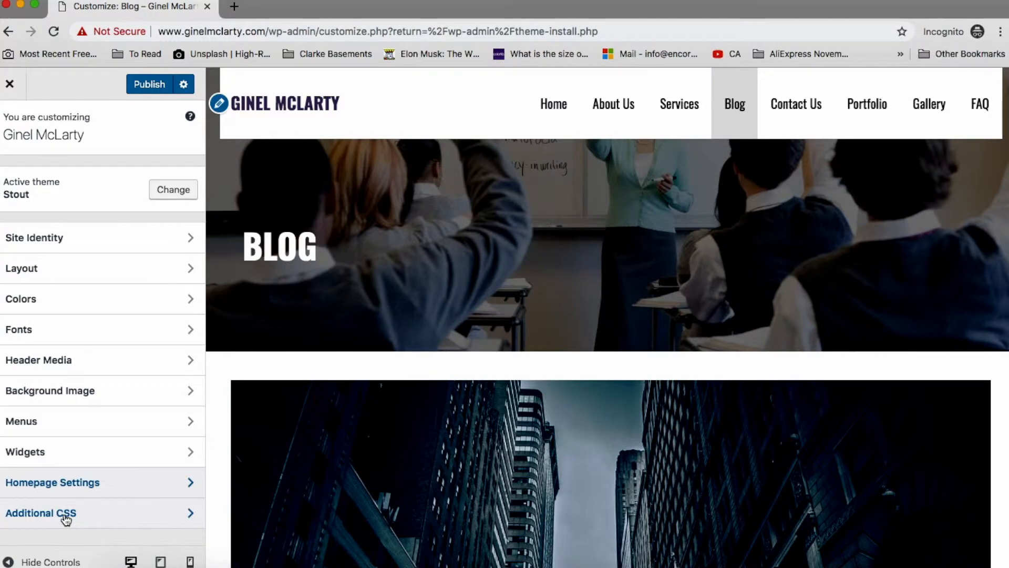
- Glance at Additional CSS, publish the Customizer changes, and close the Customizer
left_click(41, 512)
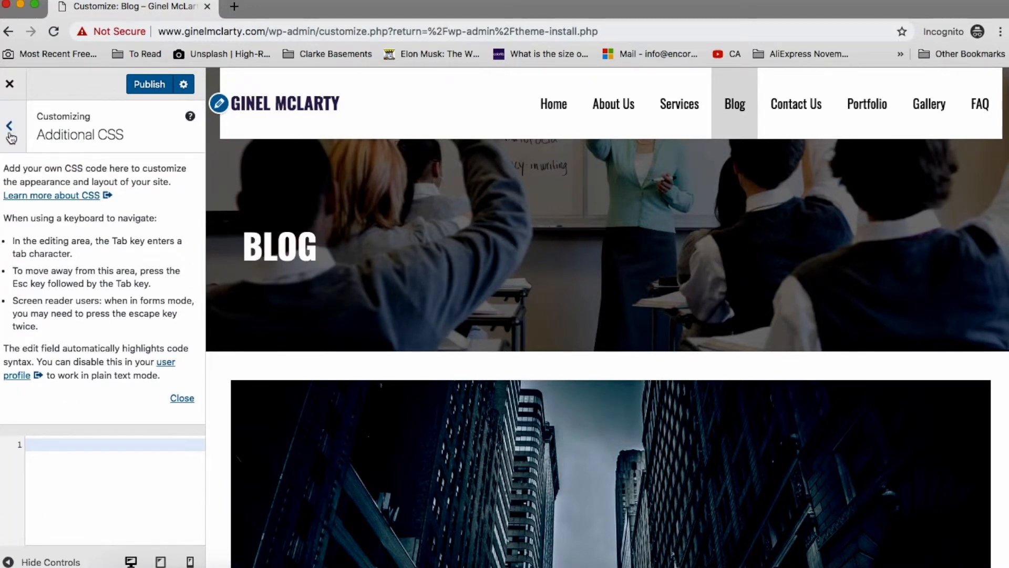
left_click(9, 125)
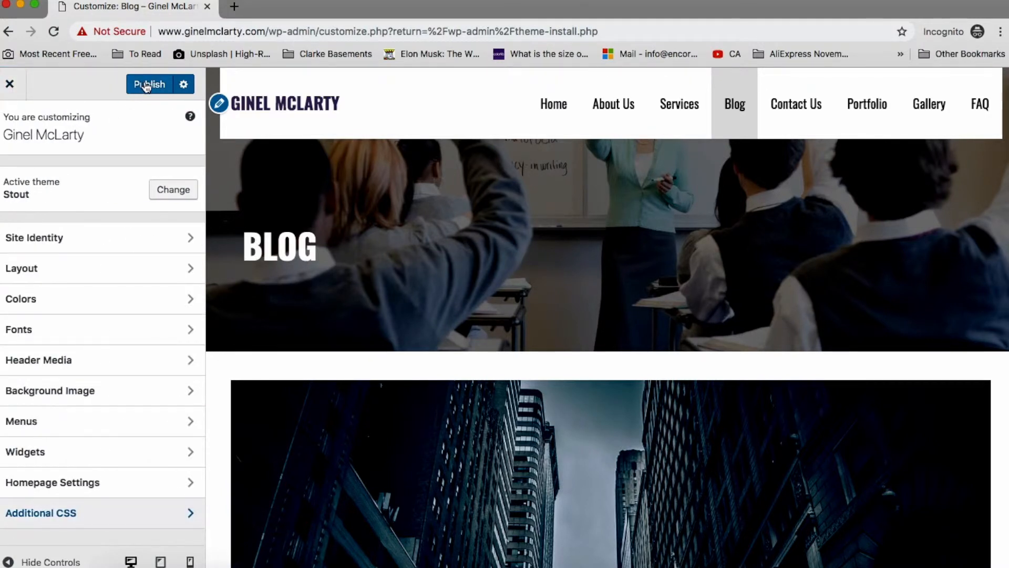
left_click(148, 84)
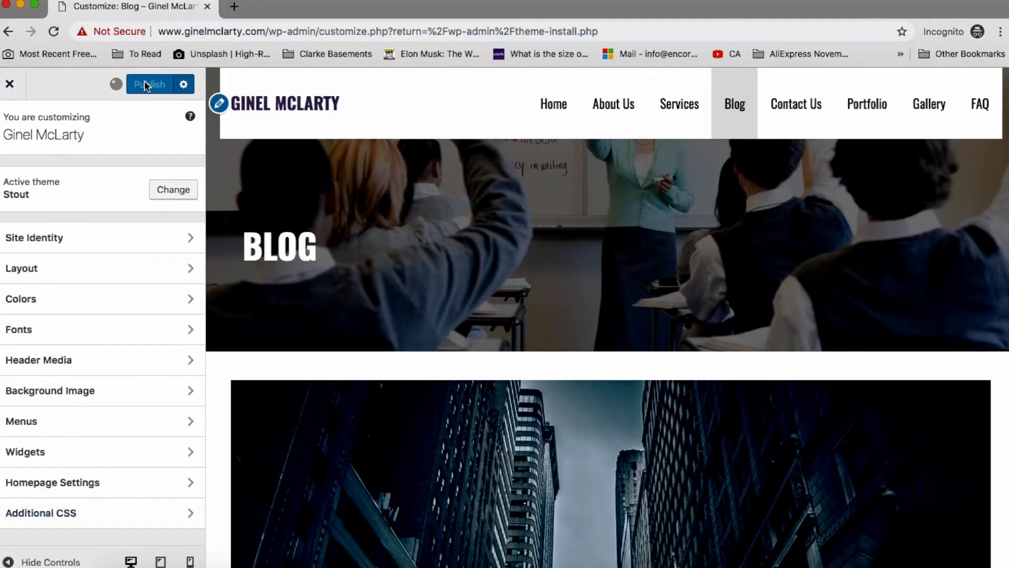
left_click(149, 84)
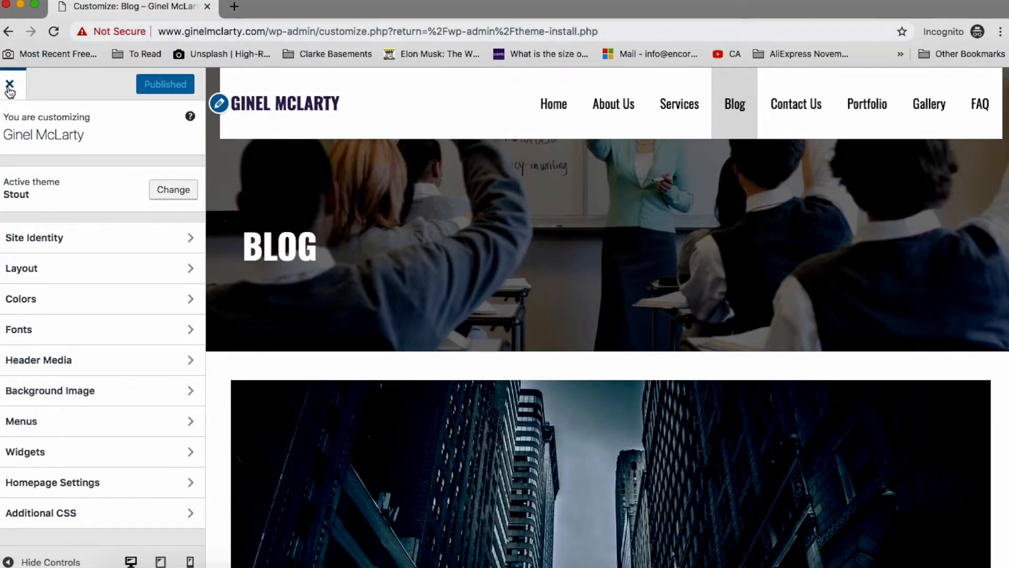
left_click(9, 84)
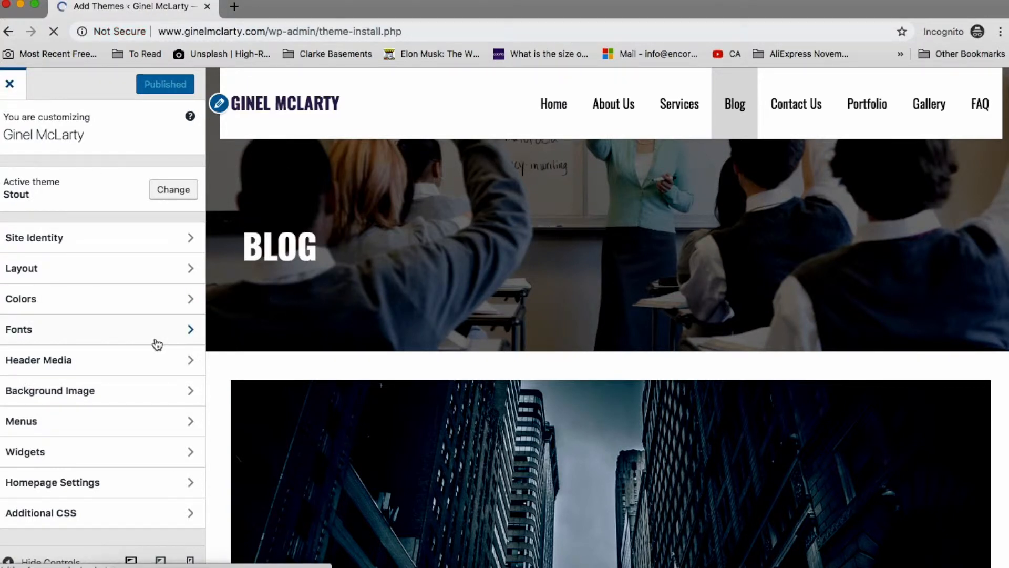
- Finish closing the Customizer to land back on the Add Themes featured listing
left_click(10, 83)
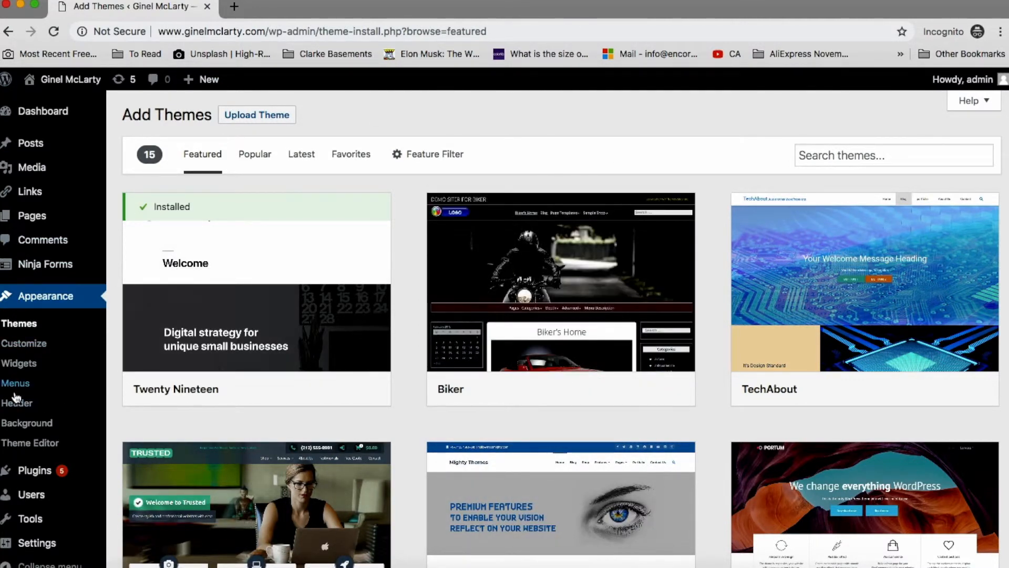
mouse_move(20, 321)
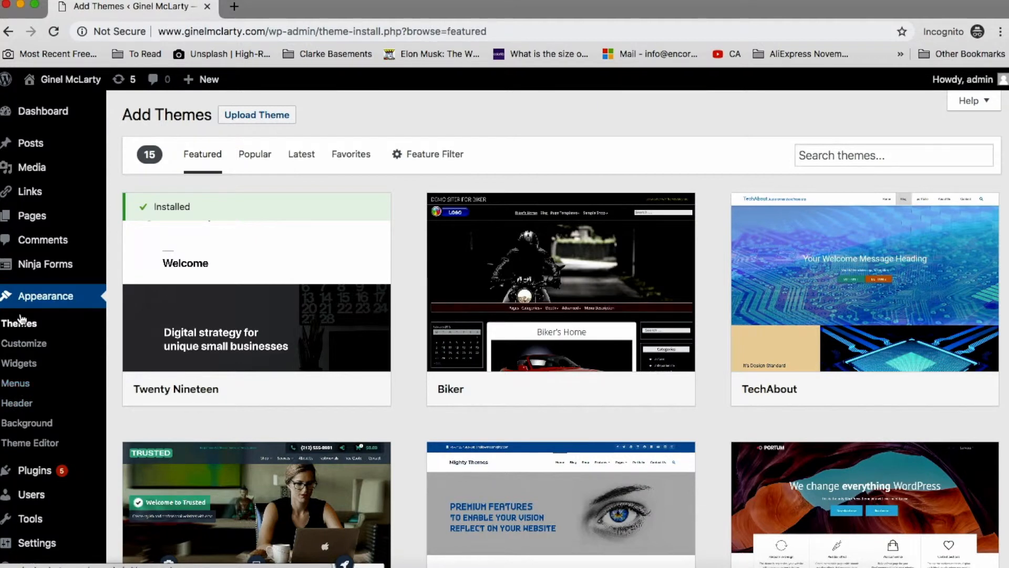
mouse_move(20, 277)
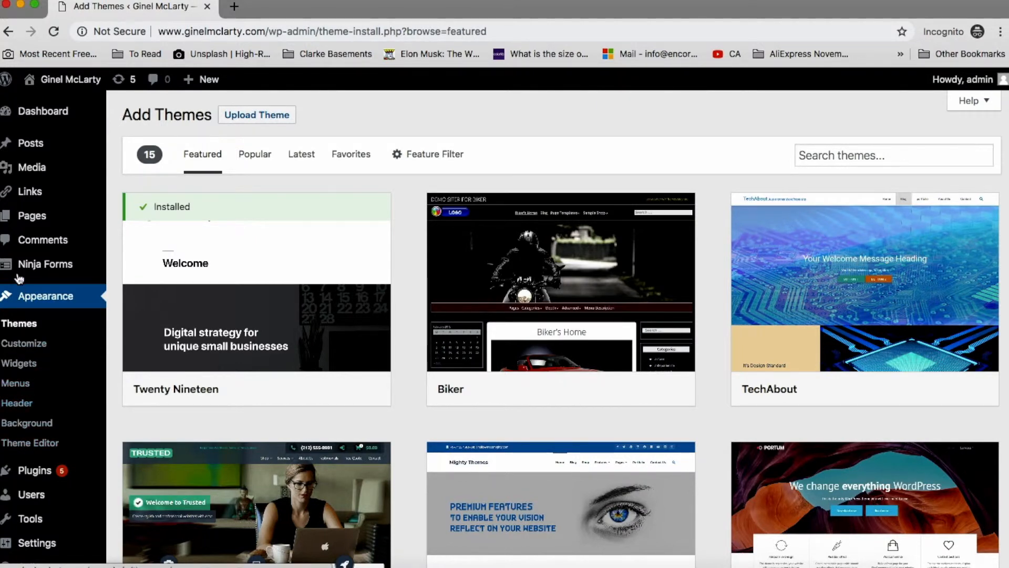
mouse_move(15, 383)
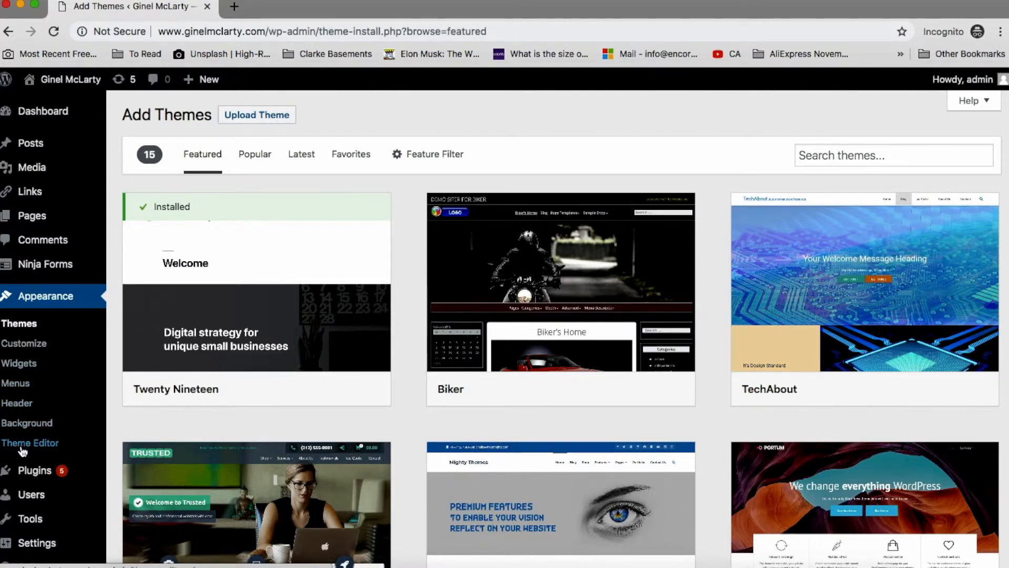
mouse_move(35, 455)
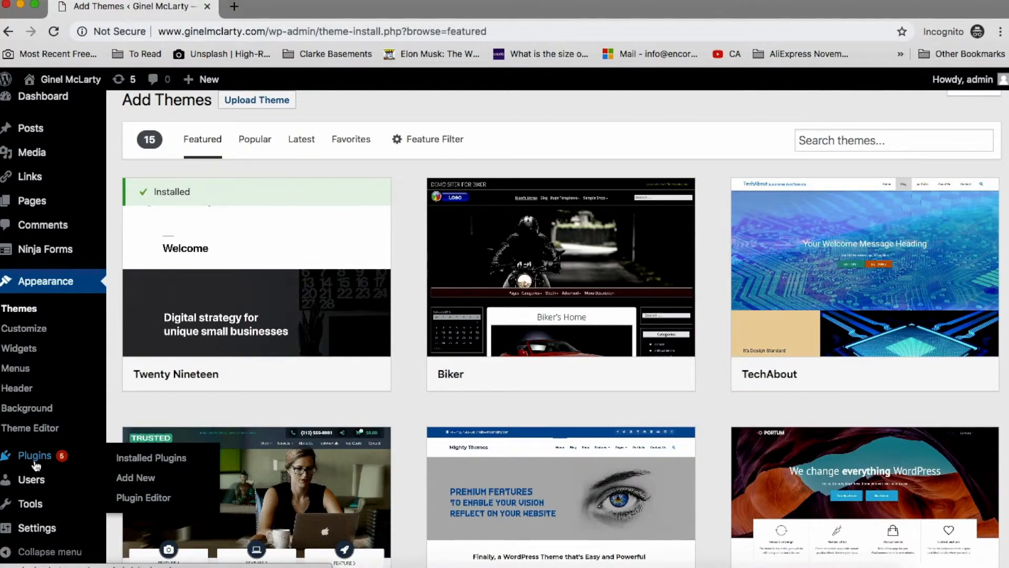
- View the Installed Plugins list of eight plugins with five updates available
left_click(35, 455)
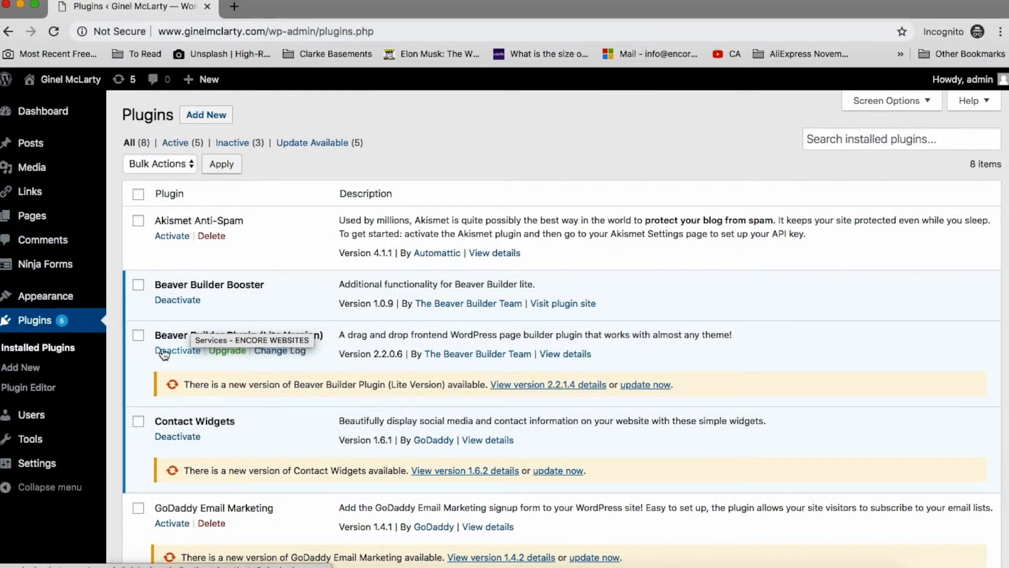
mouse_move(525, 384)
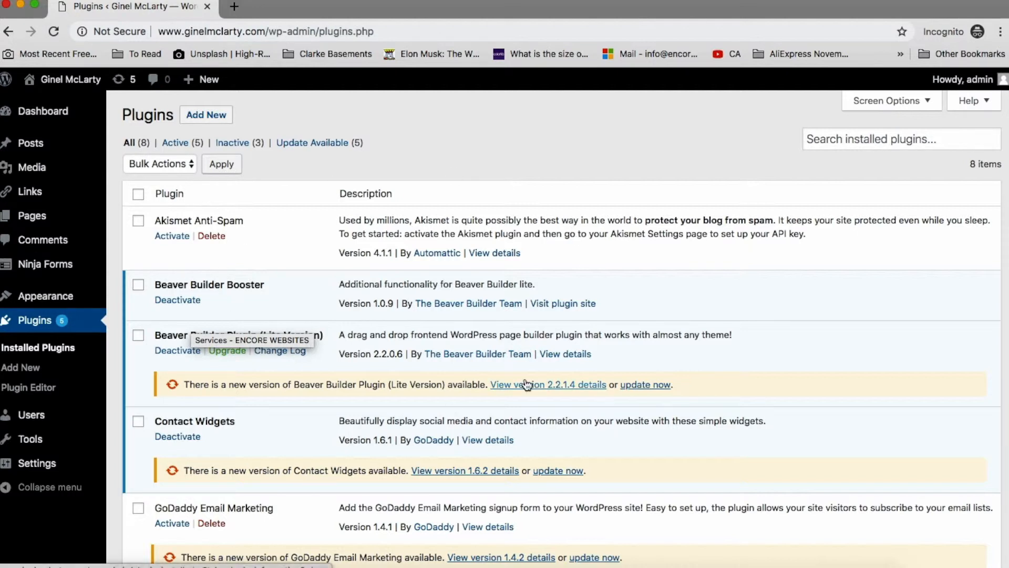
mouse_move(519, 160)
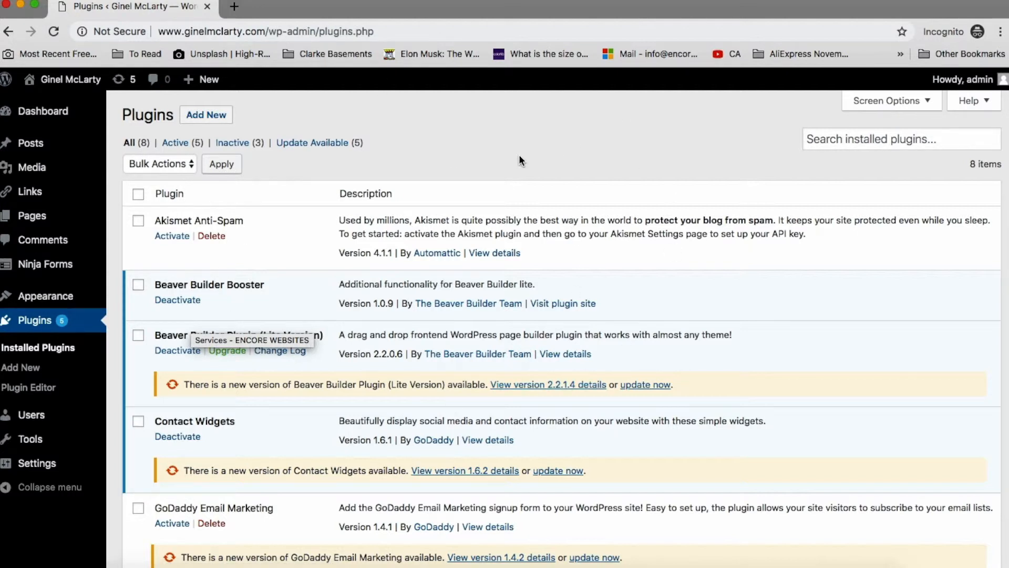
mouse_move(605, 179)
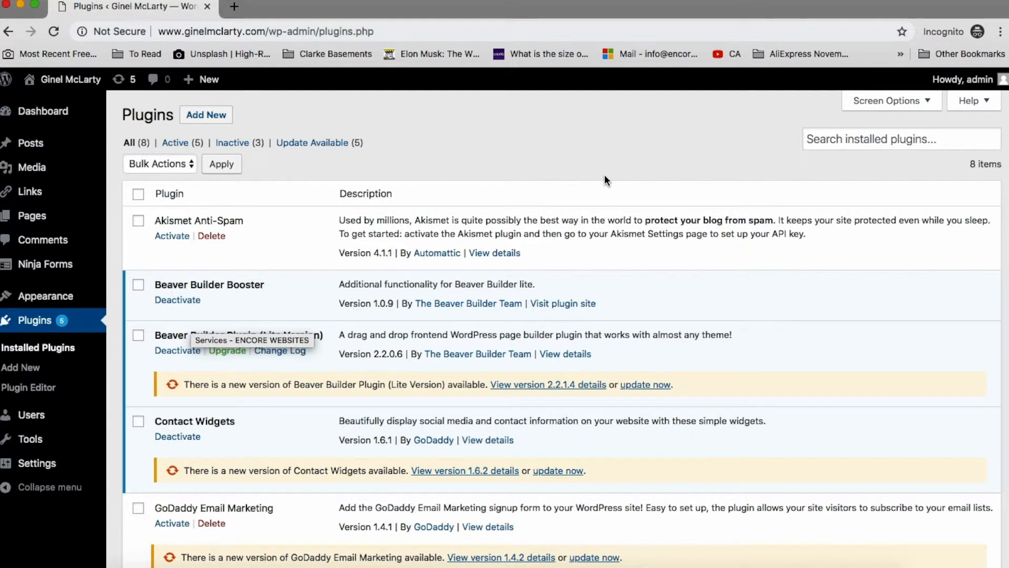
mouse_move(610, 303)
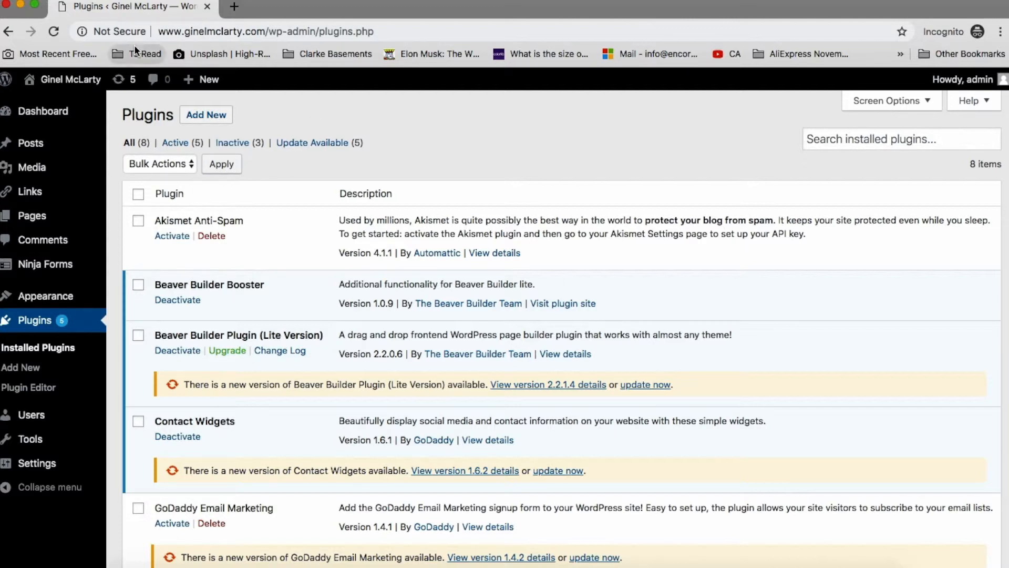
left_click(206, 114)
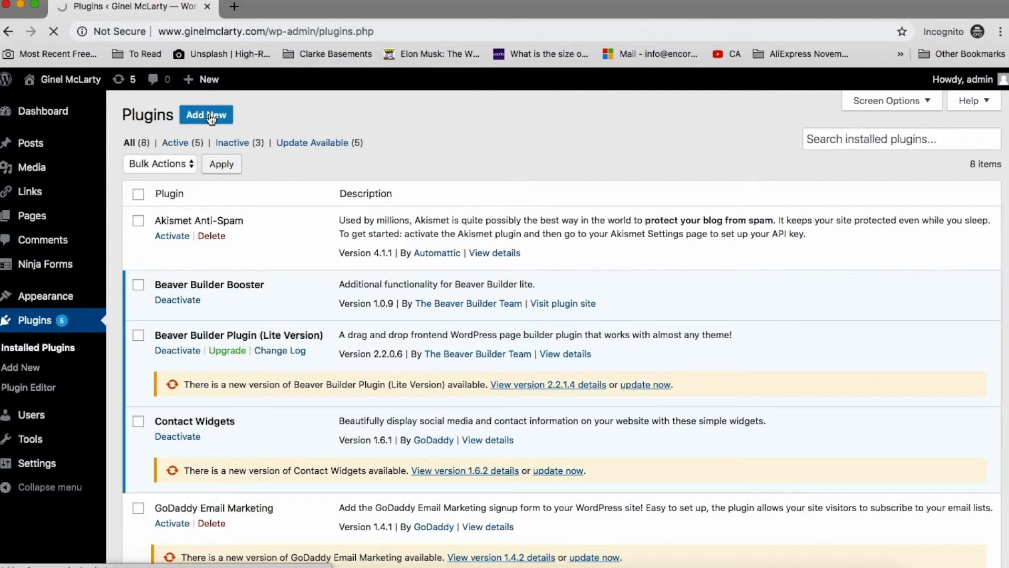
- Scroll the Featured plugins from Akismet Anti-Spam down to Health Check & Troubleshooting
left_click(206, 114)
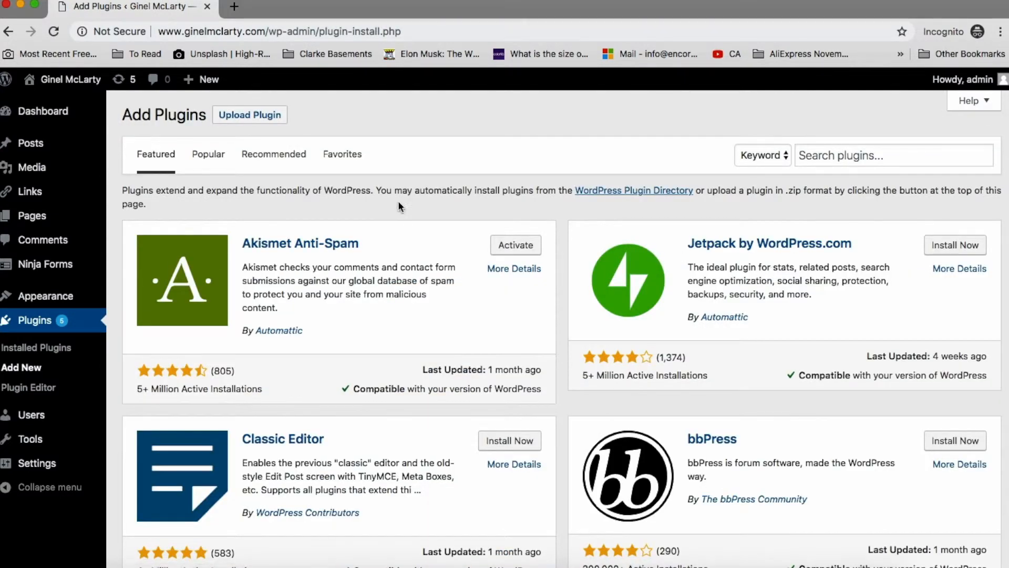
scroll("down", 3)
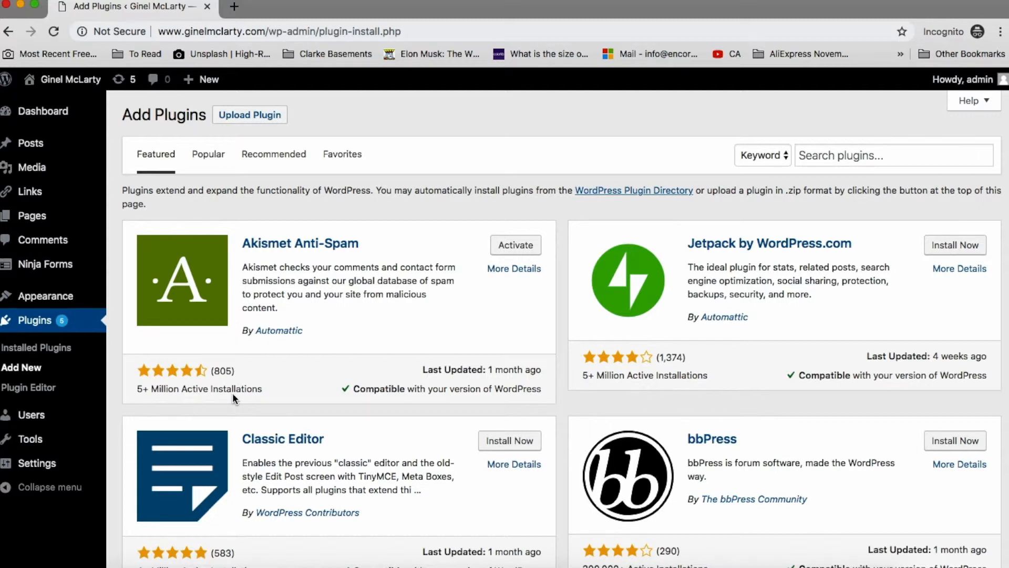
mouse_move(239, 369)
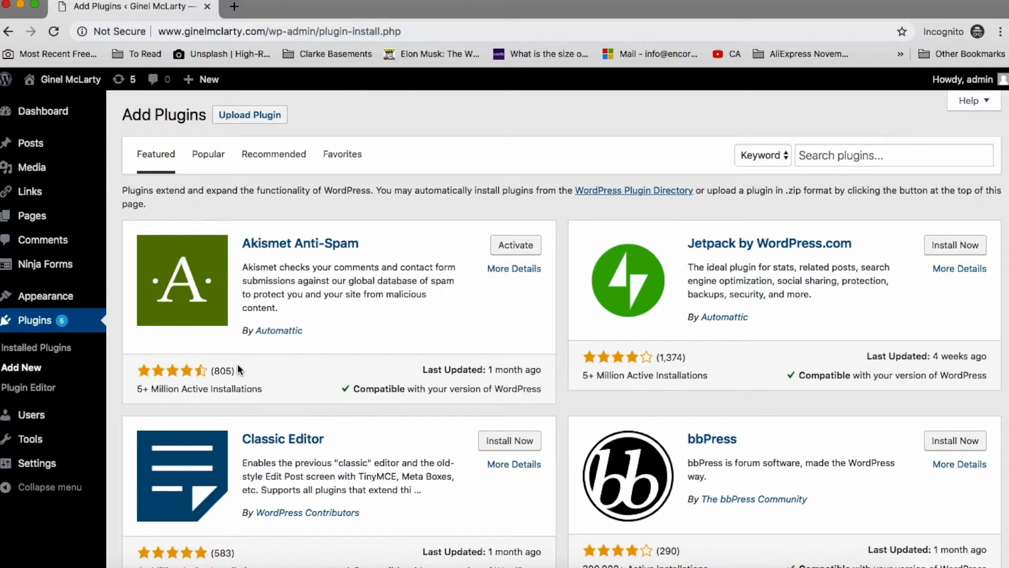
mouse_move(227, 386)
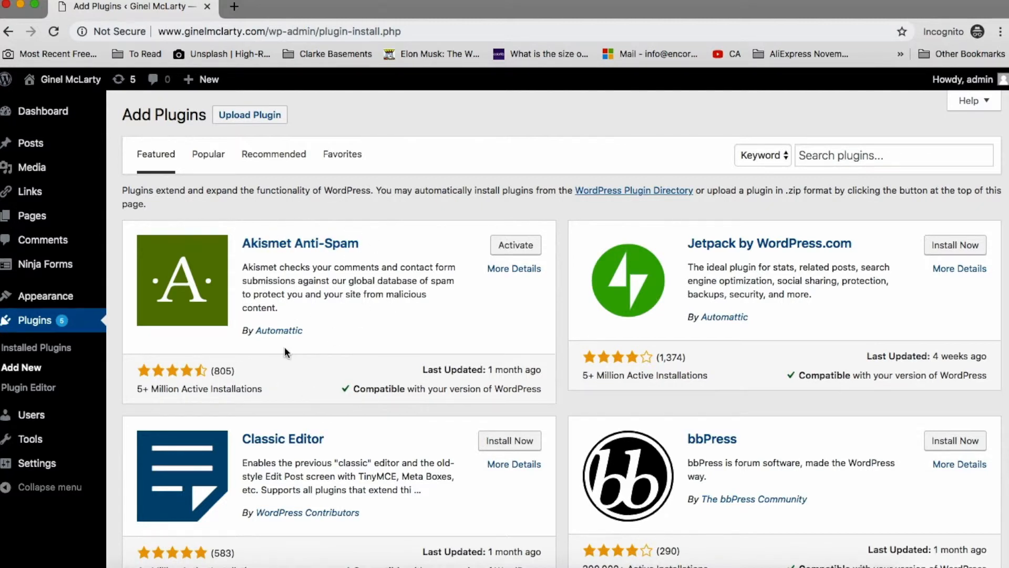
mouse_move(333, 275)
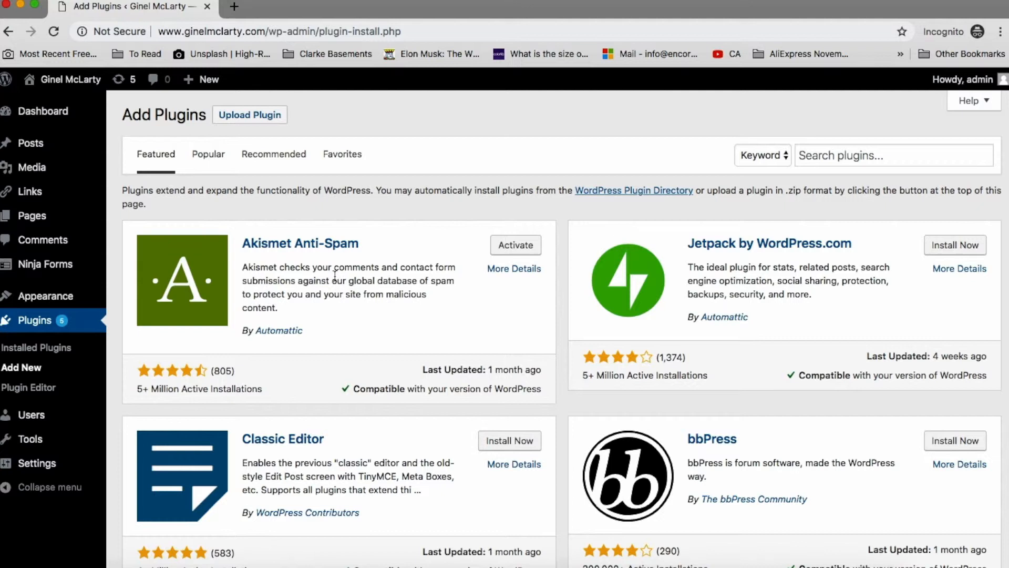
mouse_move(370, 293)
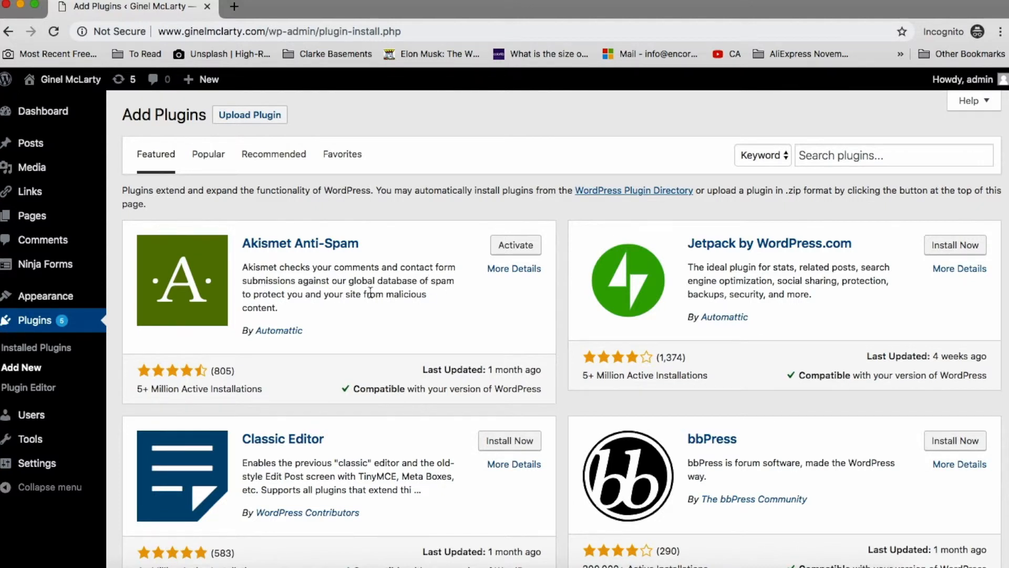
mouse_move(434, 299)
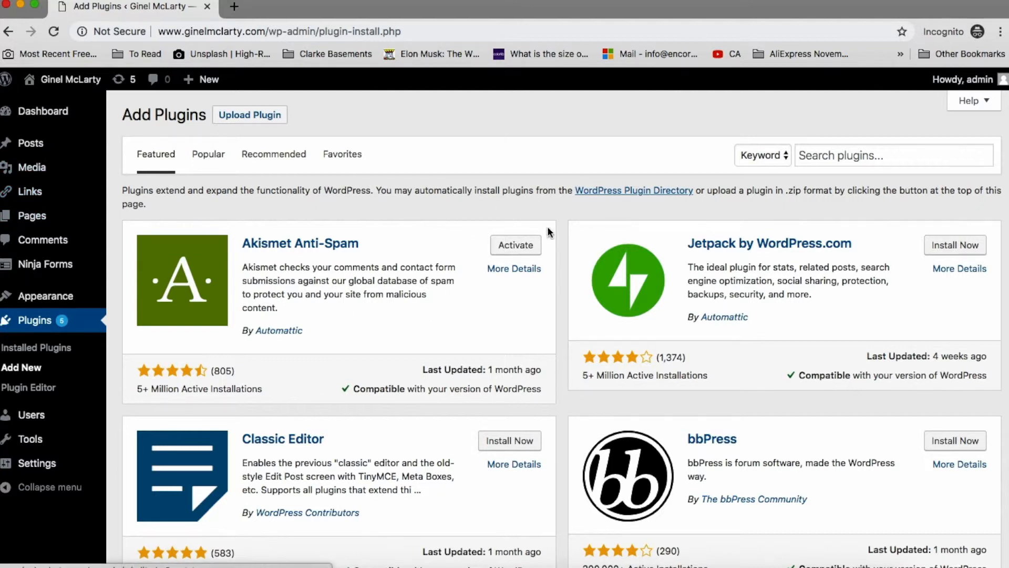
mouse_move(22, 346)
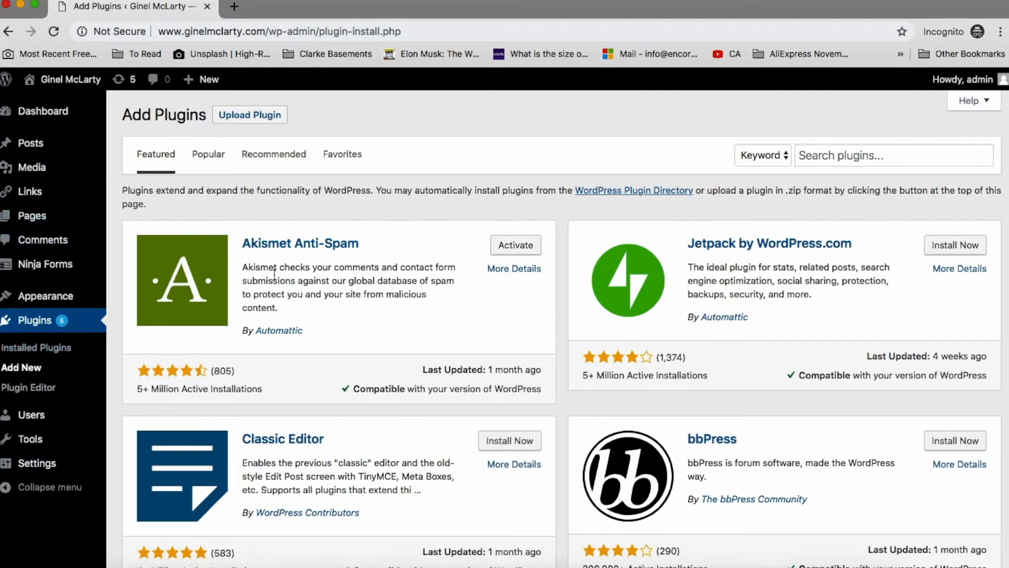
scroll("down", 3)
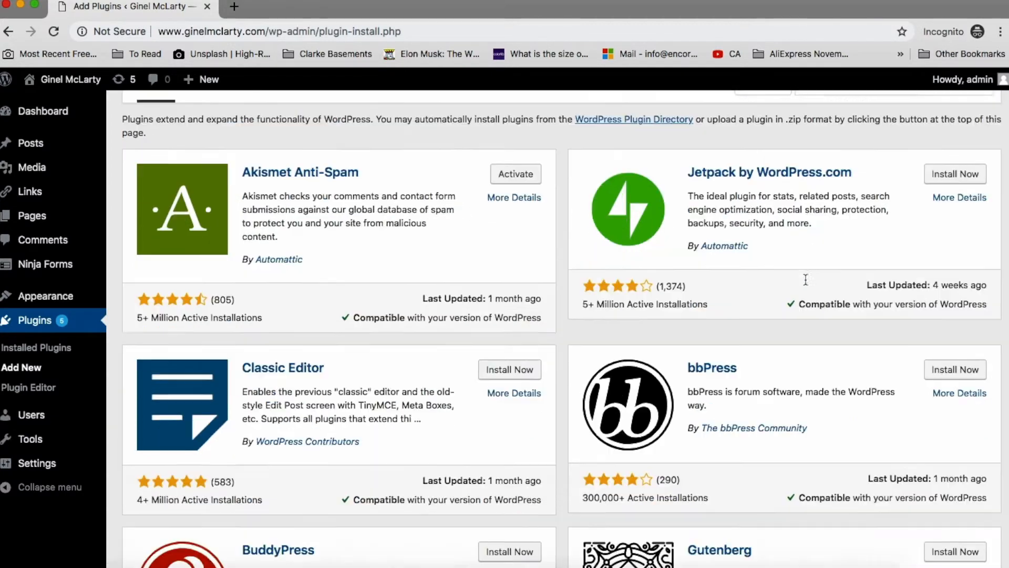
scroll("down", 3)
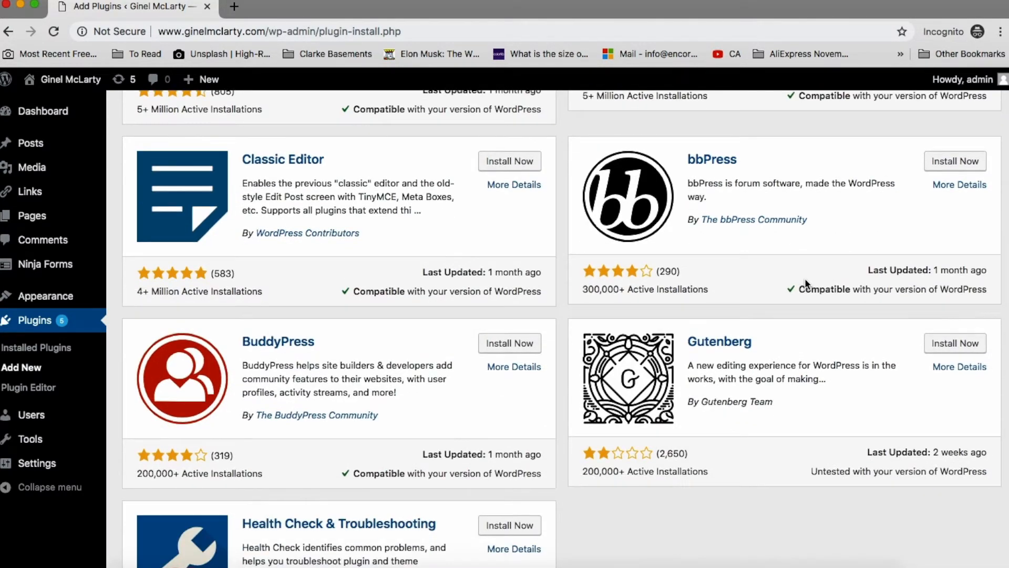
scroll("down", 3)
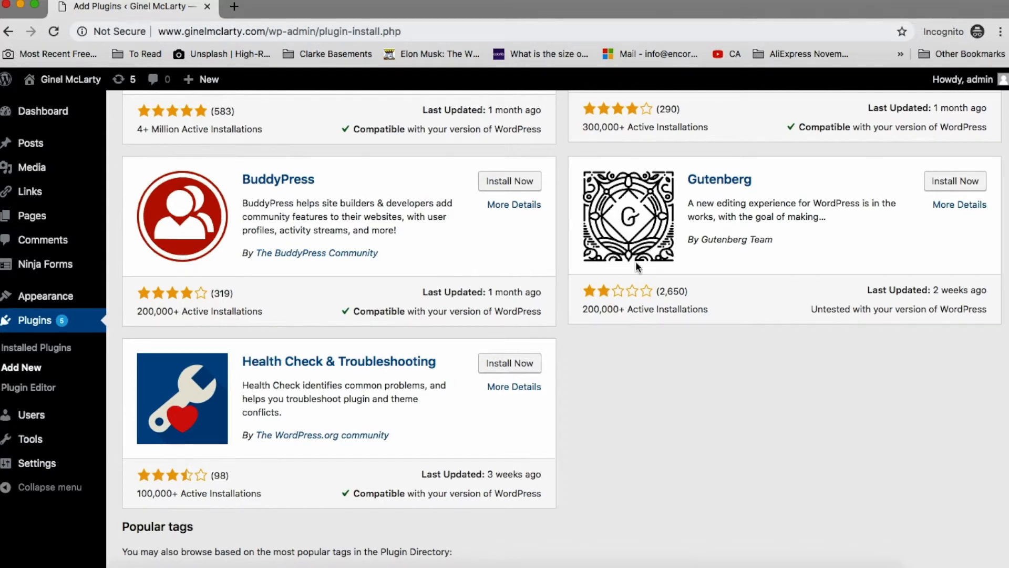
scroll("up", 3)
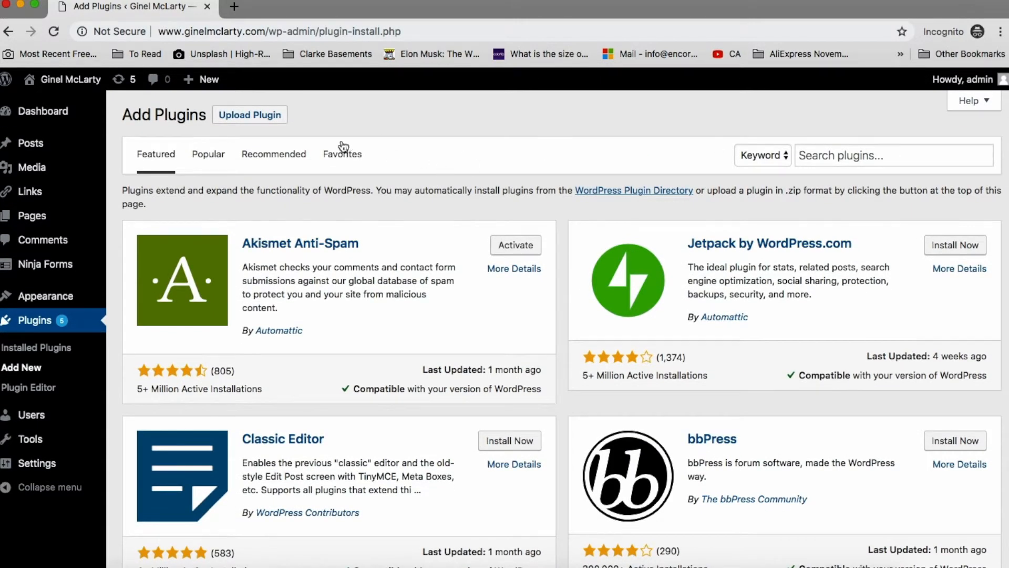
left_click(208, 154)
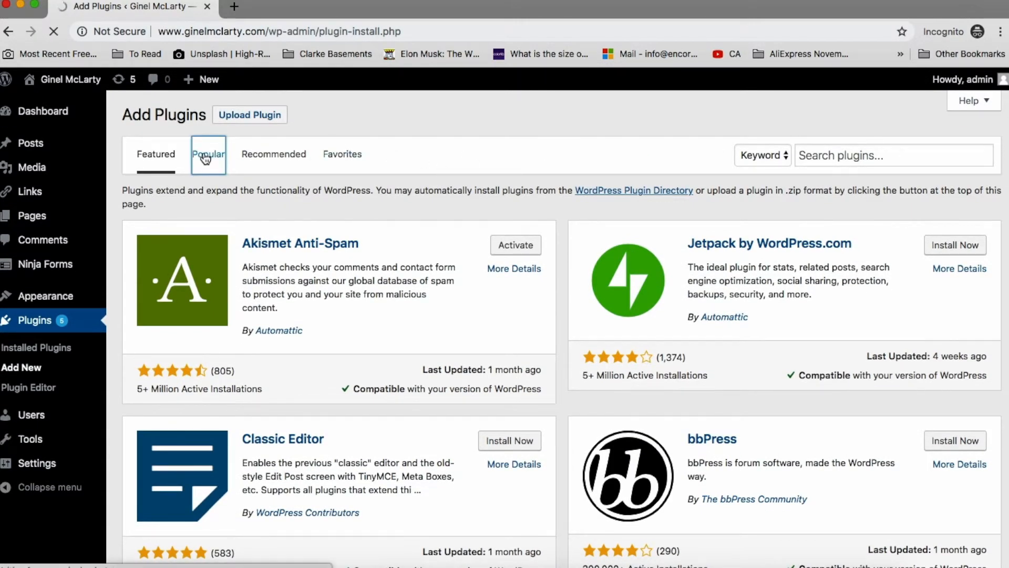
- Show the Popular plugins tab and scroll past Contact Form 7, Yoast SEO, Akismet and Jetpack
left_click(208, 154)
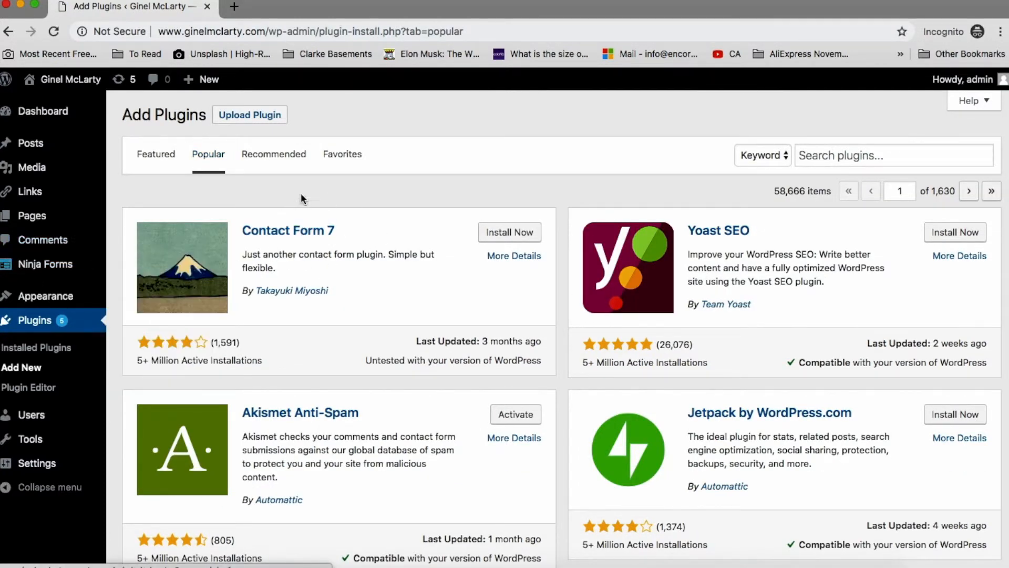
mouse_move(45, 264)
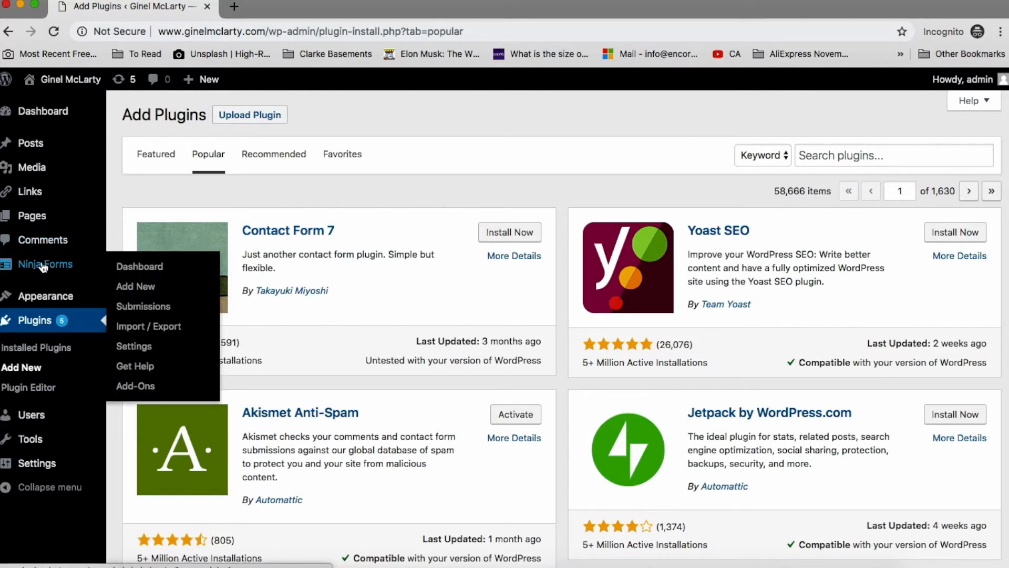
mouse_move(59, 270)
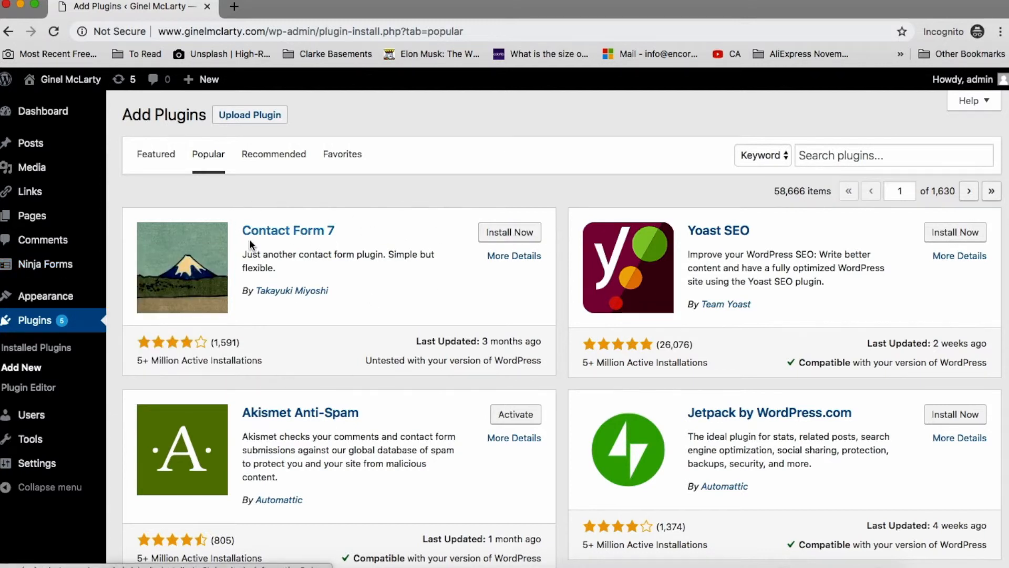
mouse_move(257, 266)
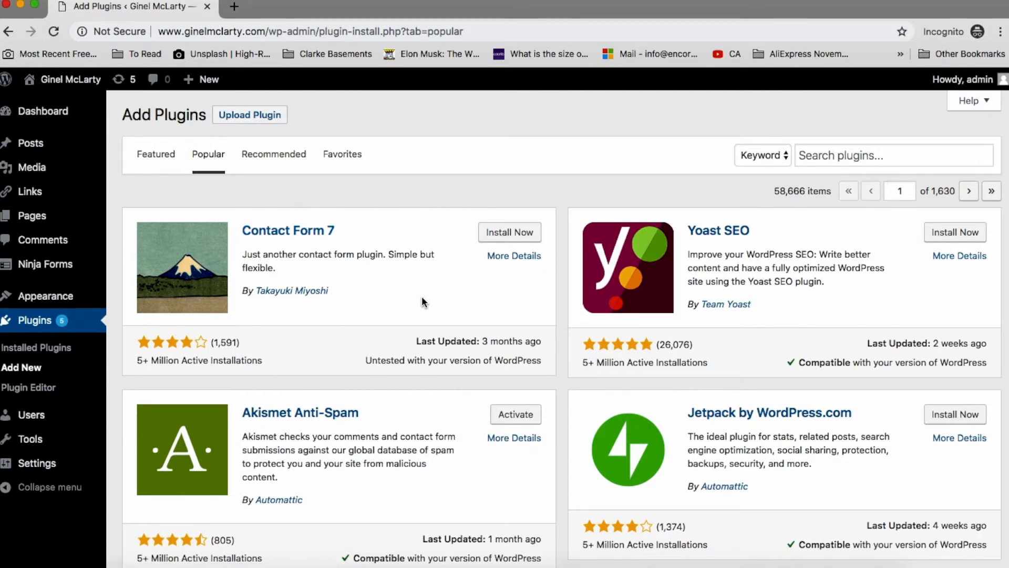
mouse_move(425, 338)
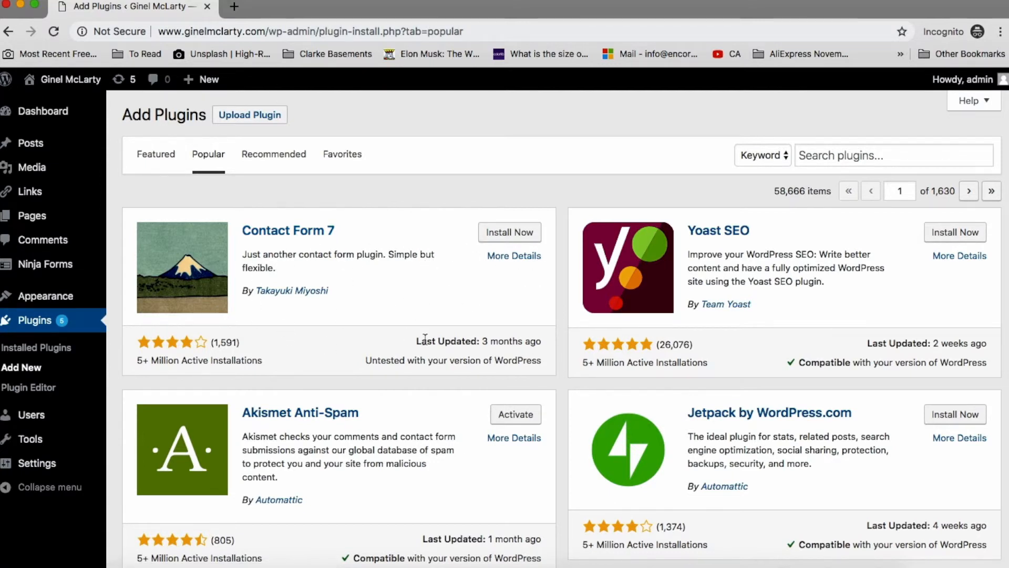
mouse_move(377, 278)
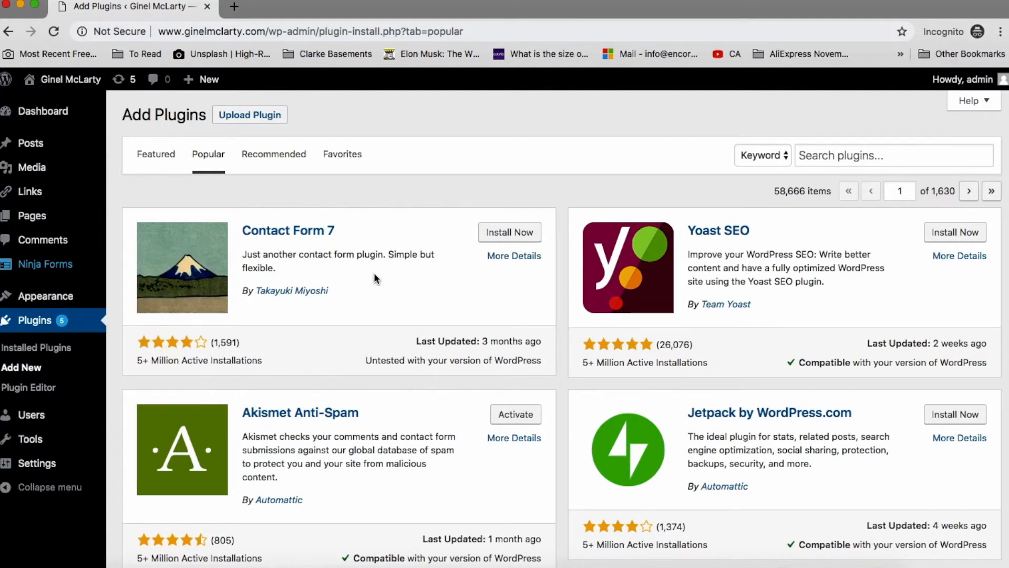
mouse_move(442, 286)
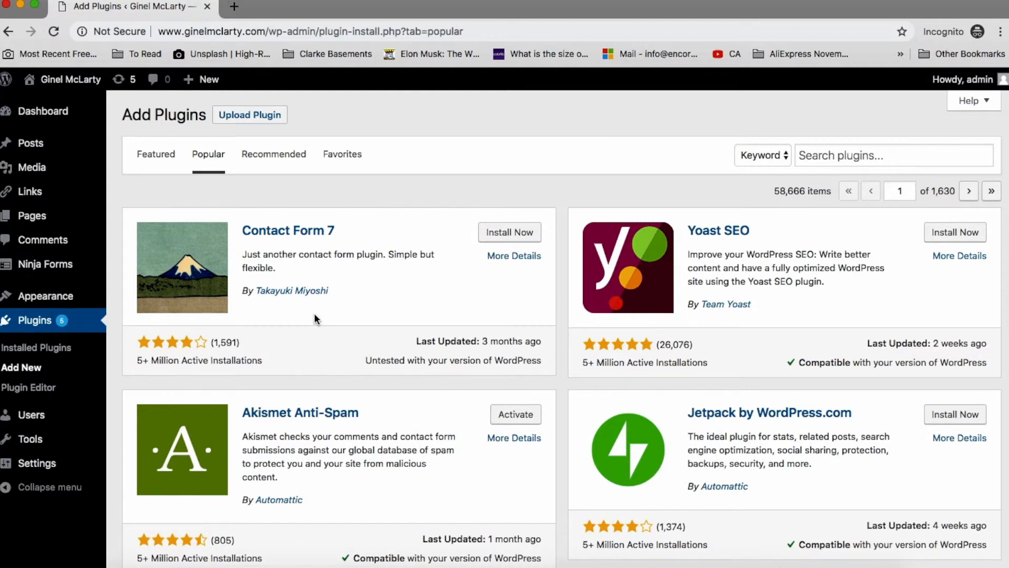
mouse_move(143, 366)
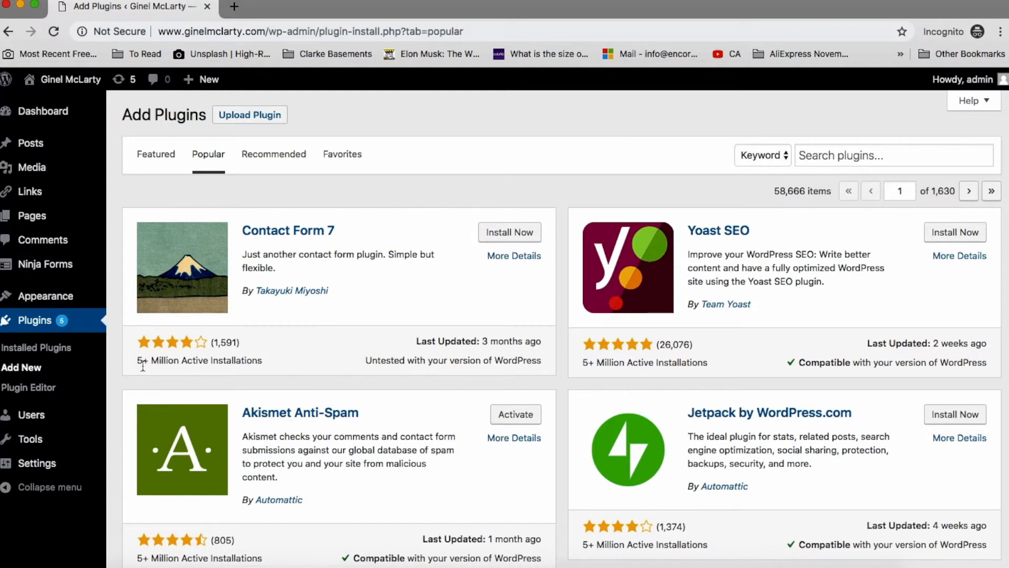
mouse_move(268, 361)
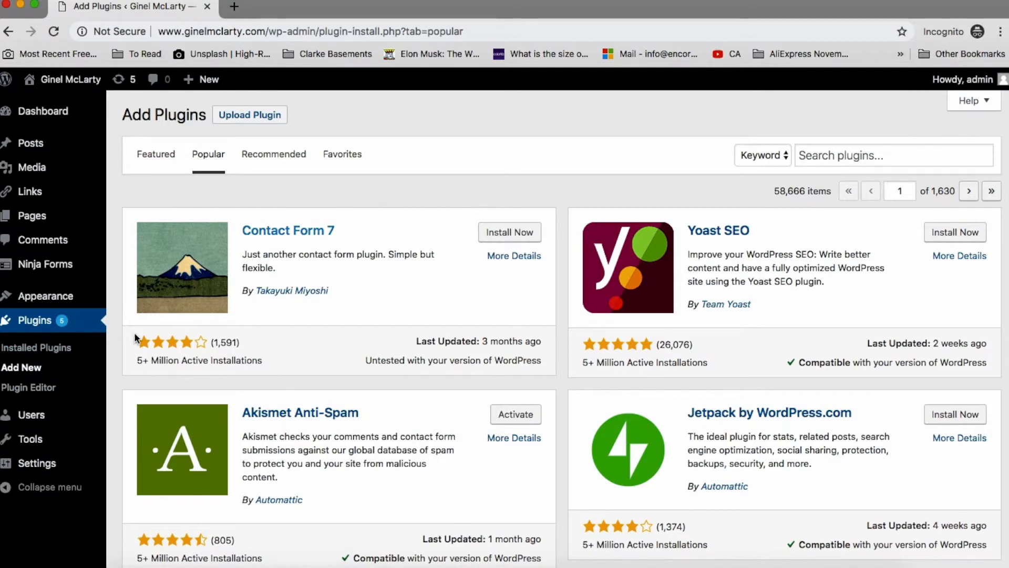
scroll("down", 3)
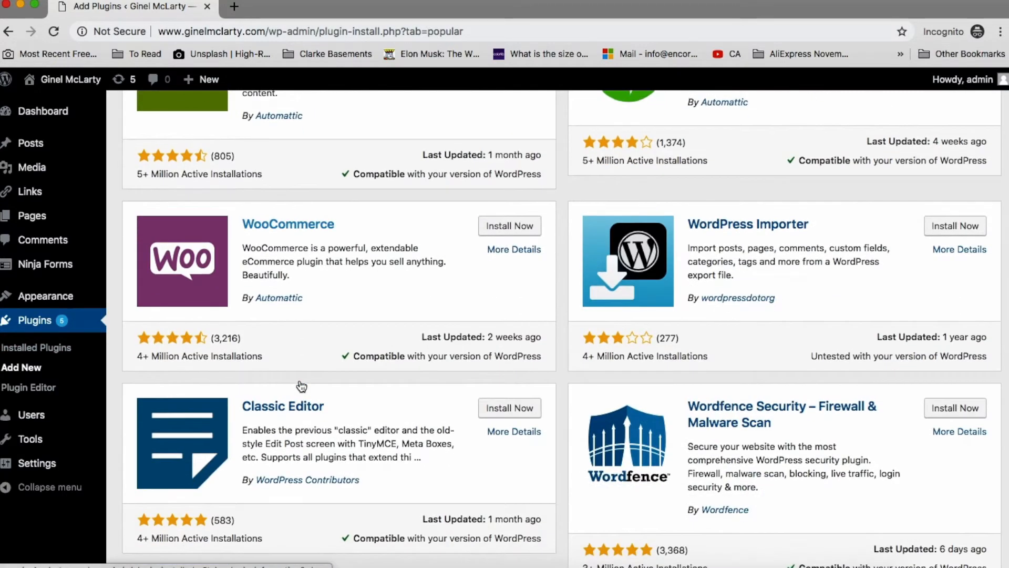
scroll("down", 3)
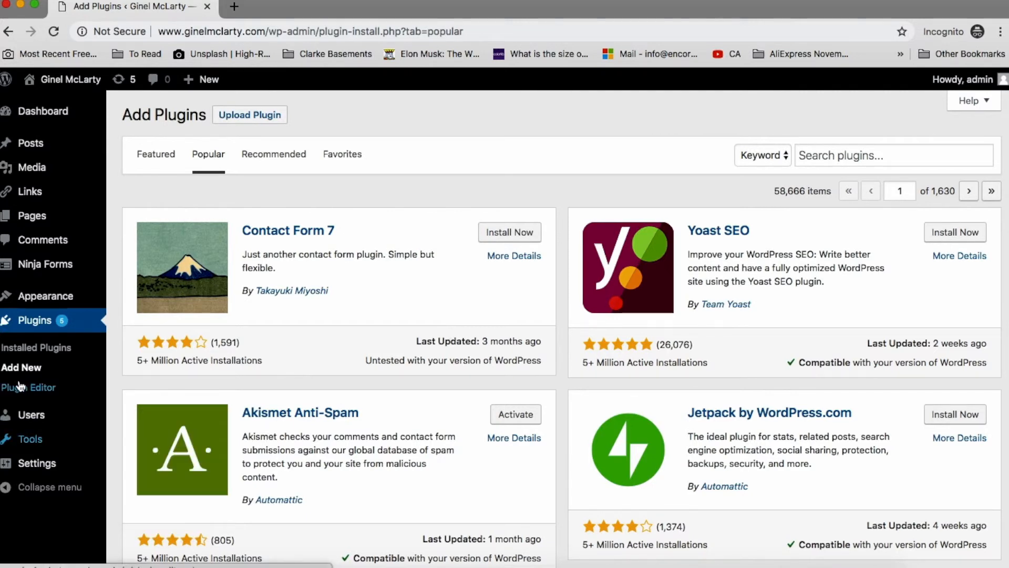
mouse_move(31, 414)
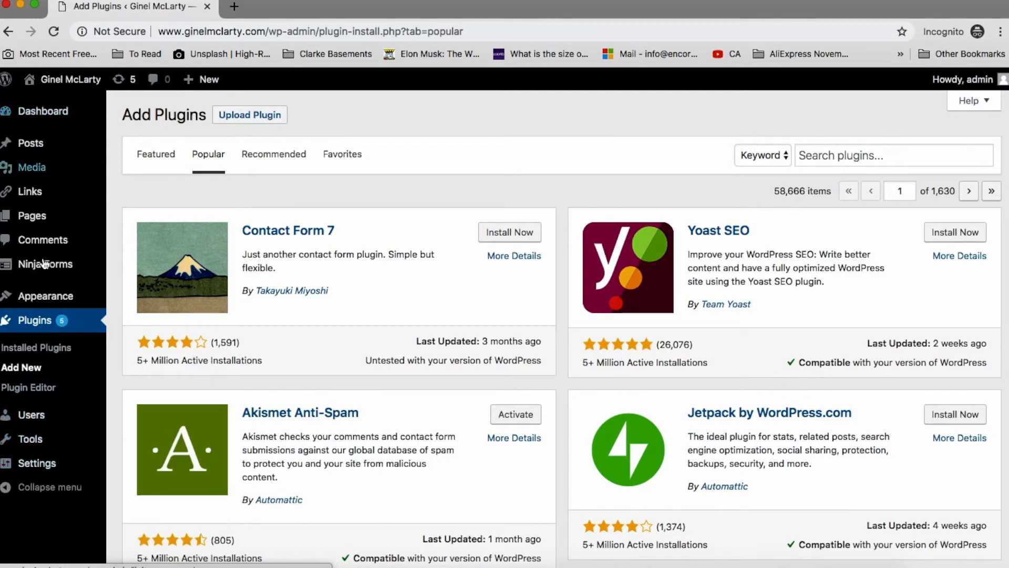
mouse_move(43, 114)
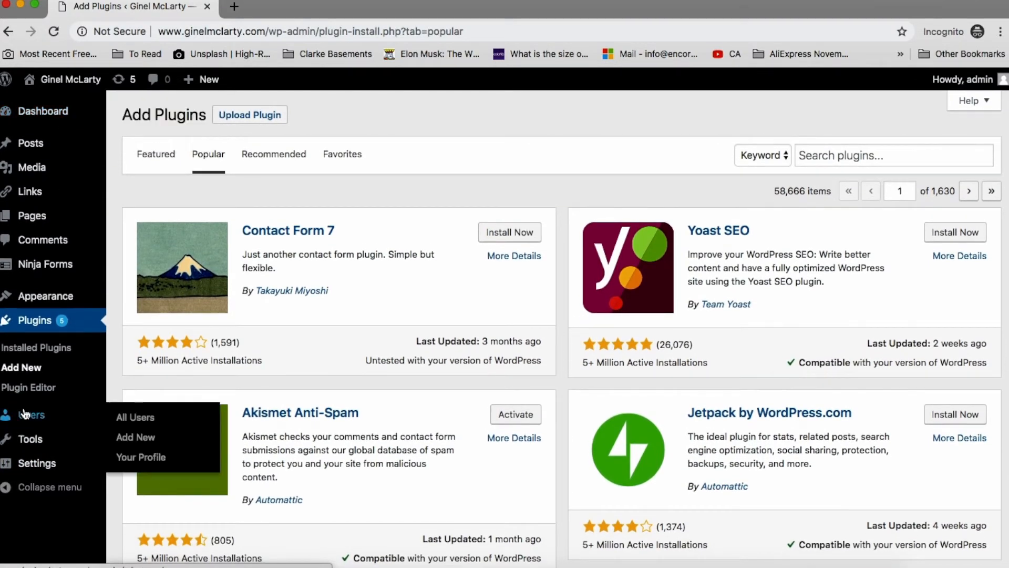
mouse_move(43, 116)
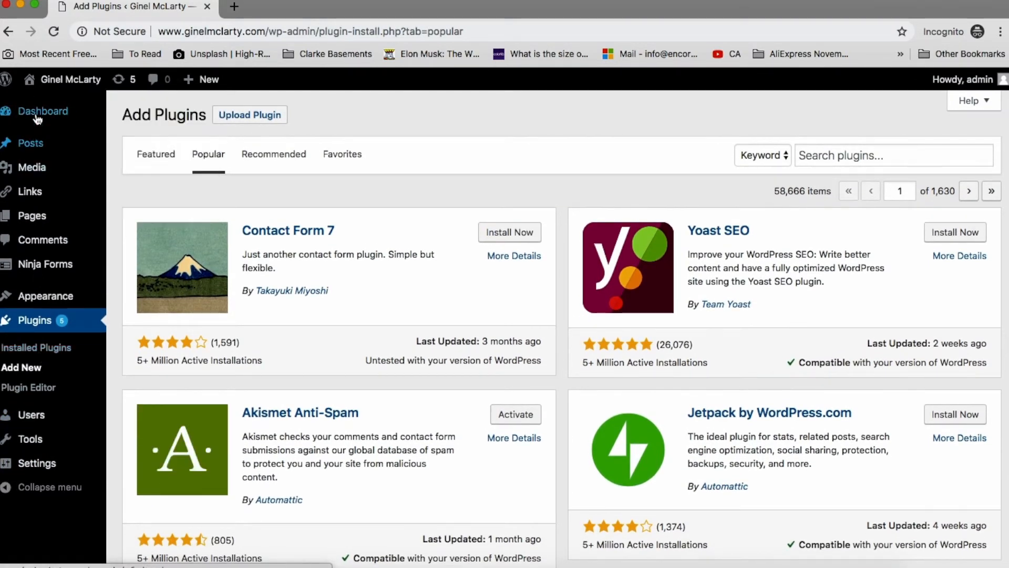
- Return to the Dashboard home showing At a Glance, Activity and Quick Draft
left_click(42, 111)
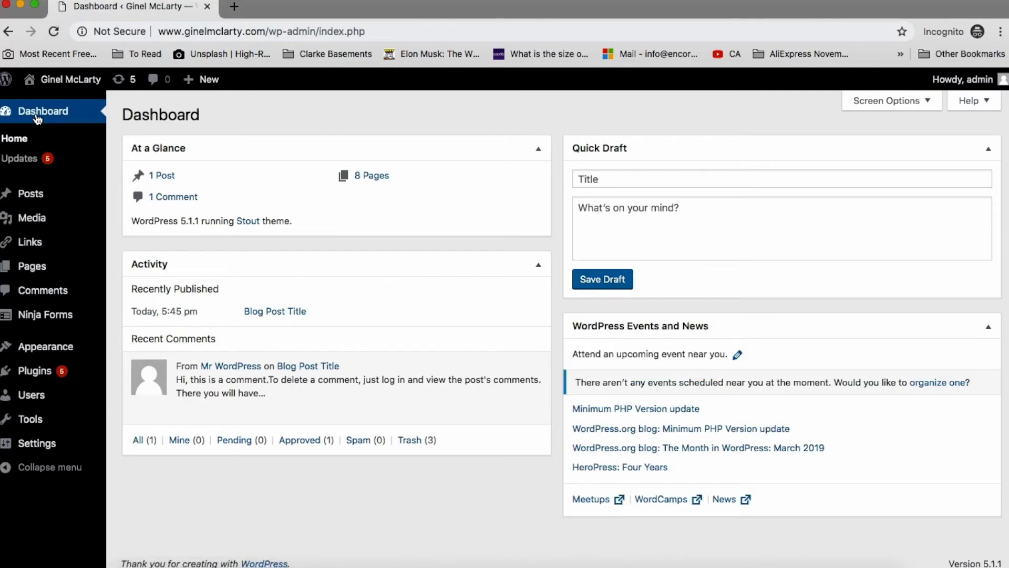
mouse_move(35, 144)
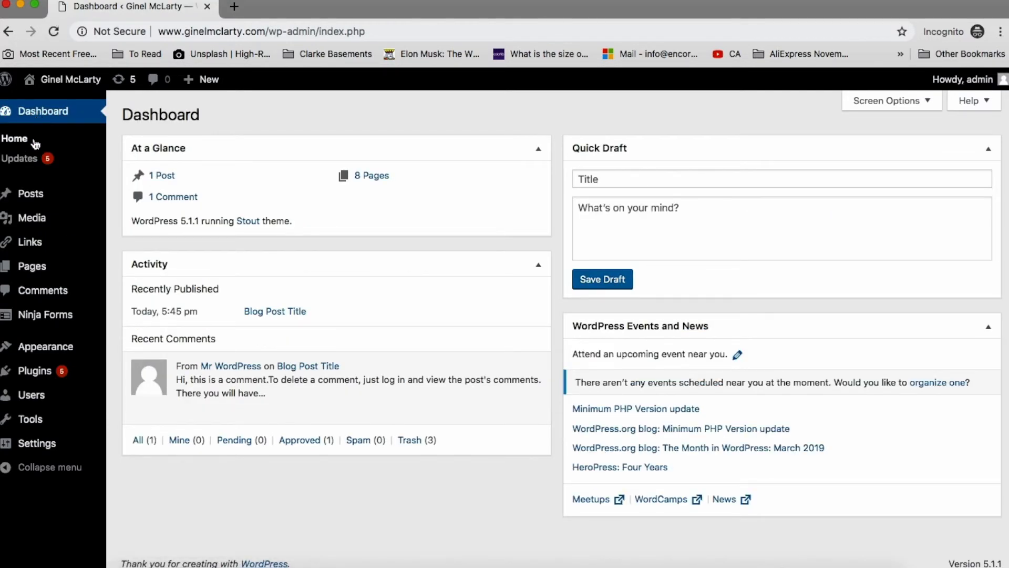
mouse_move(31, 266)
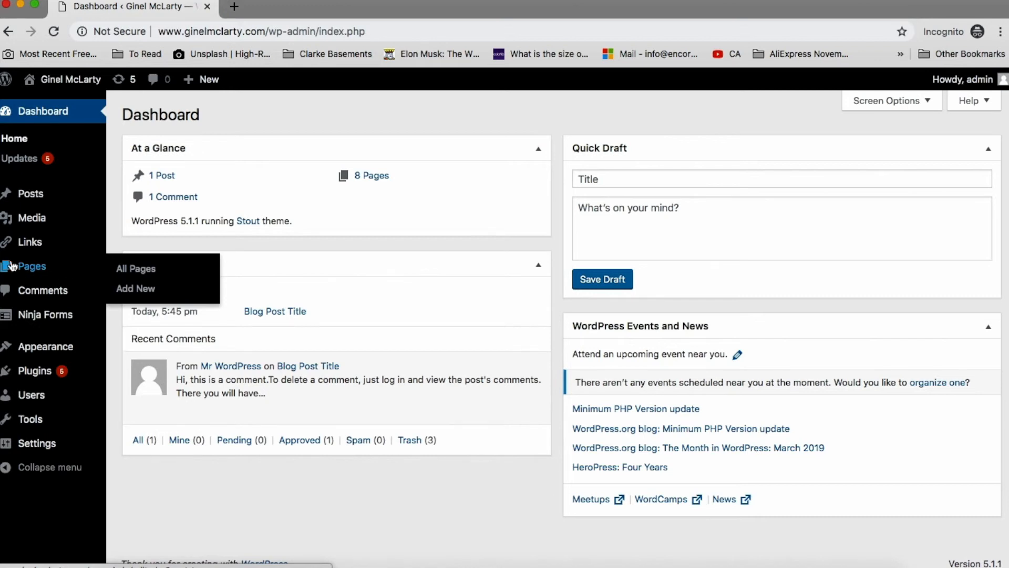
mouse_move(34, 273)
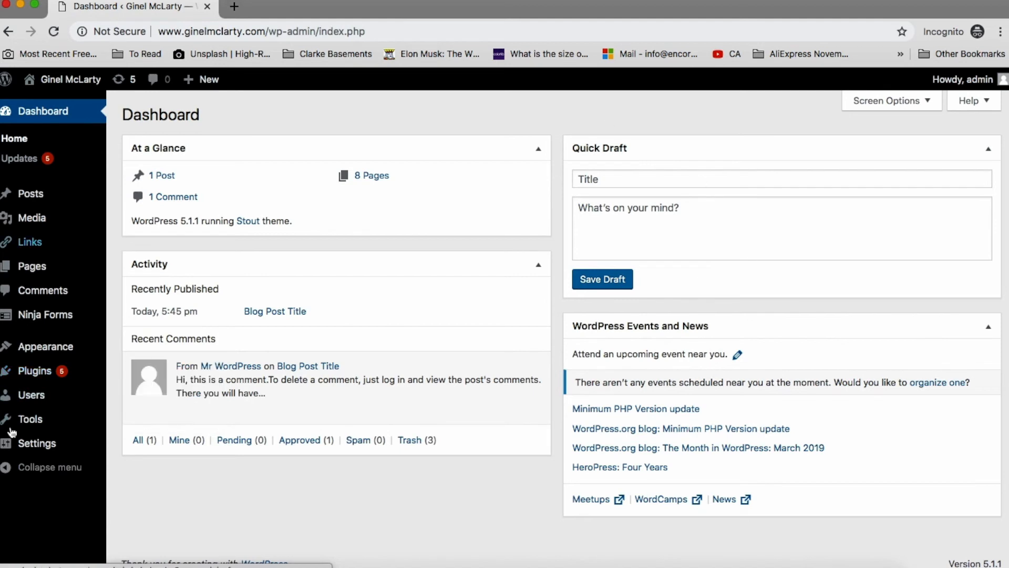
mouse_move(764, 386)
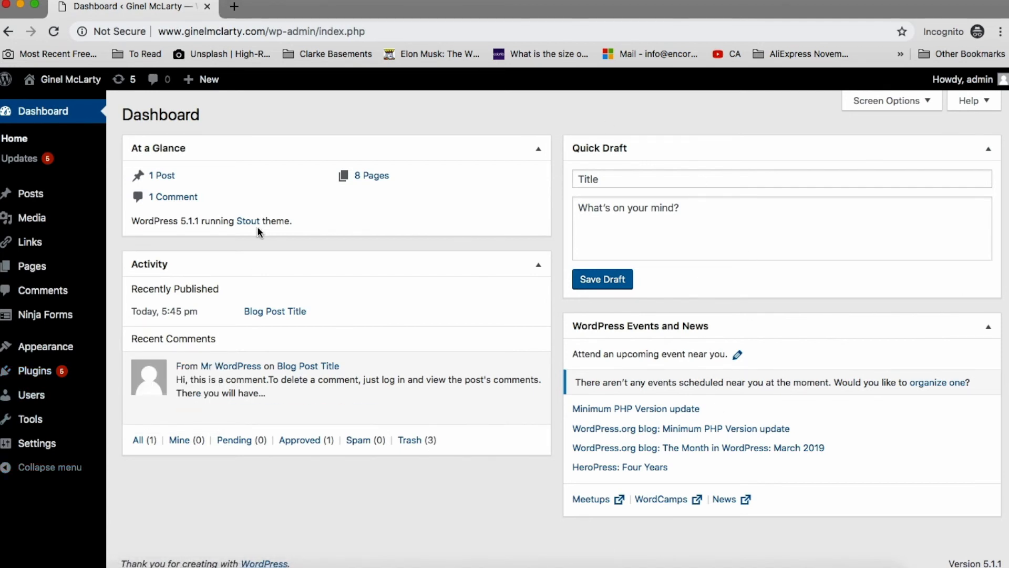
mouse_move(215, 226)
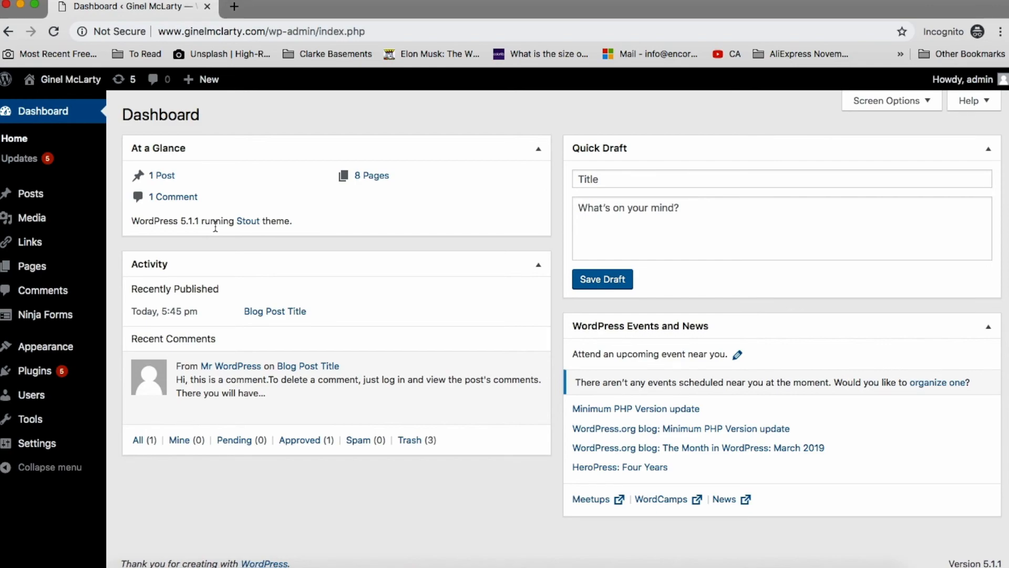